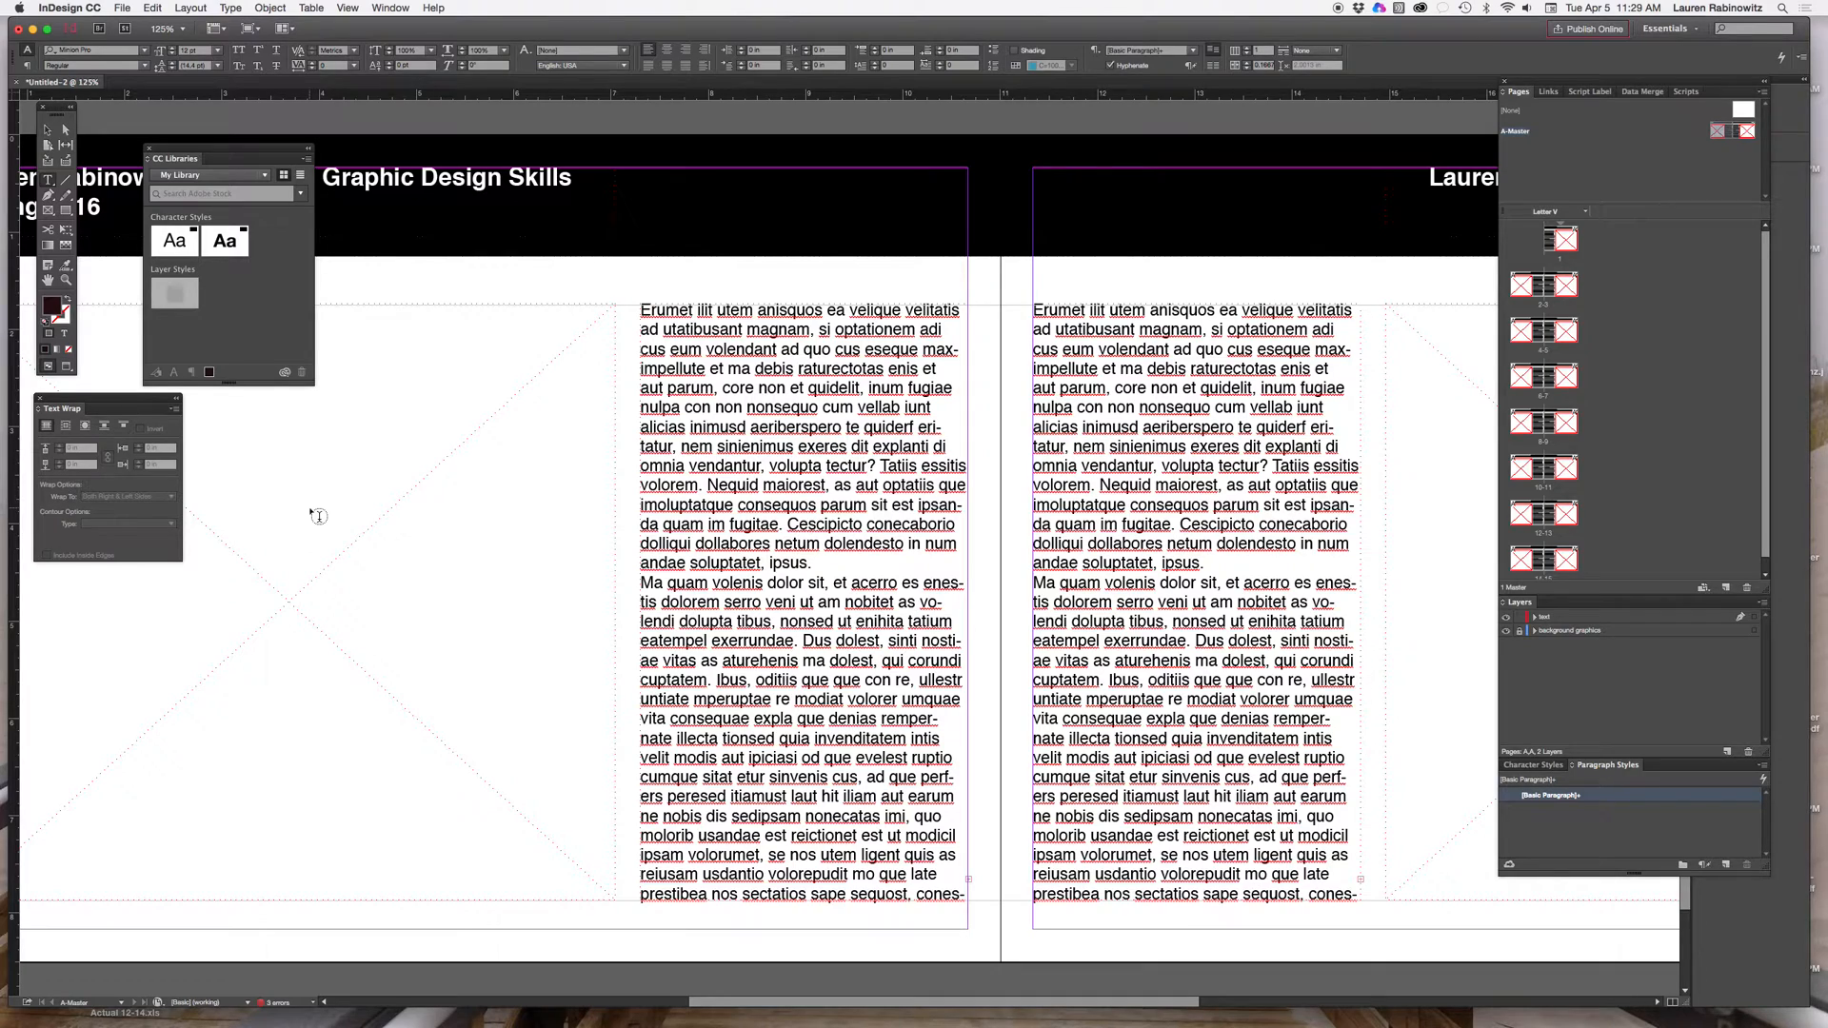
mouse_move(332, 533)
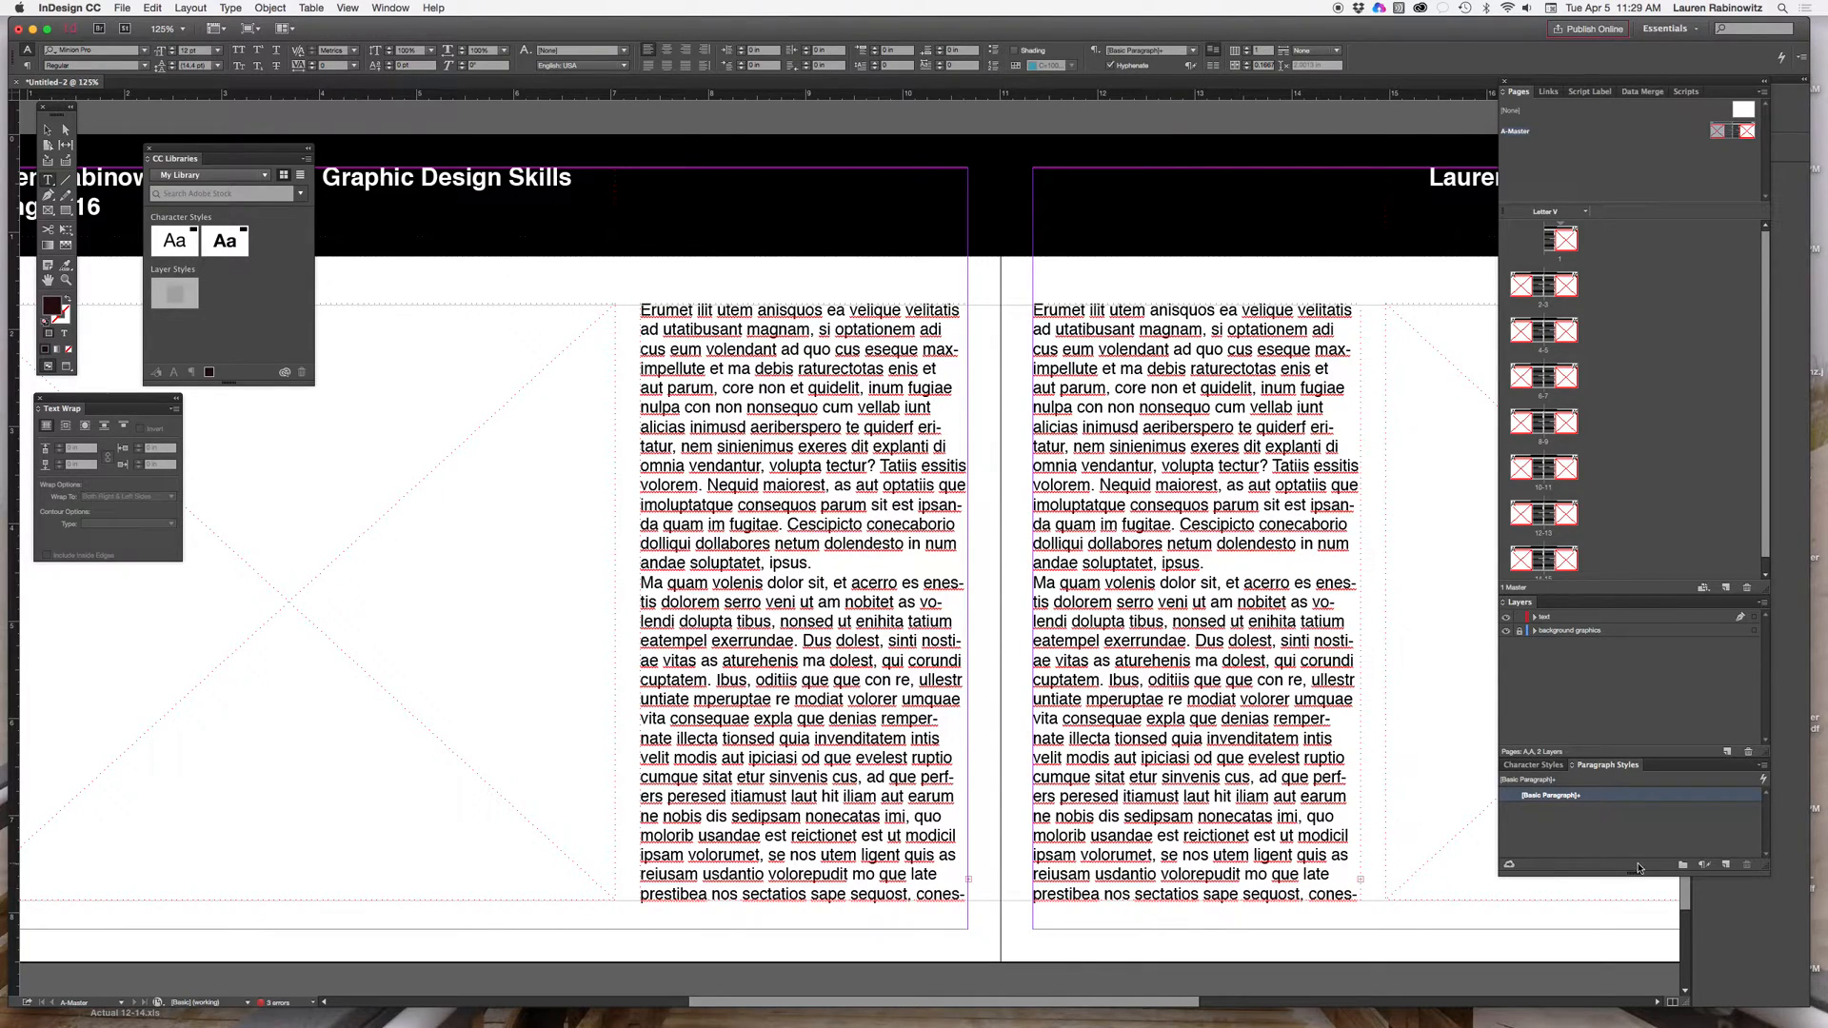
mouse_move(1349, 570)
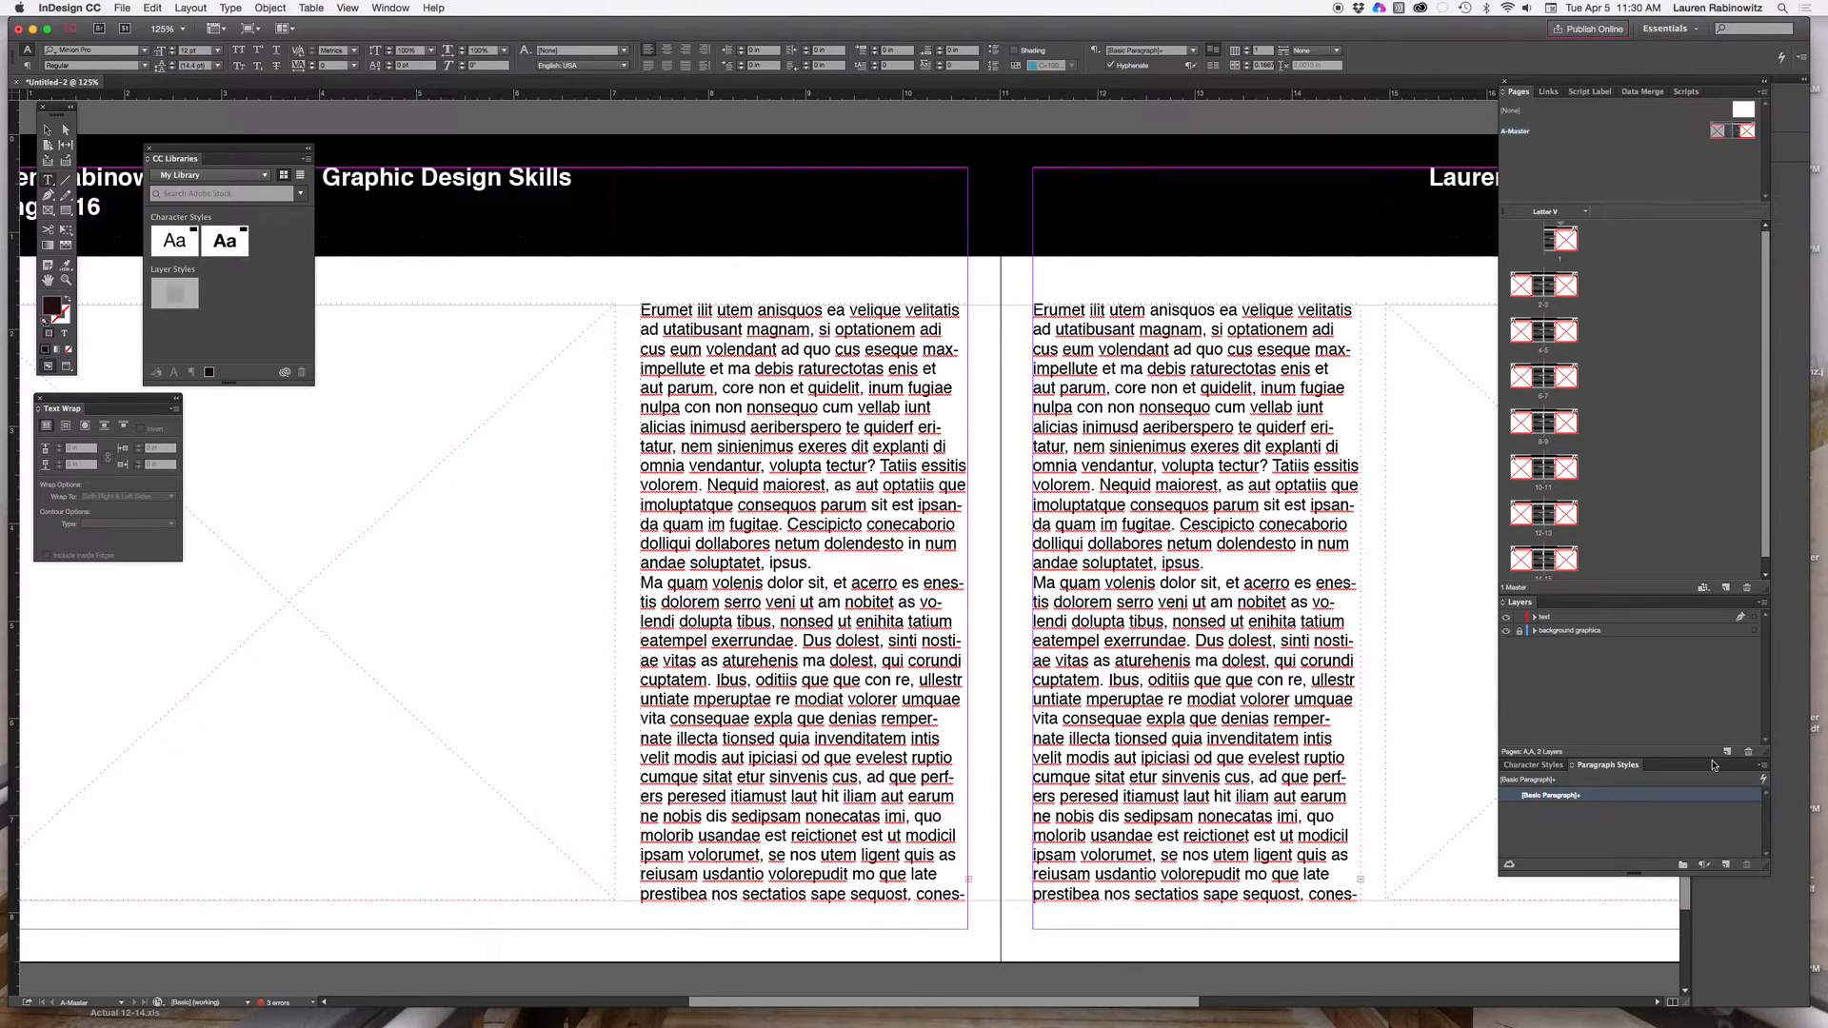
mouse_move(1486, 726)
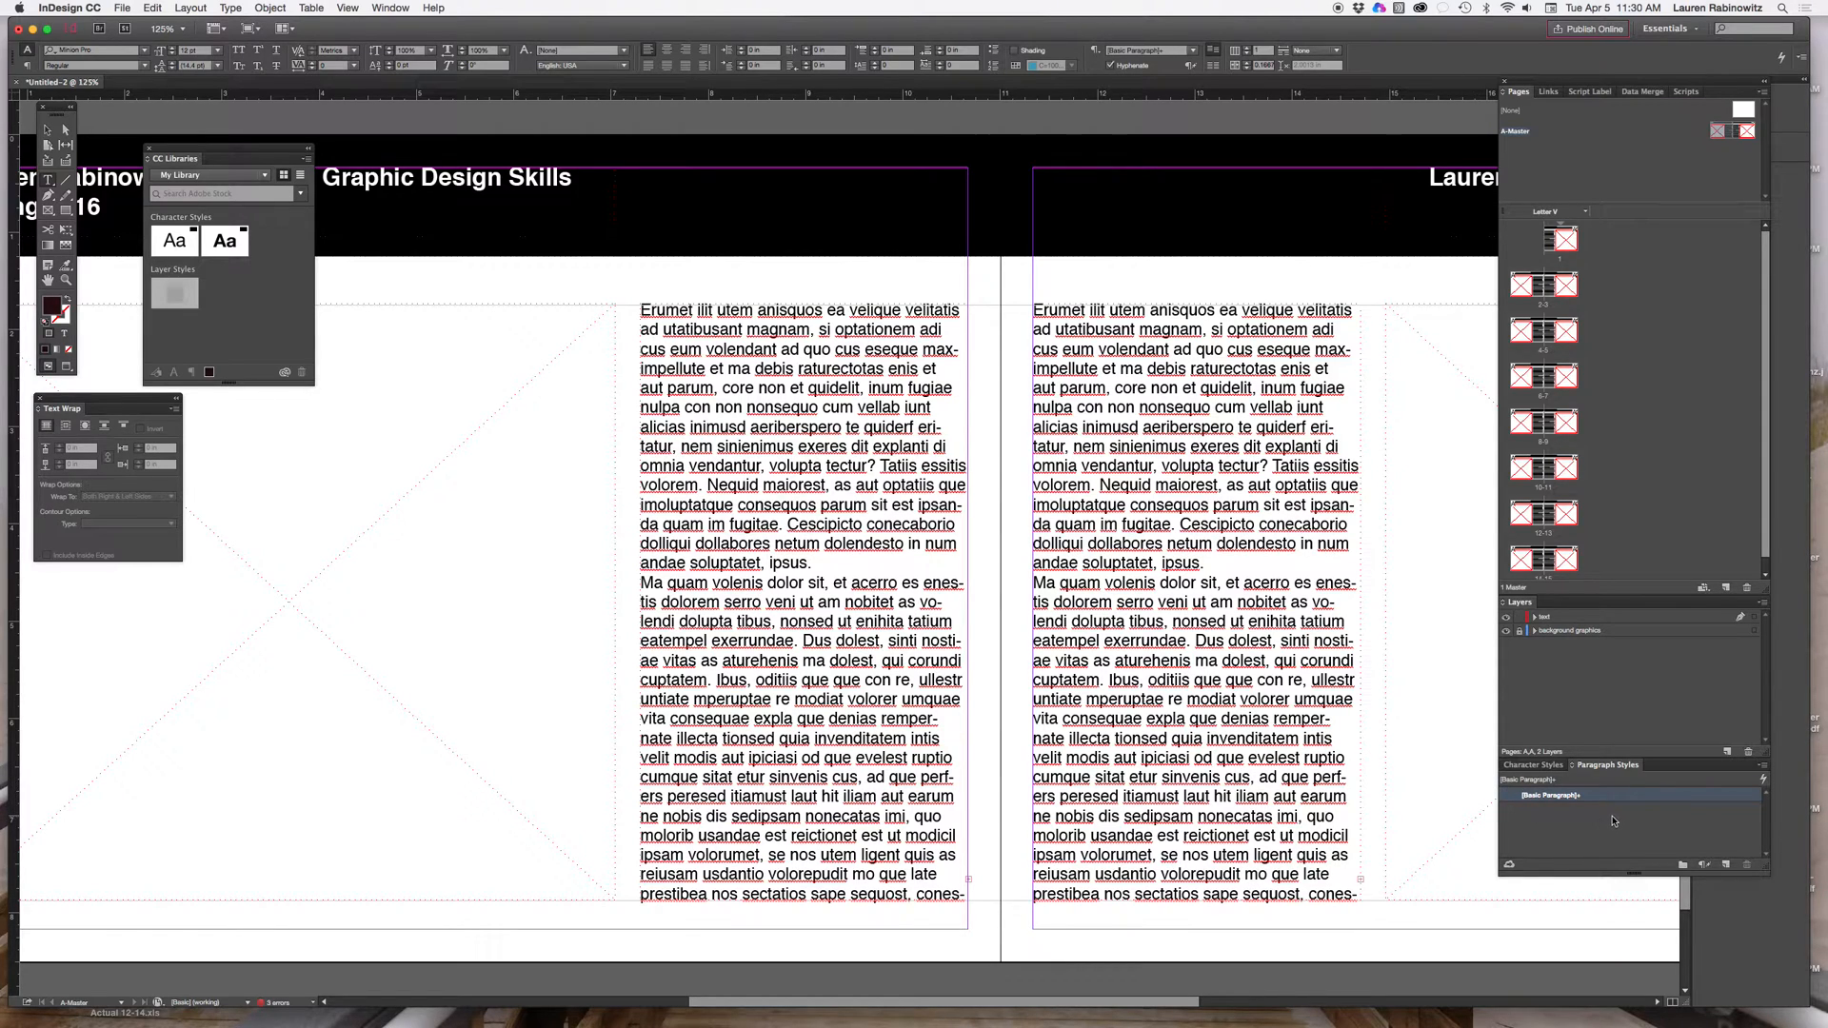
Step: Create a new paragraph style from the Paragraph Styles panel and name it Headline
click(390, 8)
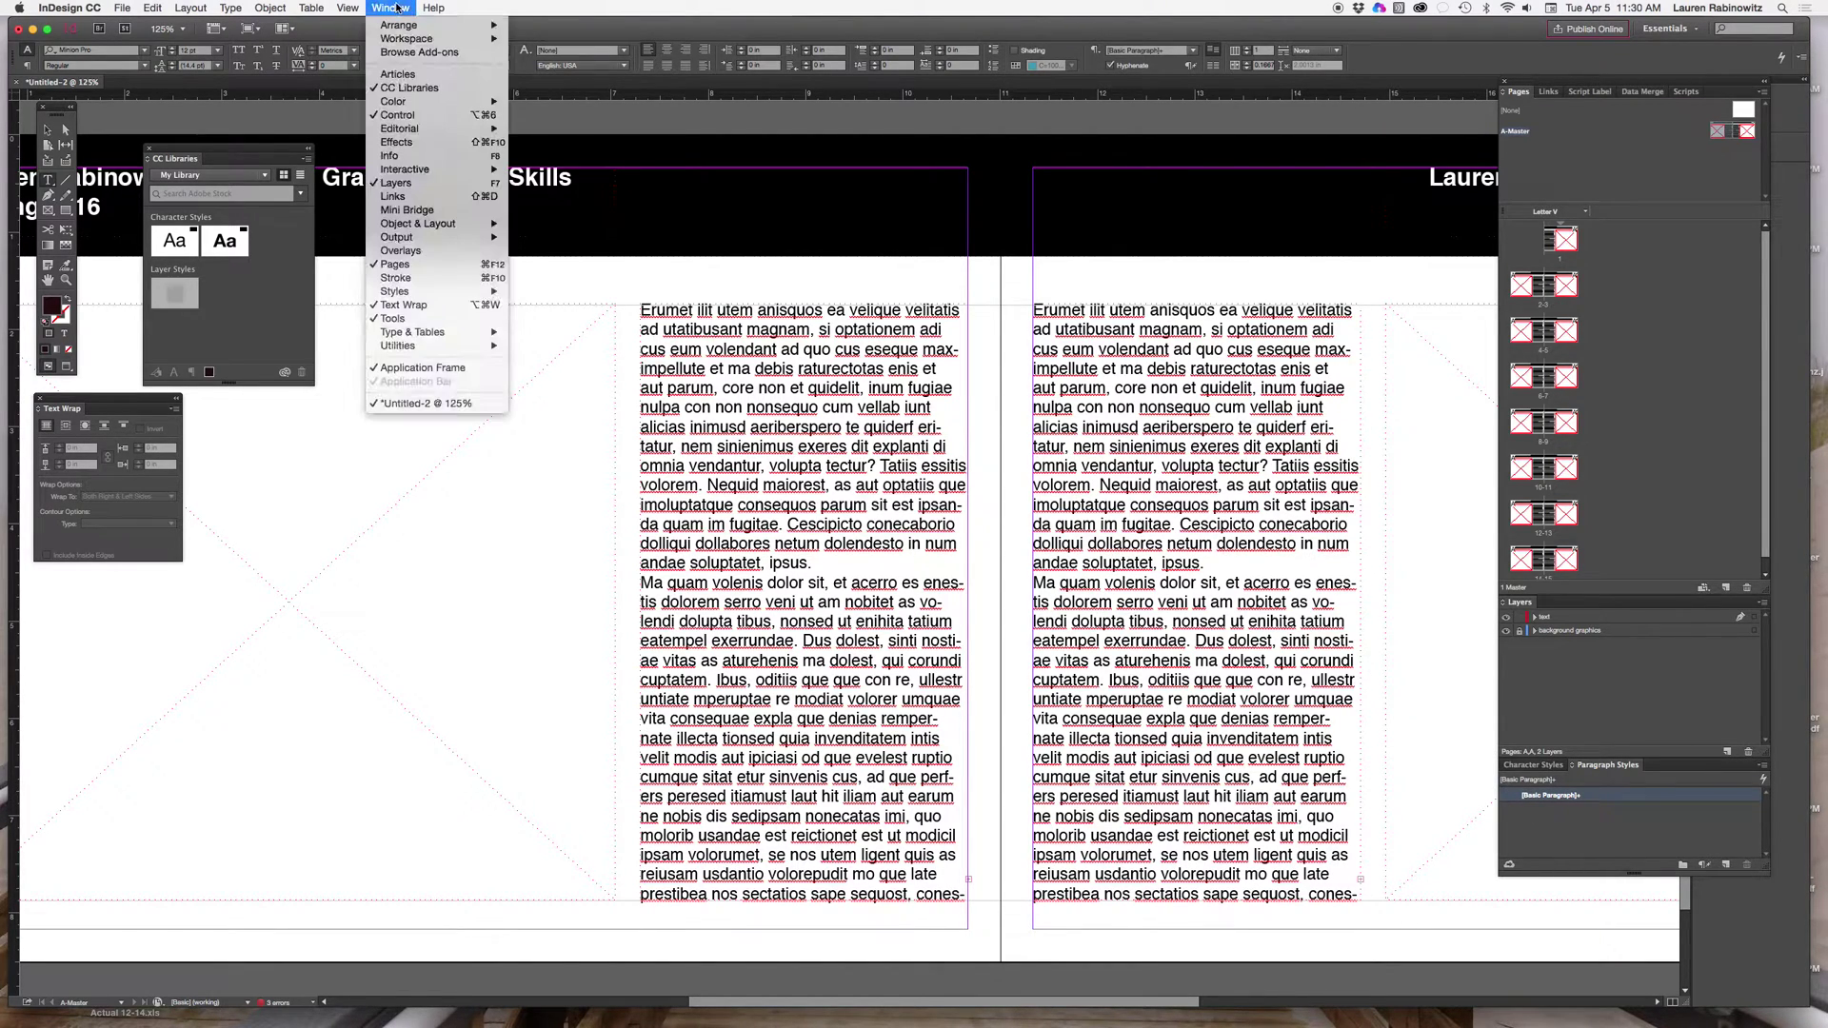
mouse_move(395, 290)
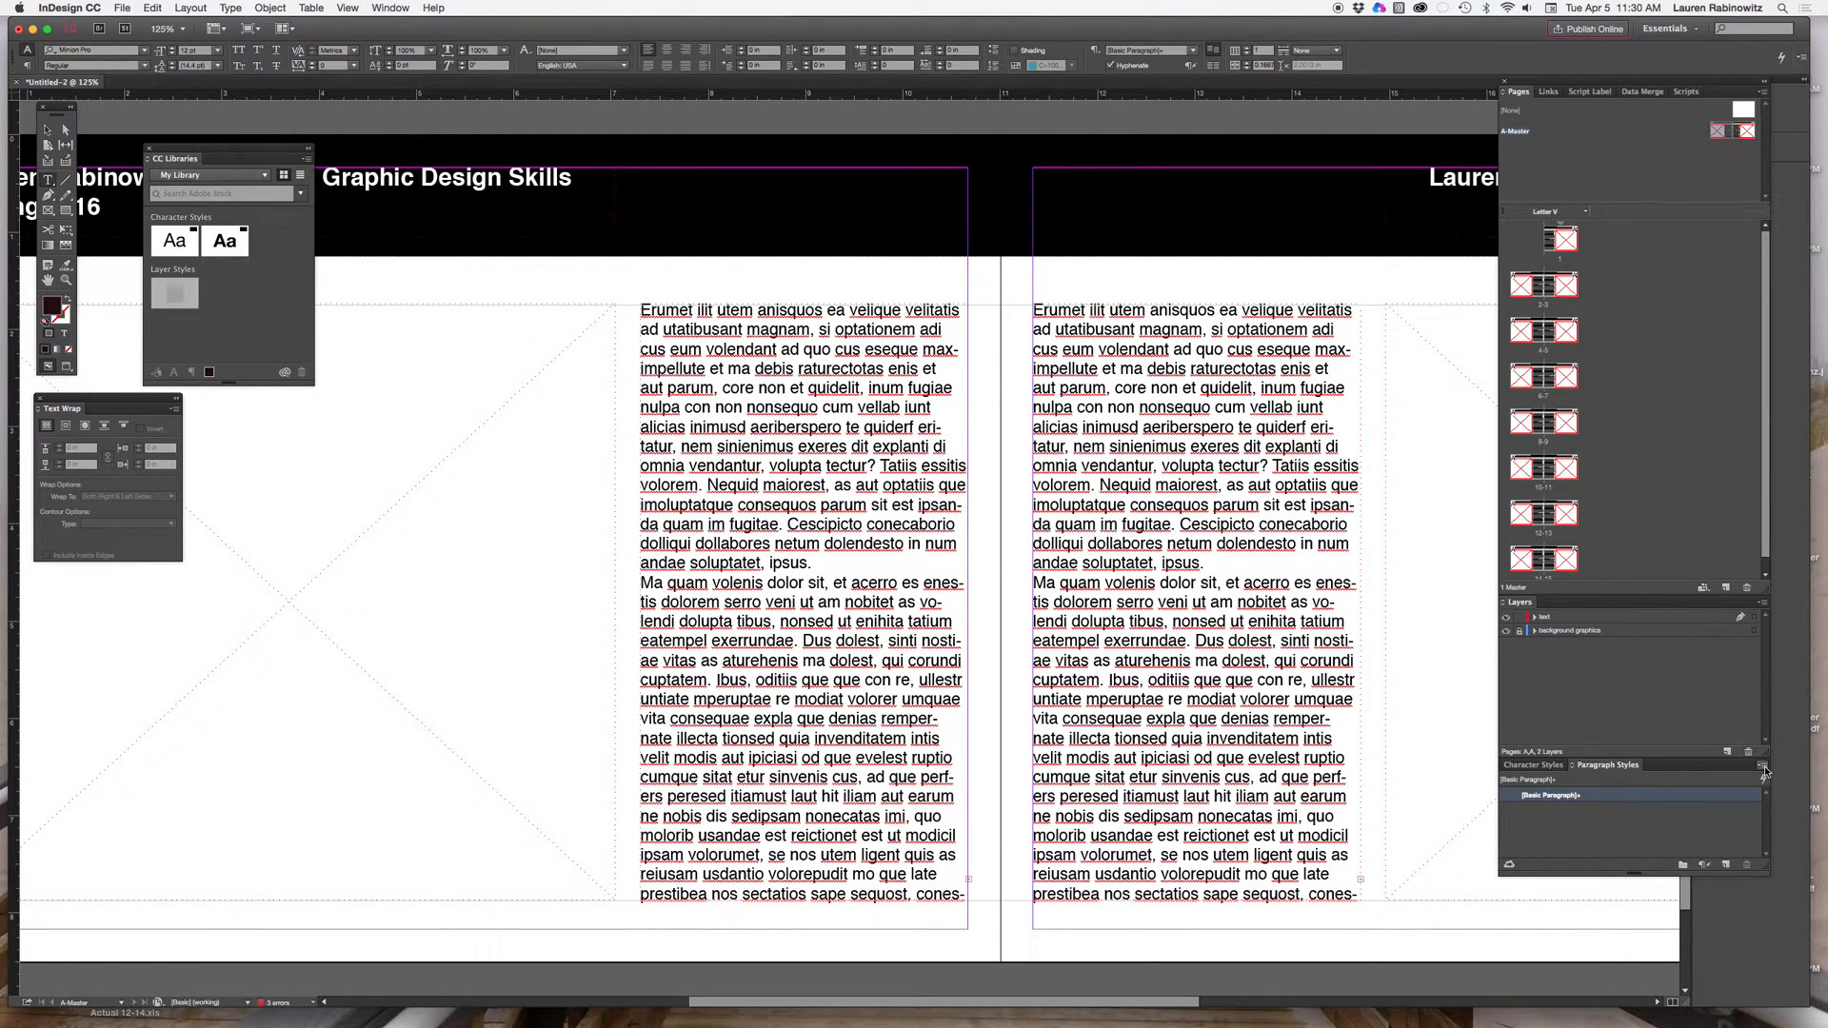
click(1764, 764)
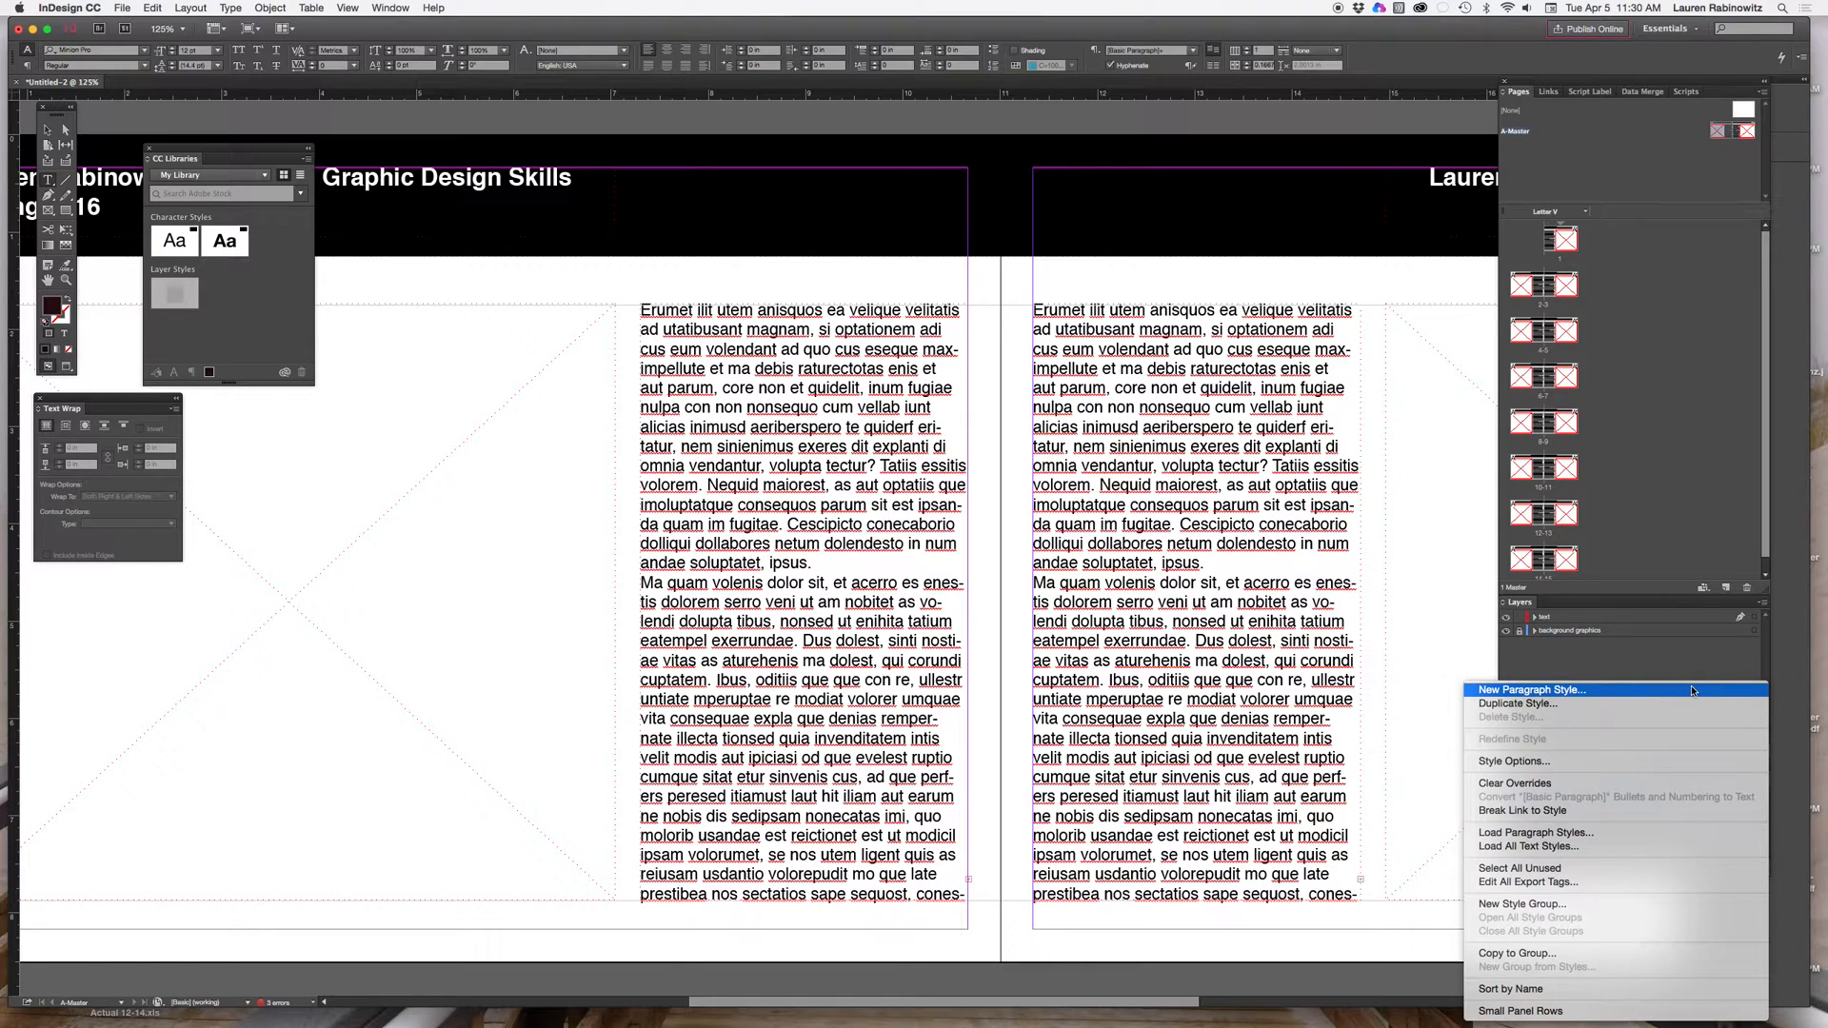
click(1530, 689)
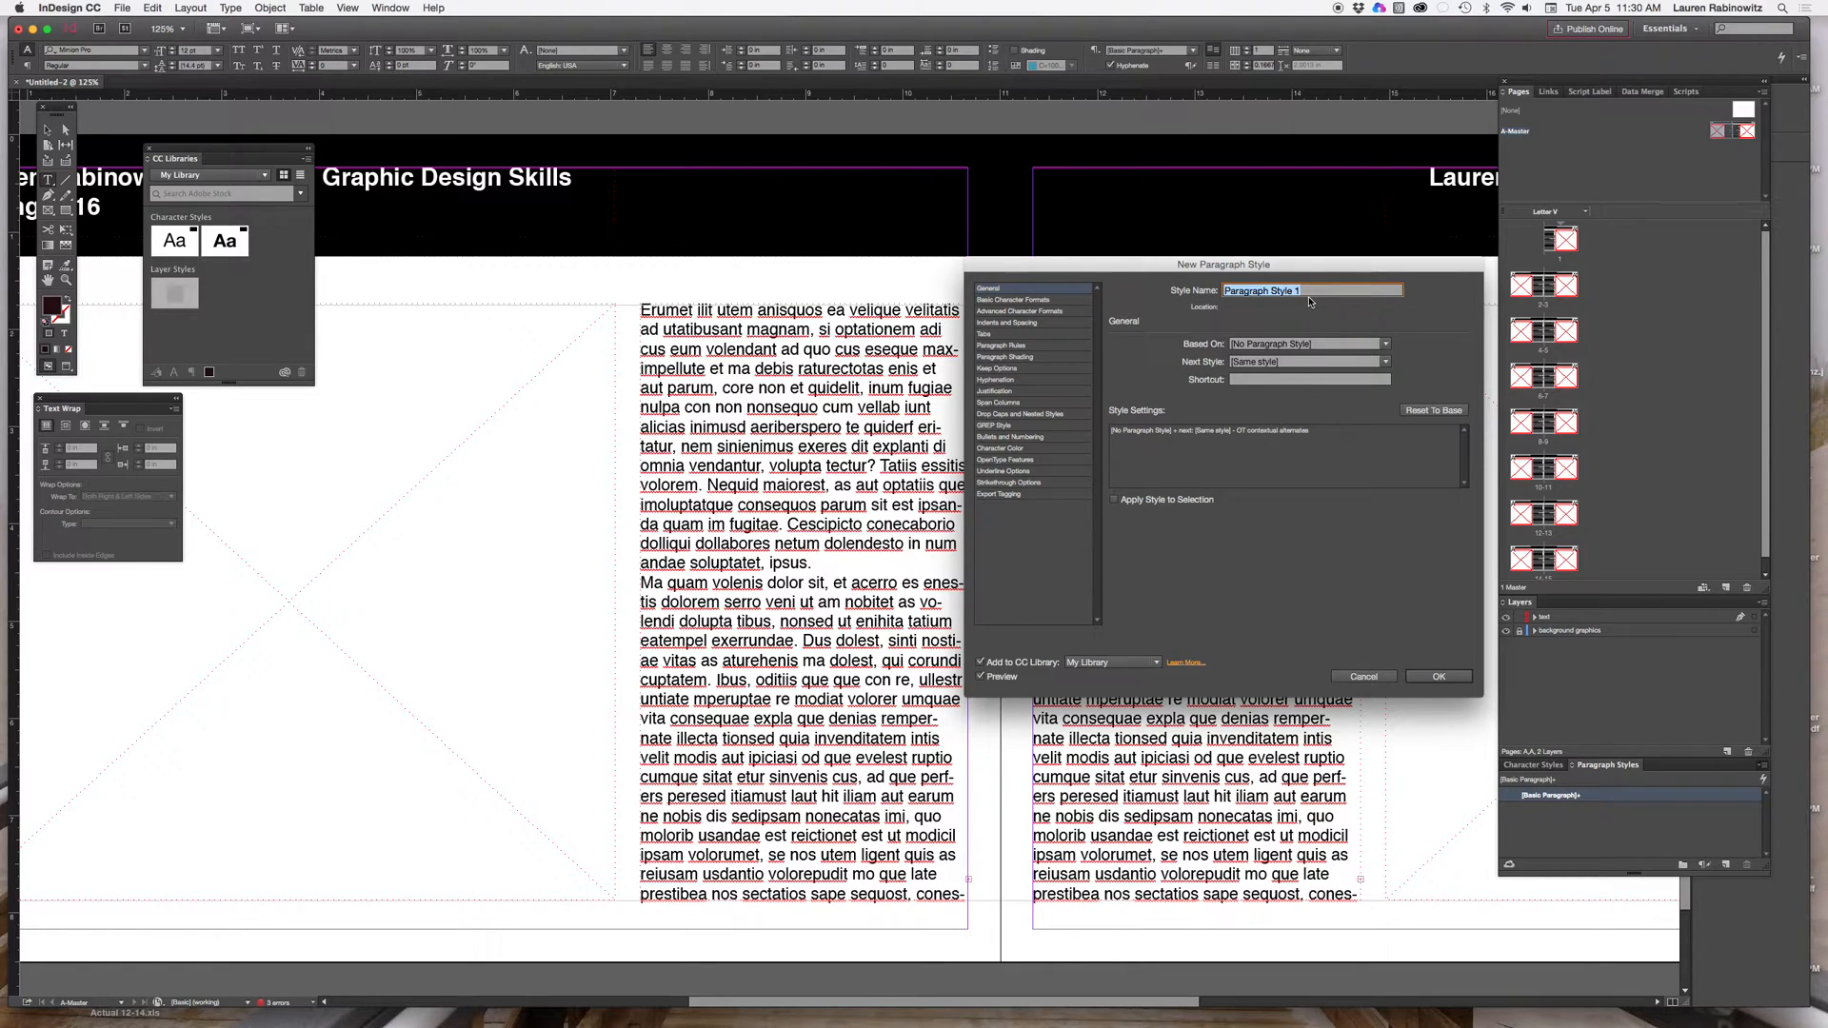
text(Headline)
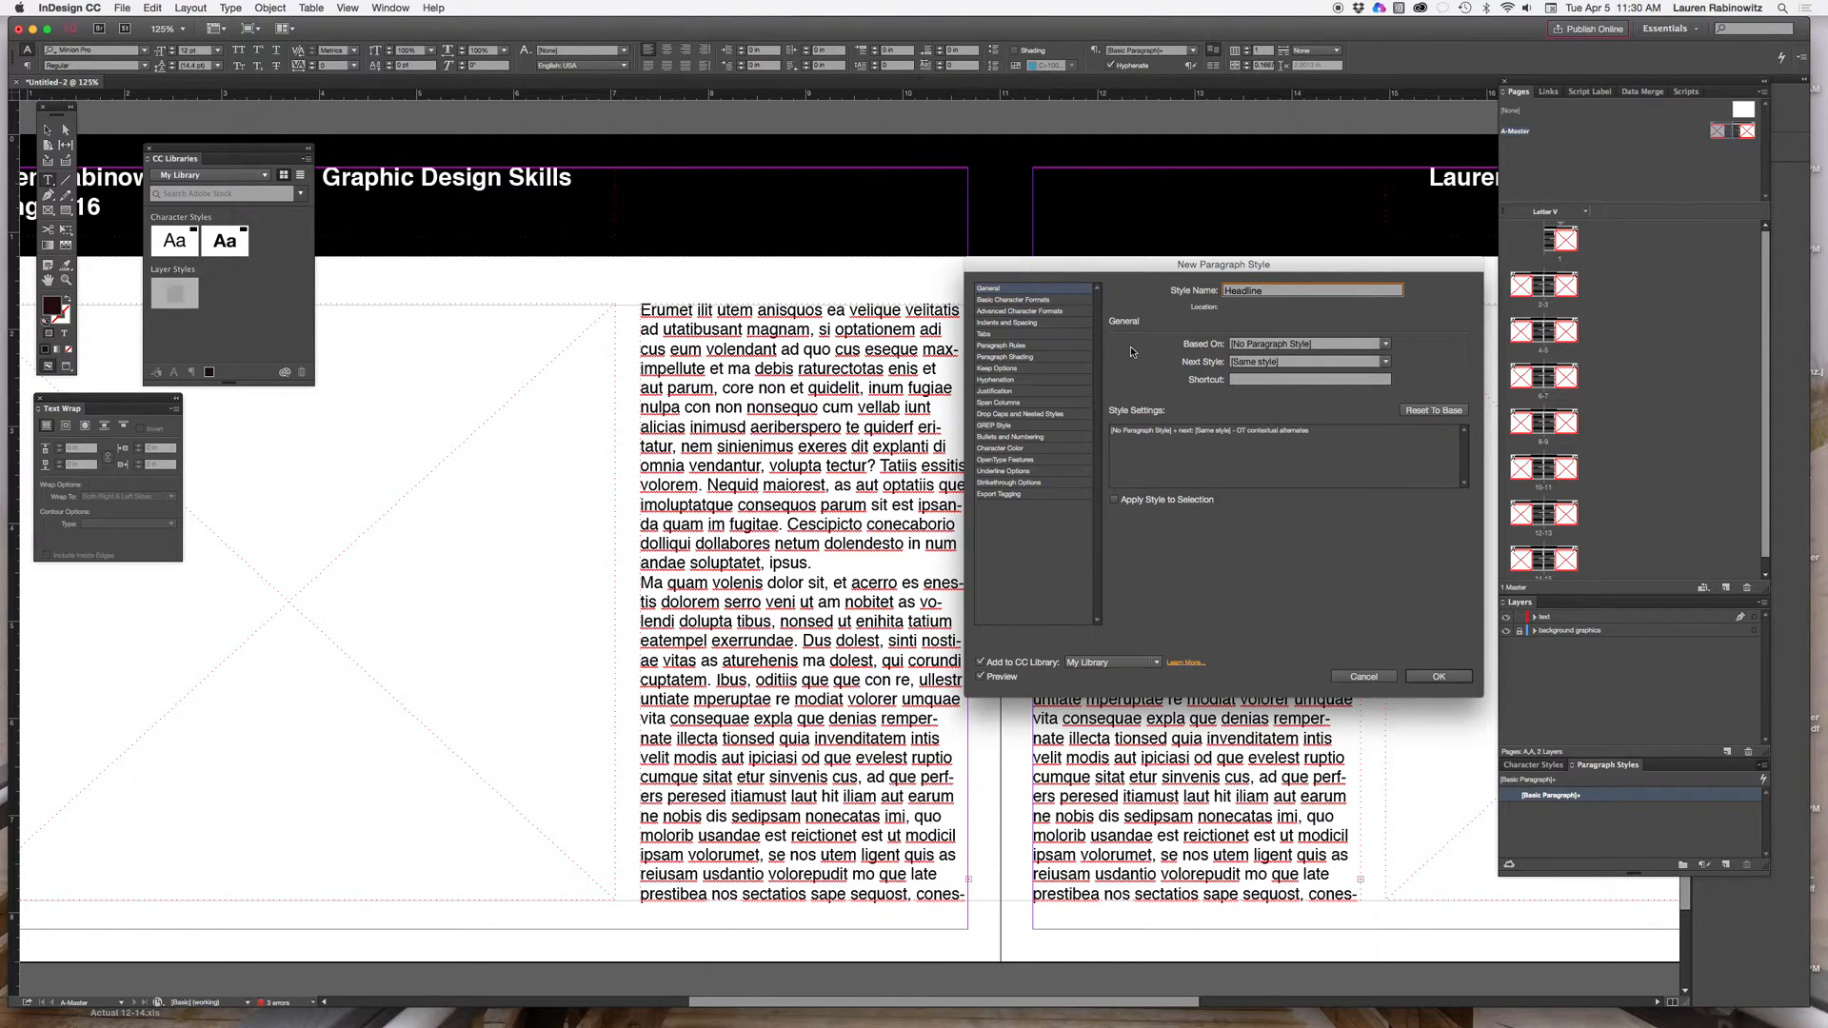
mouse_move(1026, 305)
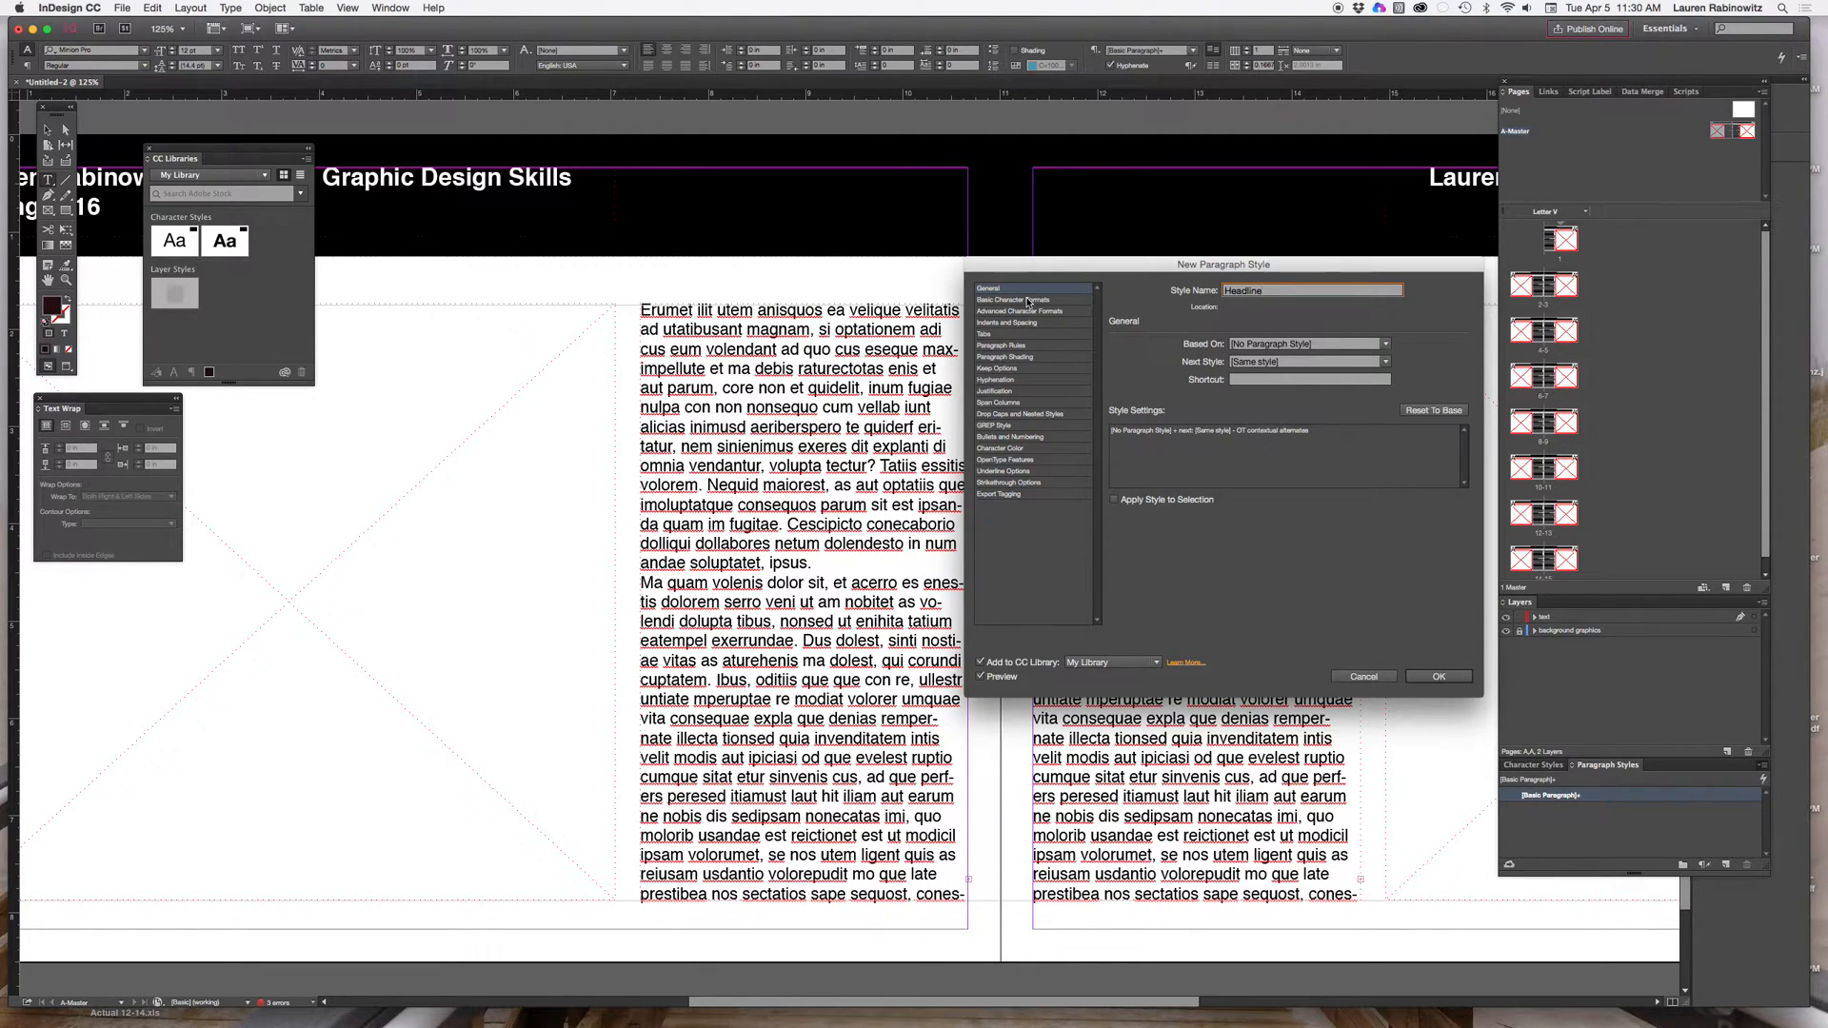
Step: Set the Headline style to Helvetica Bold with All Caps and confirm
click(1017, 300)
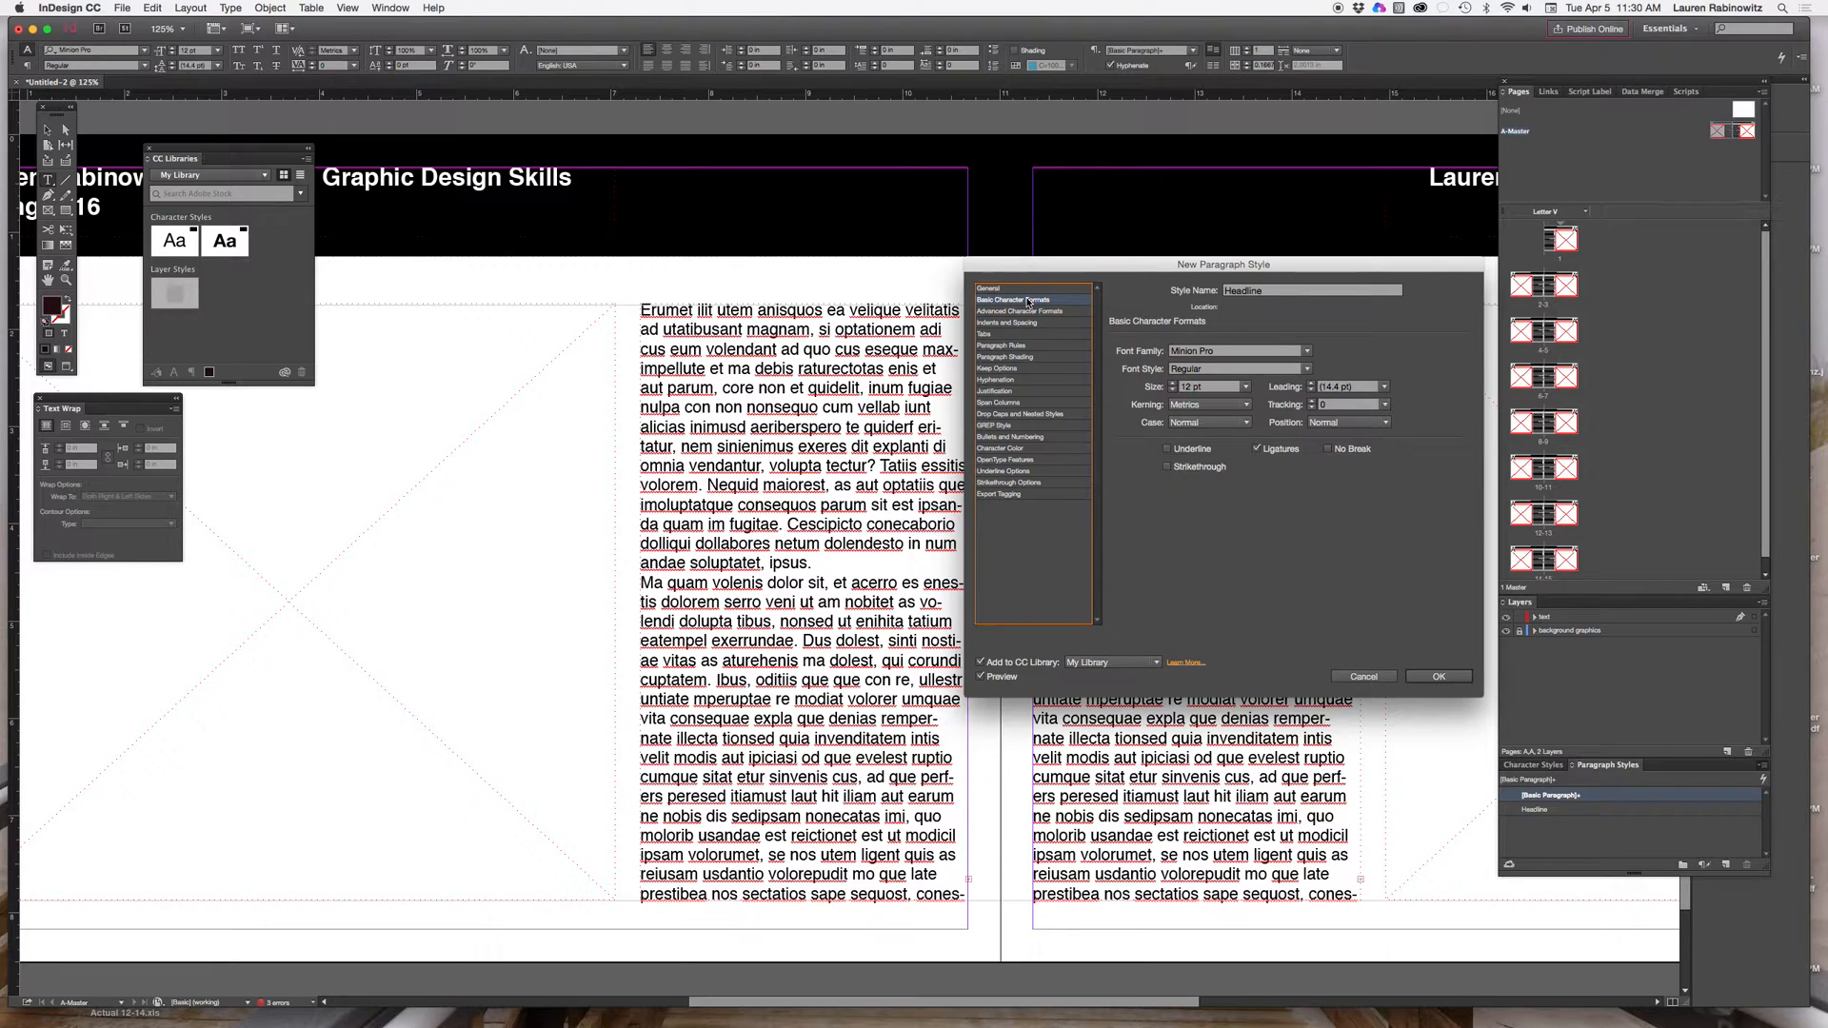
click(1306, 349)
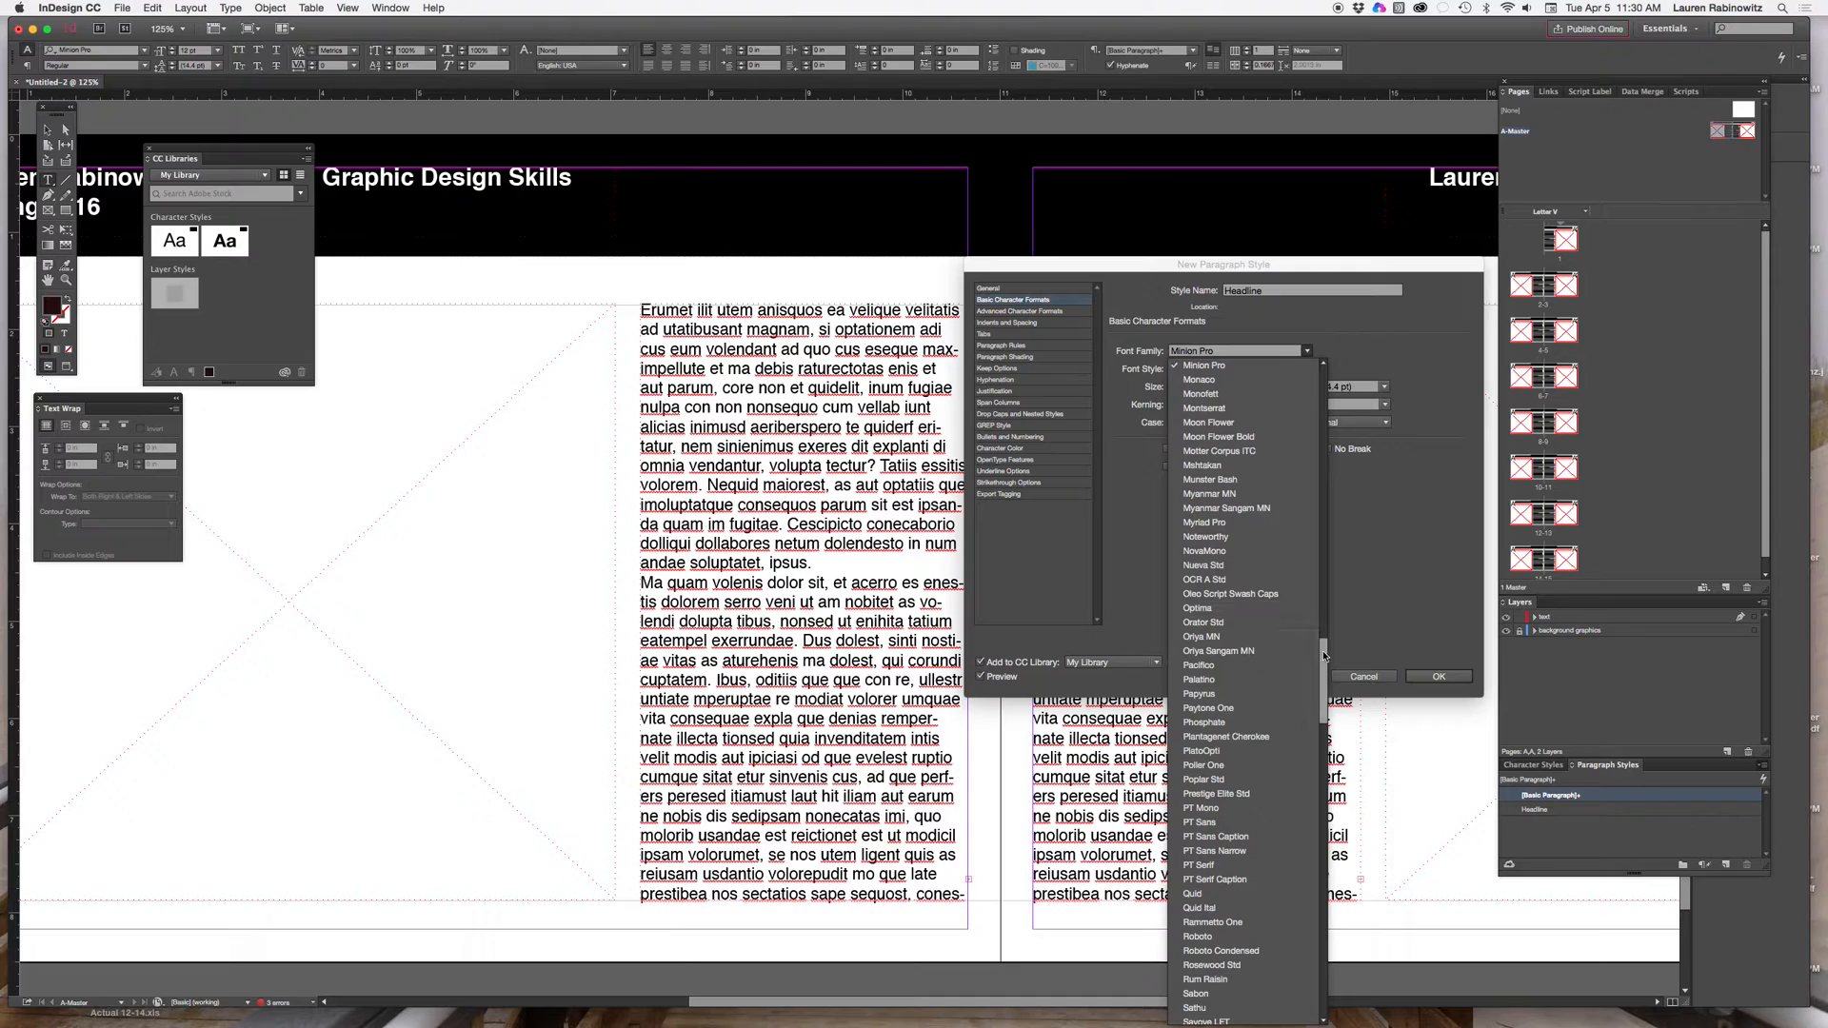
scroll(up, 3)
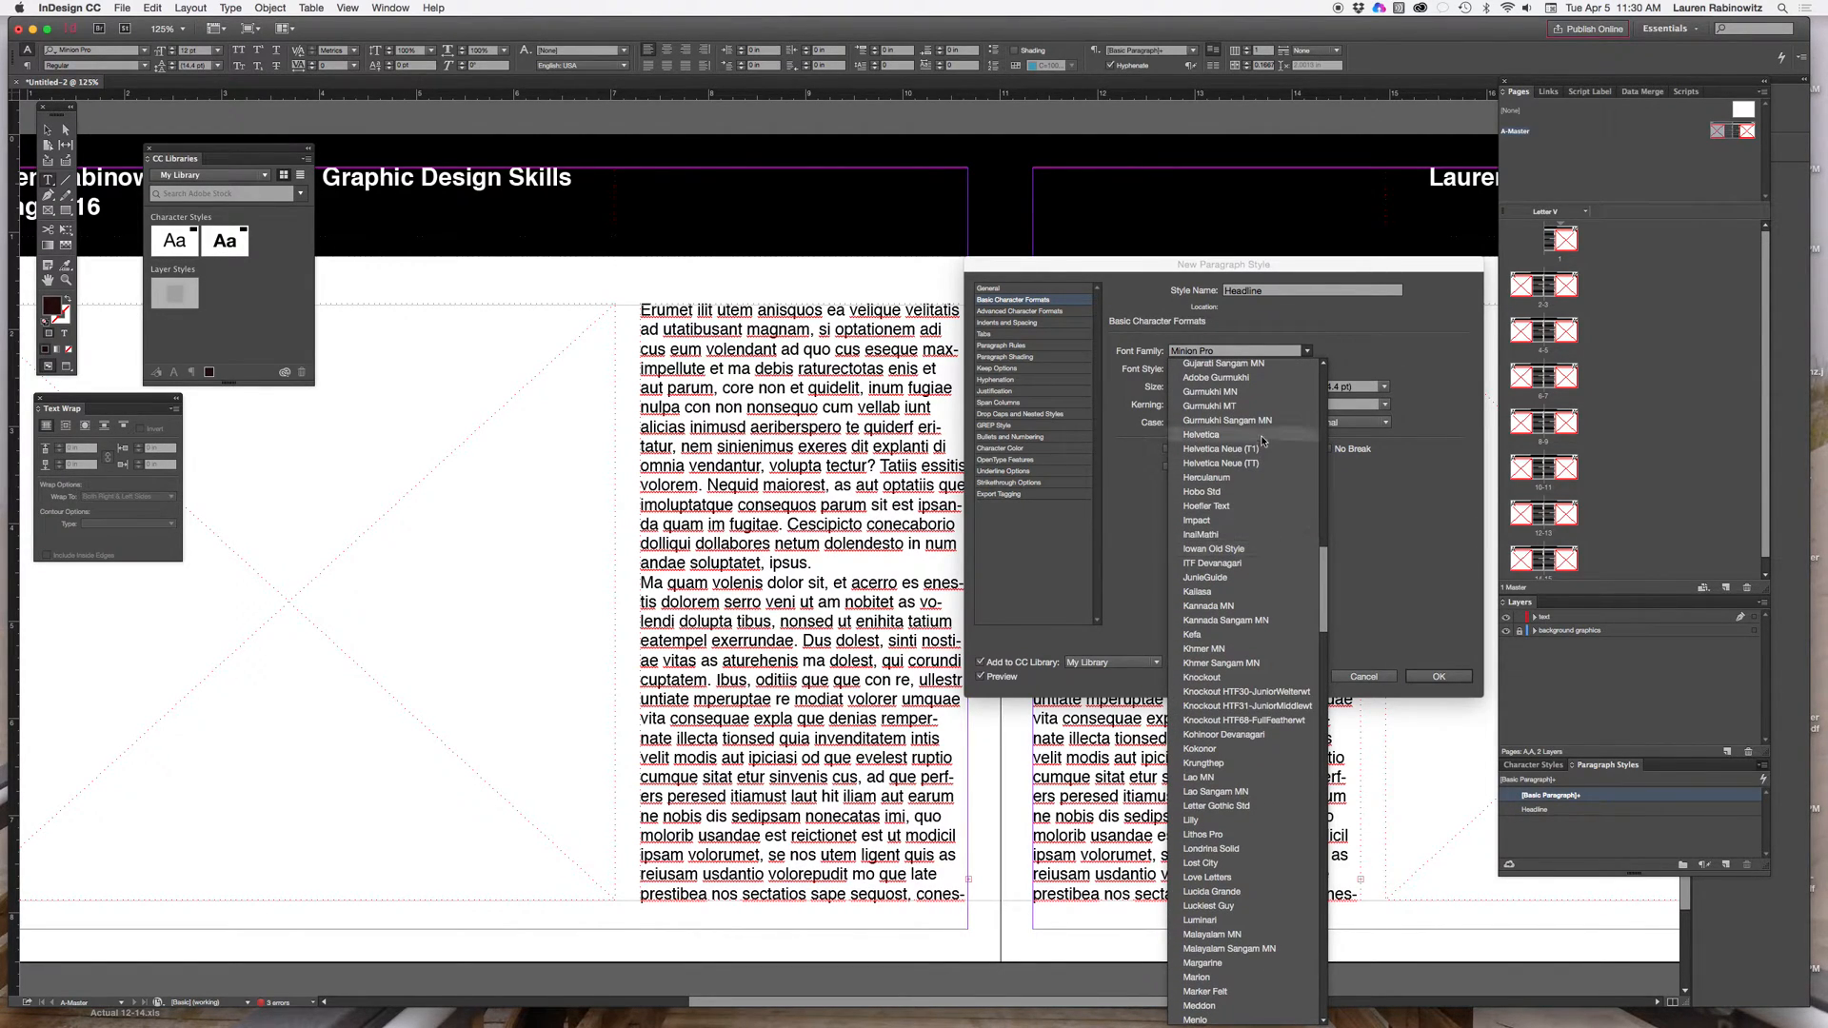
click(1201, 435)
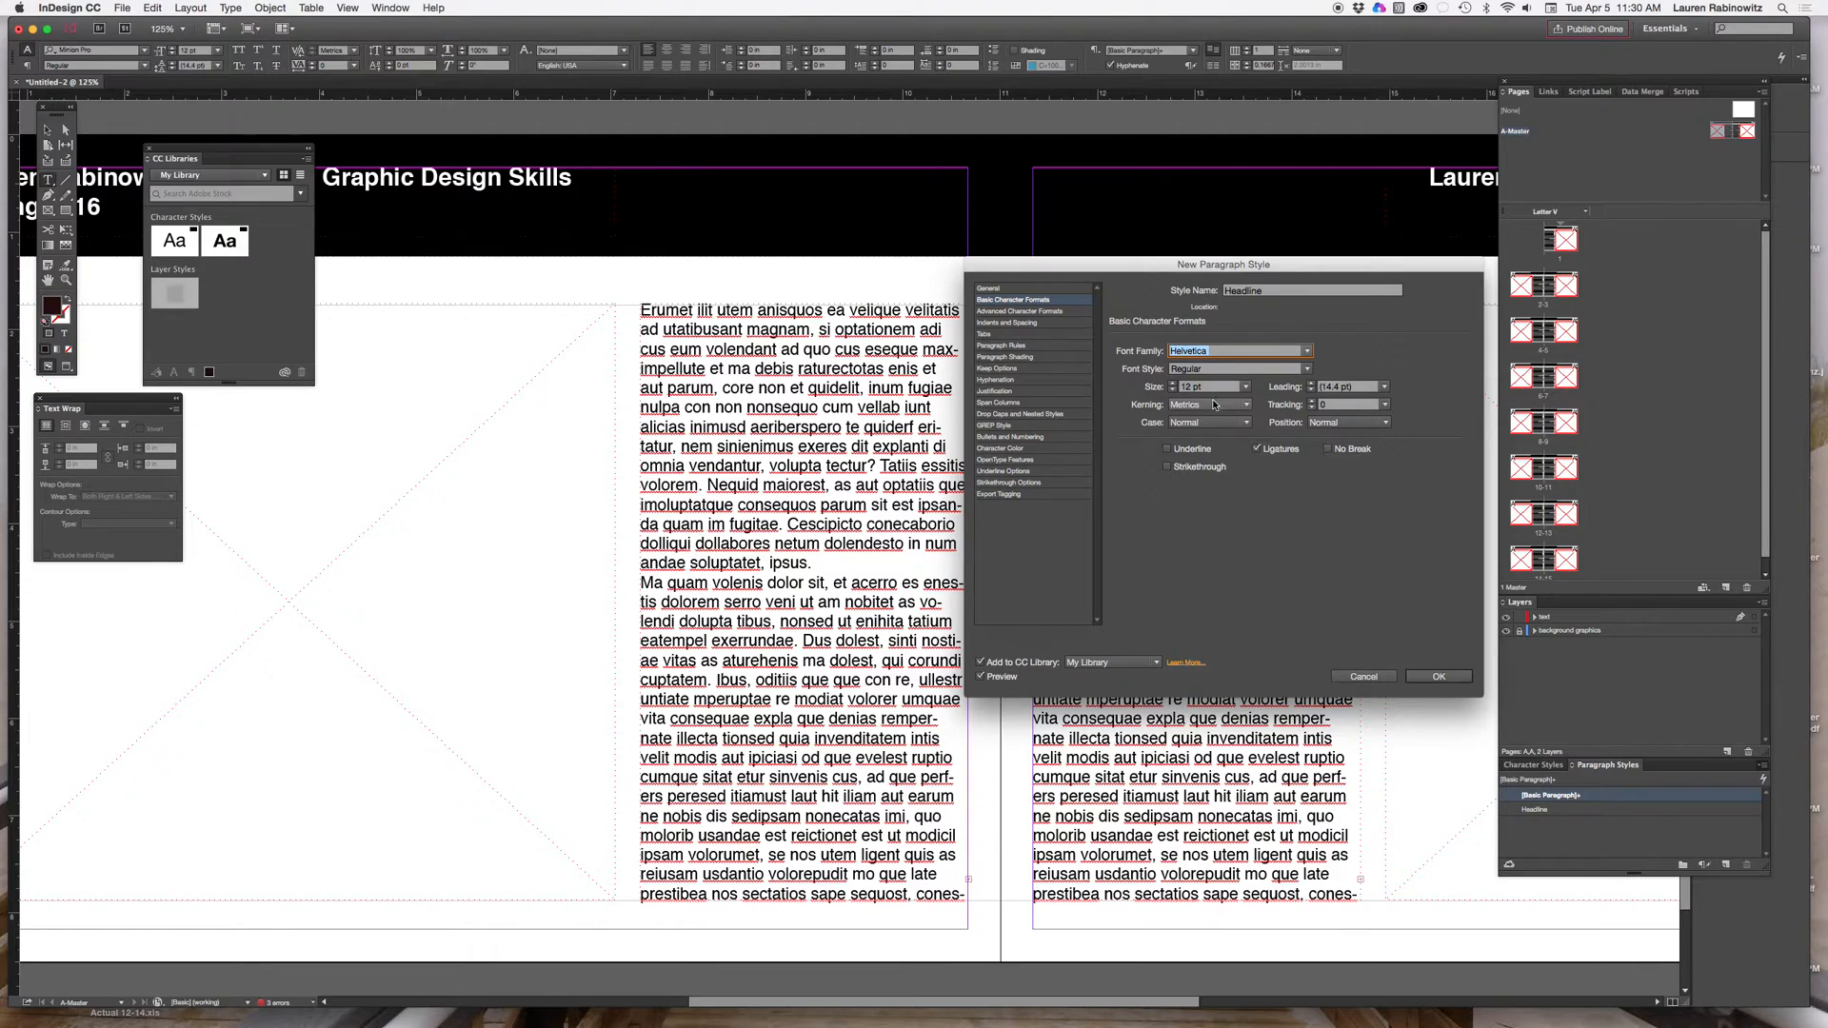
click(1296, 369)
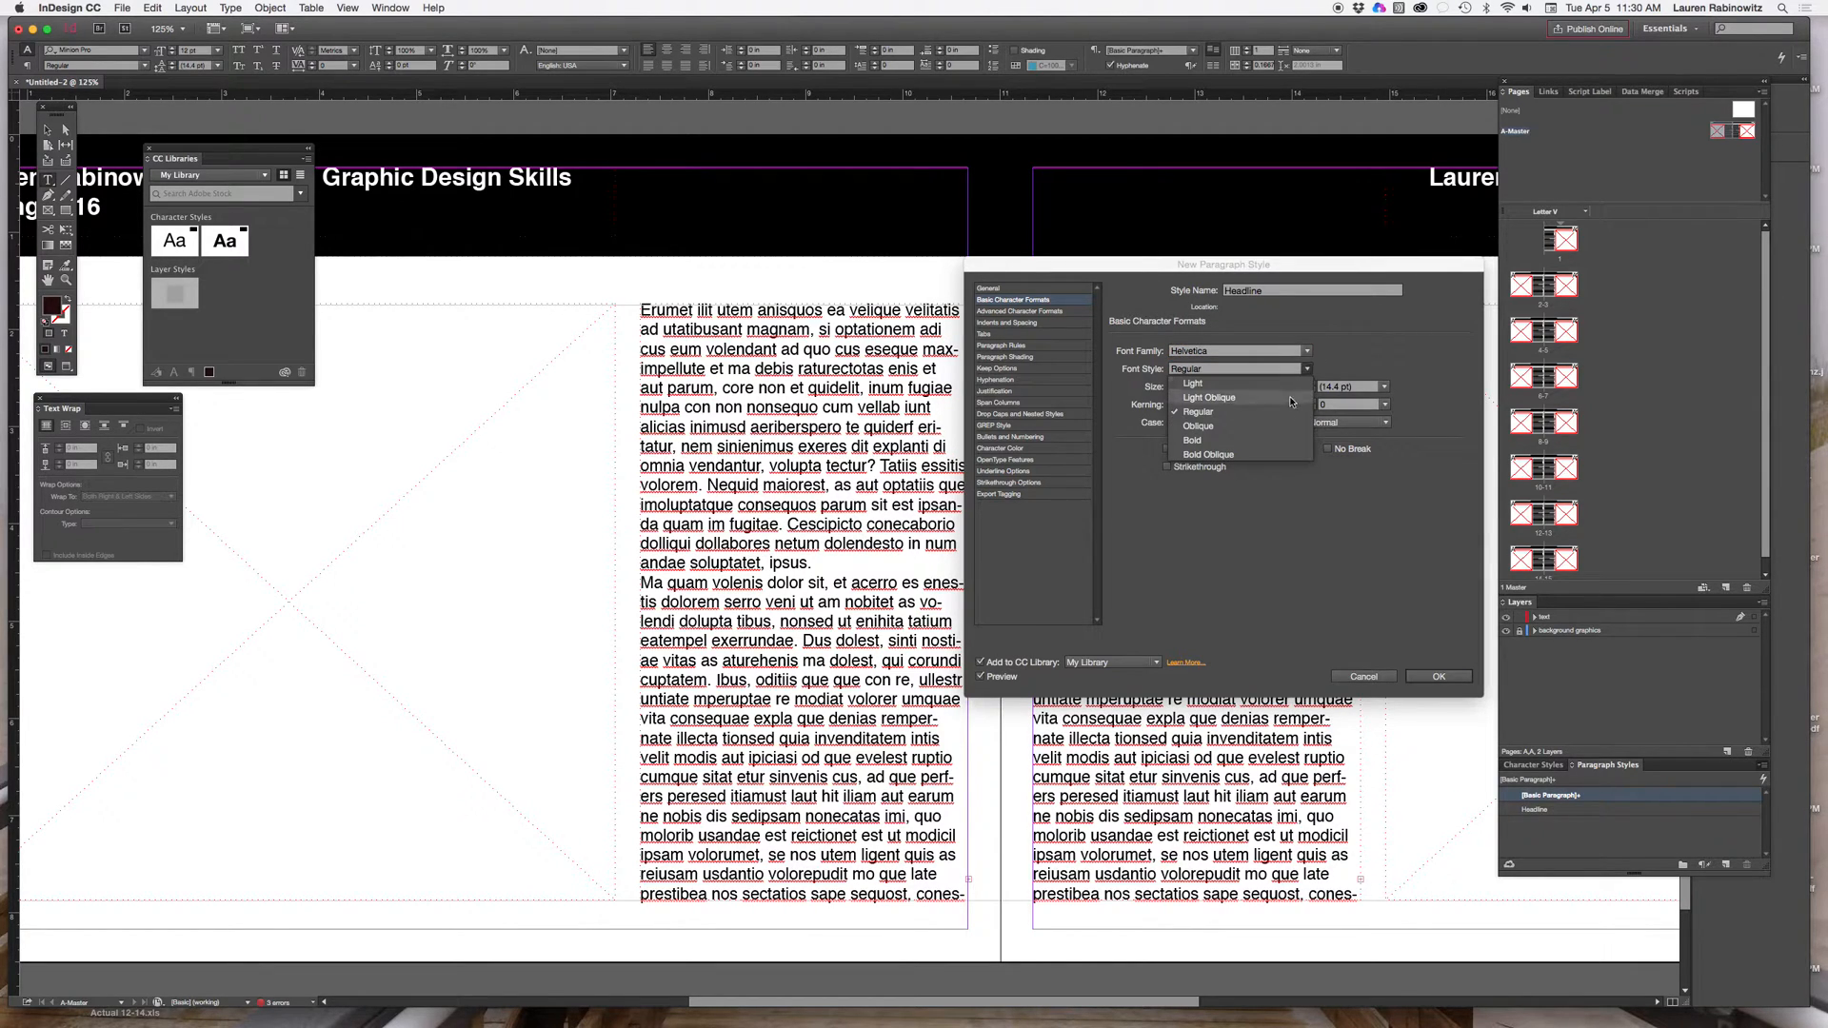
click(1193, 439)
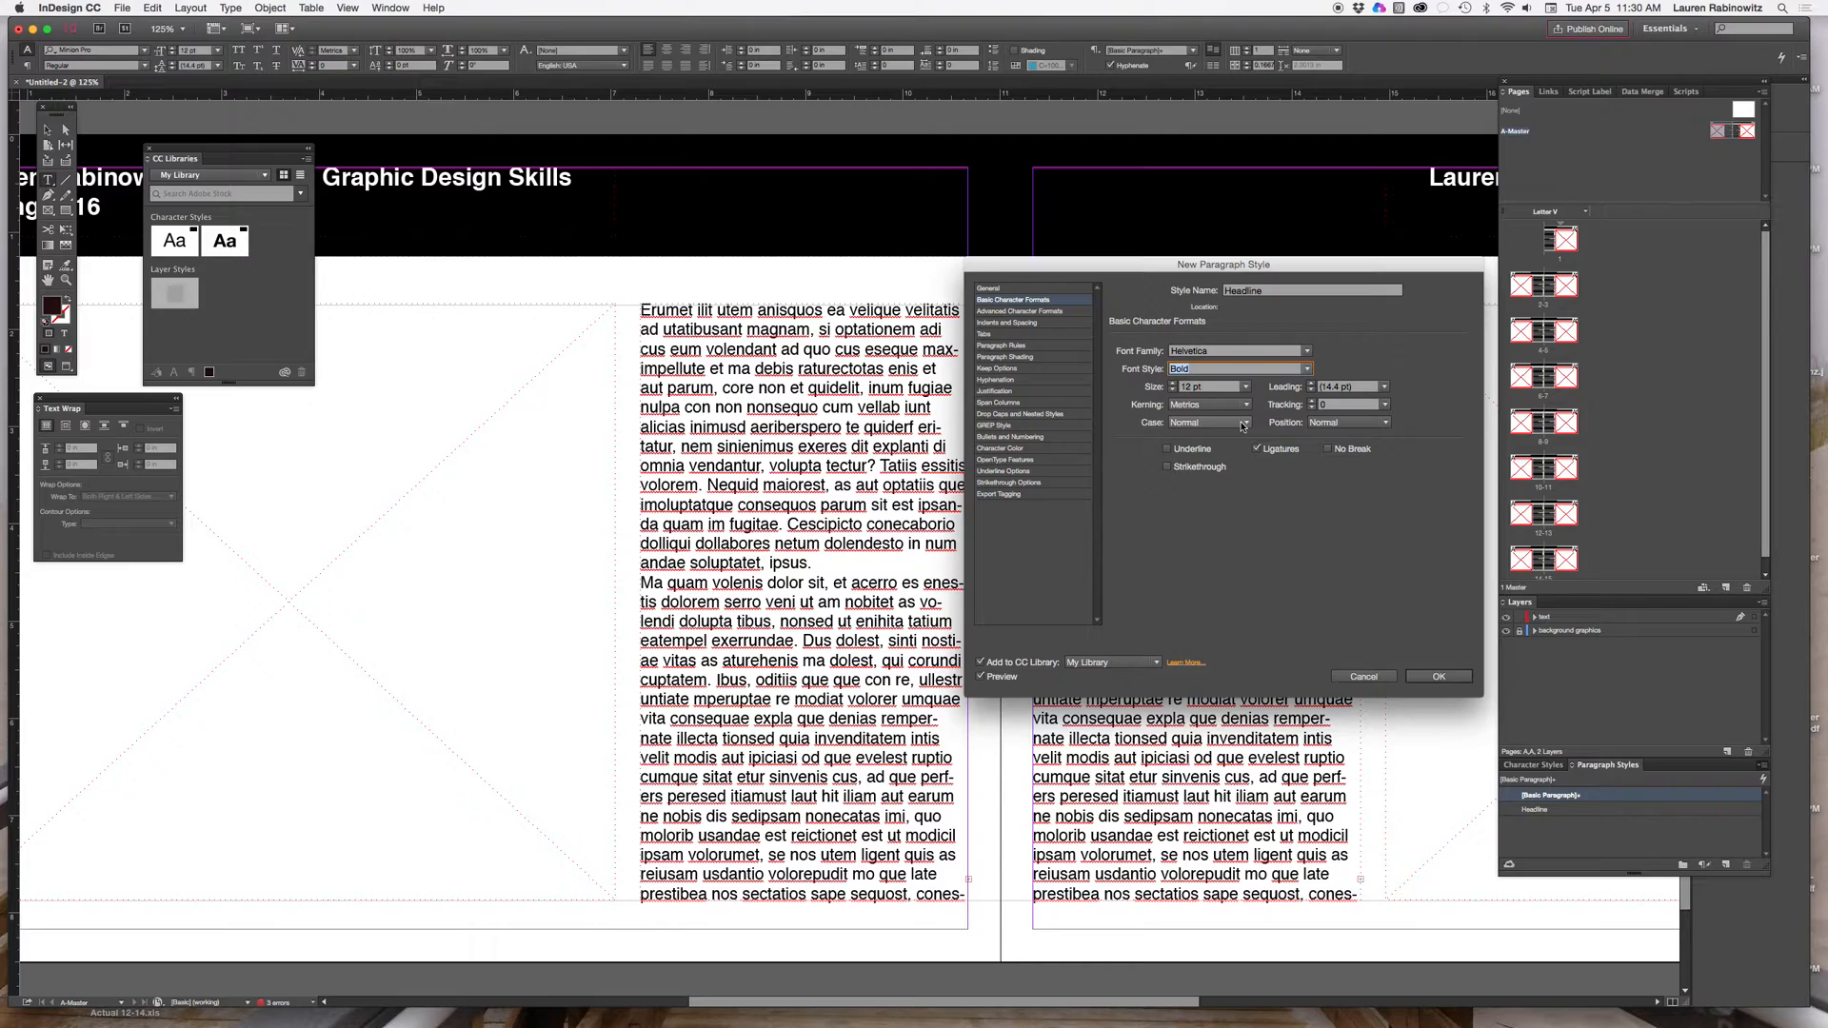
click(1209, 422)
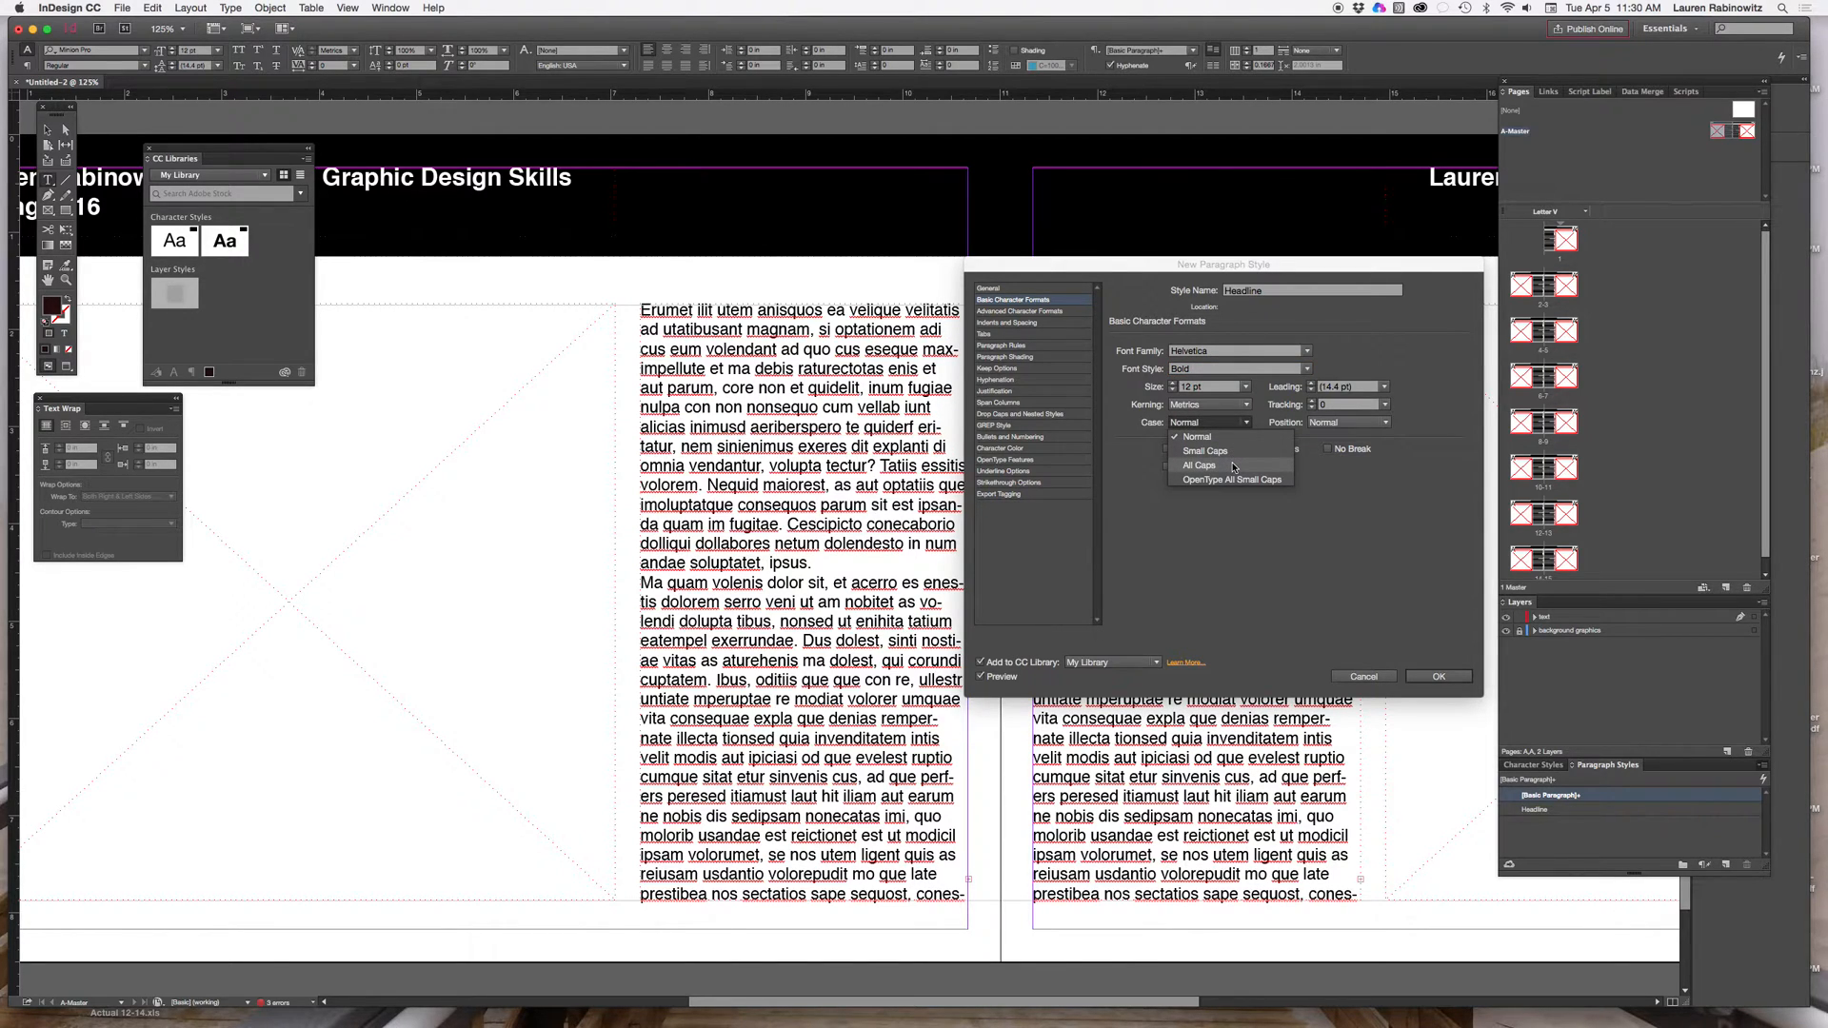
click(1198, 466)
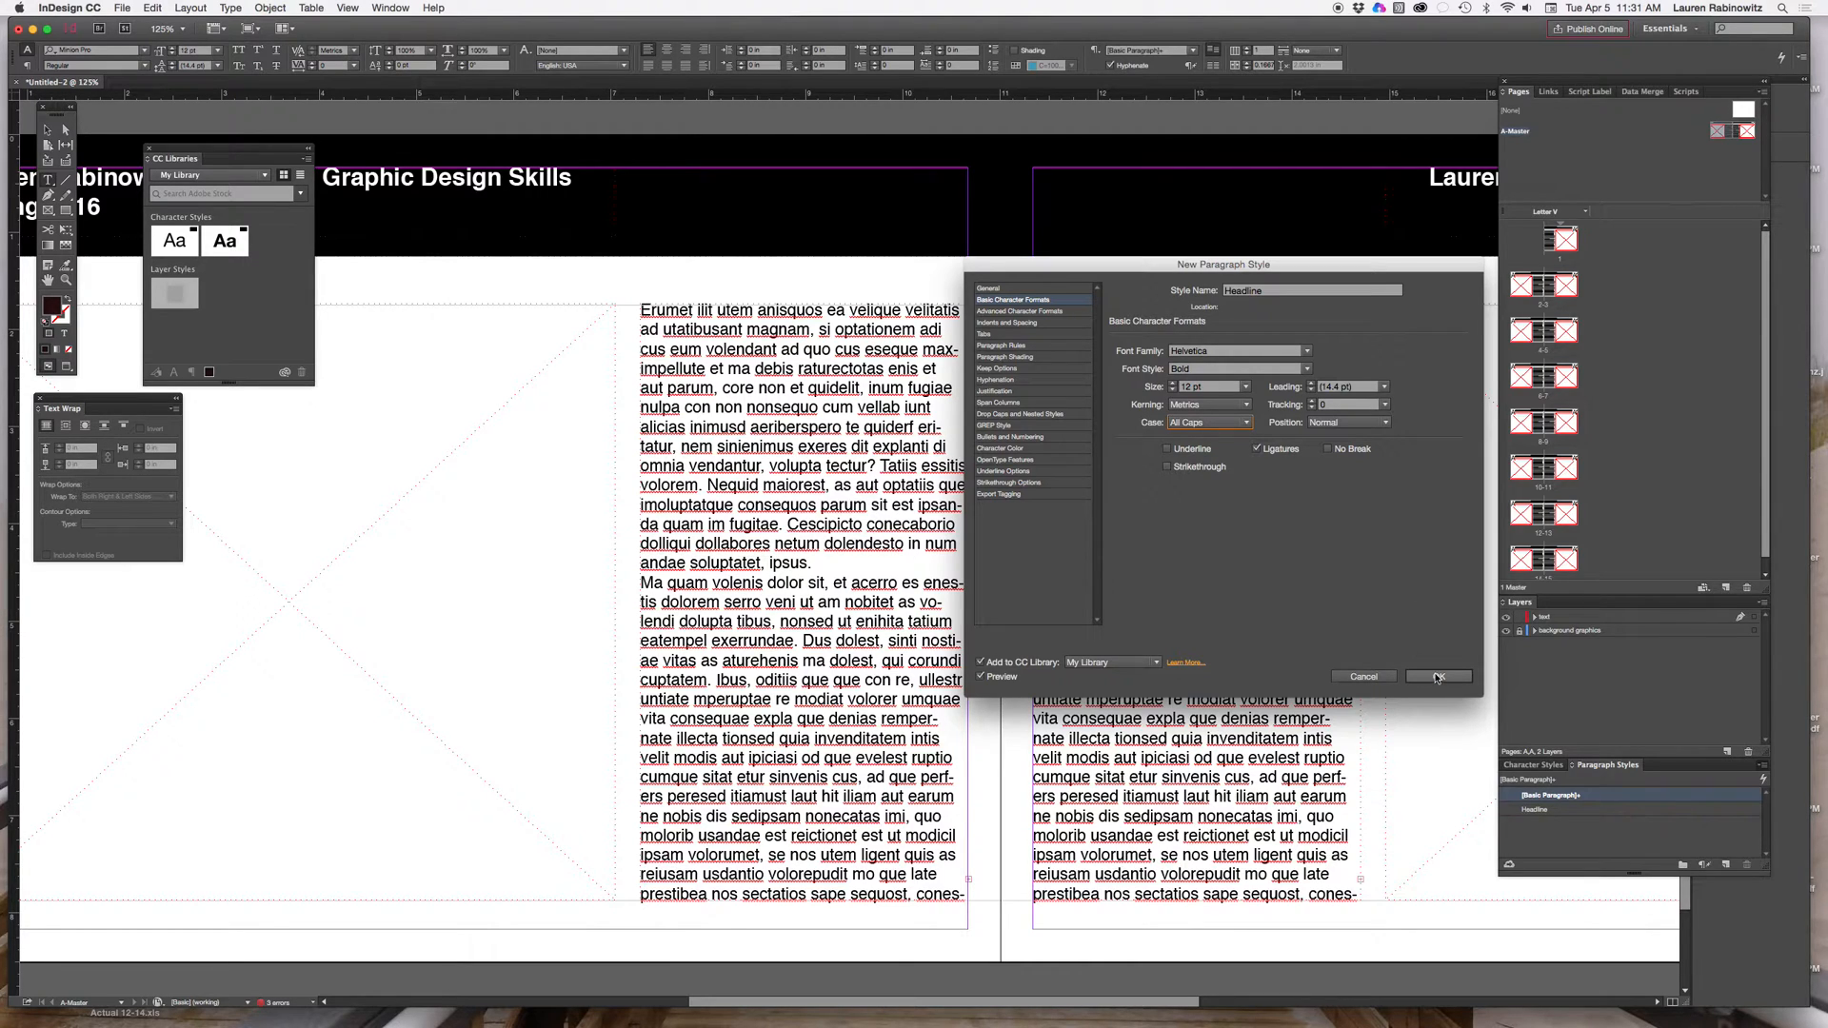
click(1437, 676)
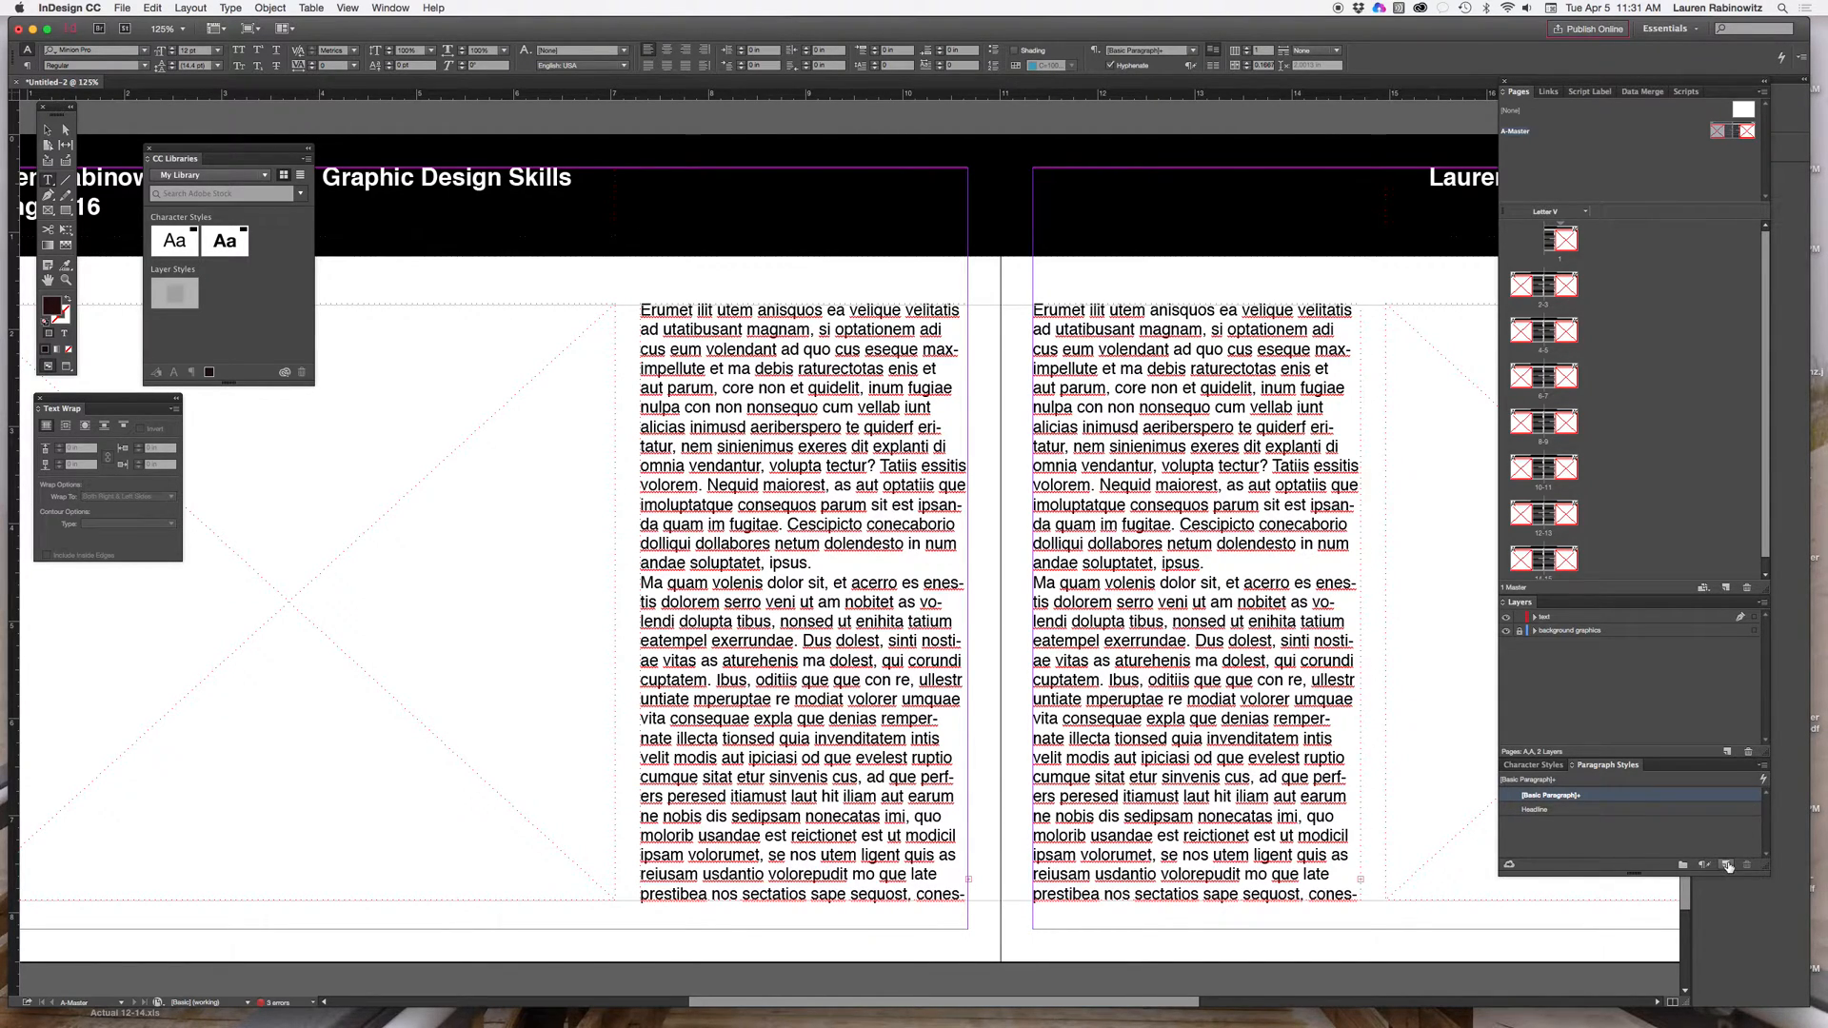
mouse_move(1729, 864)
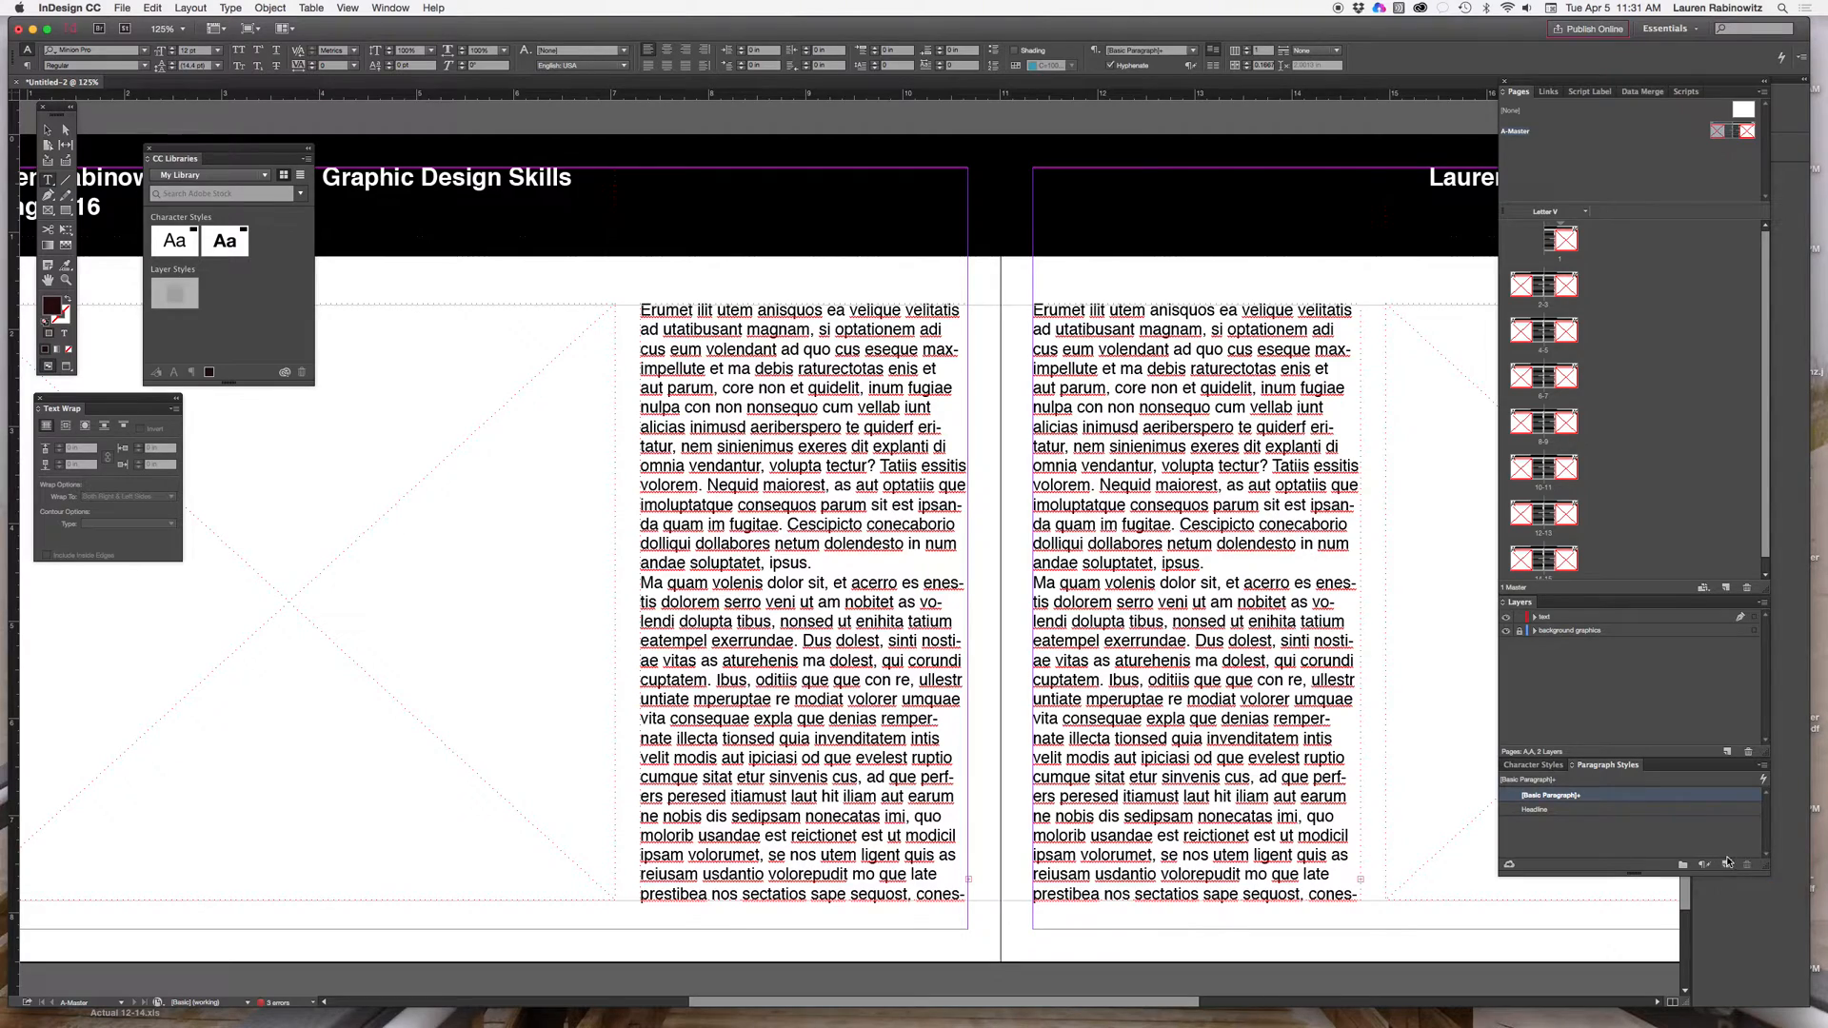
mouse_move(1728, 863)
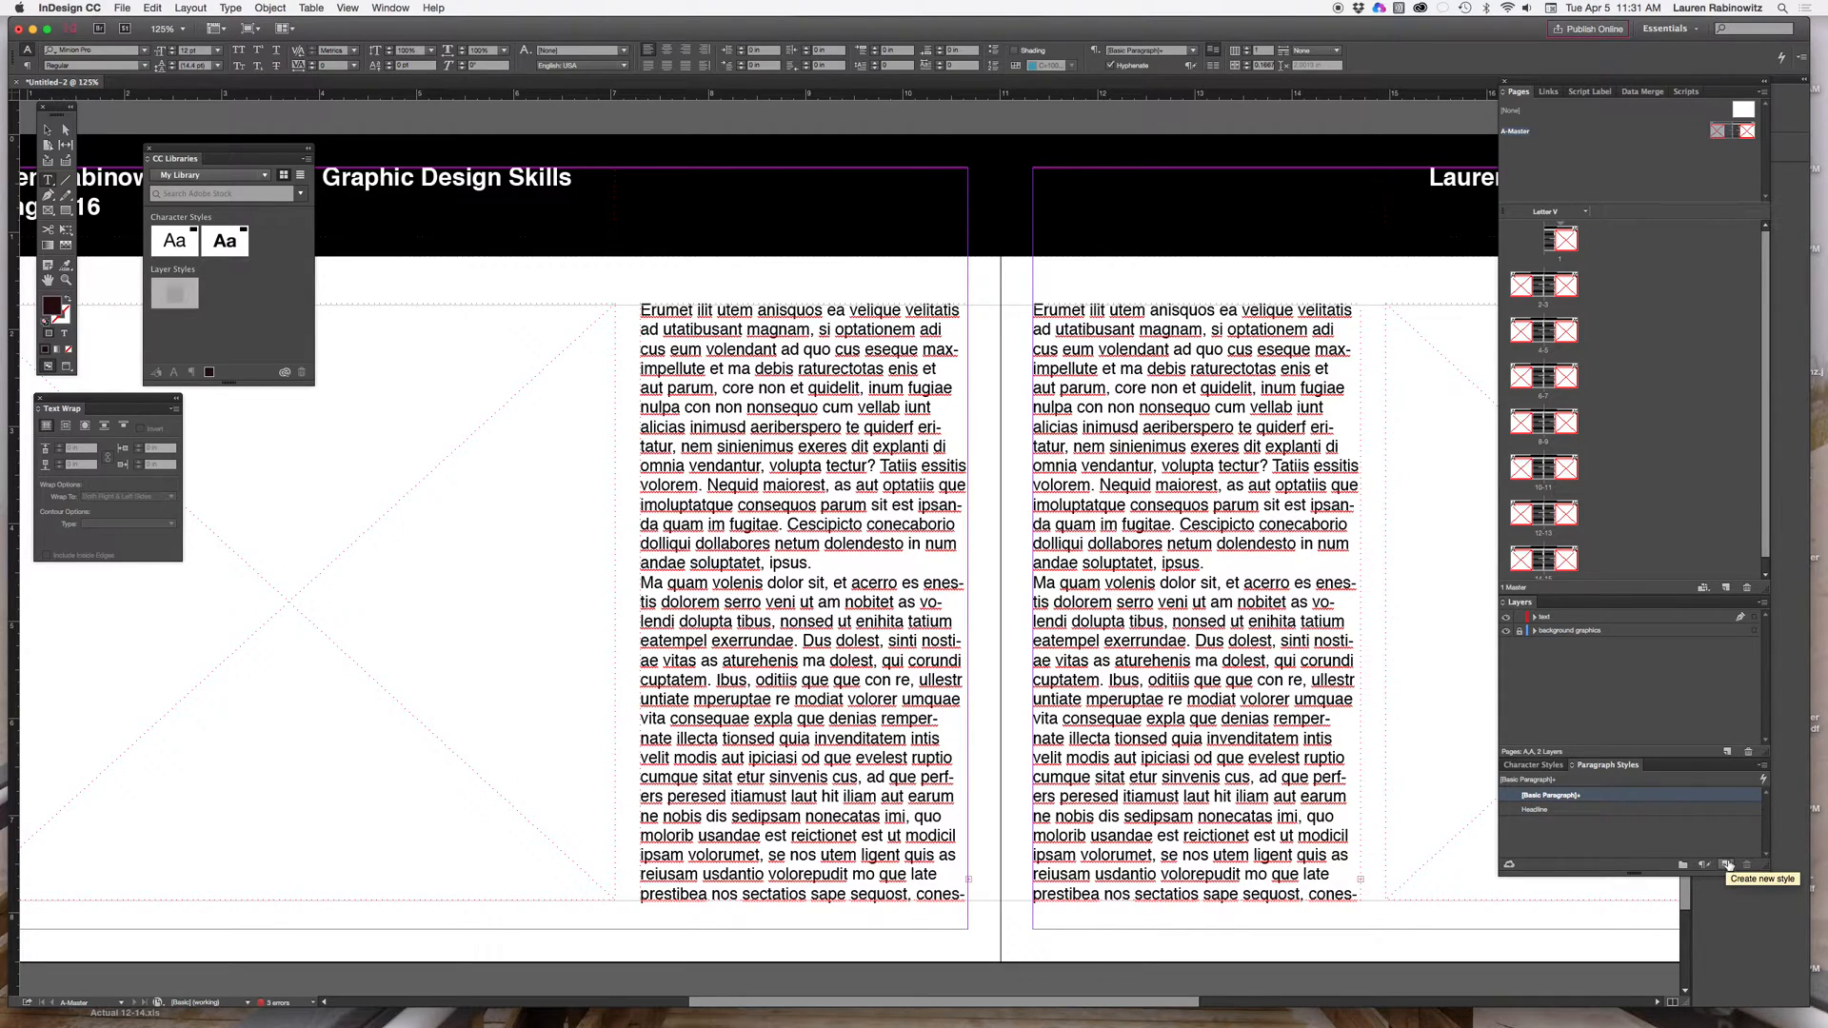
mouse_move(1734, 842)
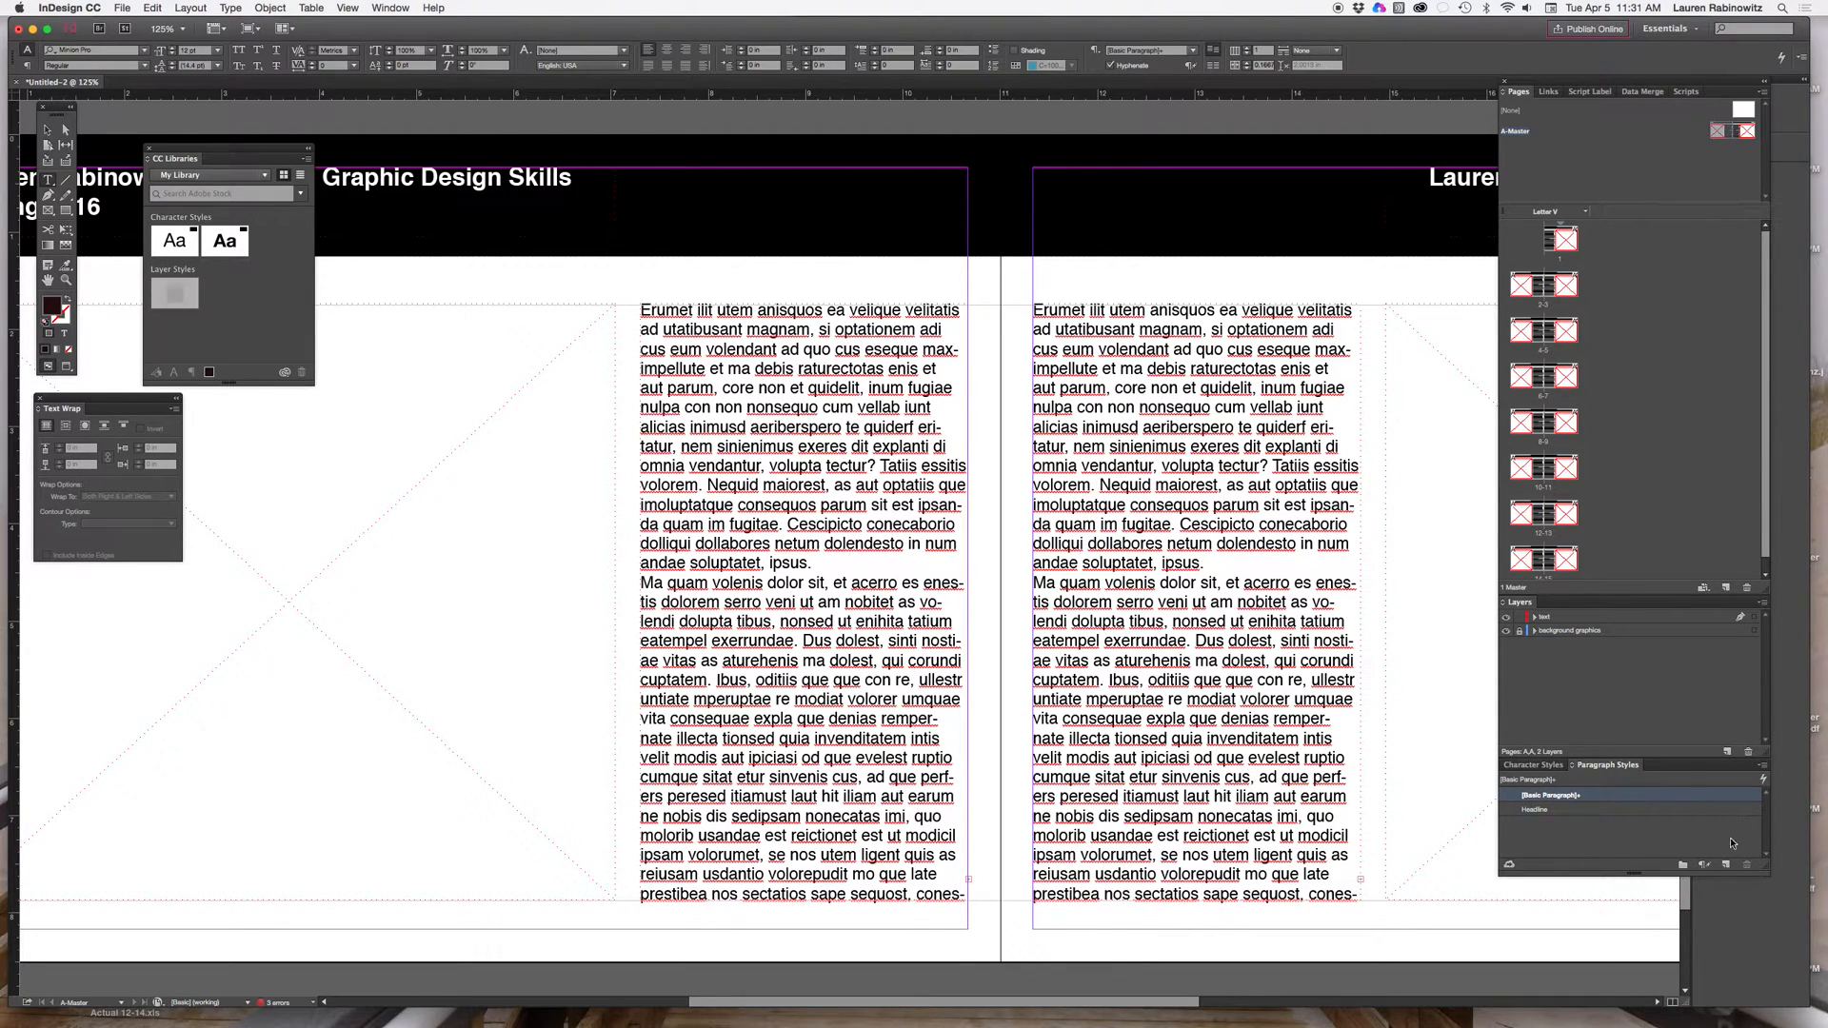
mouse_move(1728, 866)
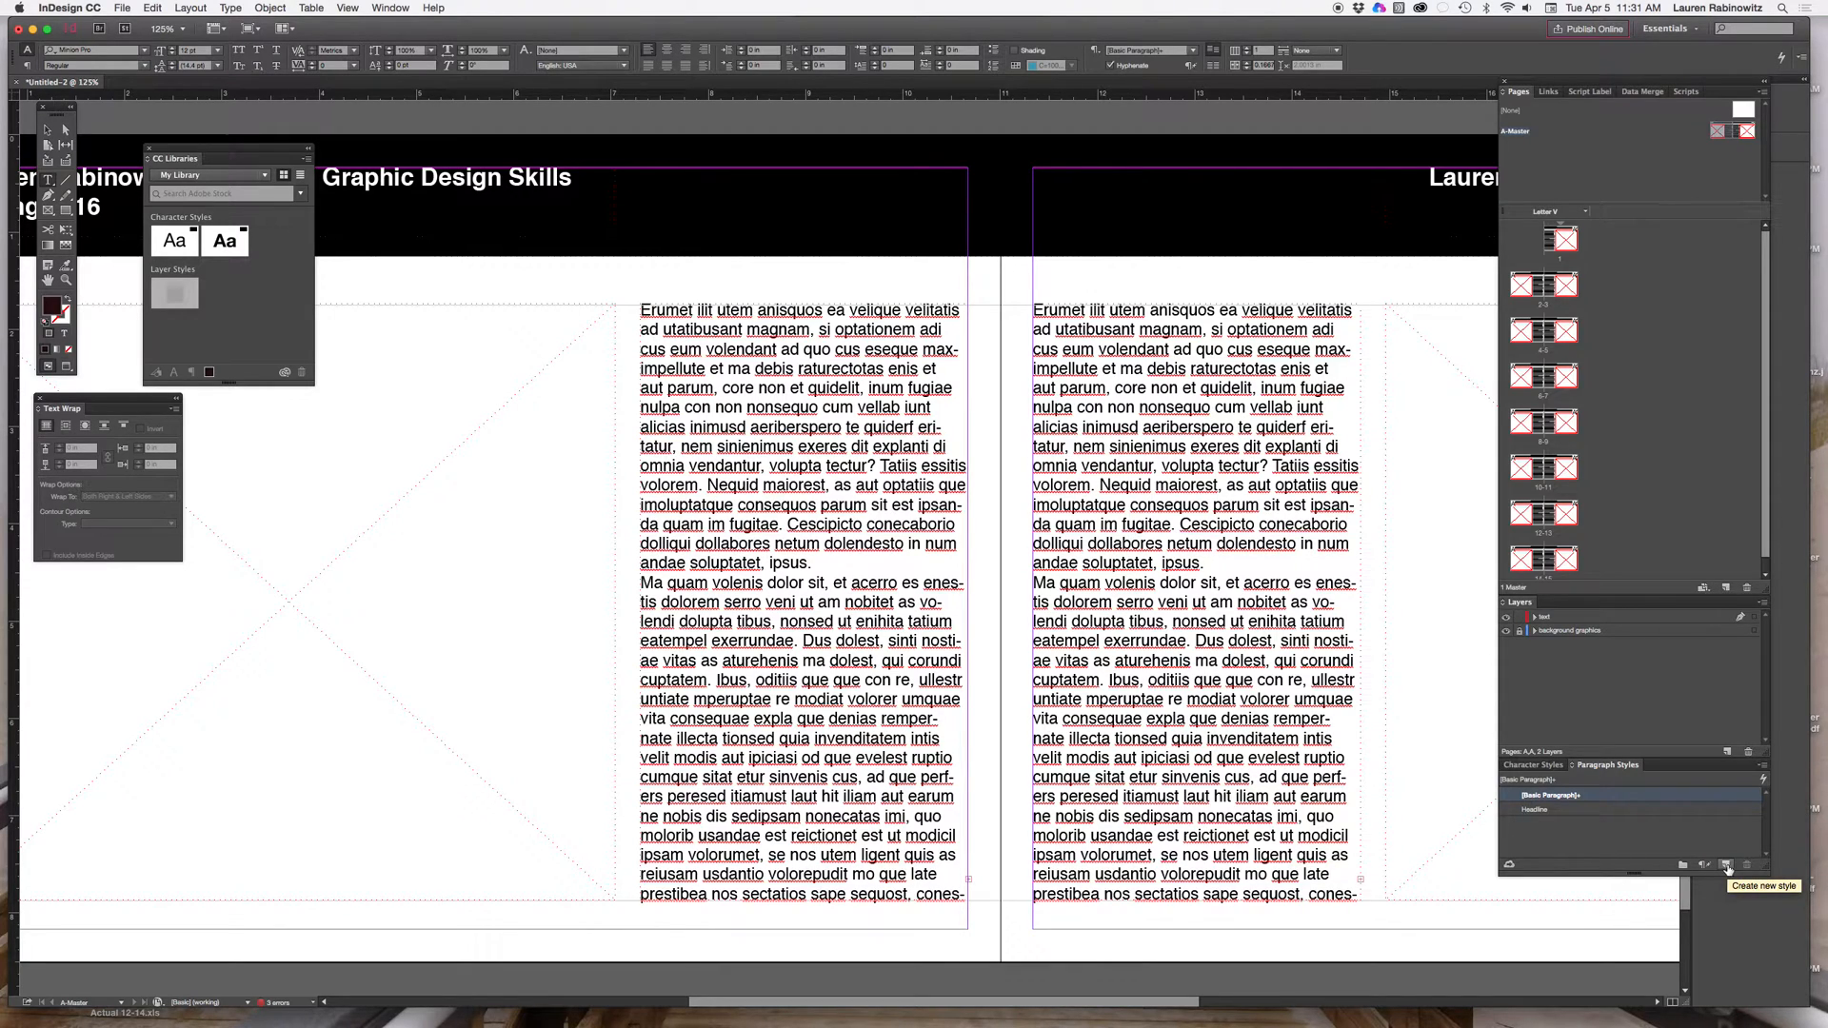
Step: Add a paragraph style named body text in Helvetica Regular with normal case
click(1726, 865)
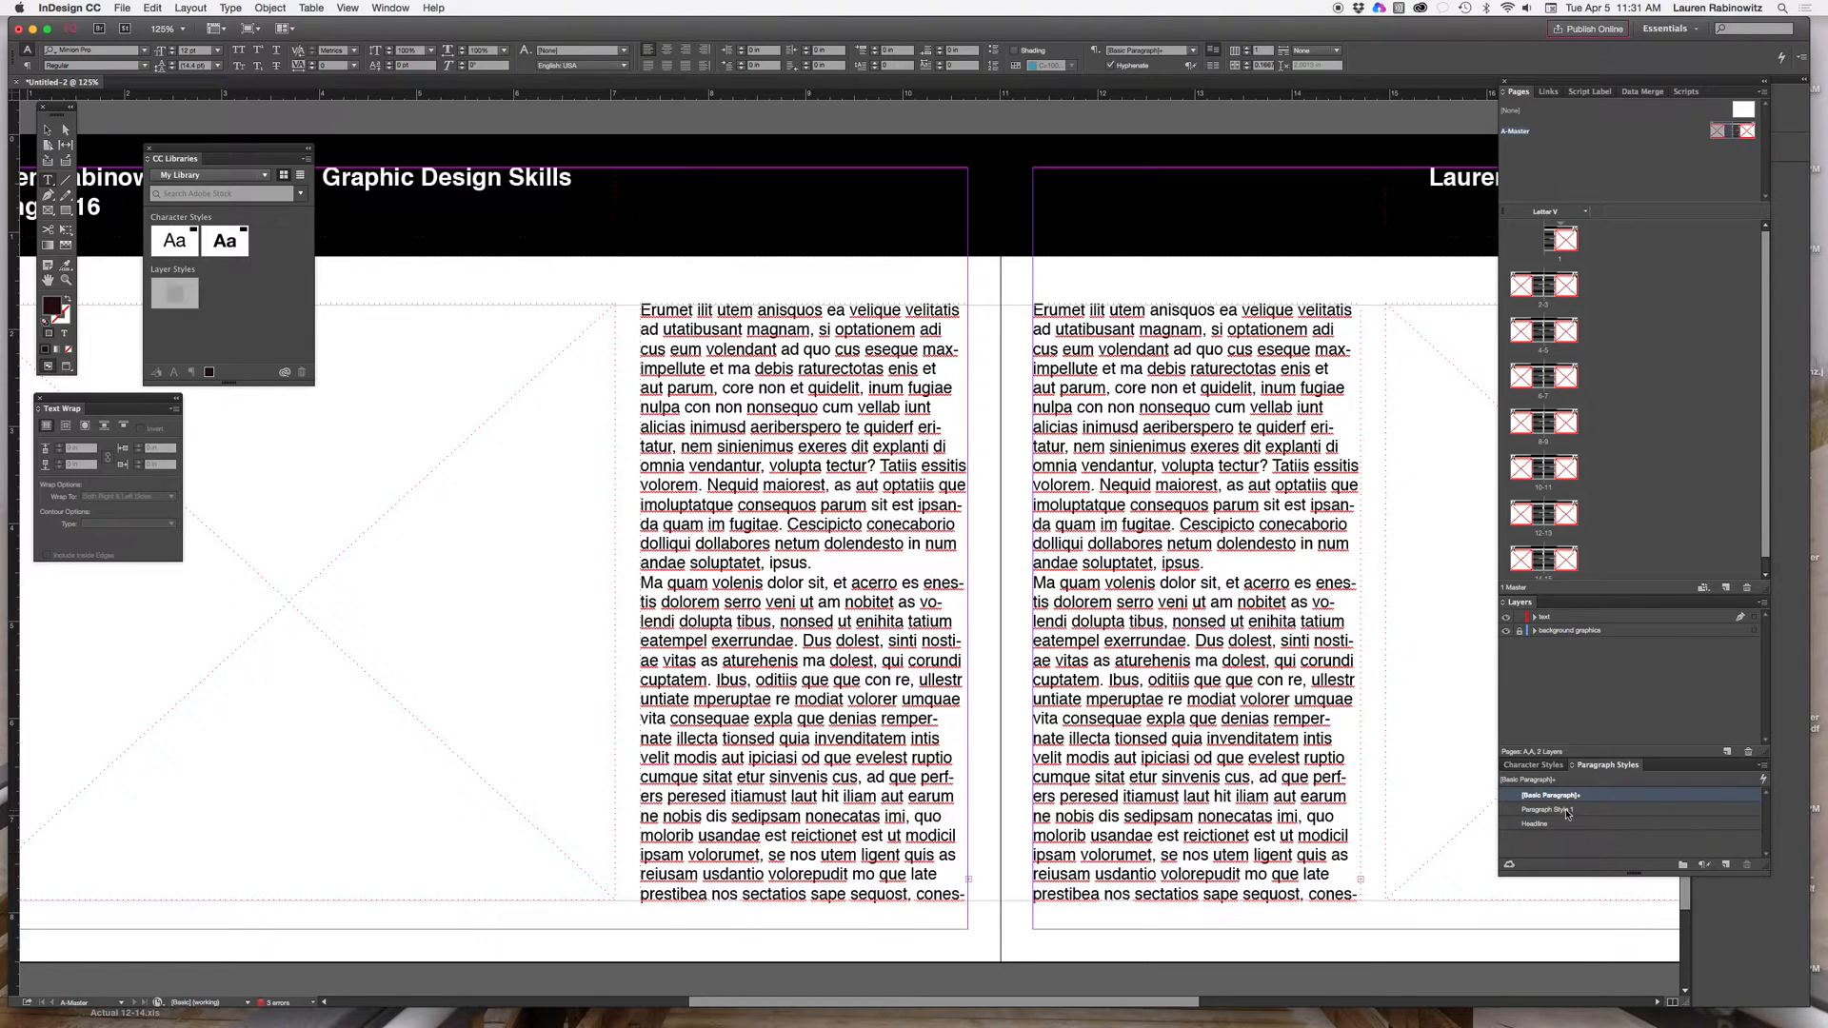
double_click(1551, 809)
text(b)
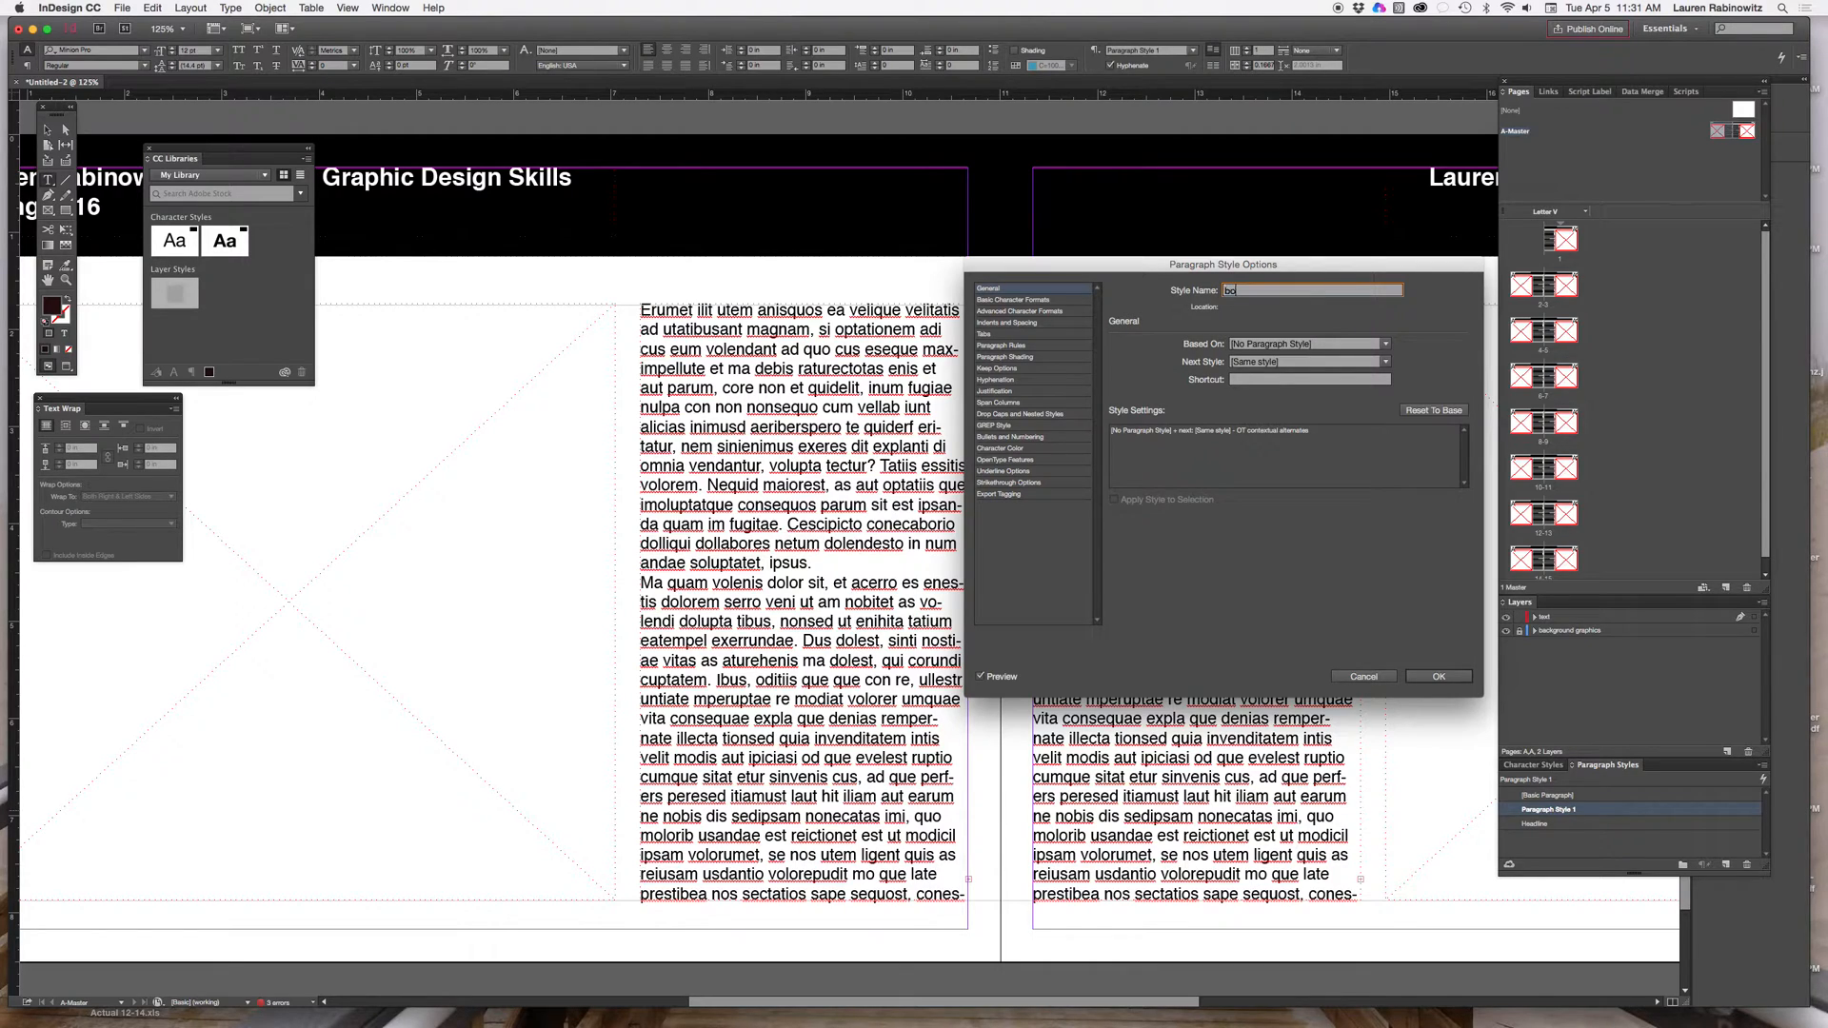
text(ody text)
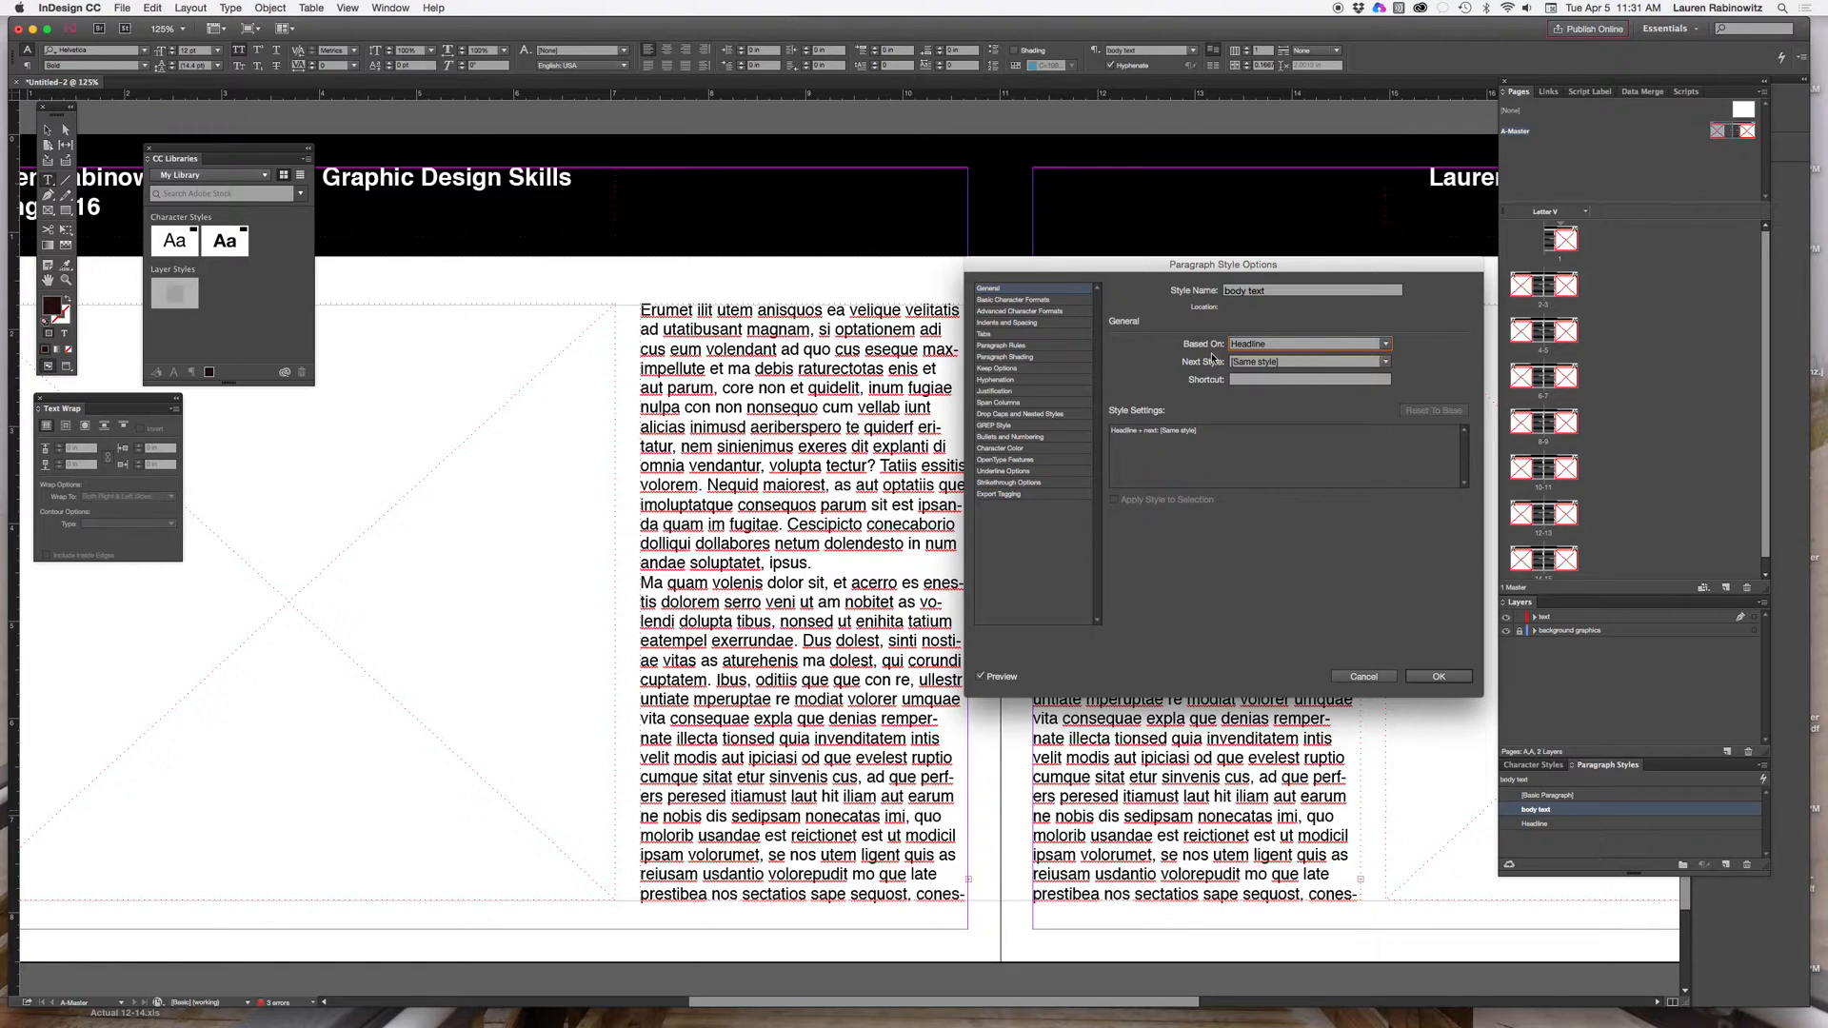
click(1014, 298)
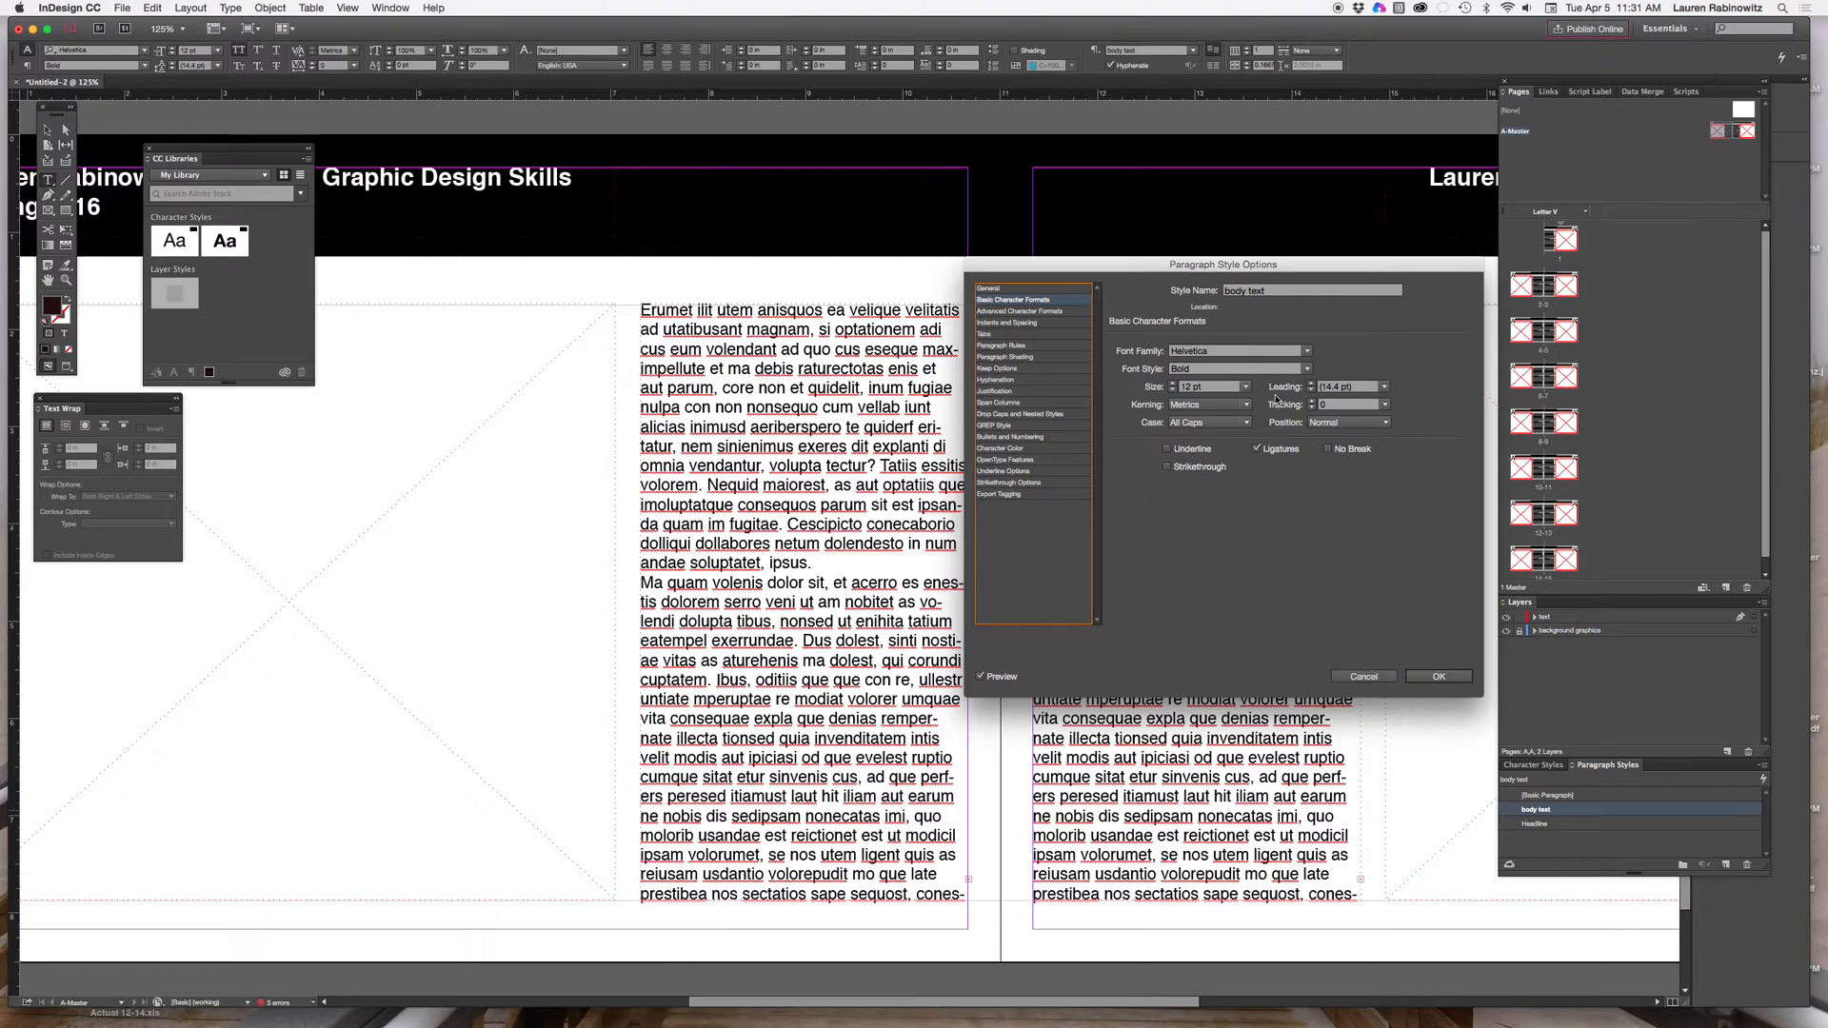
click(1212, 422)
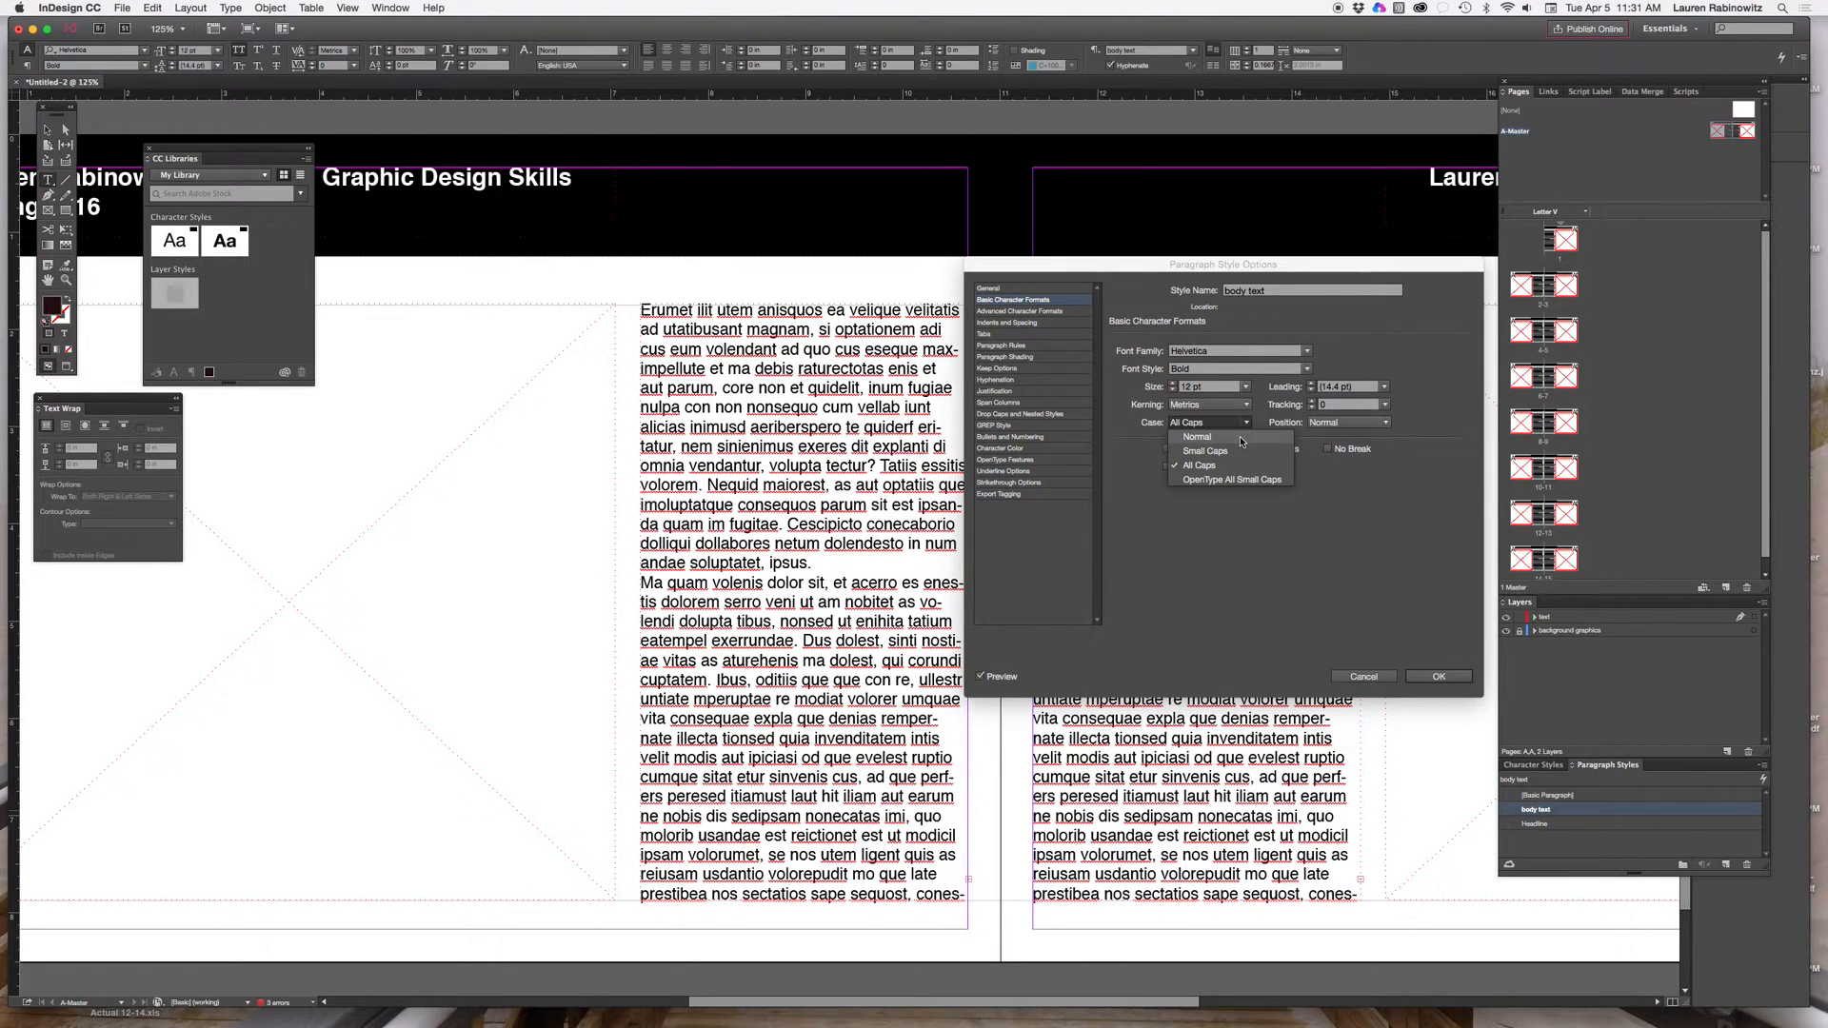
click(1195, 436)
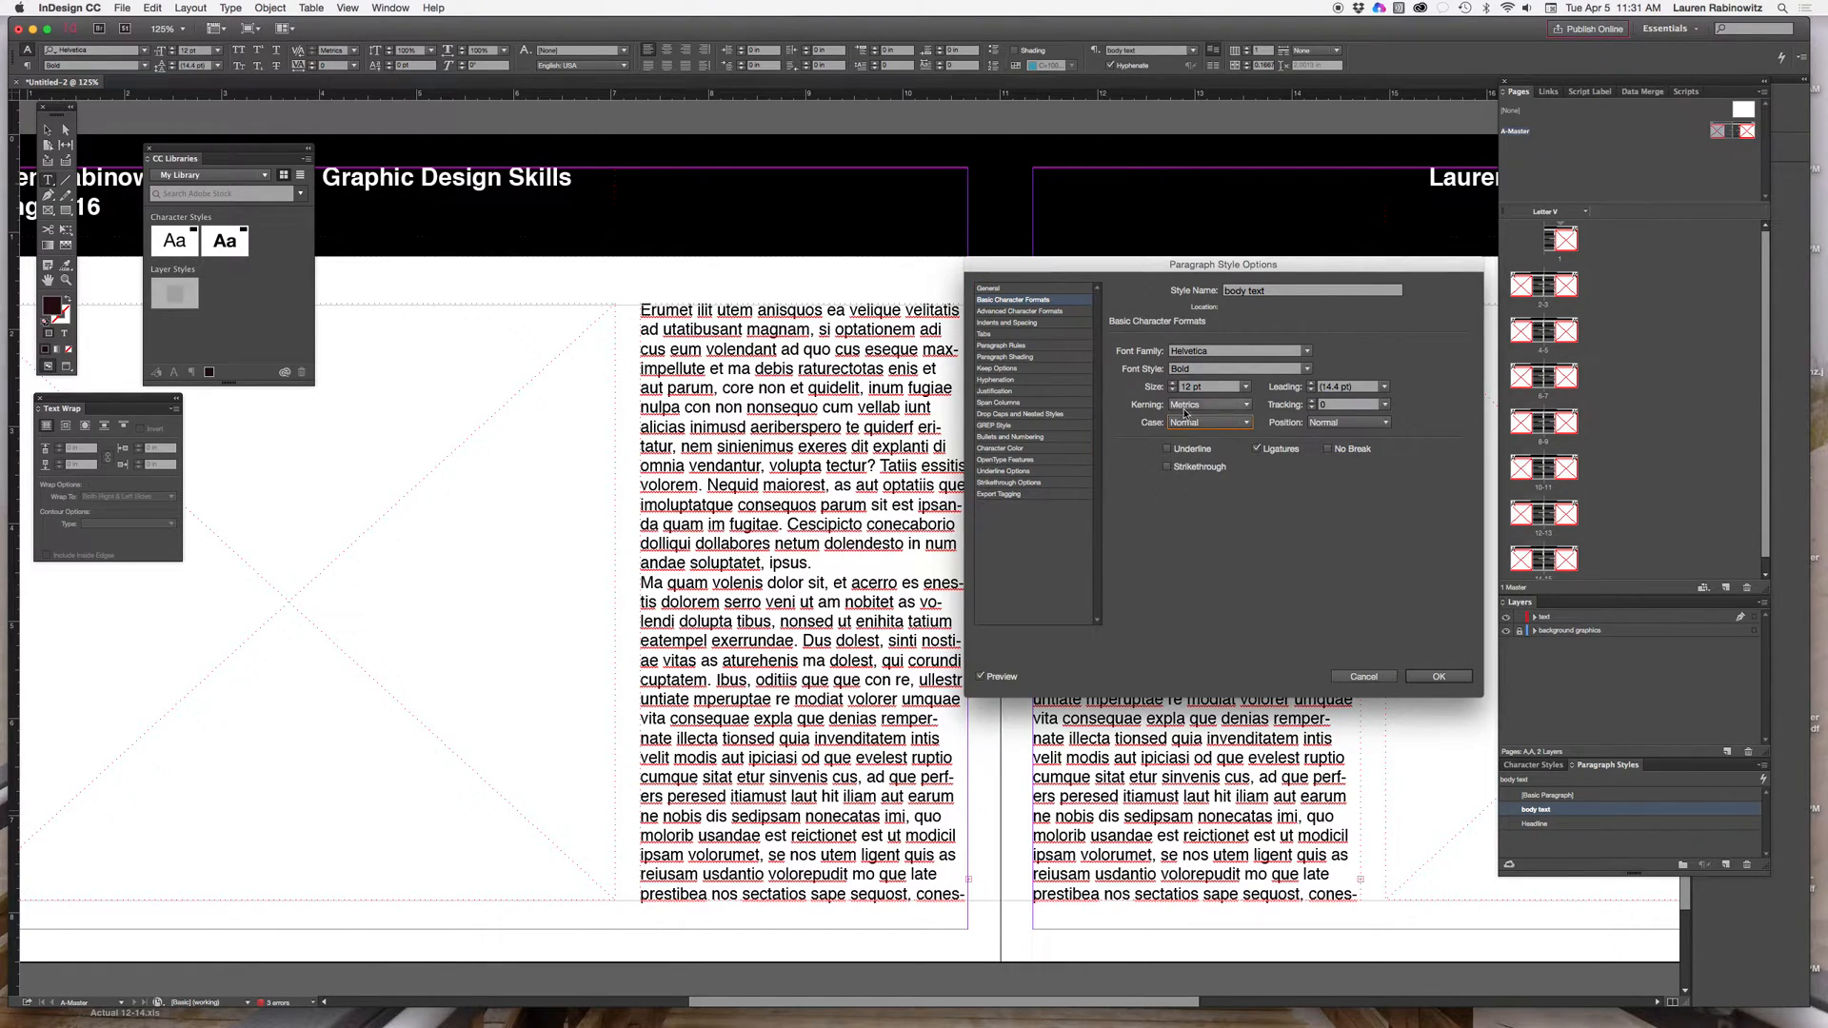
click(1306, 369)
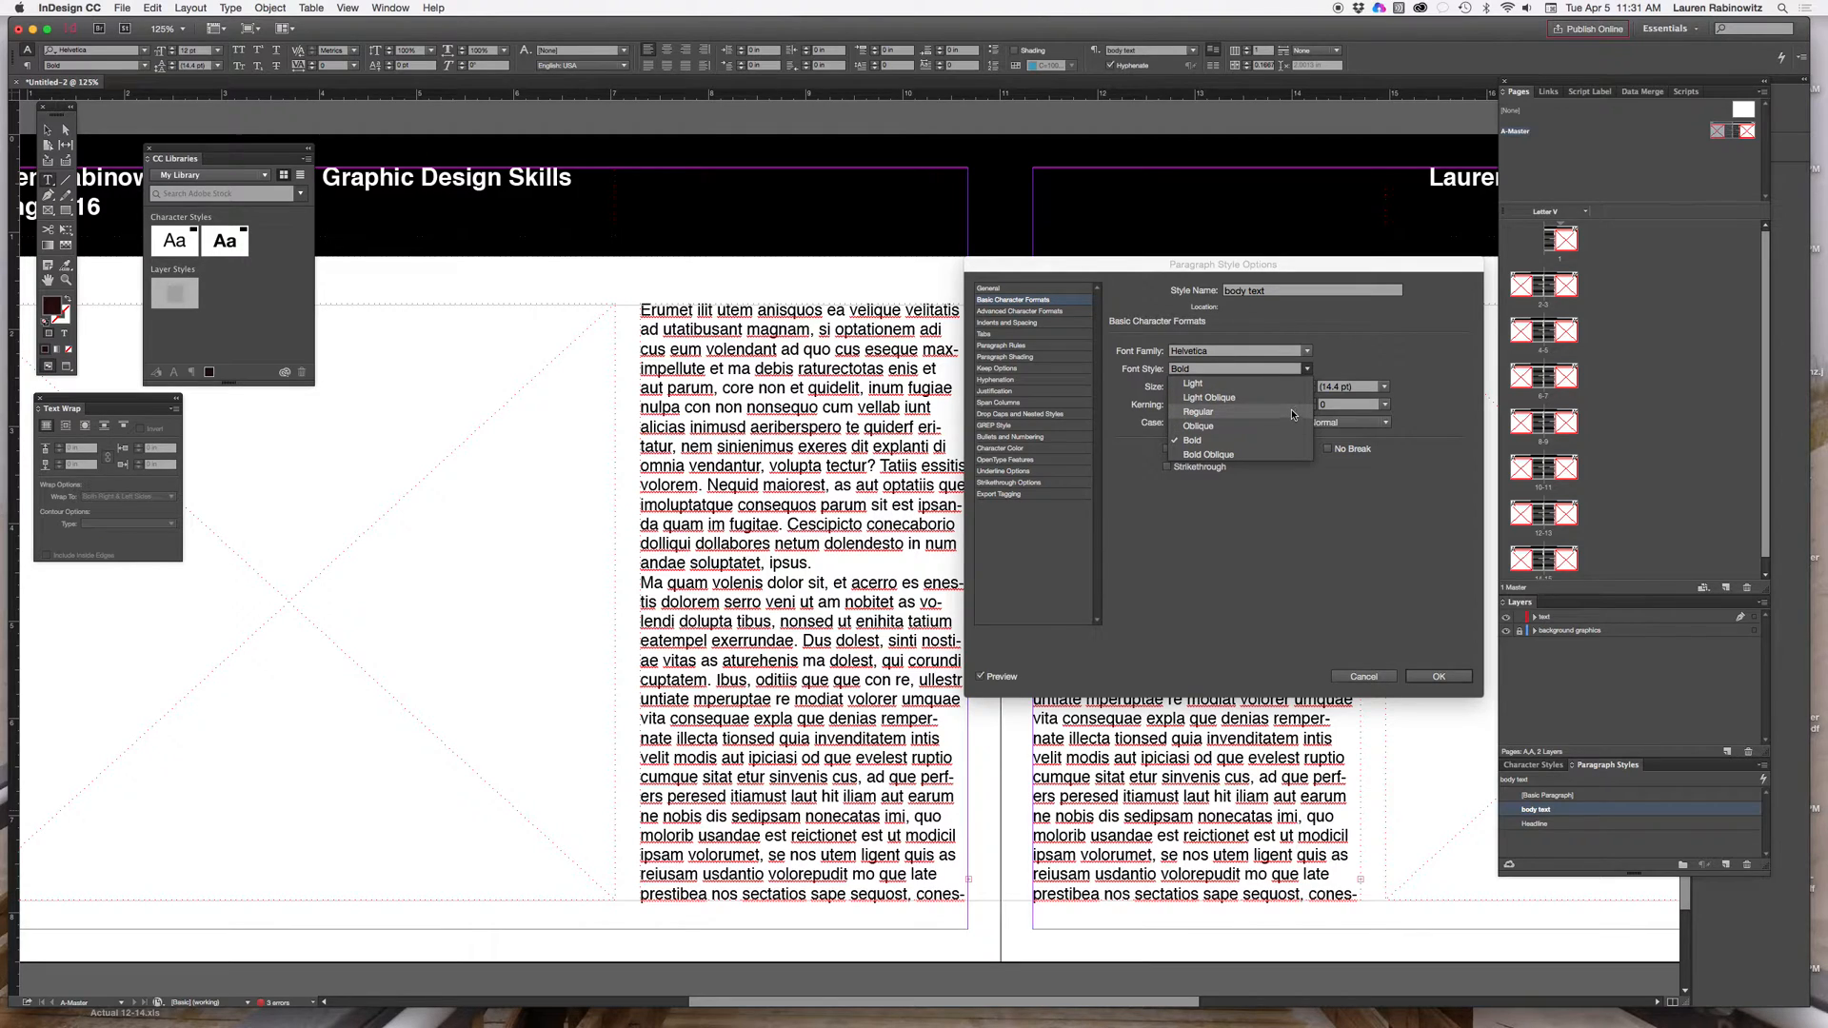
click(1198, 411)
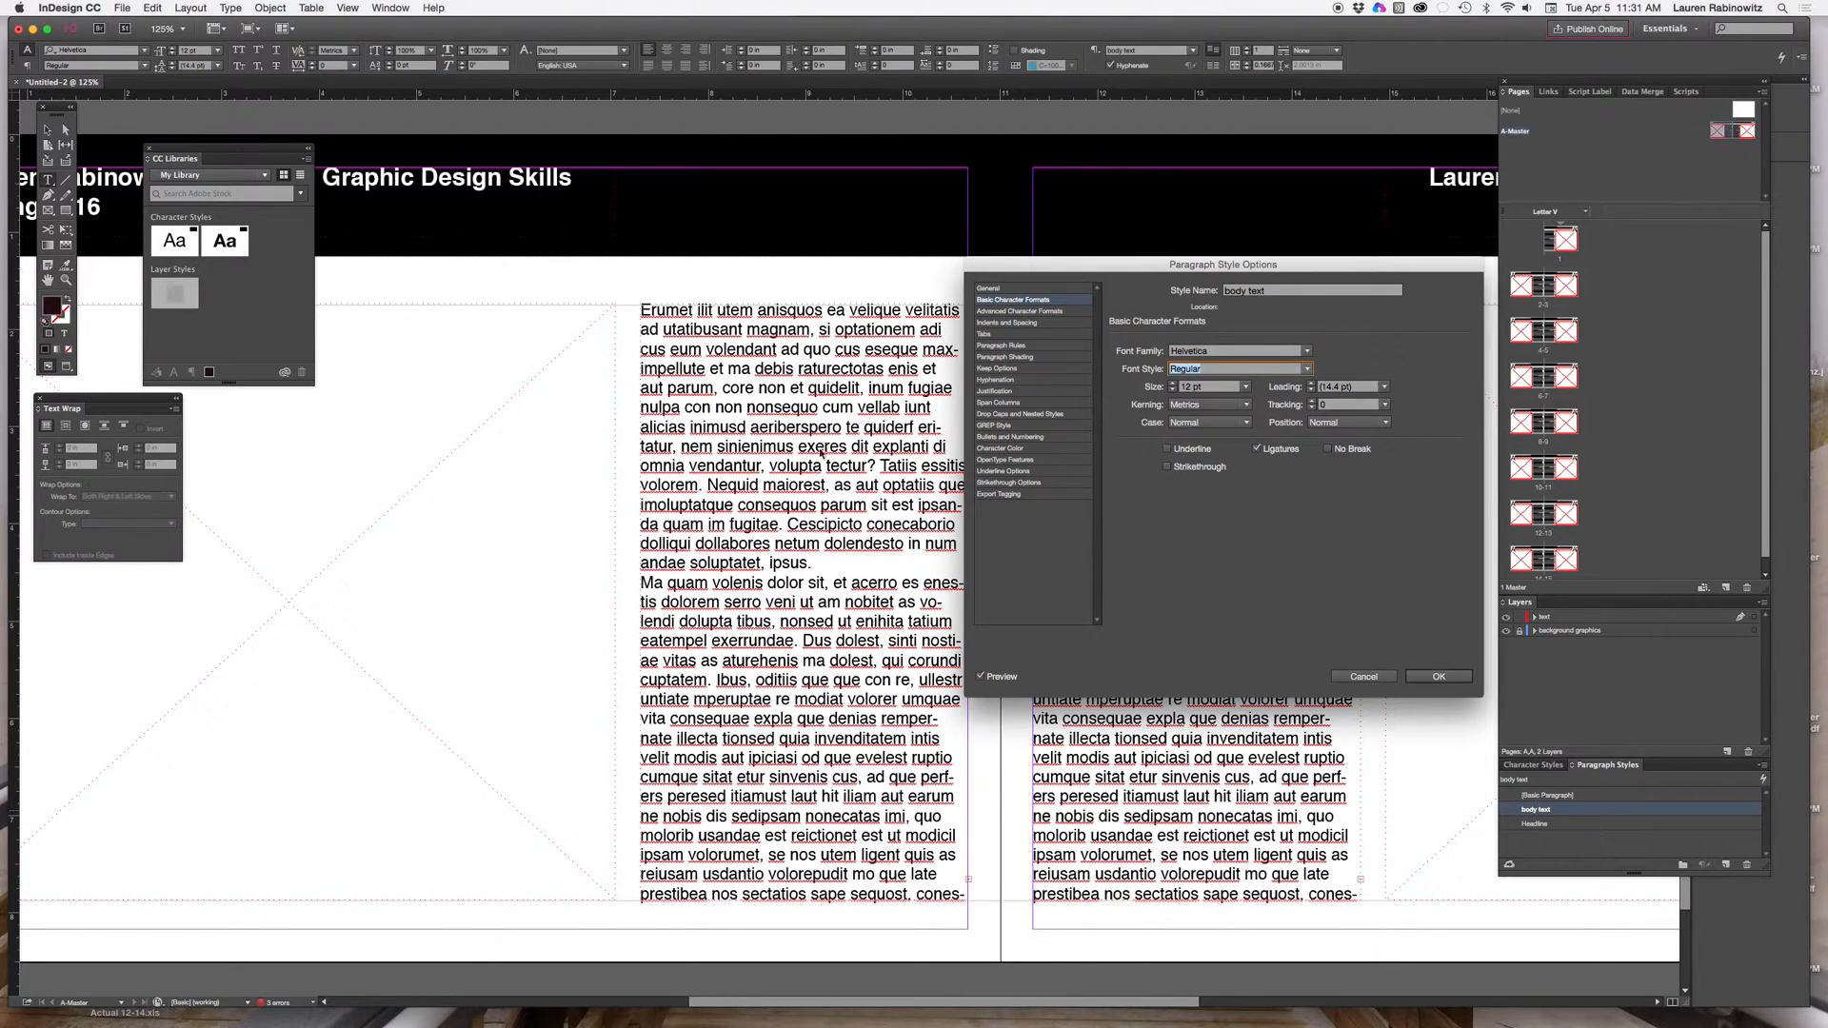
mouse_move(822, 747)
text(15)
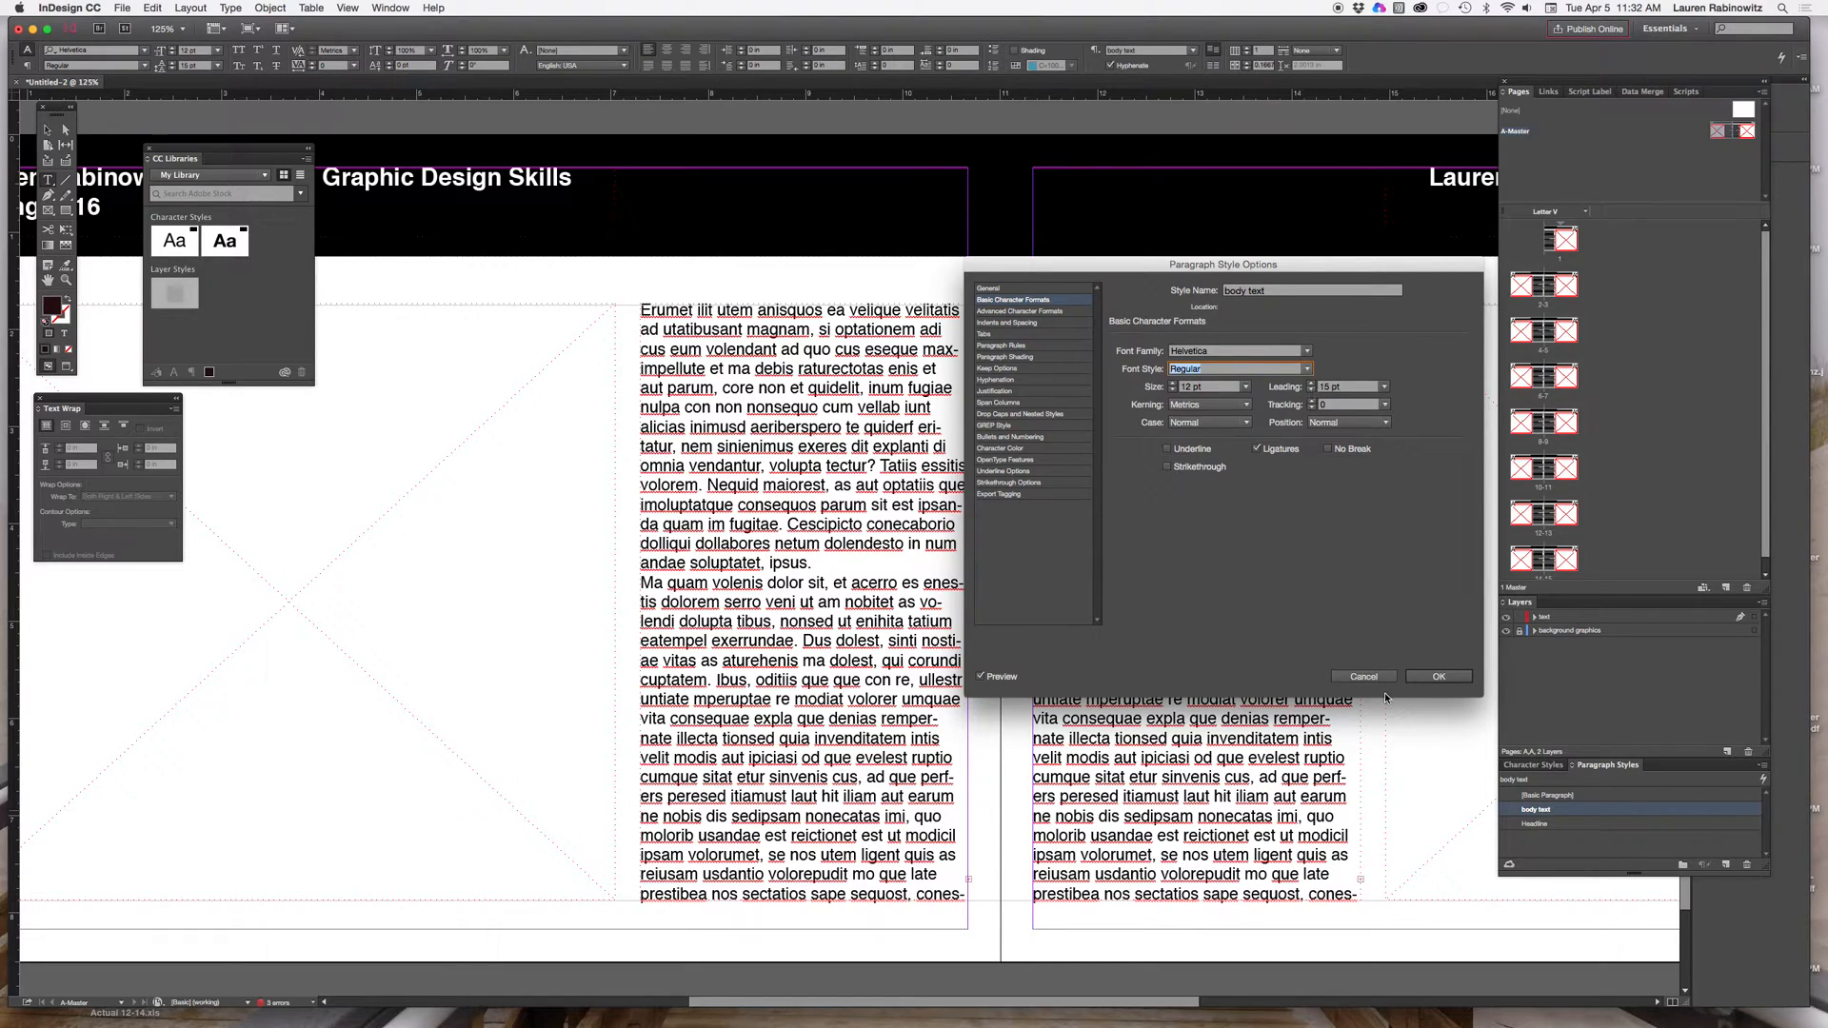
mouse_move(1438, 676)
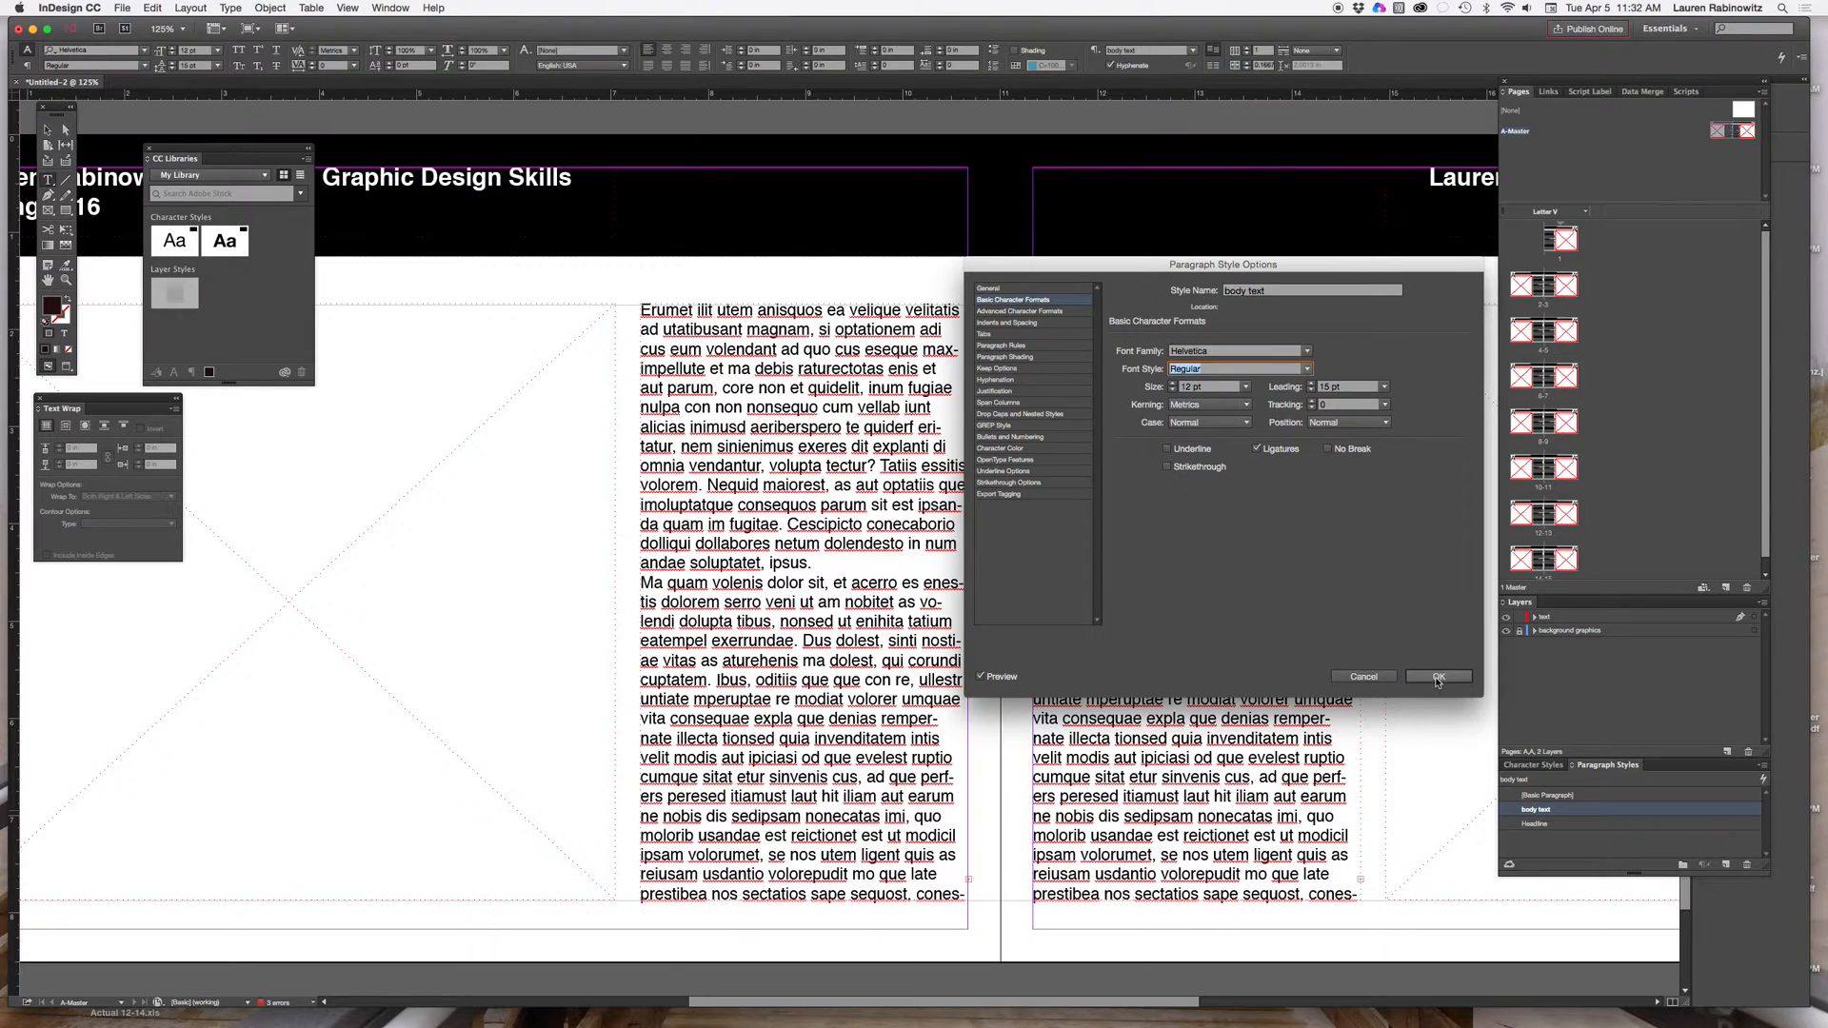
Step: Save the body text style, then update Headline's basic character formats to 15 pt leading
click(1438, 676)
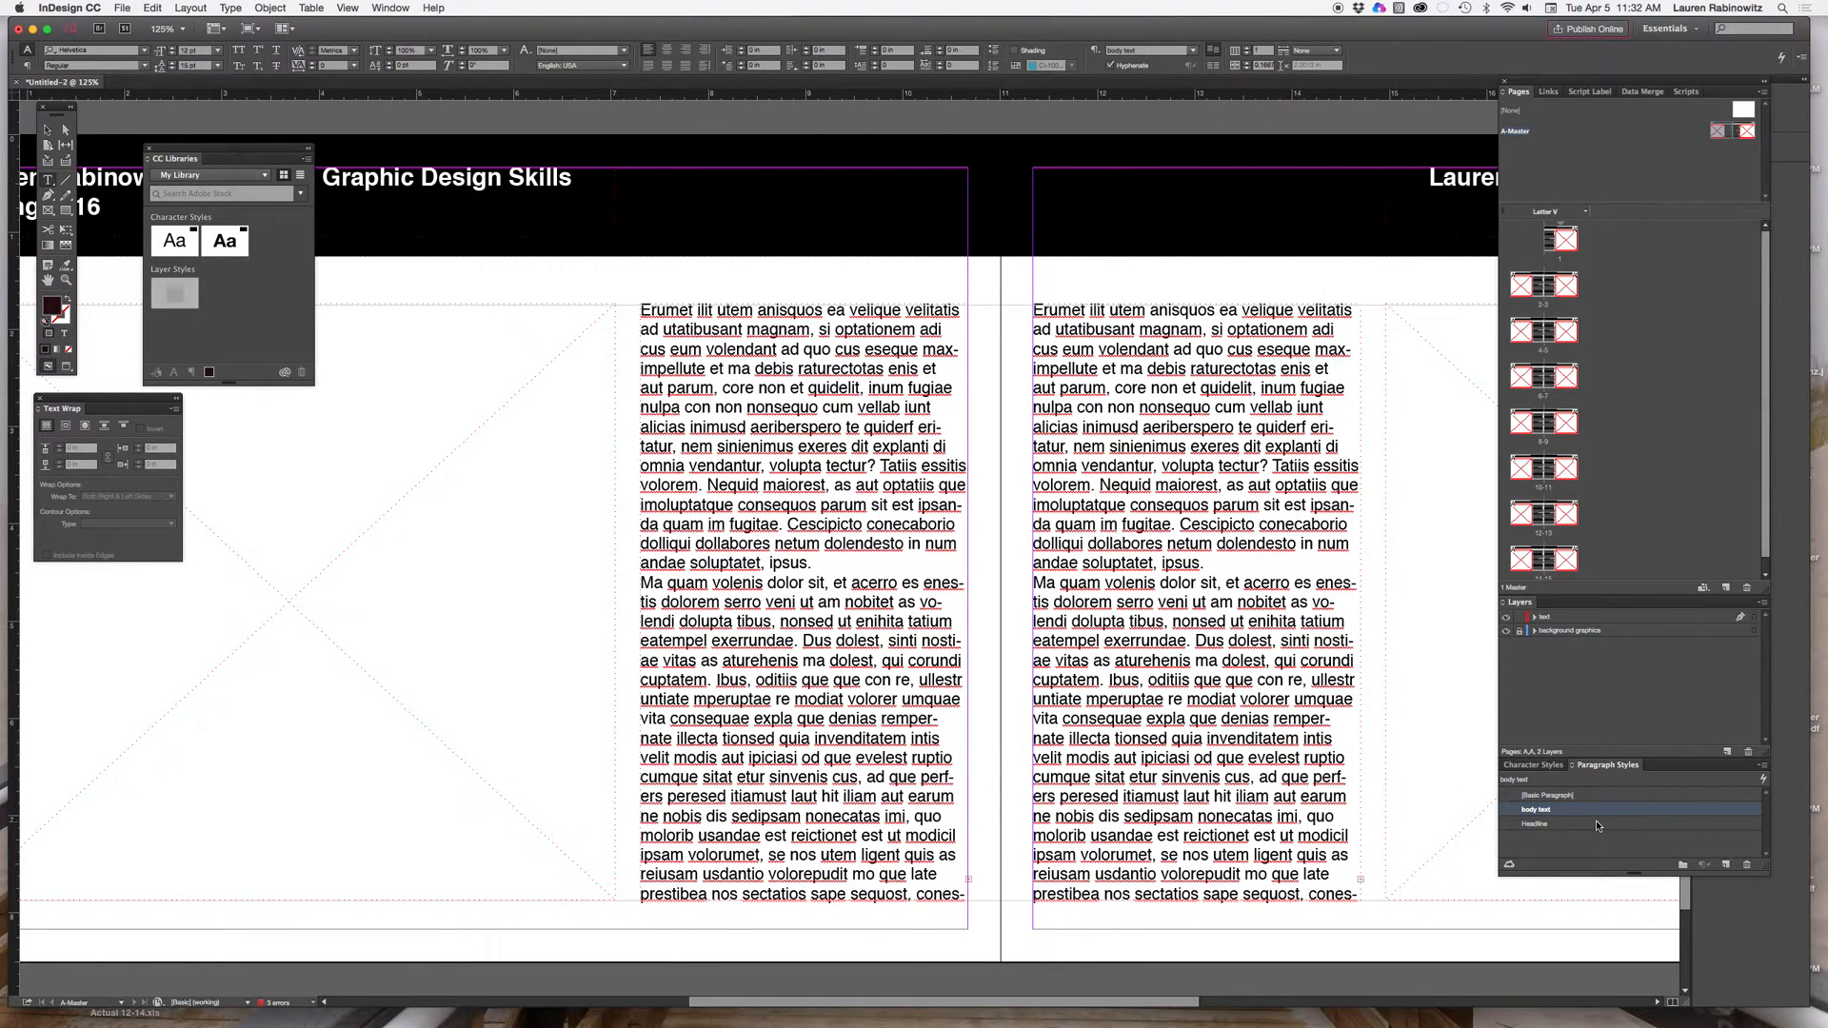
double_click(1538, 824)
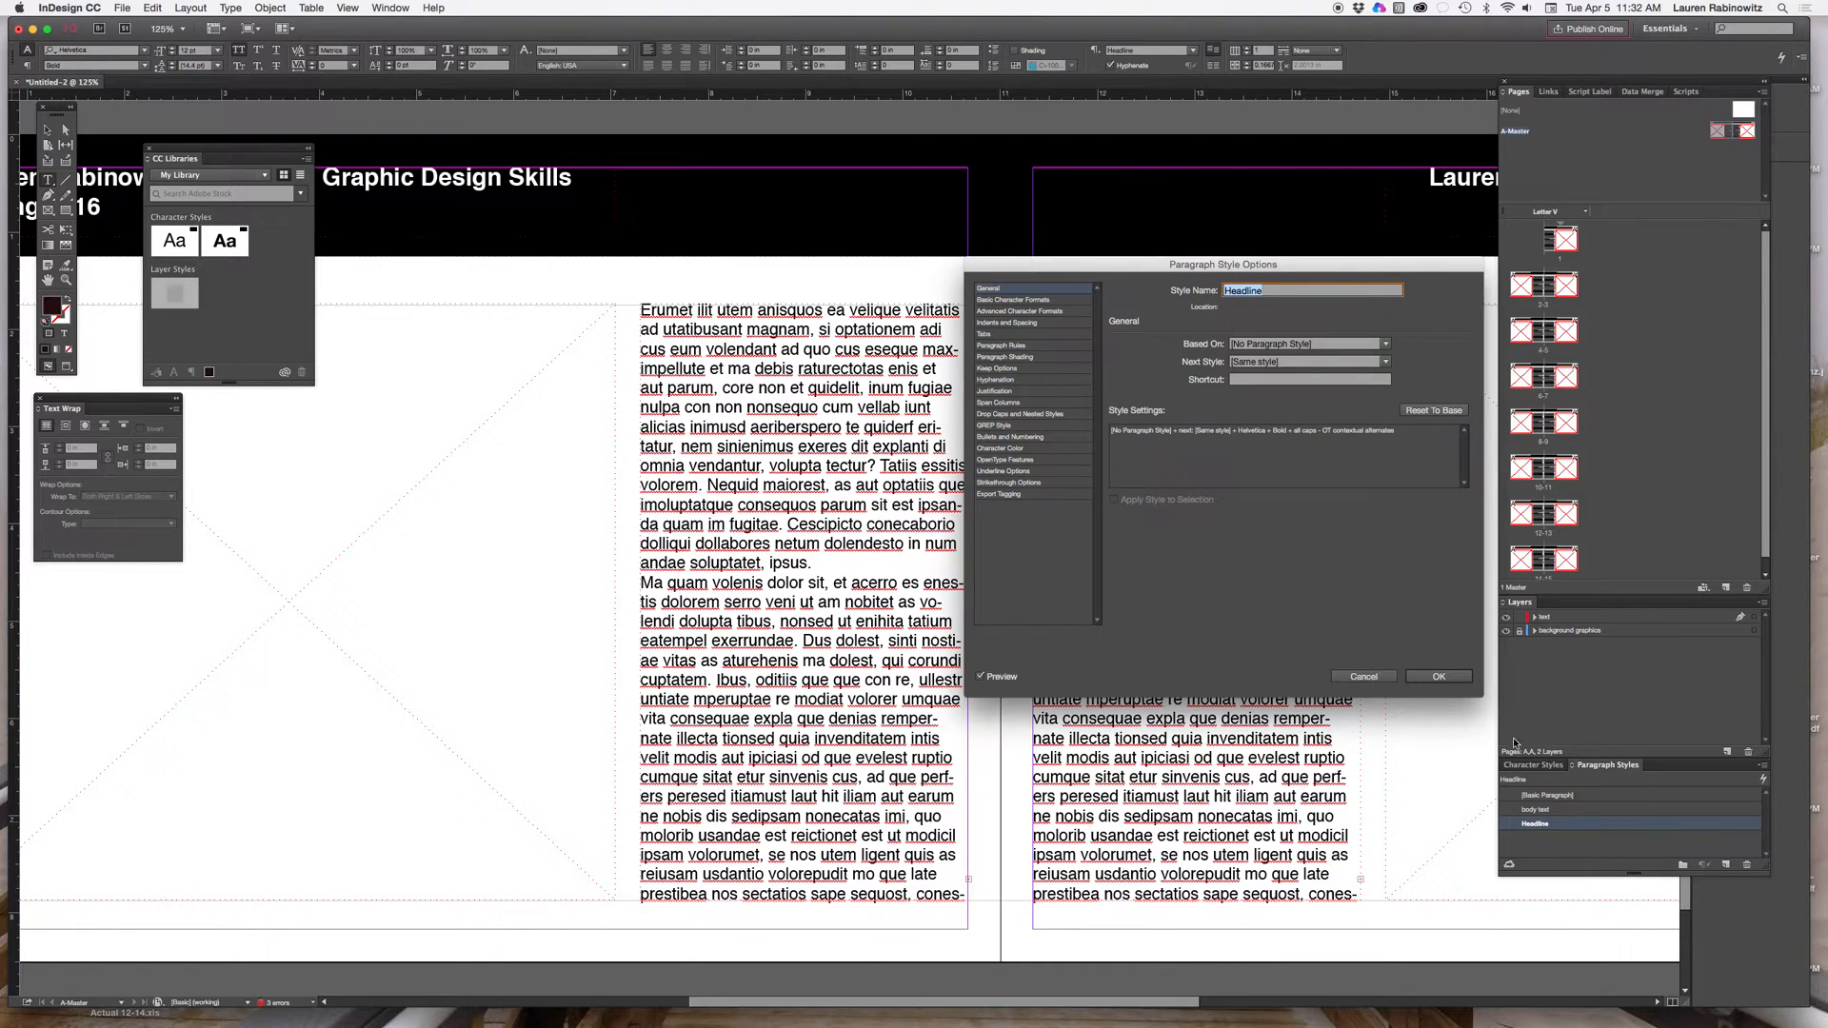
click(1013, 300)
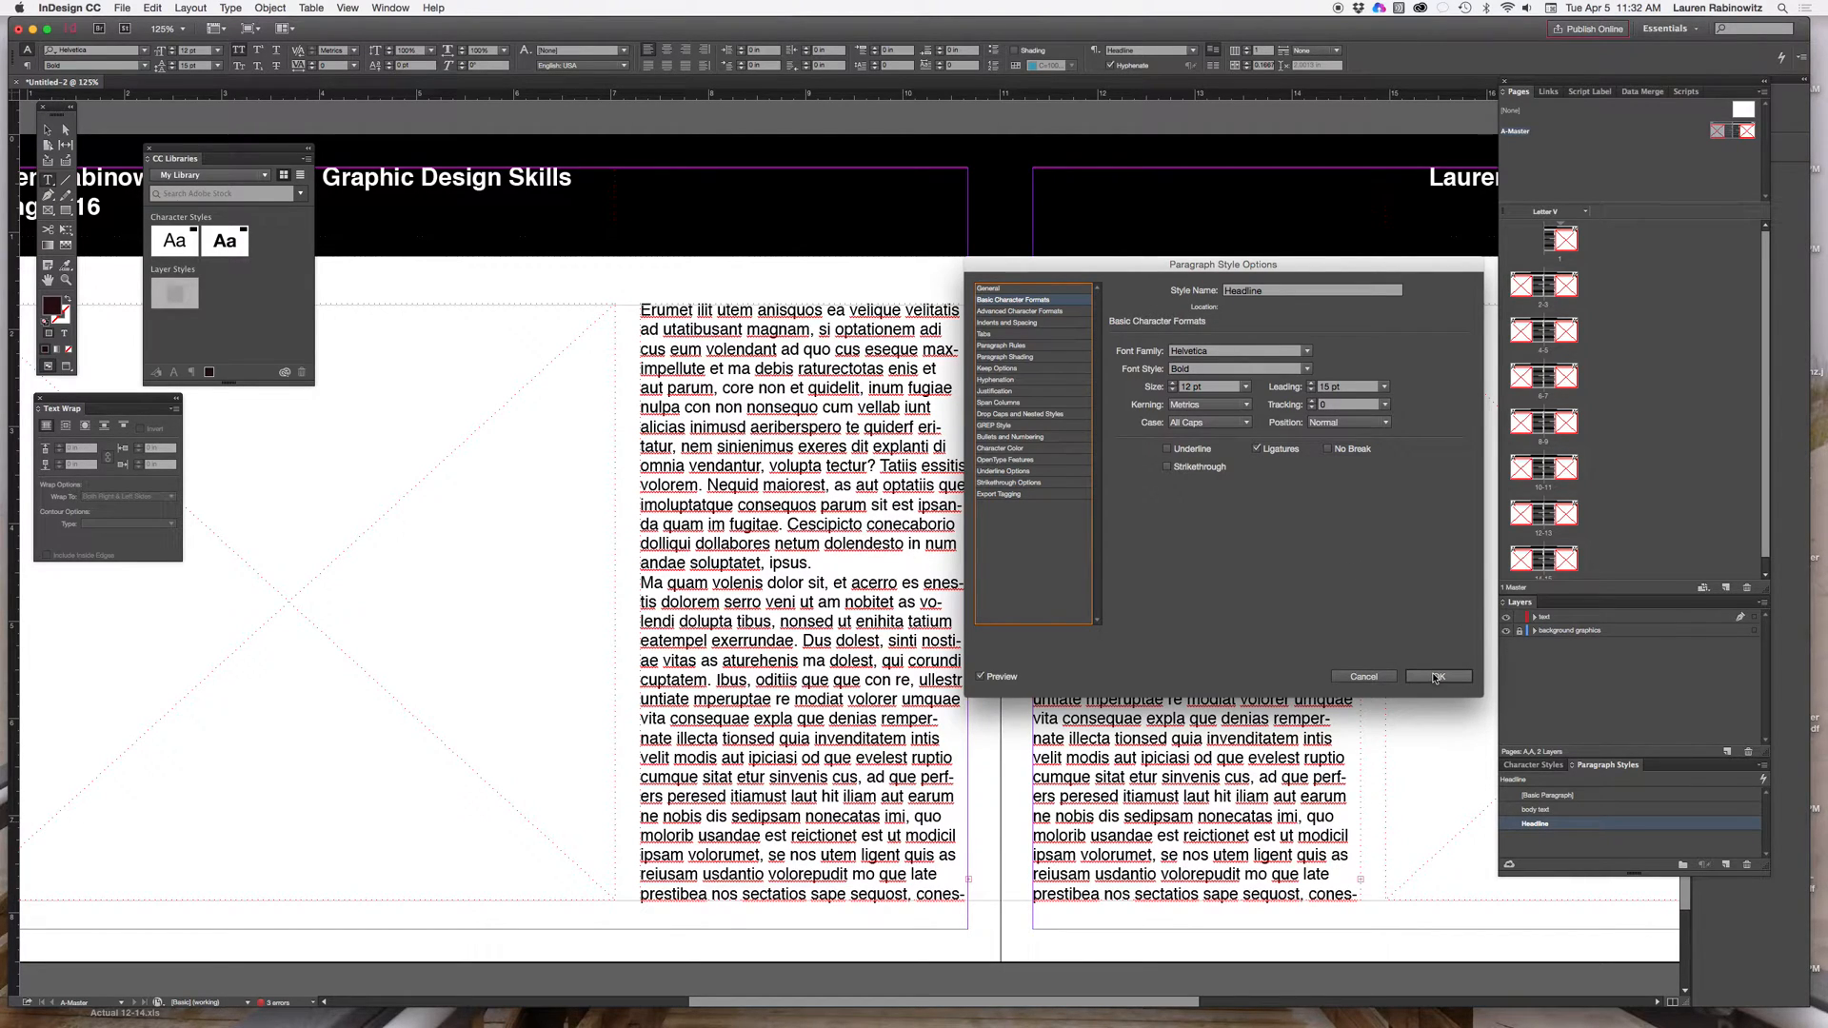
click(1437, 676)
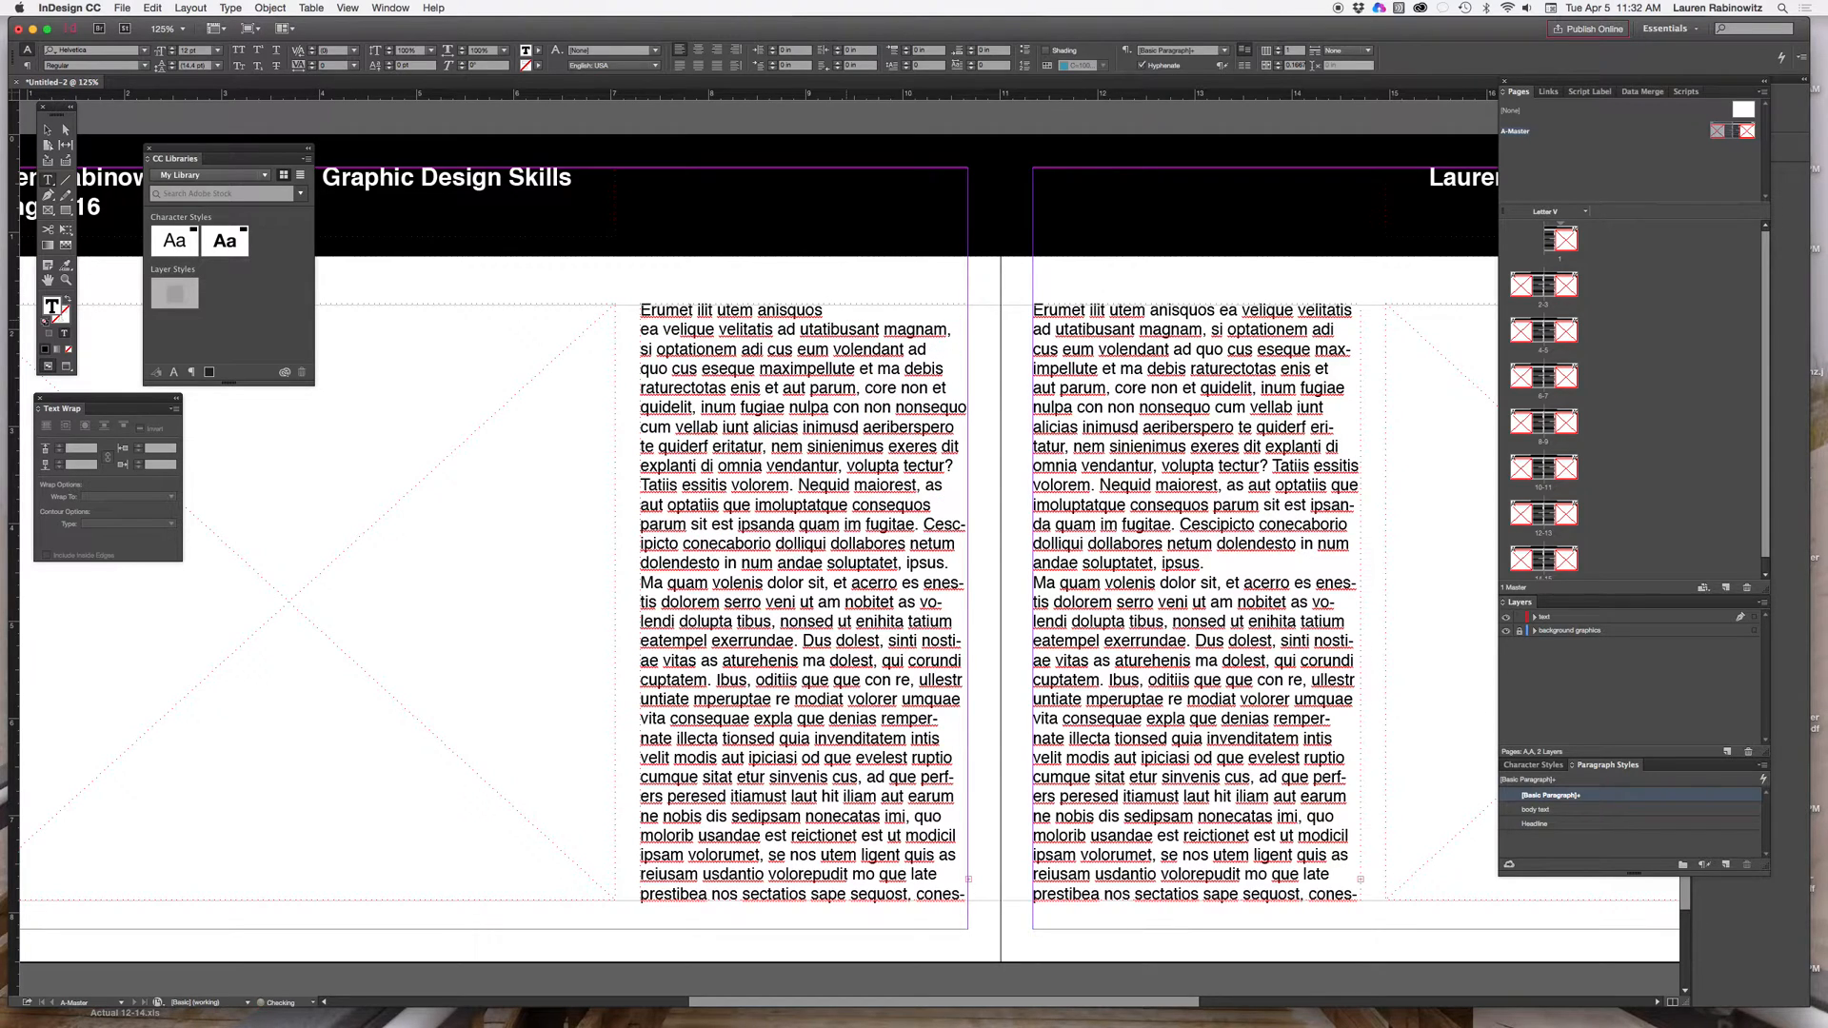
Step: Apply the Headline style to both subheads in each column
click(821, 309)
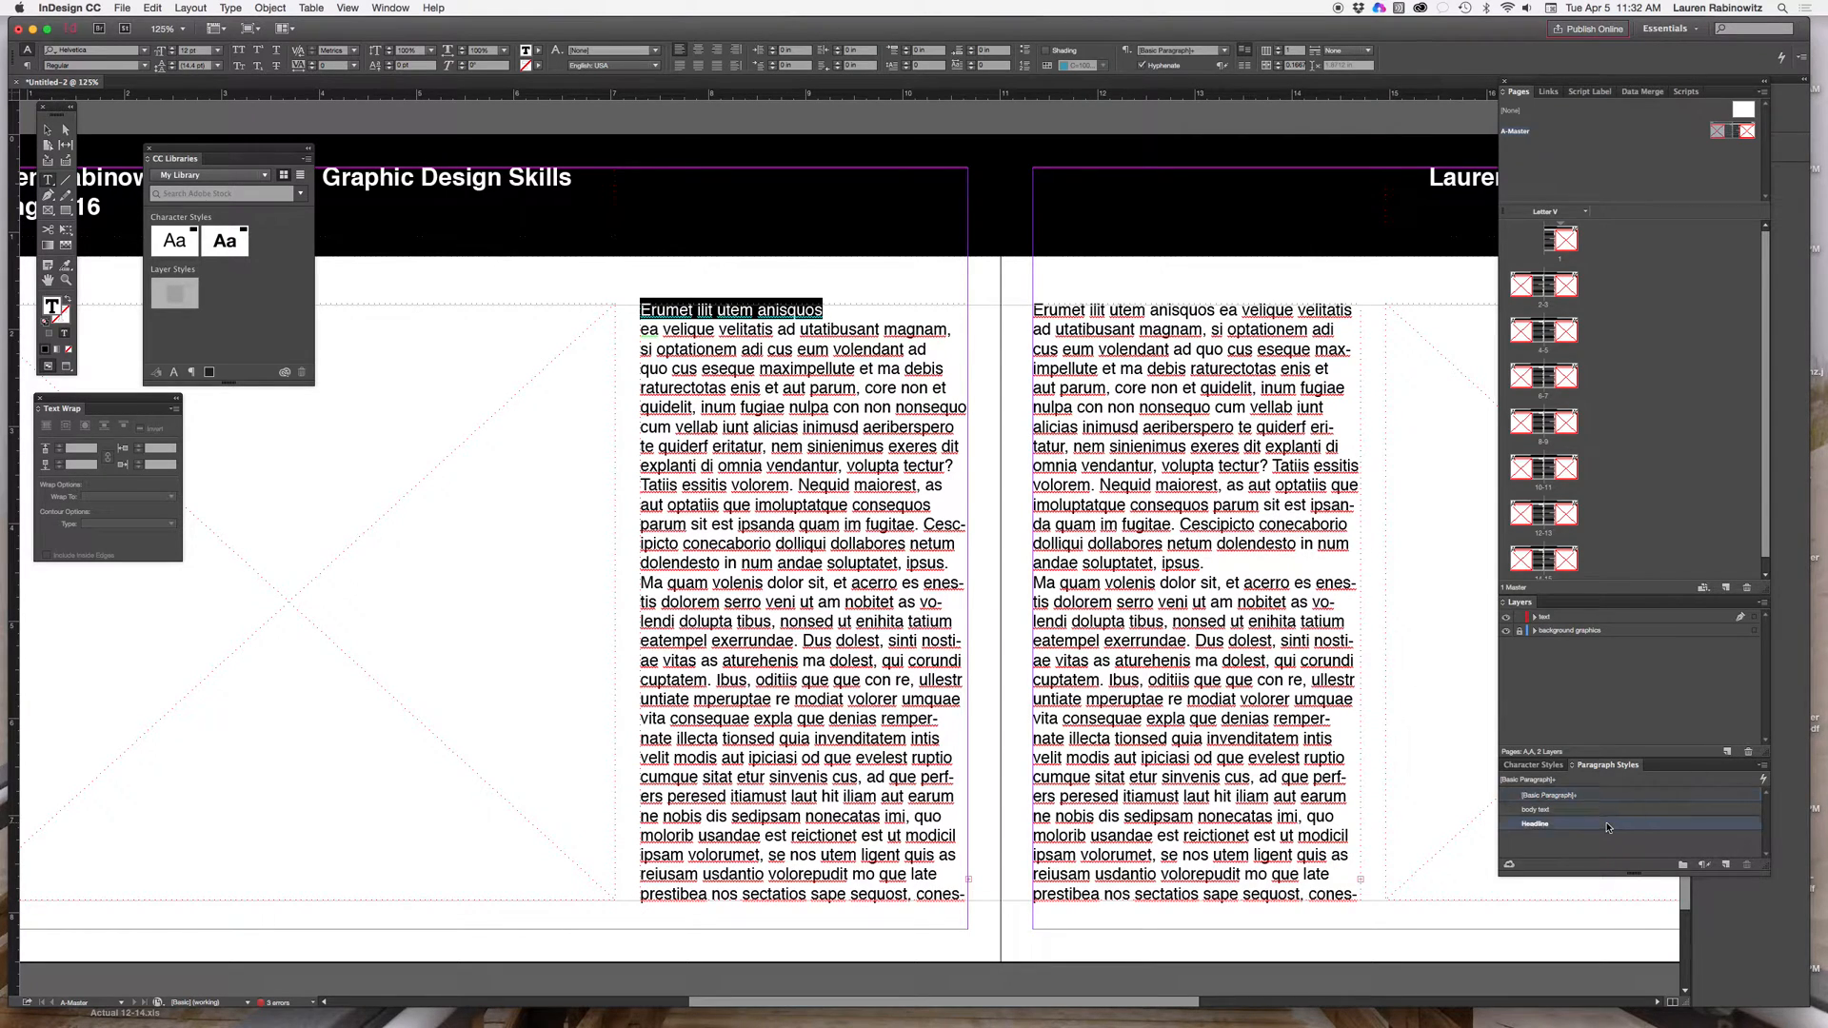
click(1534, 824)
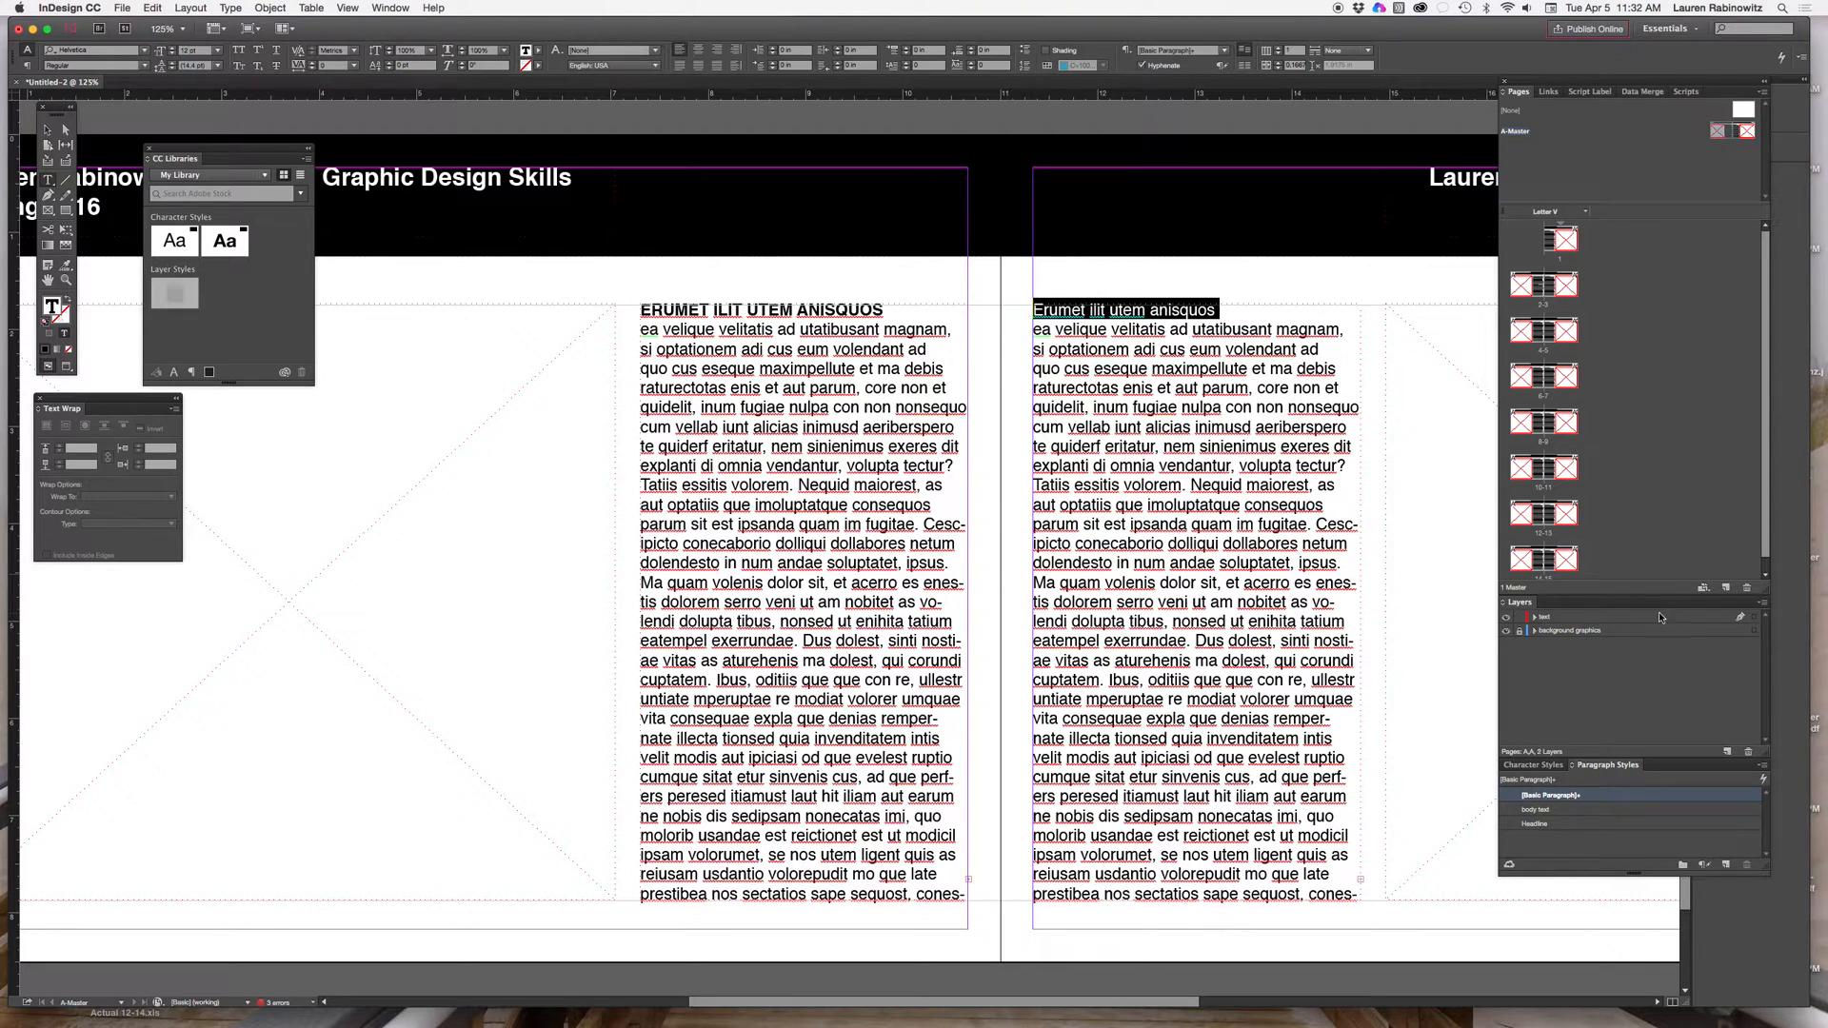
click(1533, 823)
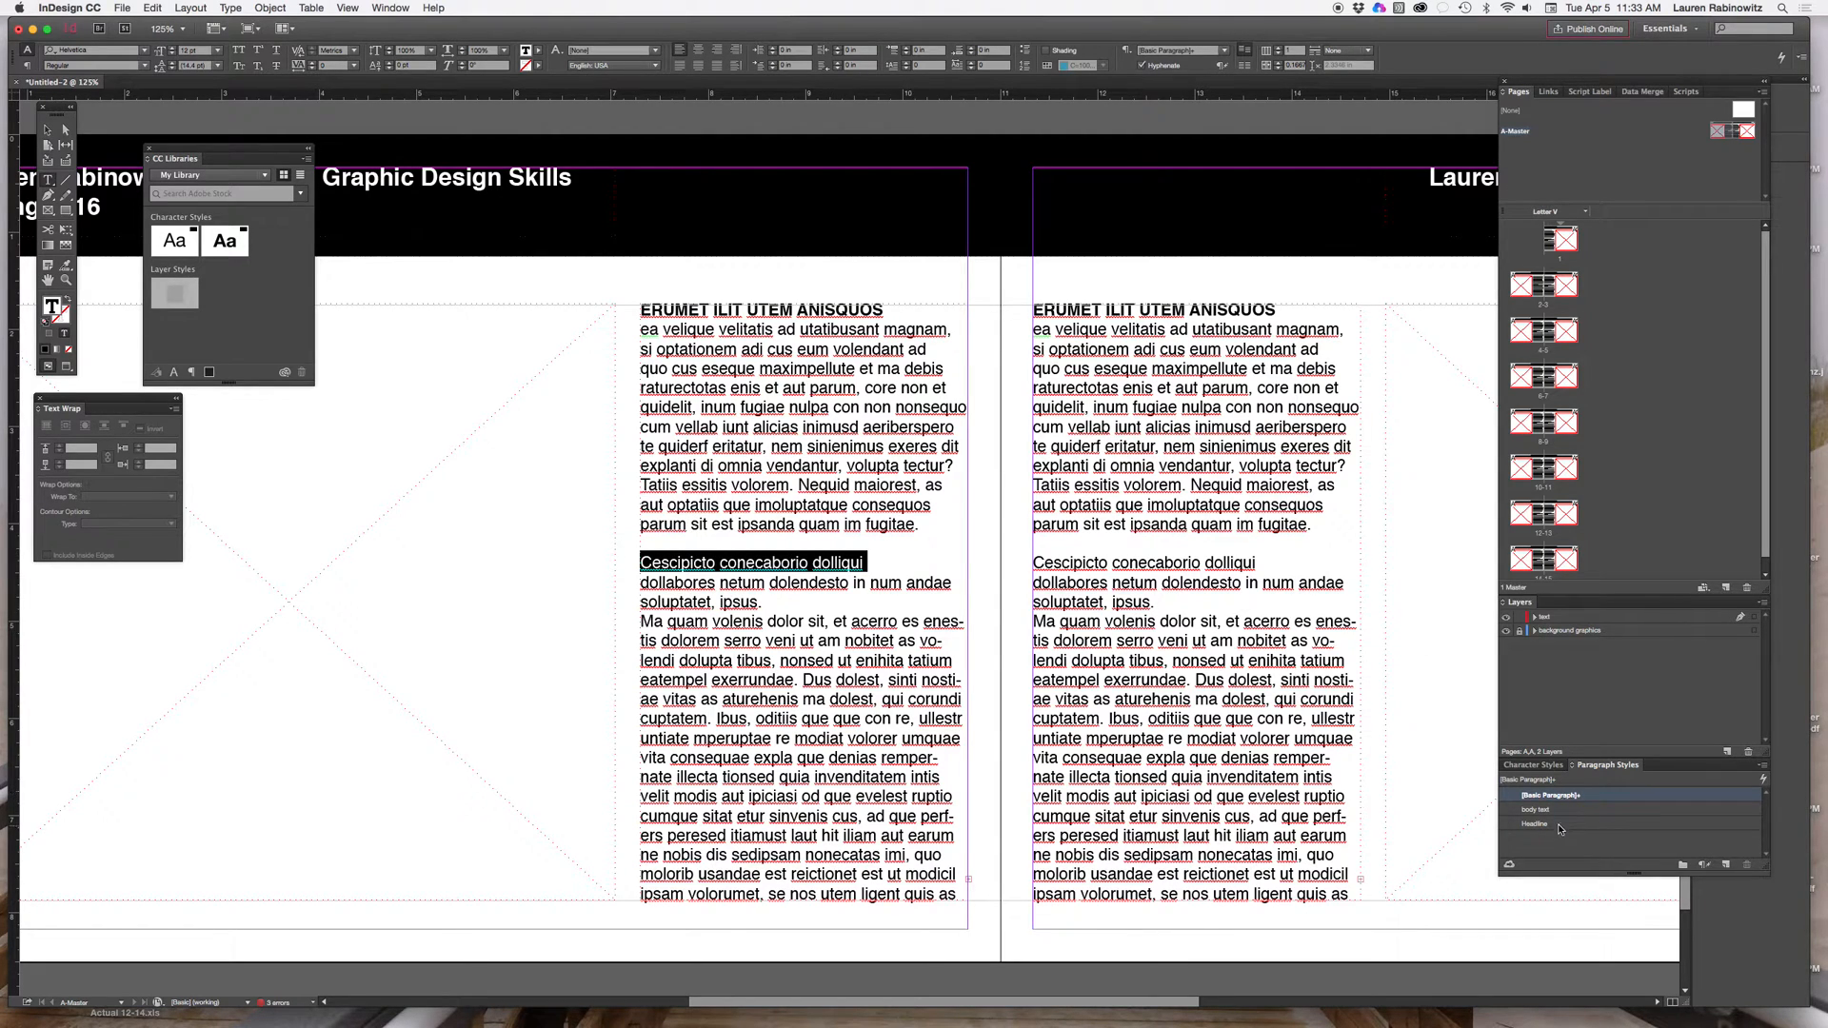
click(1533, 825)
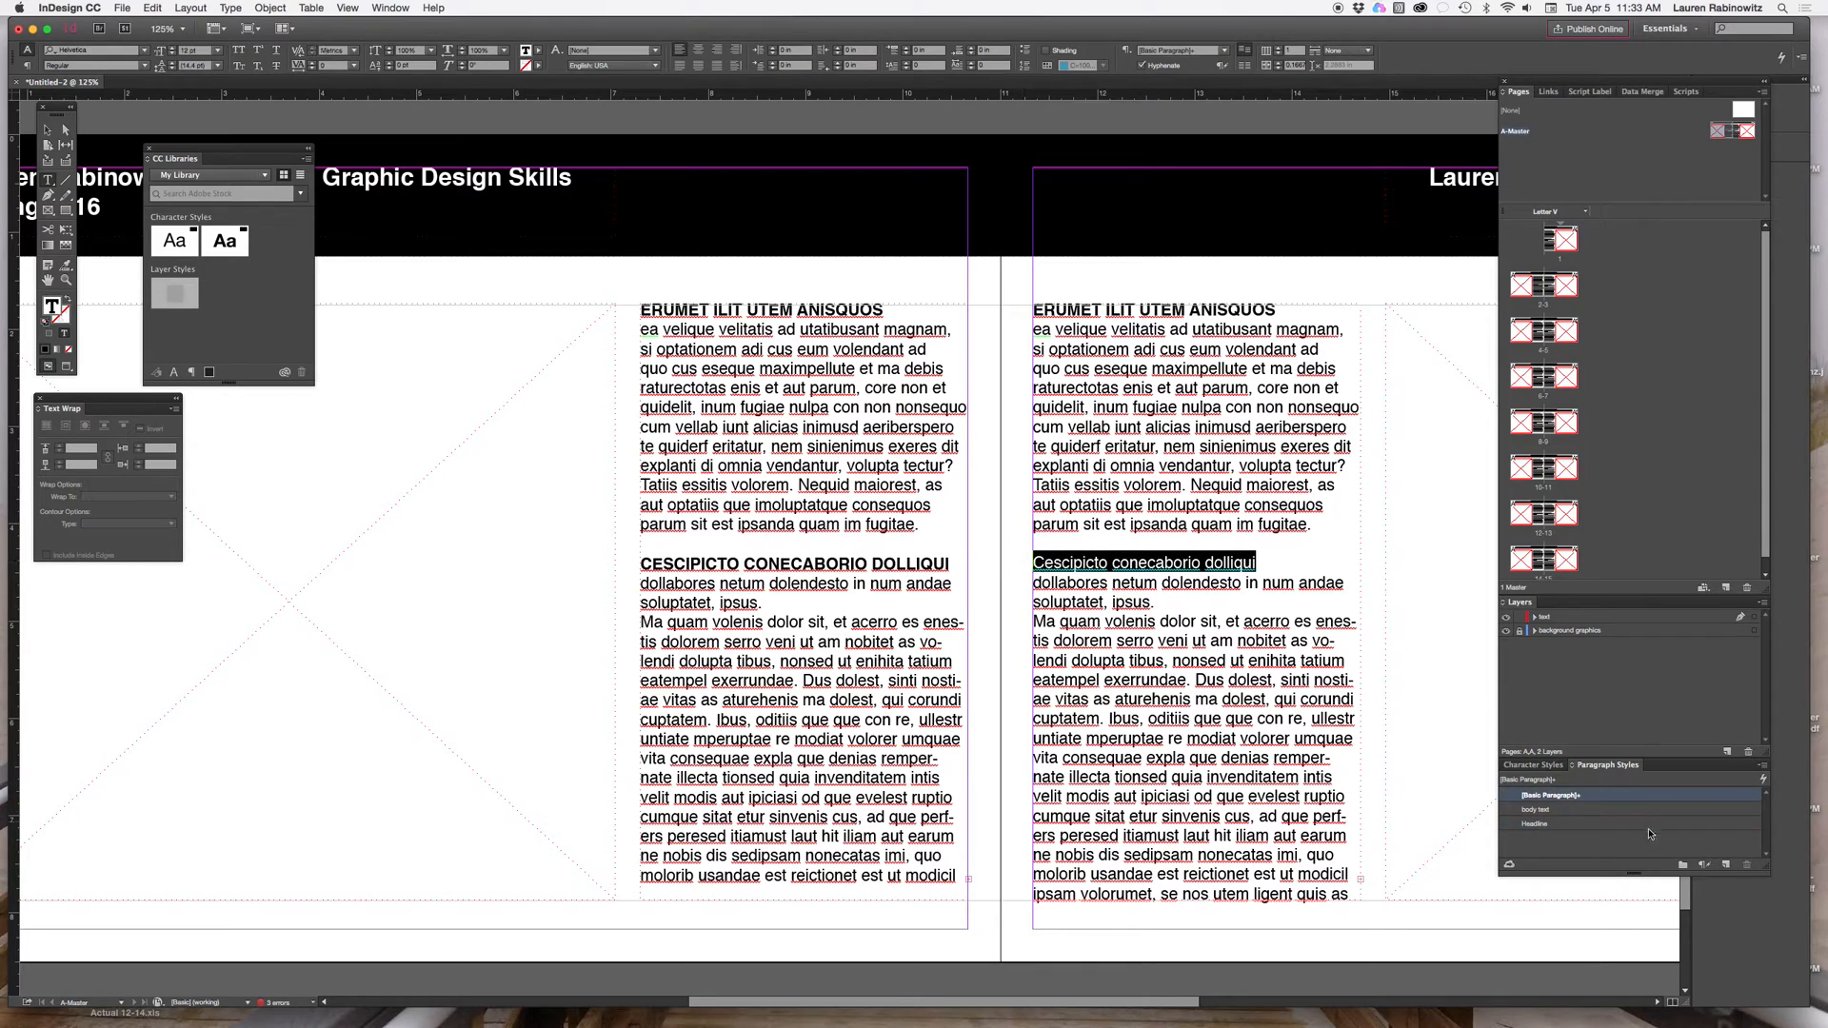
click(1533, 823)
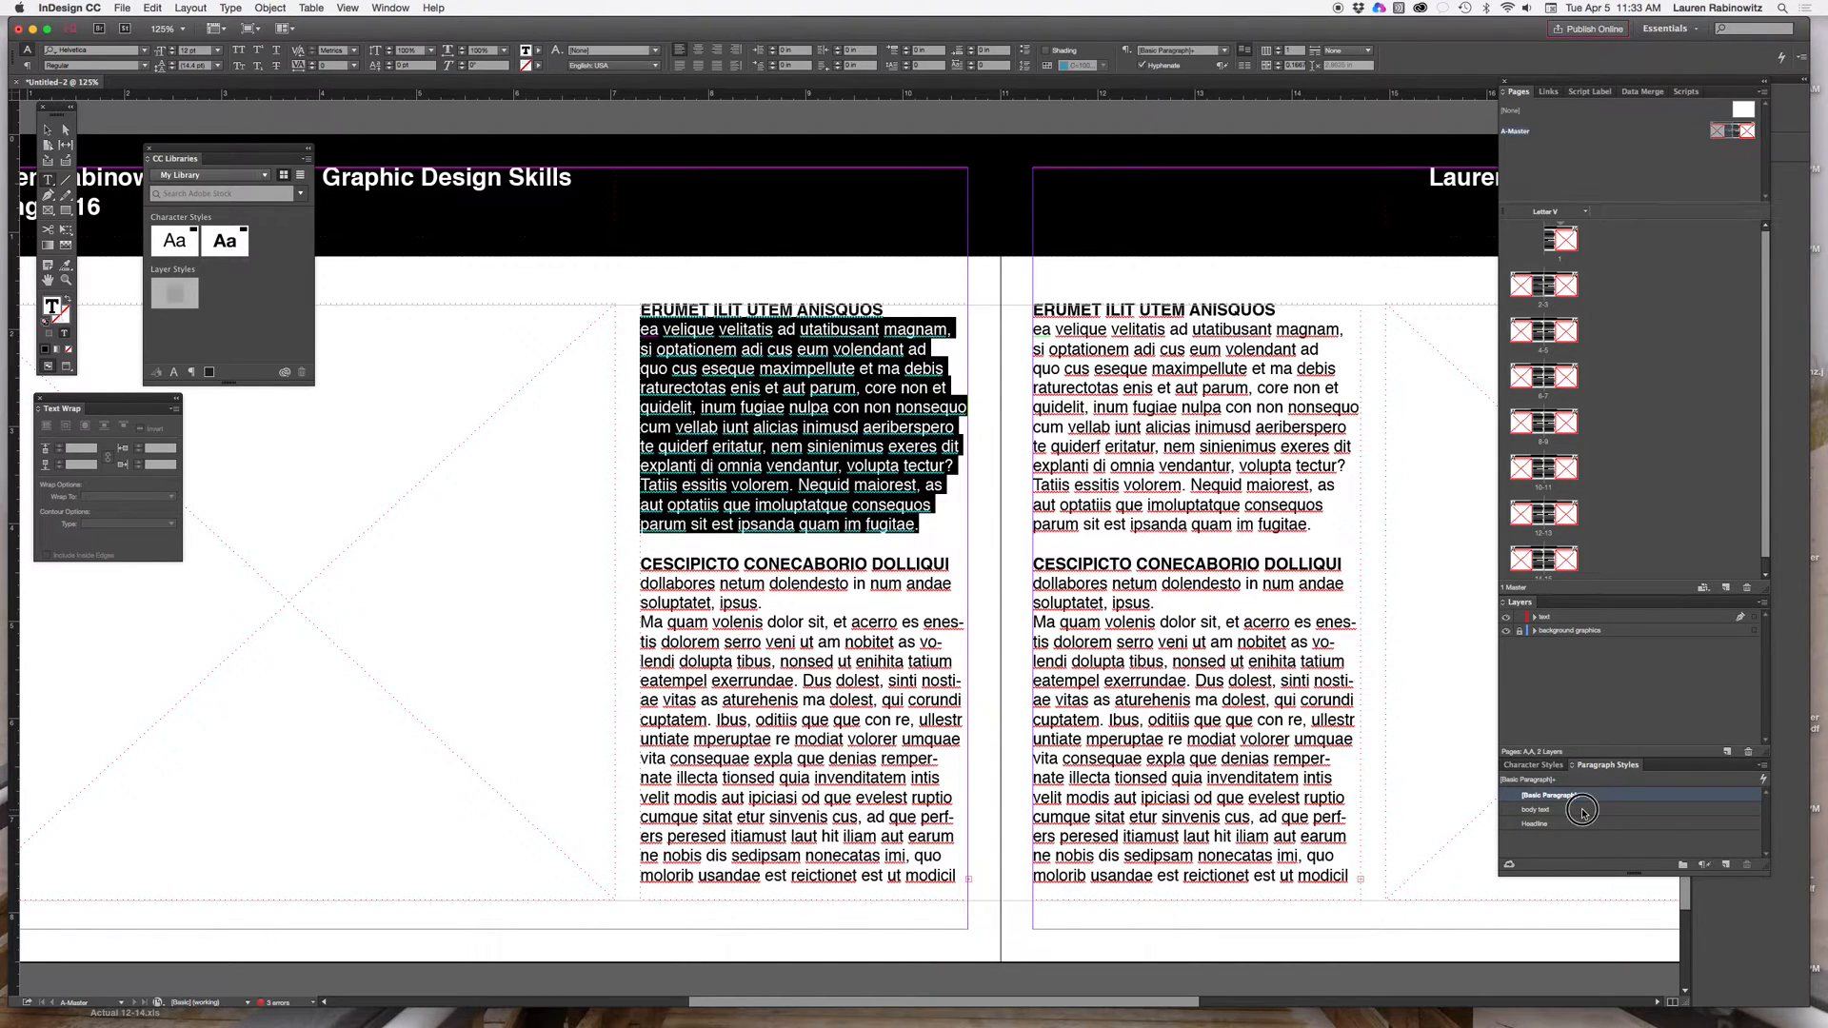
Step: Apply the body text style to the paragraphs in both columns
click(1574, 809)
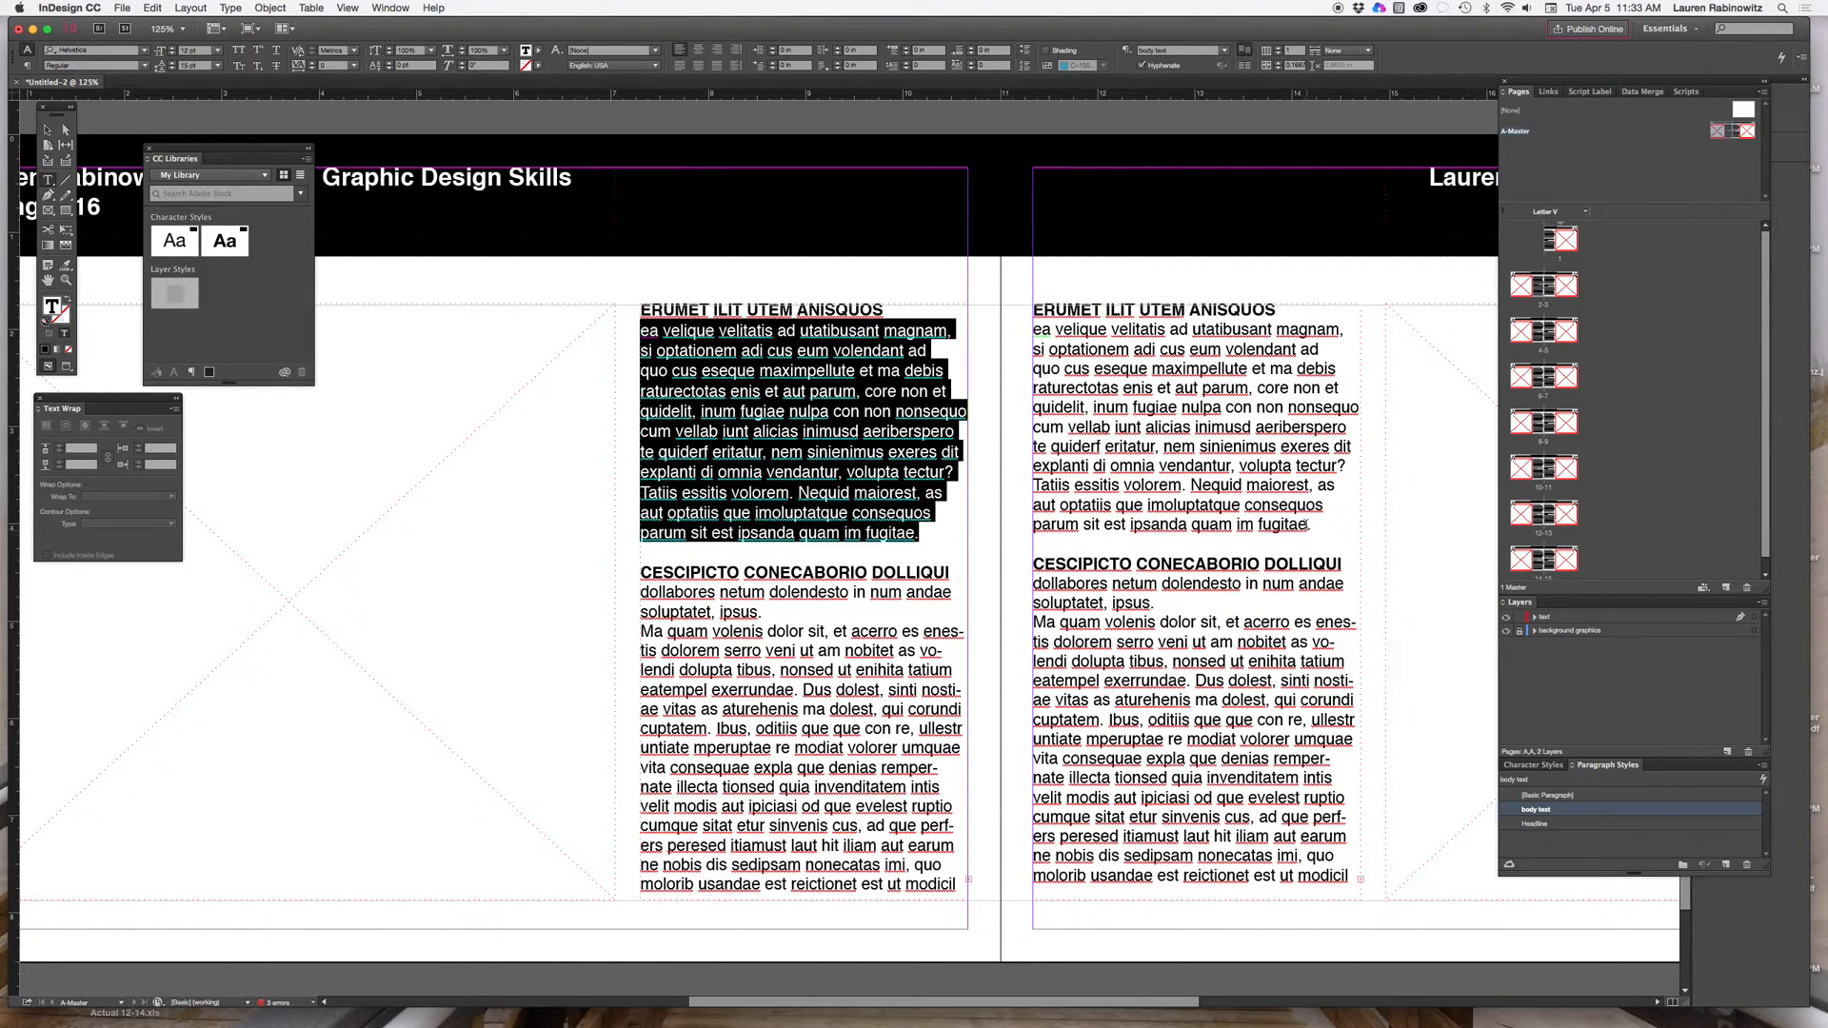
click(1035, 328)
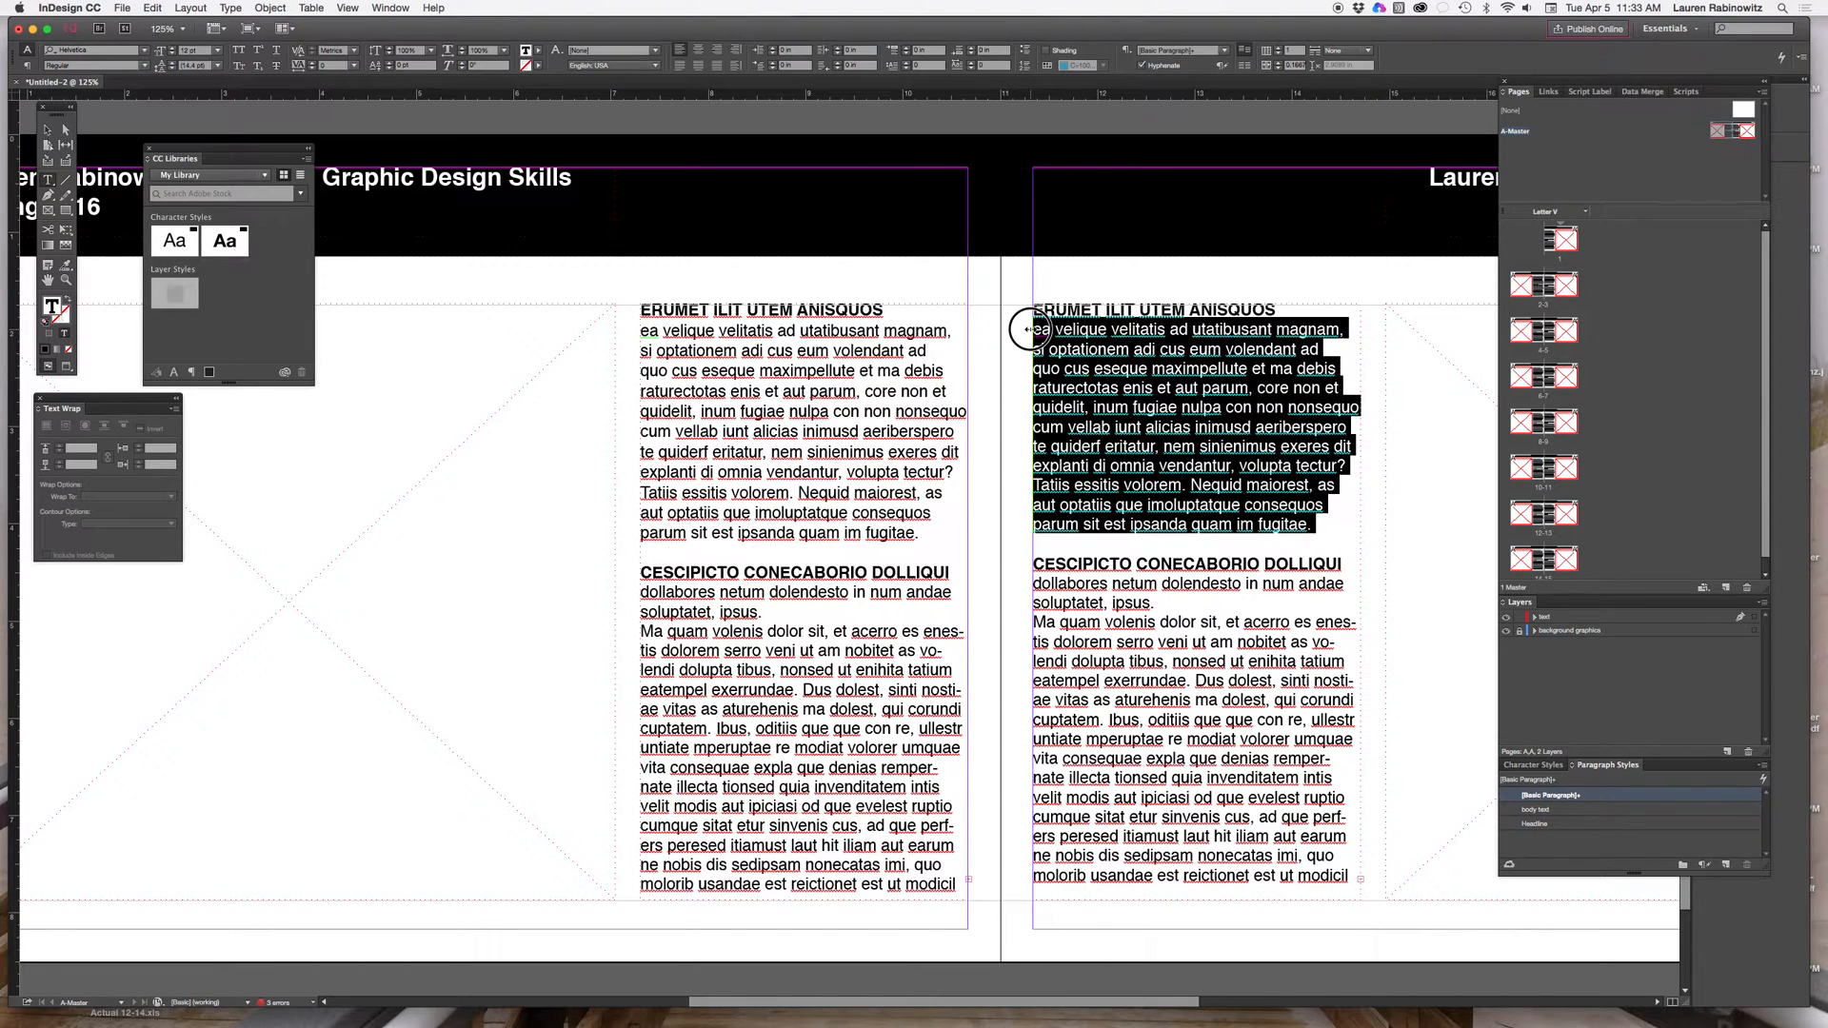
click(1537, 809)
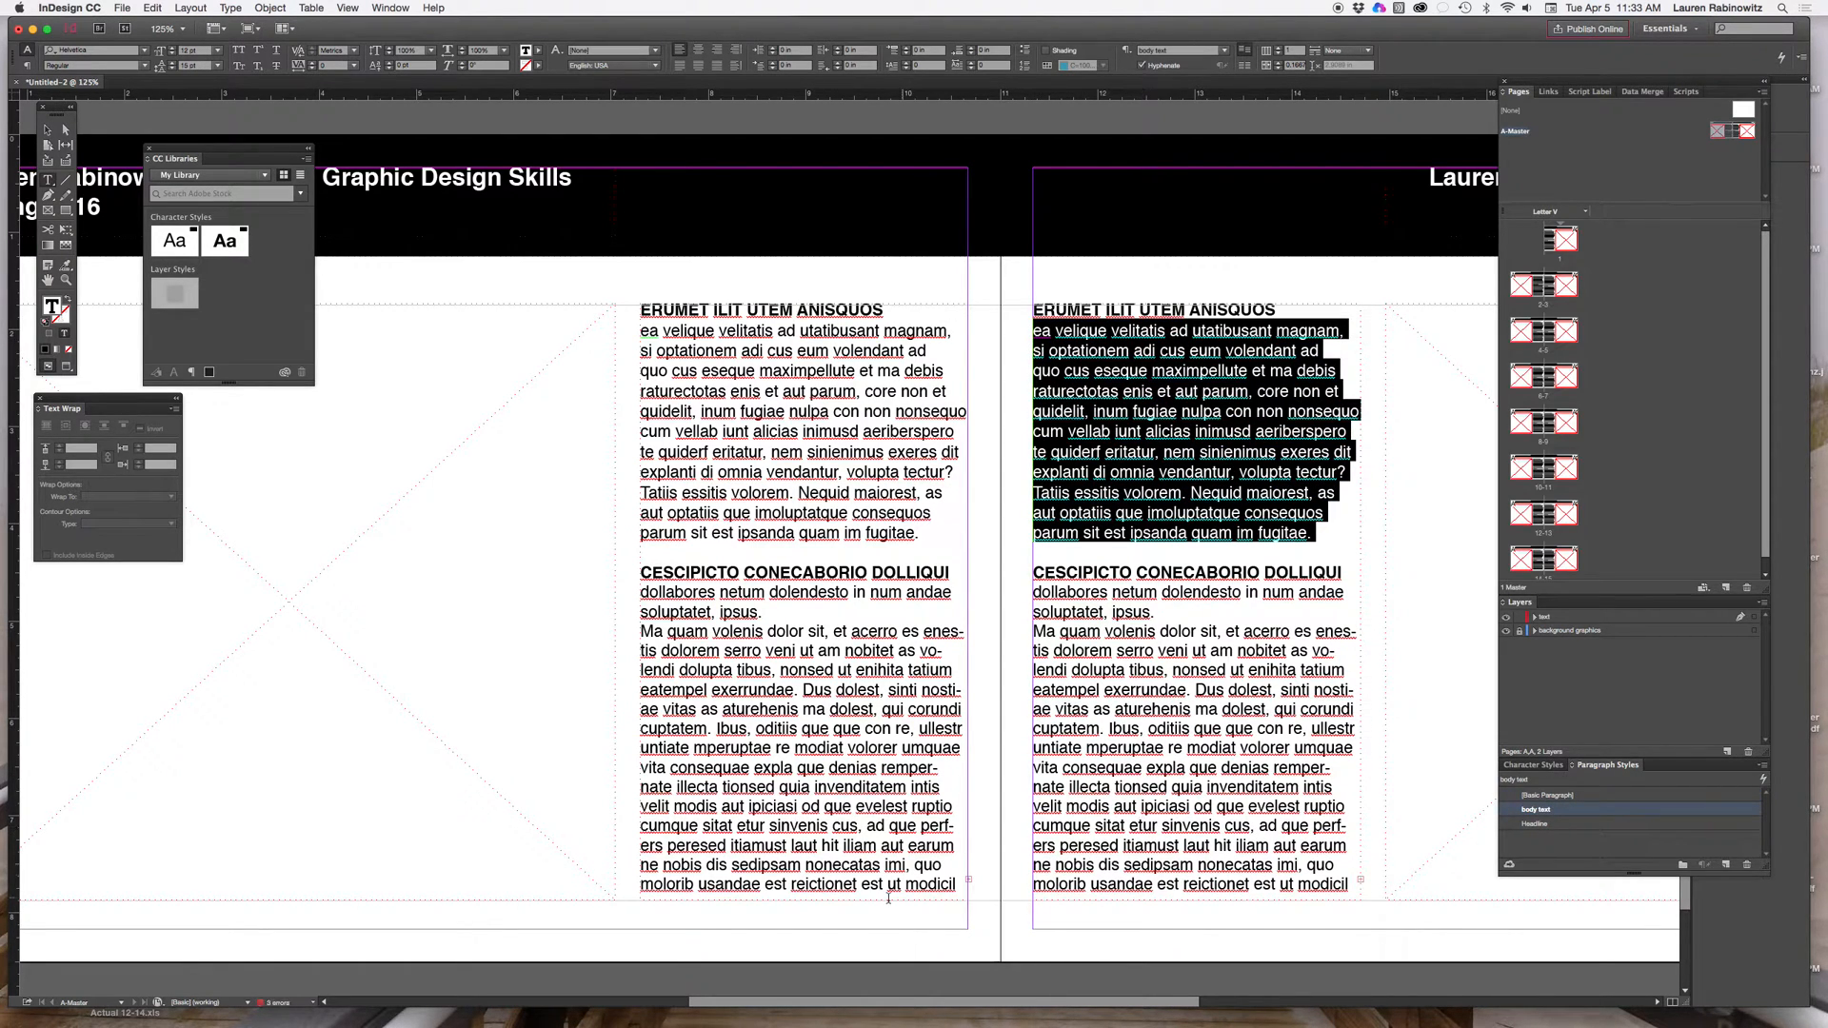
click(598, 607)
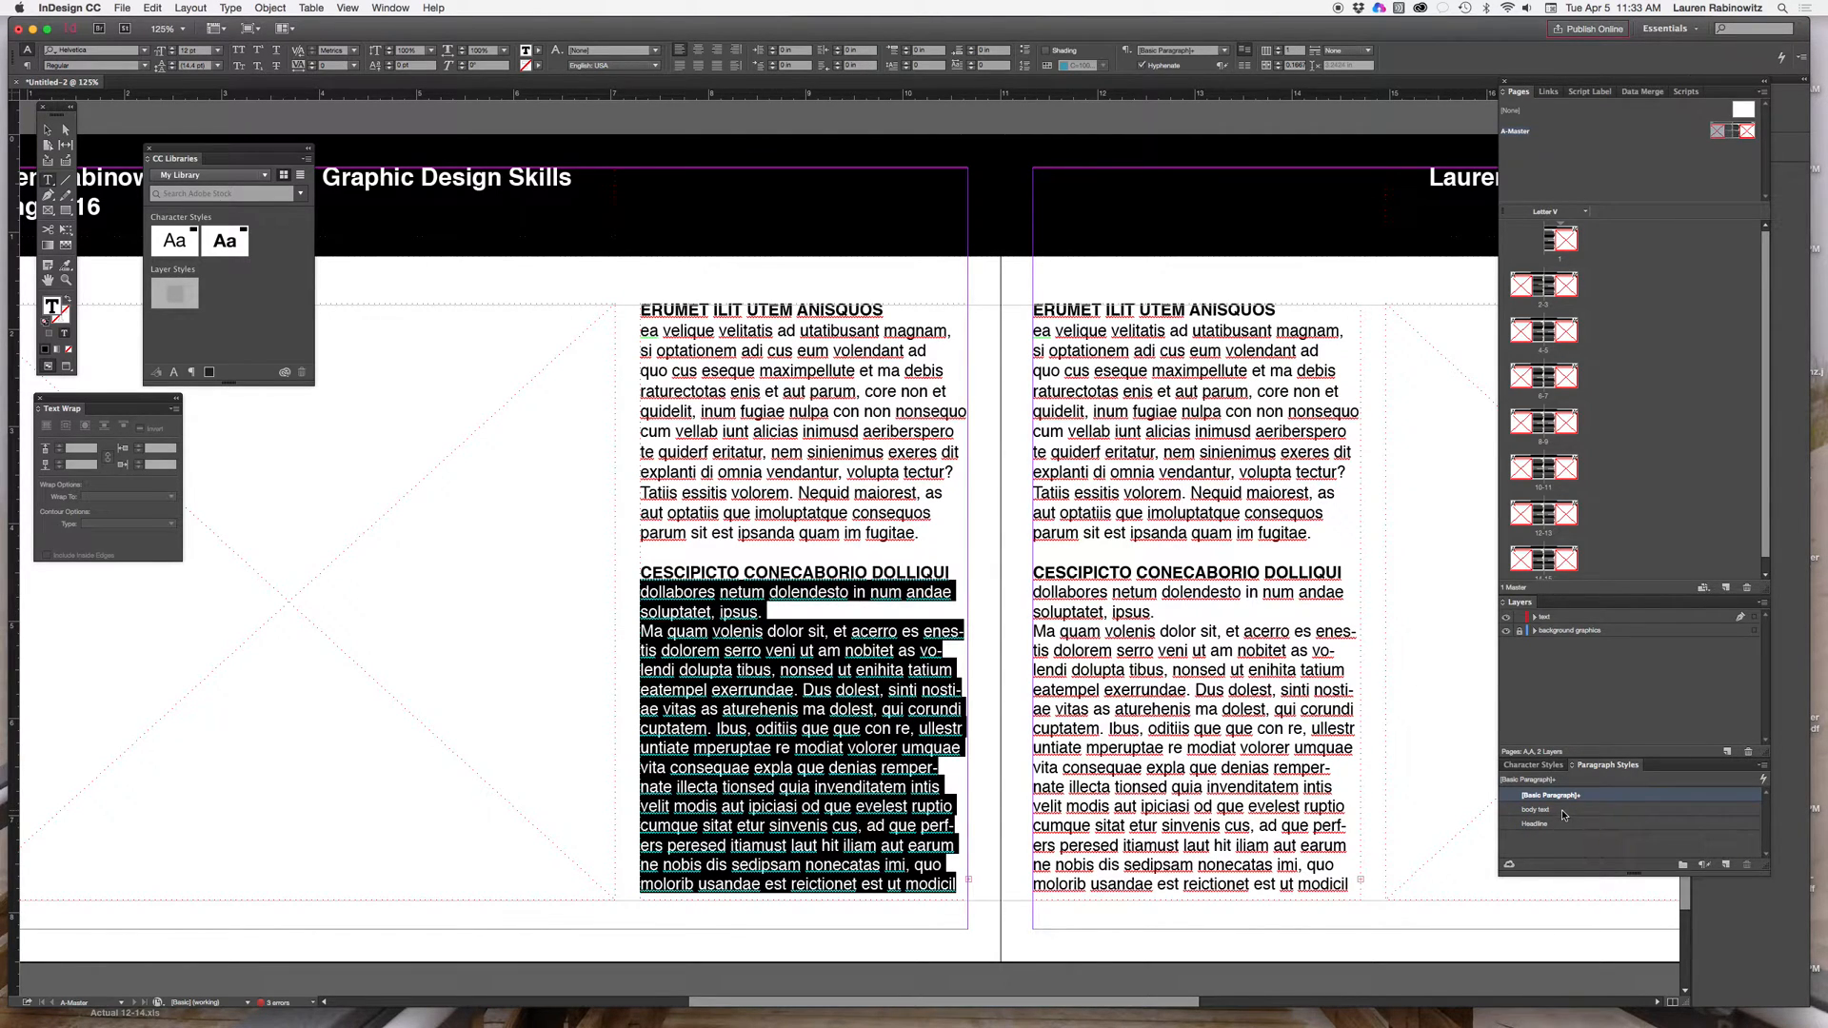
click(1538, 809)
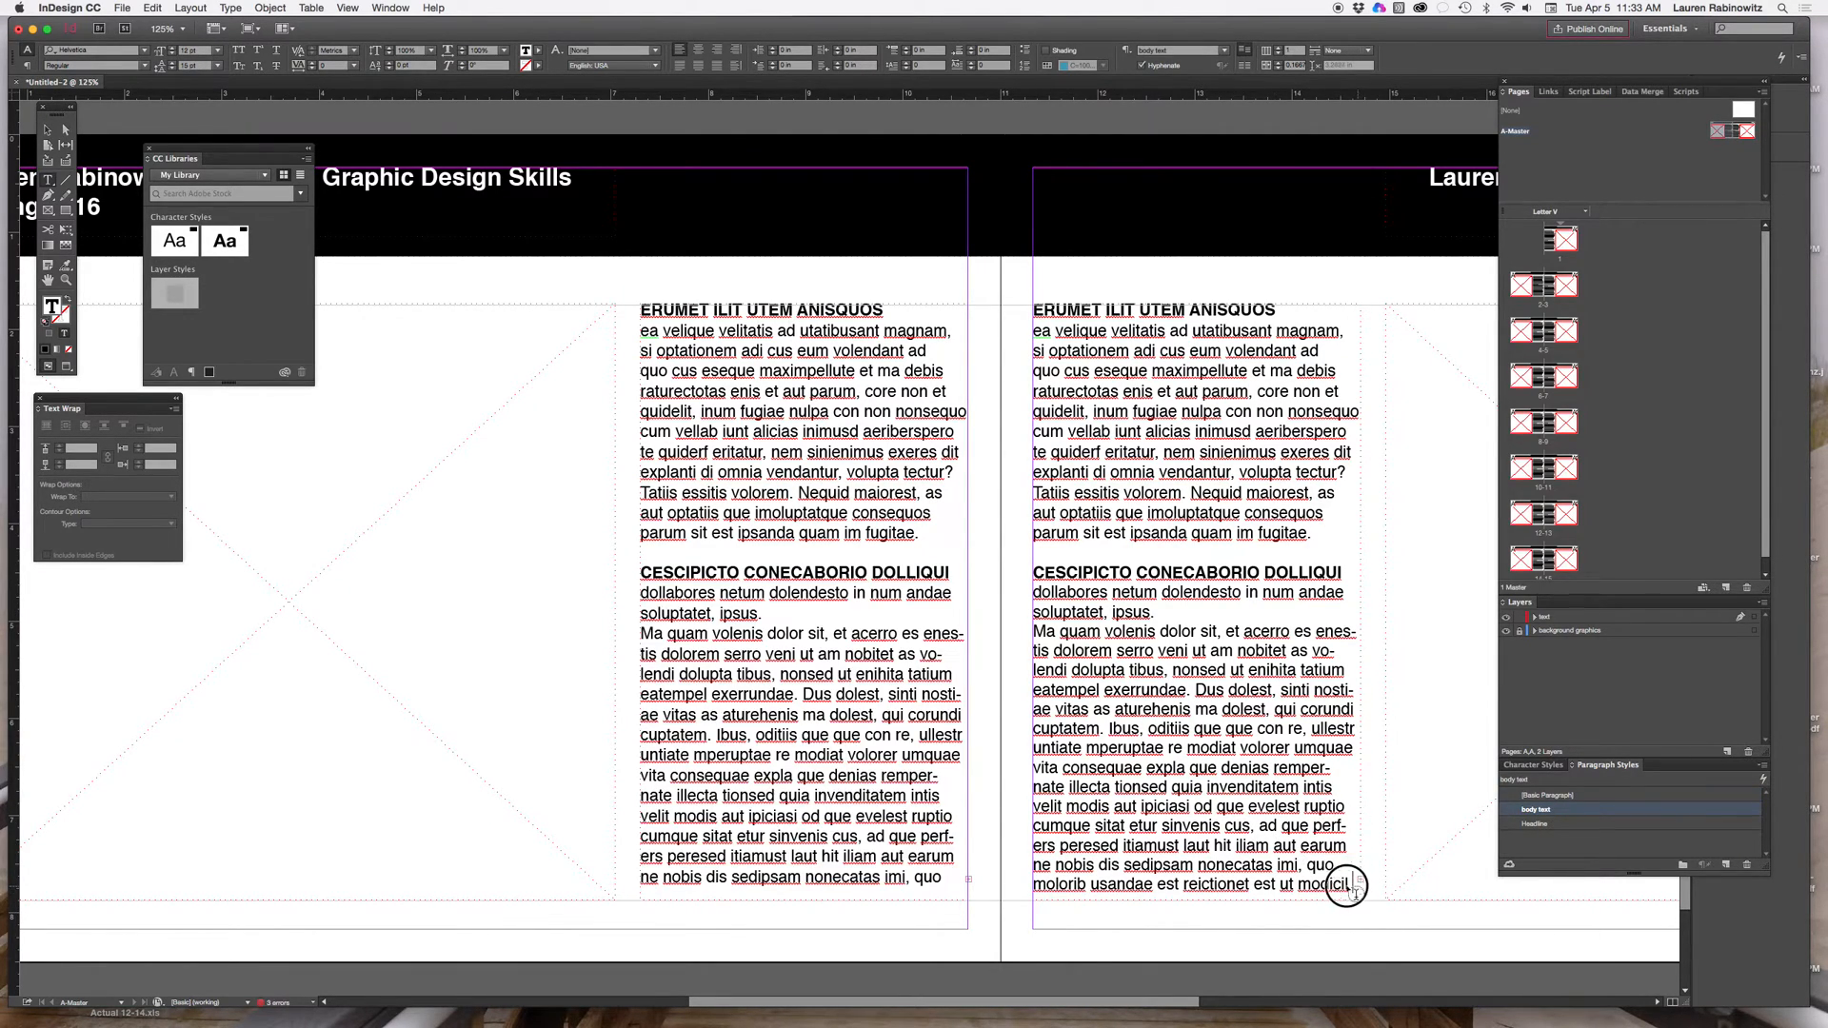
click(1551, 795)
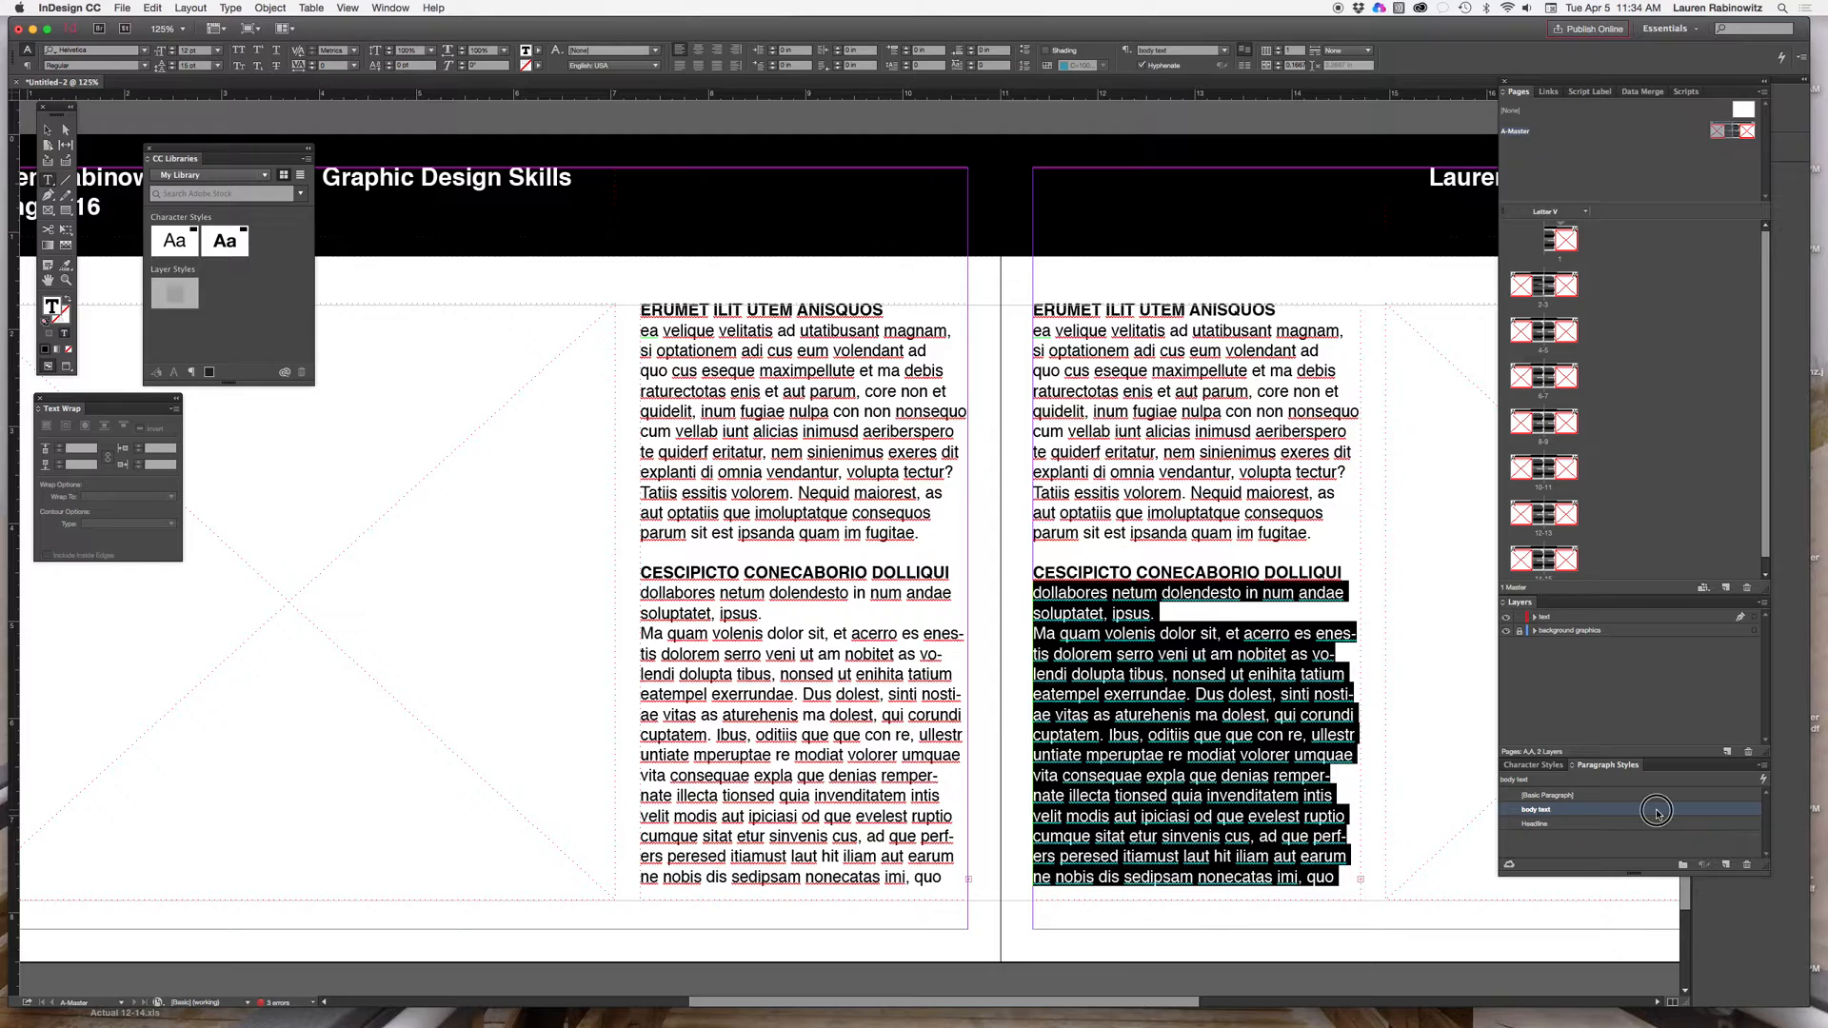
Step: Increase the body text style's leading in Basic Character Formats
double_click(1539, 809)
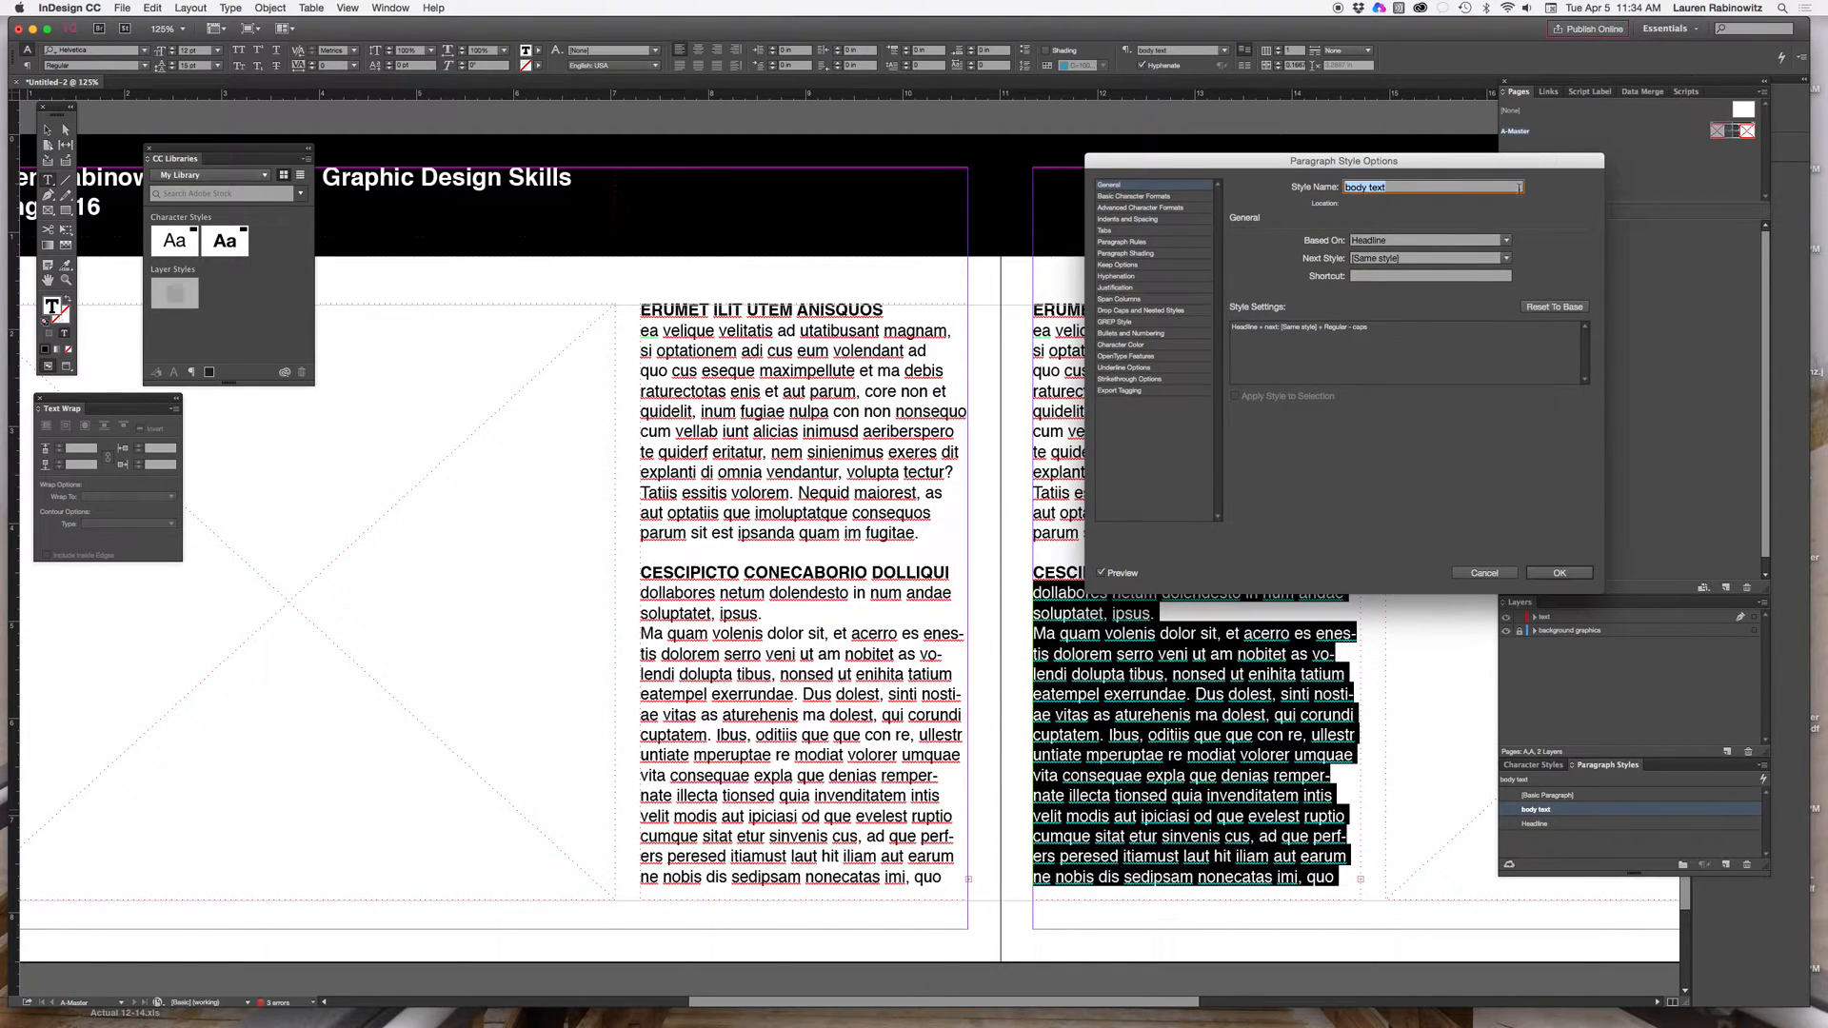
click(1132, 197)
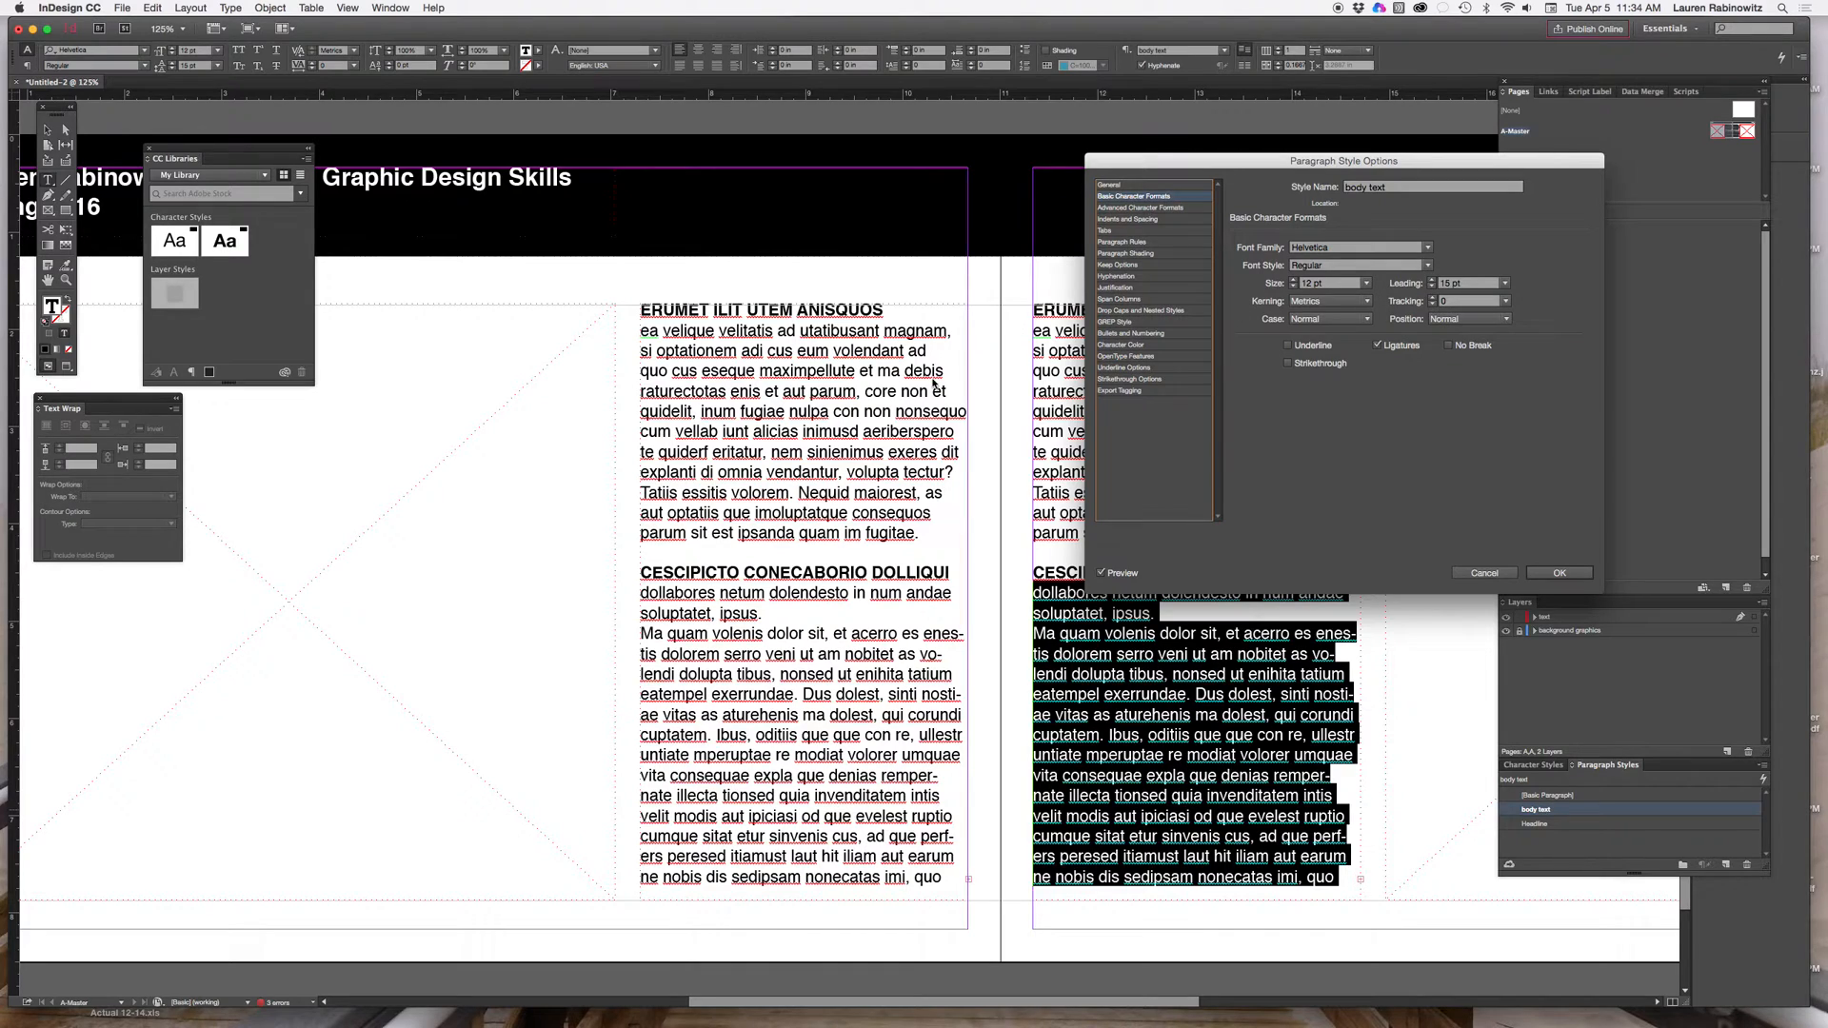
click(1463, 281)
text(16)
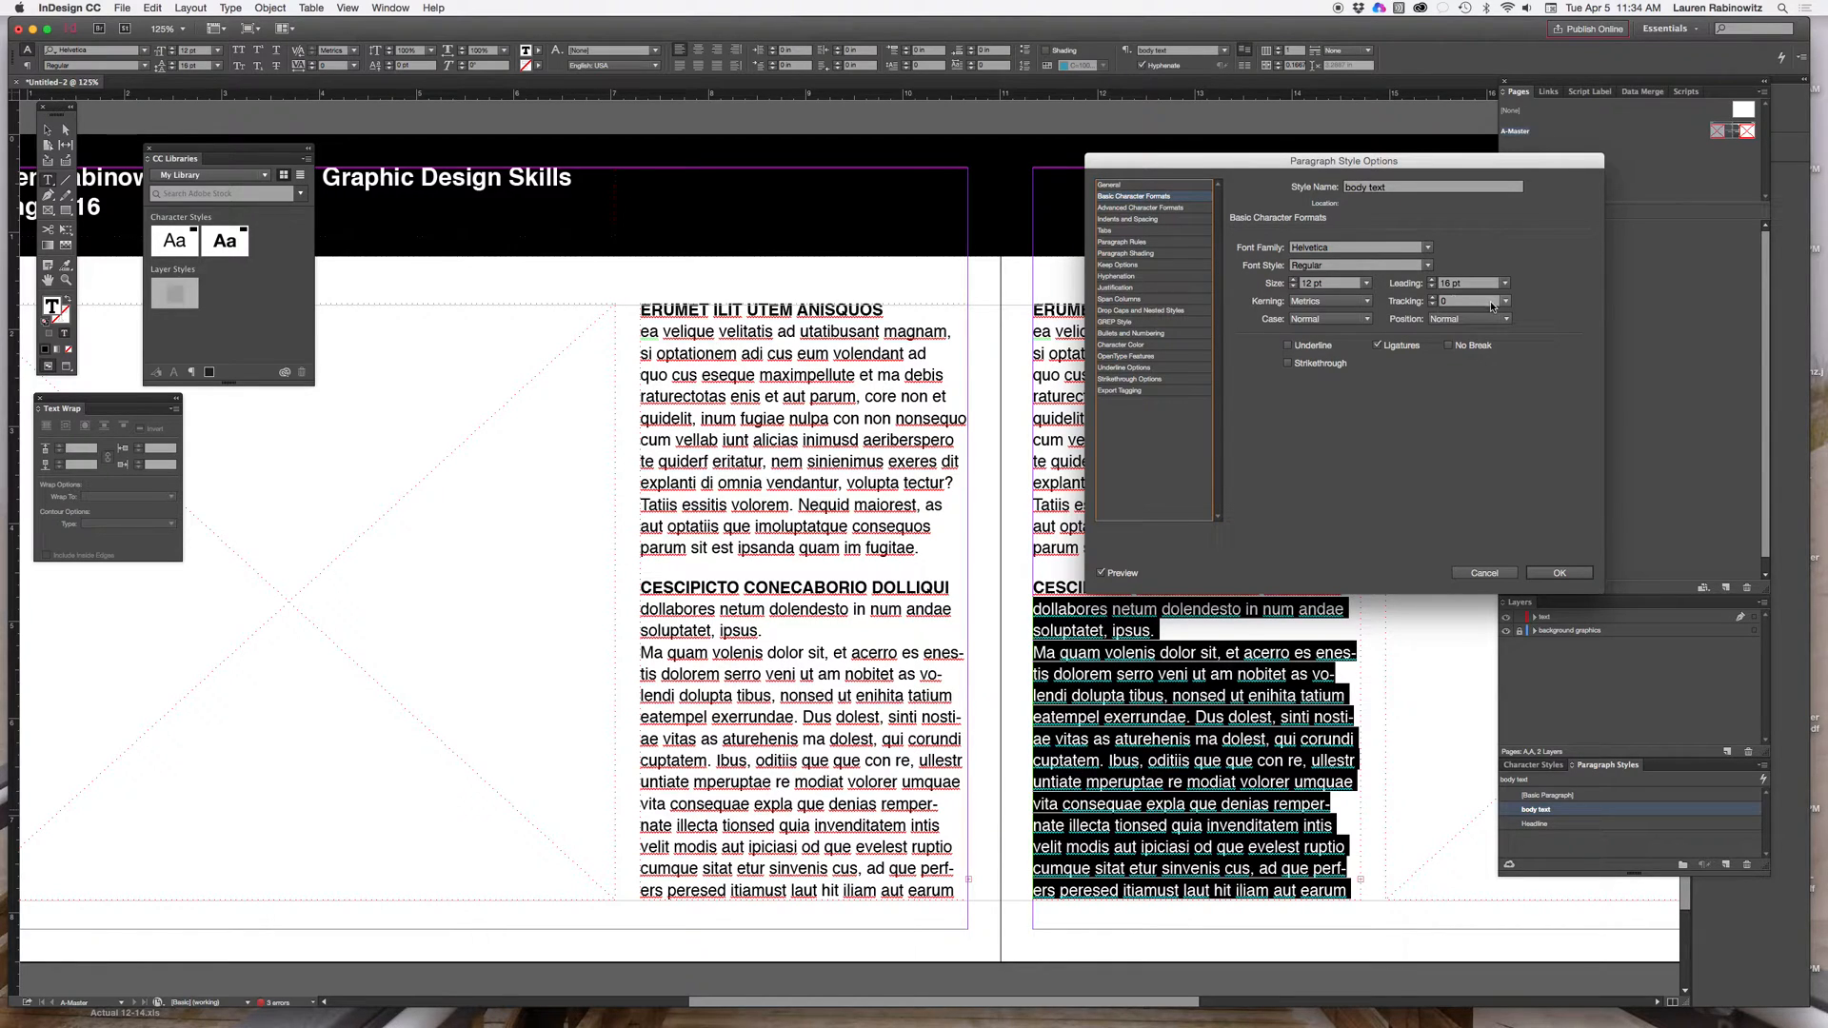
mouse_move(1443, 476)
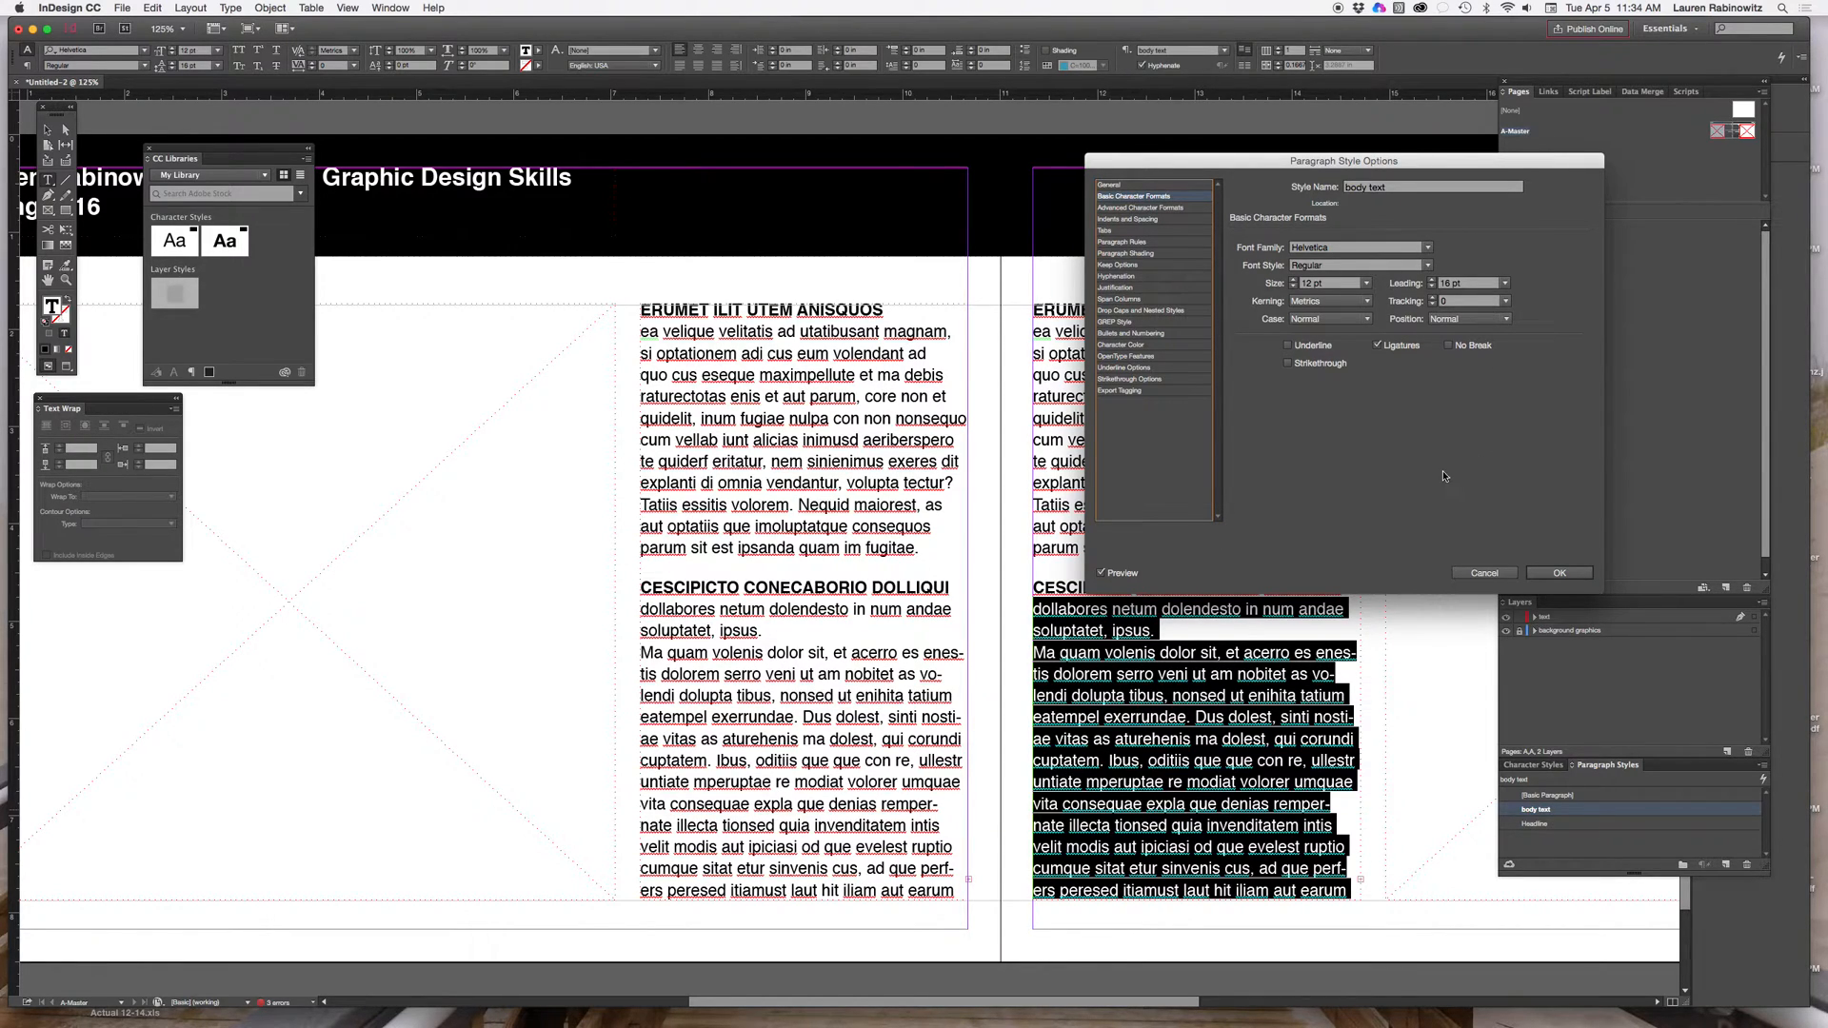
mouse_move(1471, 524)
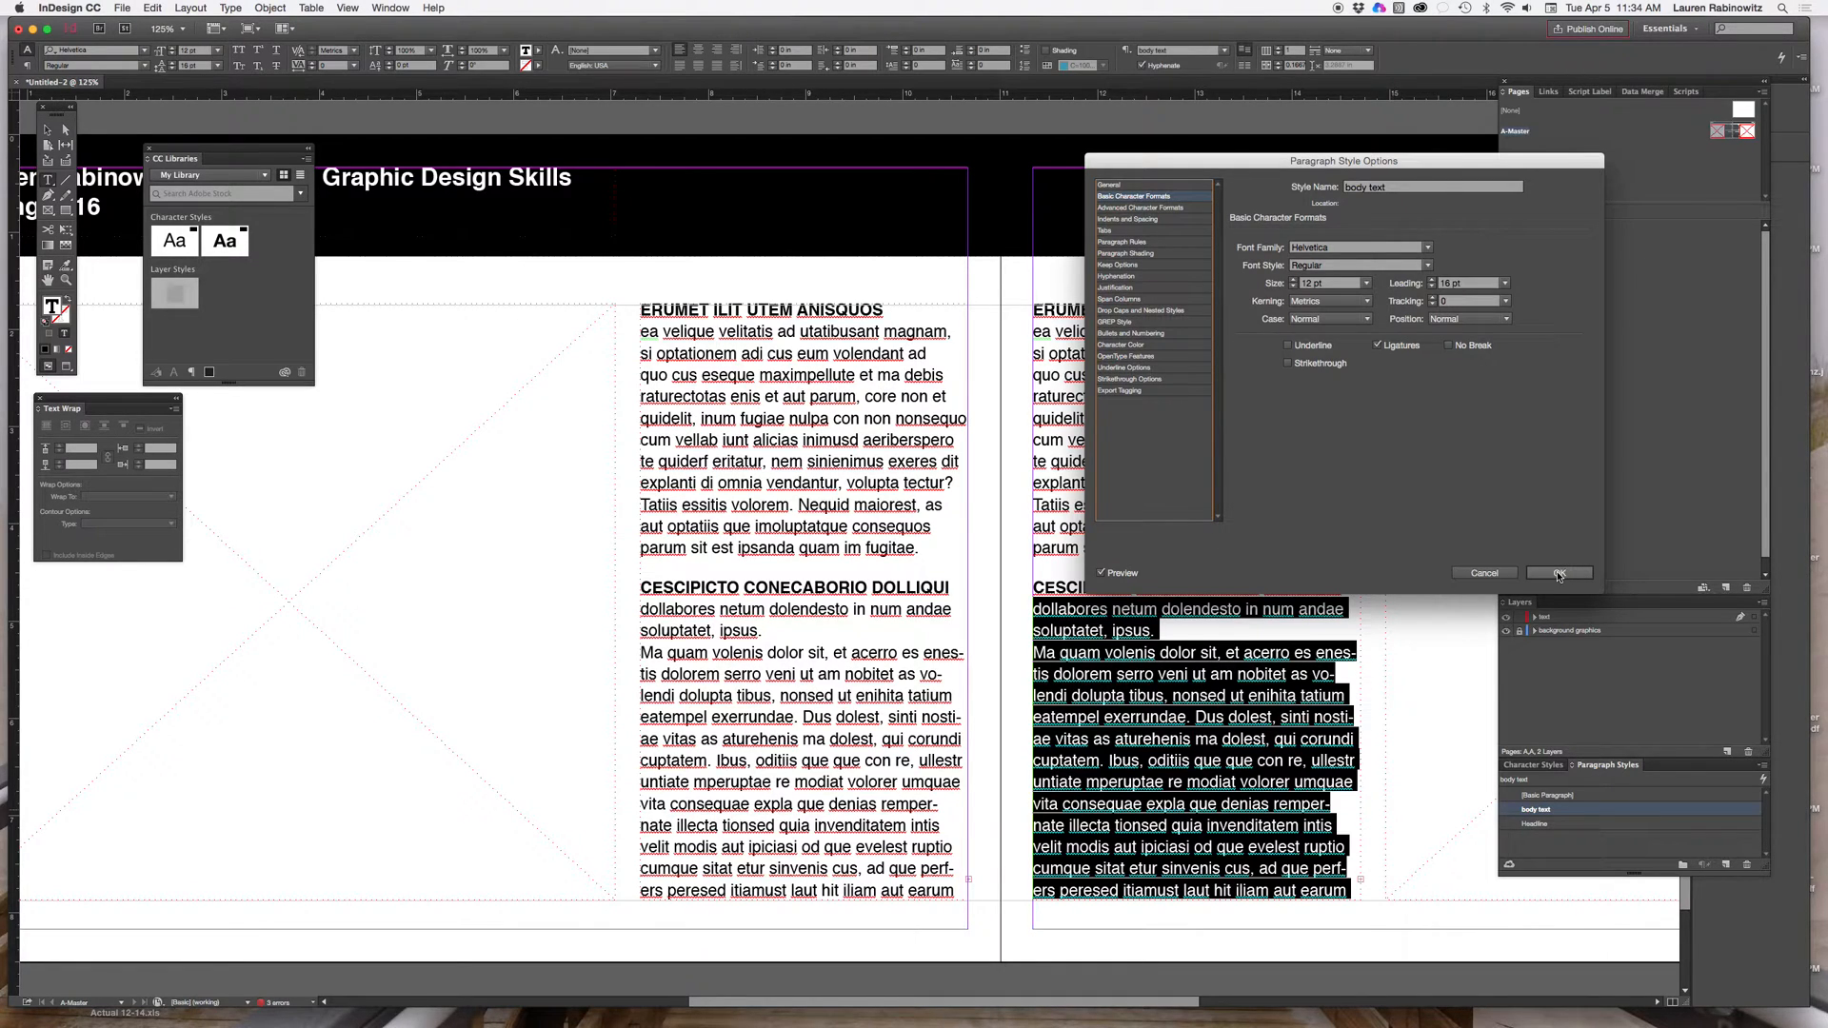
click(1559, 573)
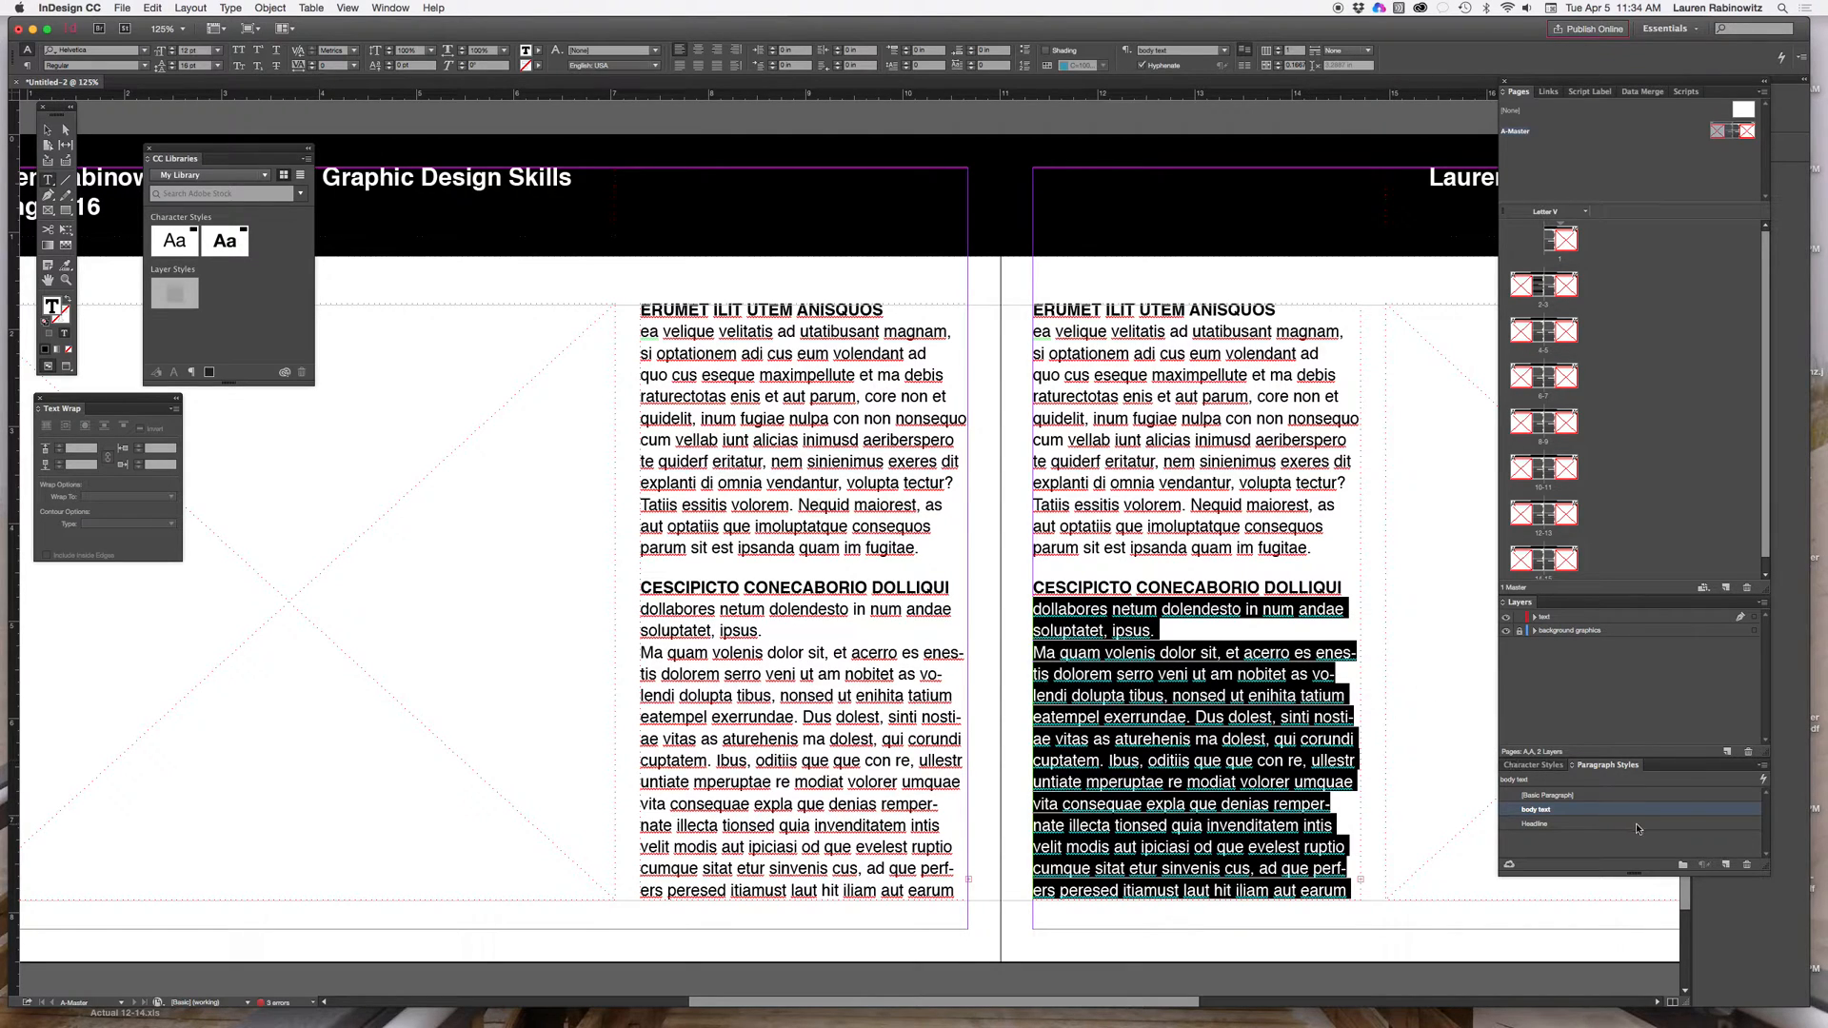
double_click(1537, 822)
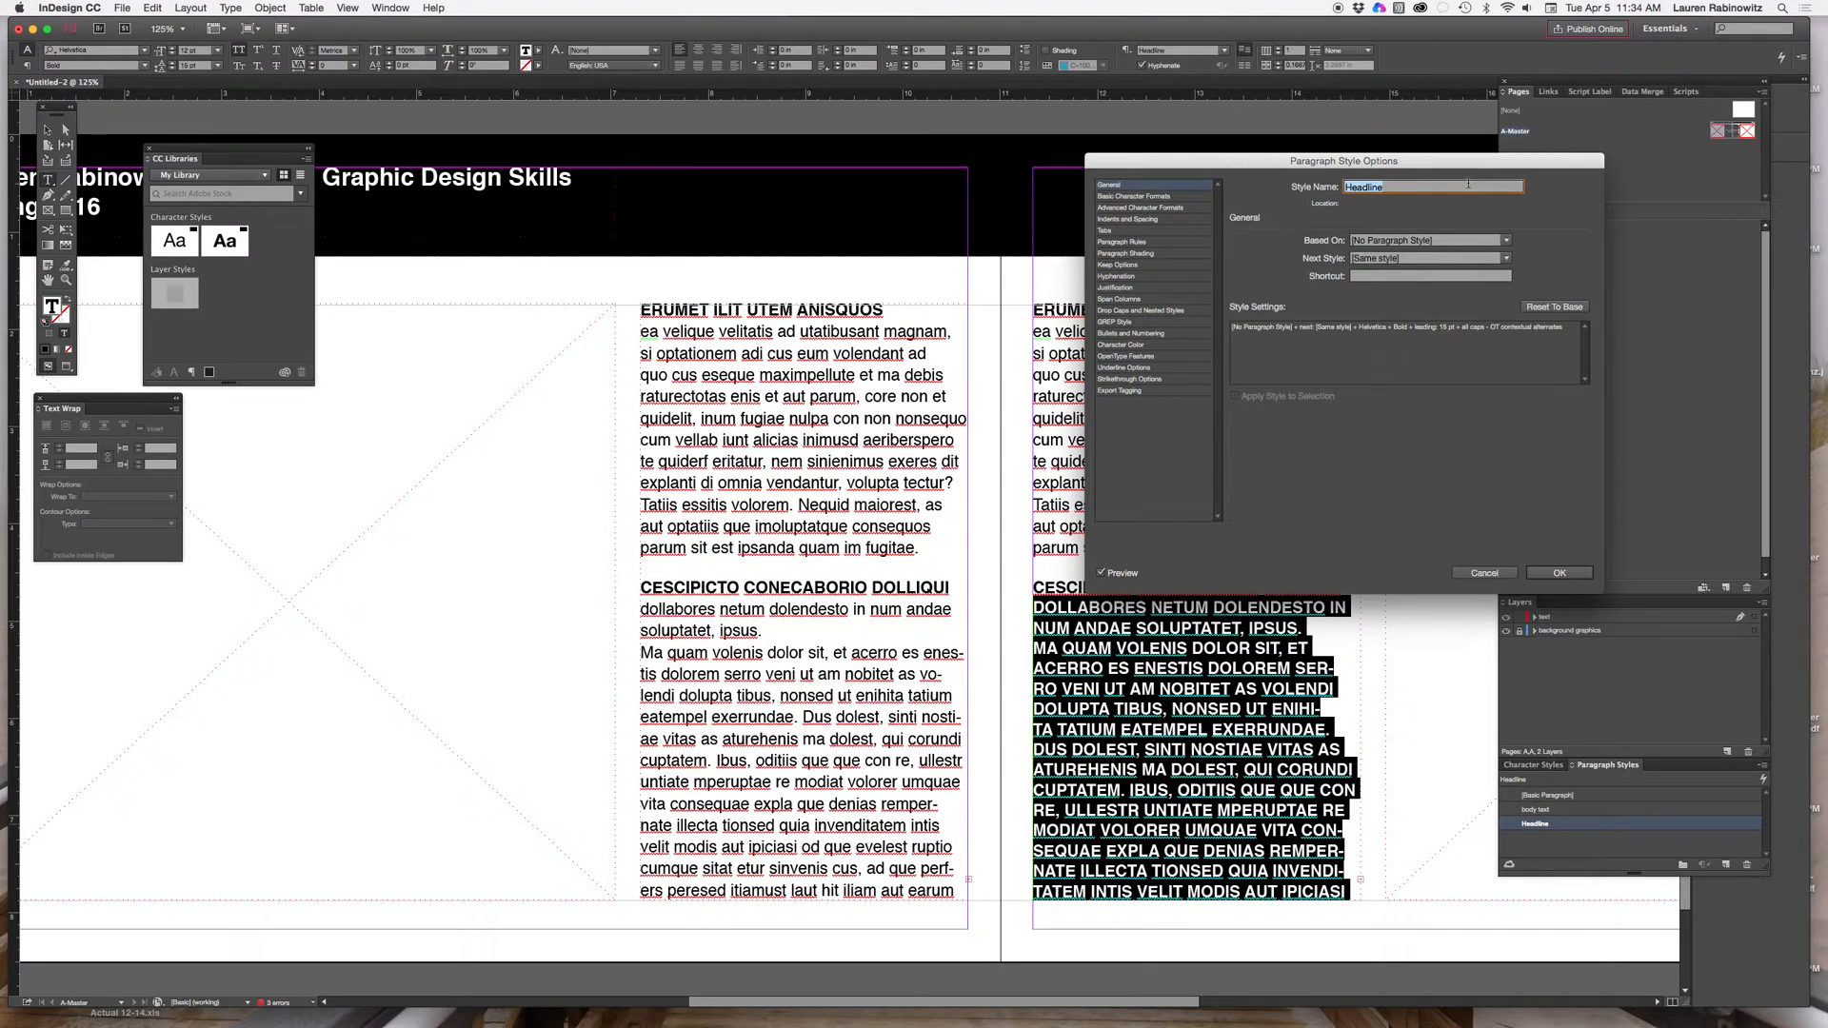
click(1137, 196)
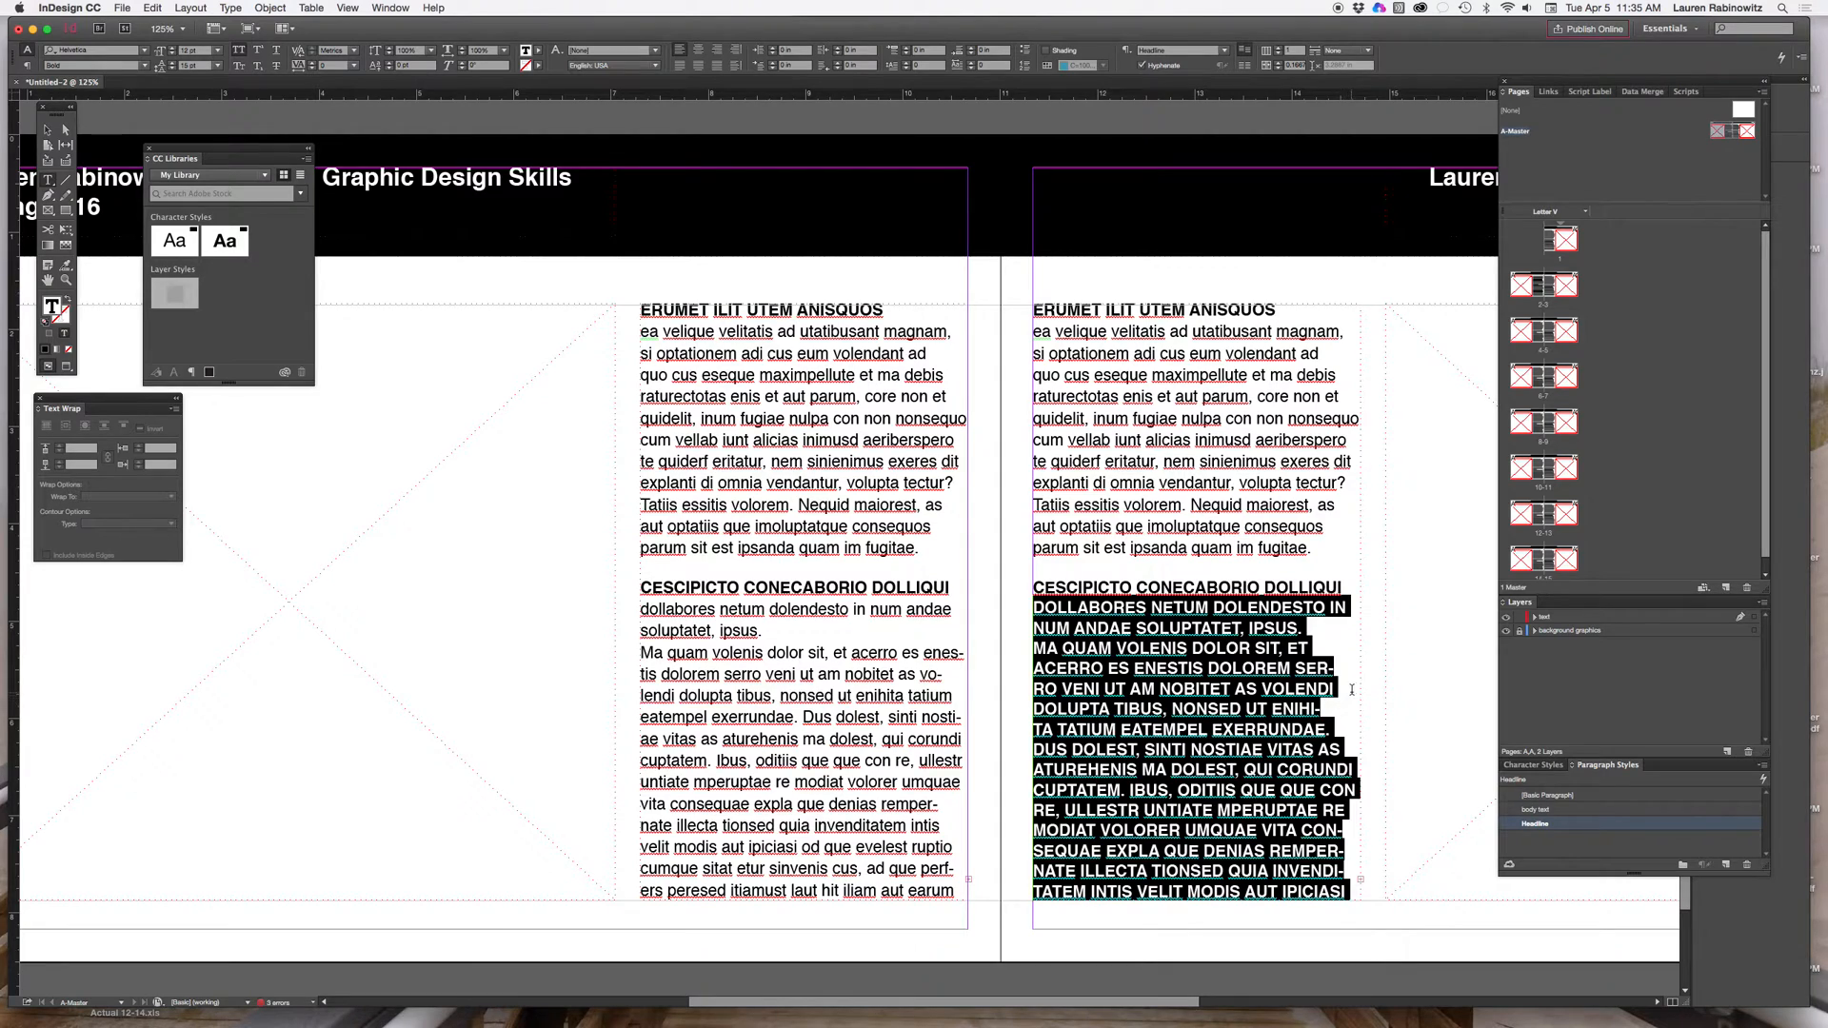
click(1165, 828)
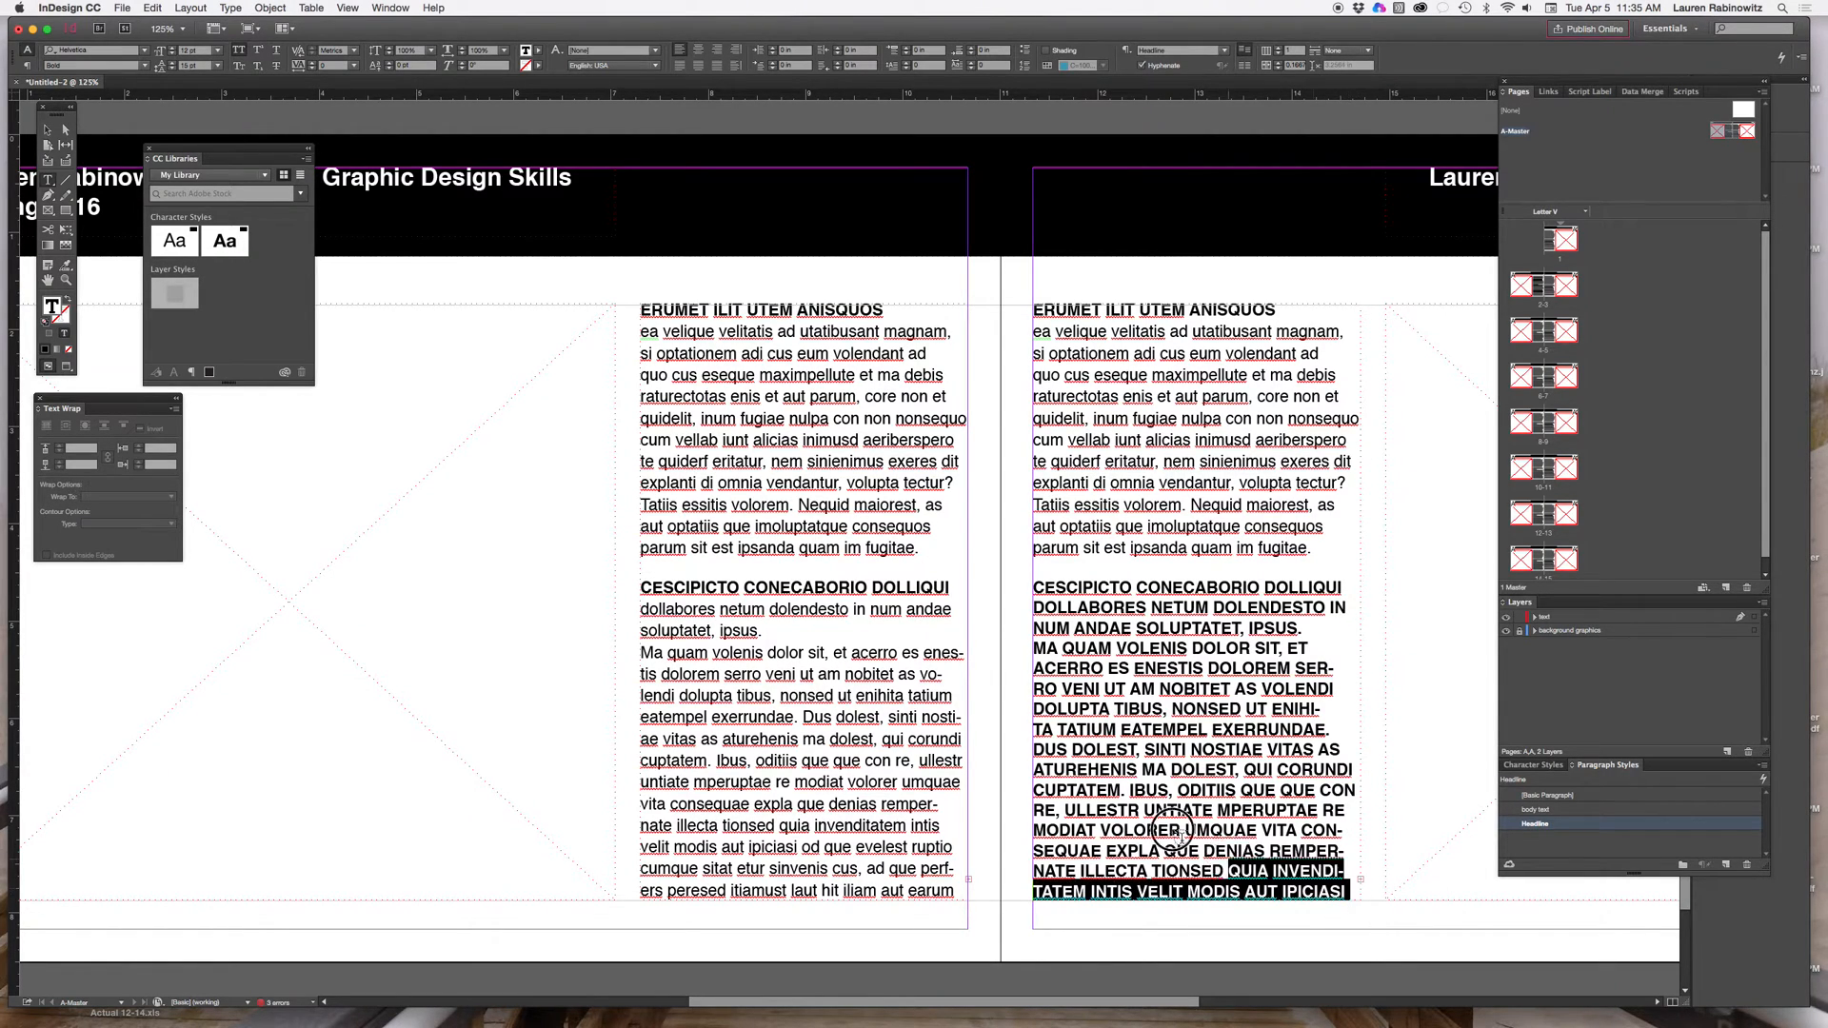
click(1538, 810)
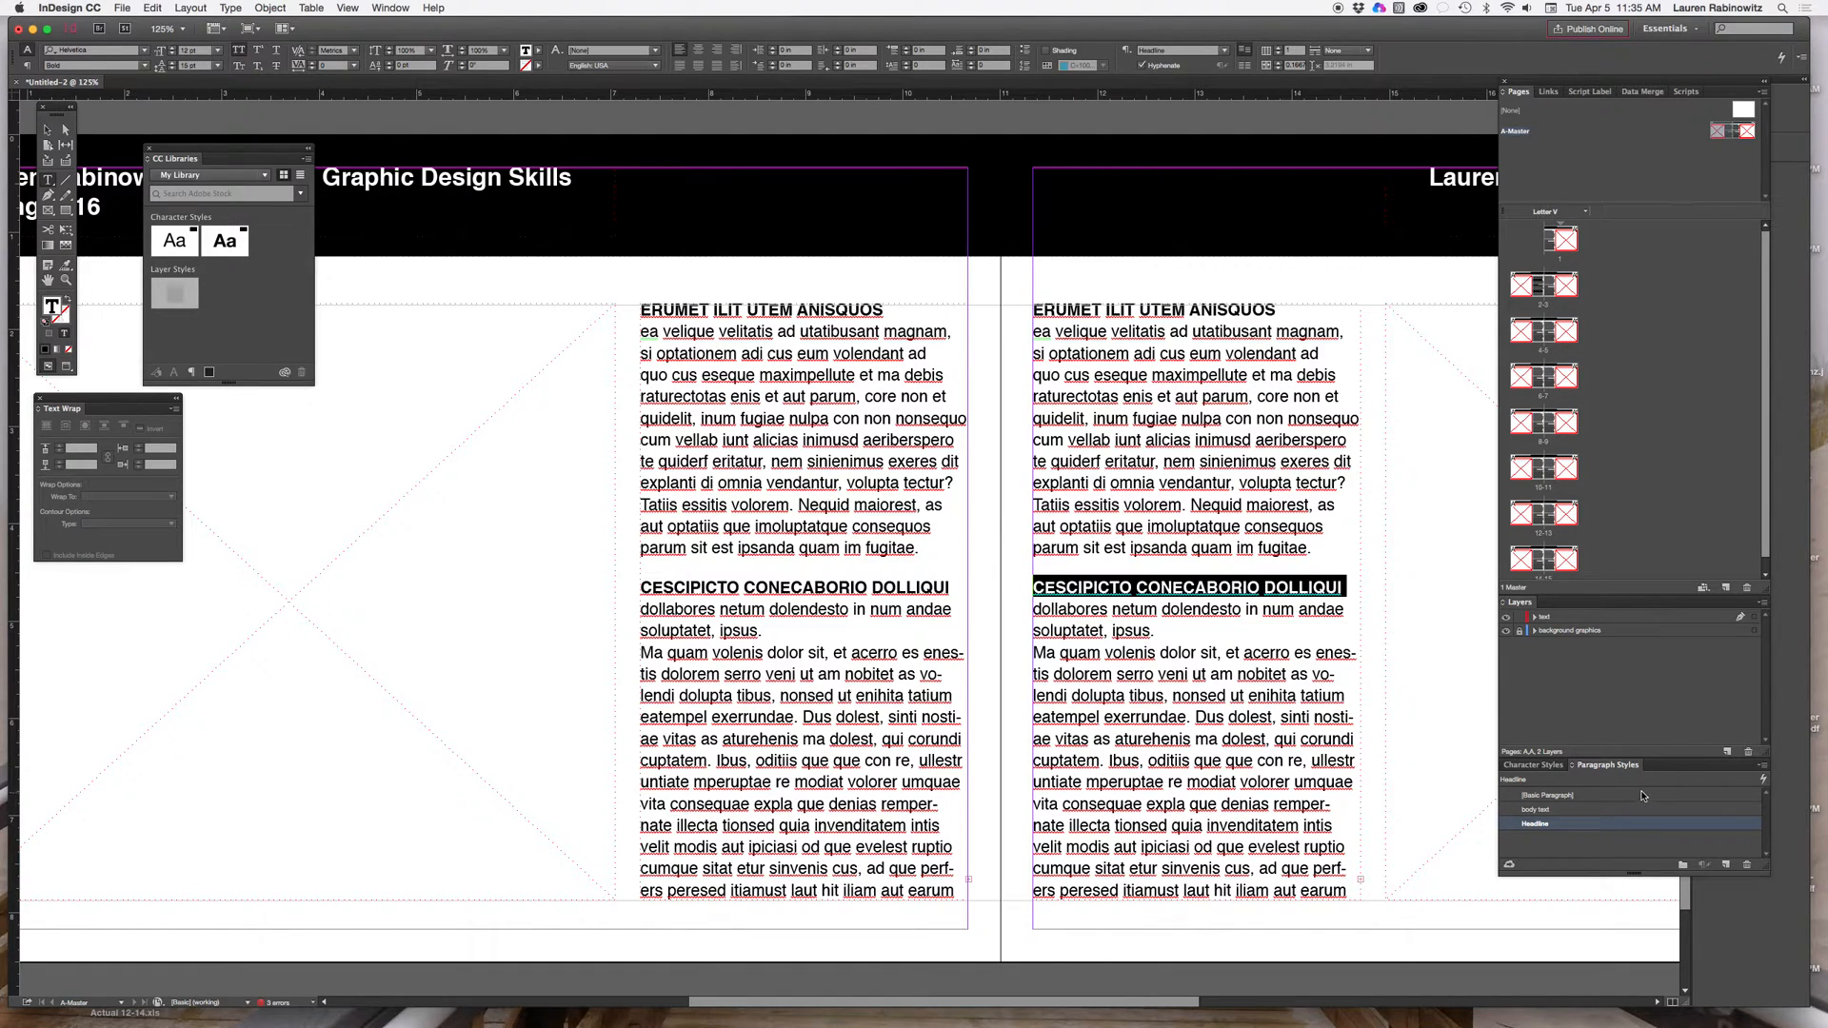
Step: Raise the Headline style's vertical scale above 100% in Advanced Character Formats
double_click(1537, 823)
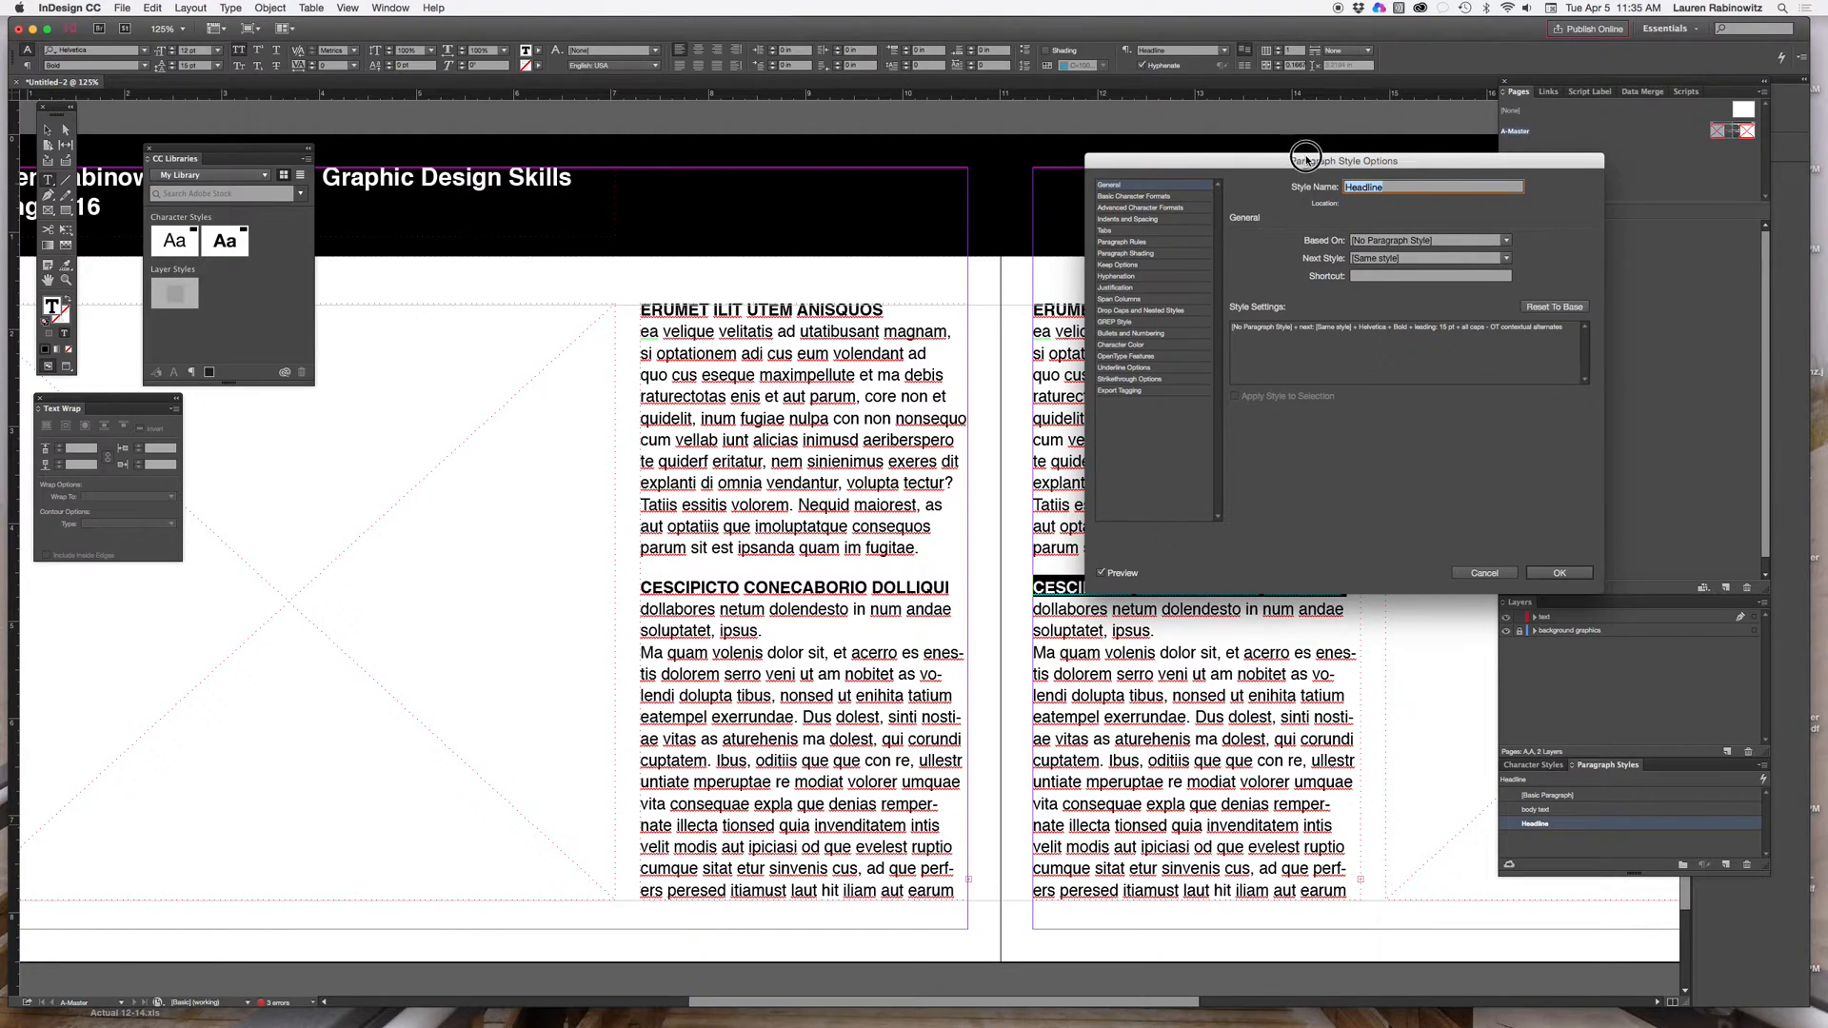
click(1214, 131)
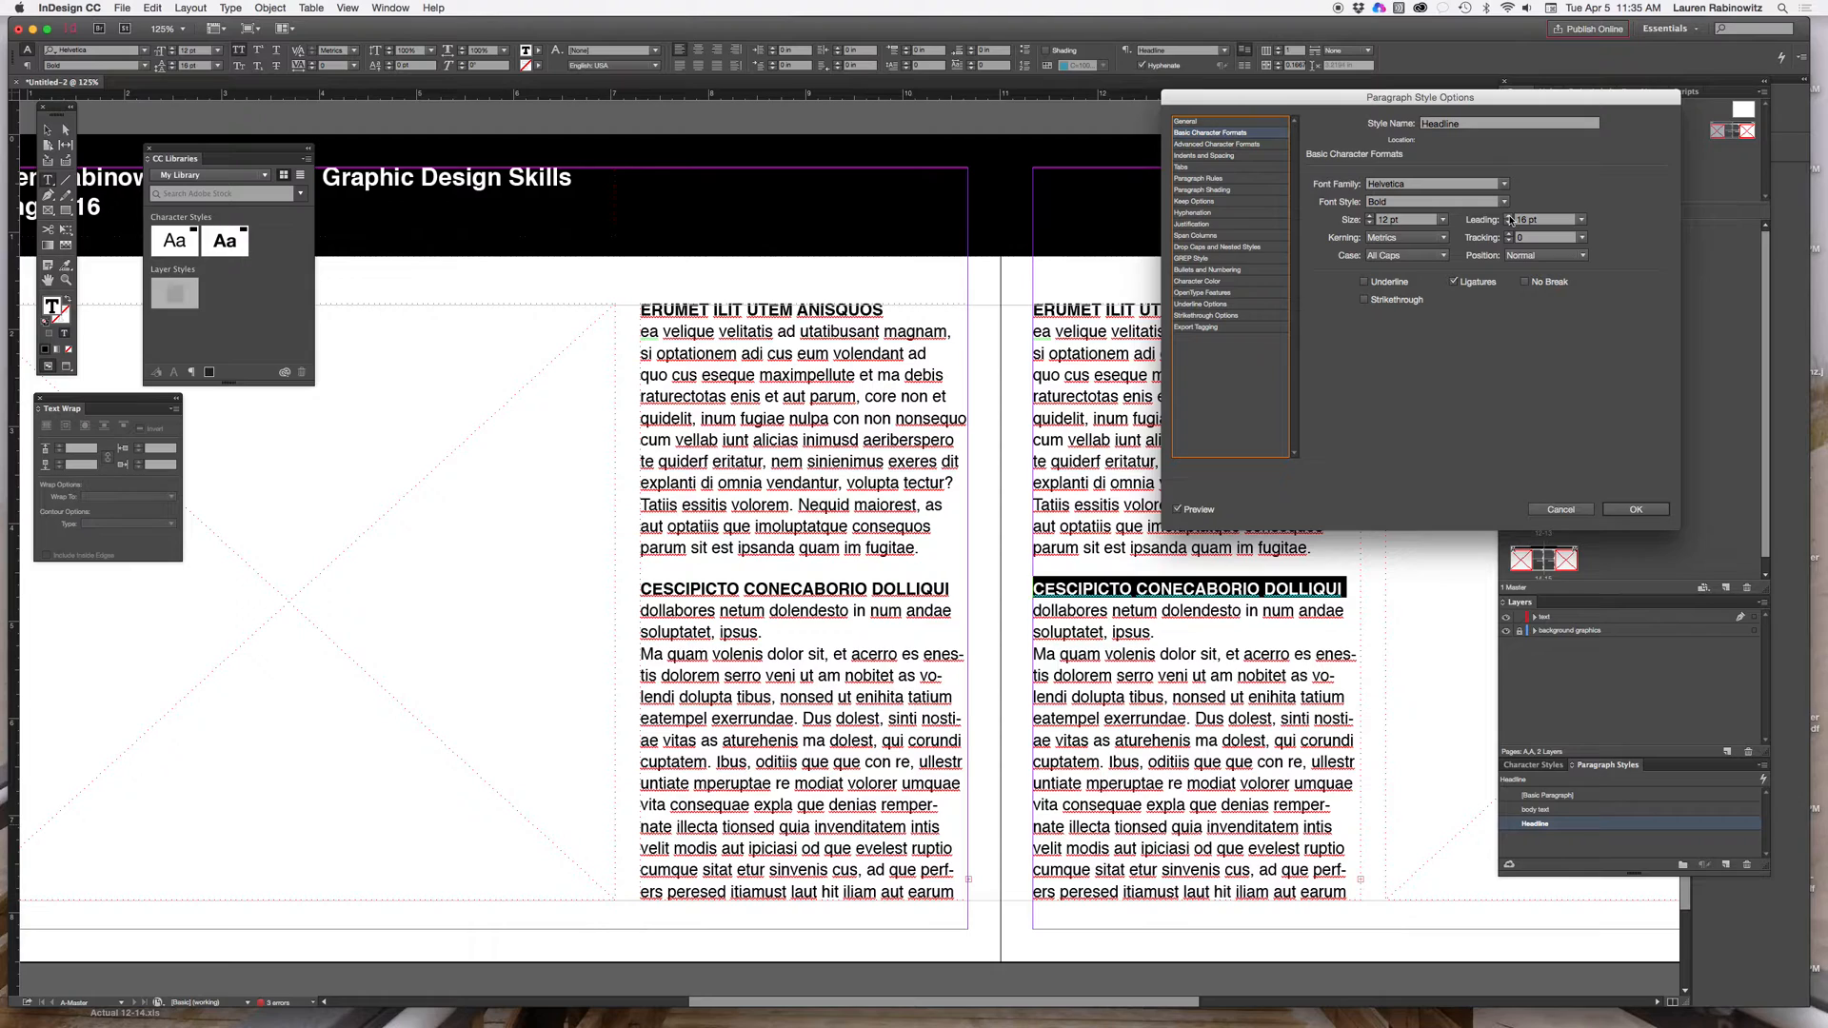
mouse_move(1454, 400)
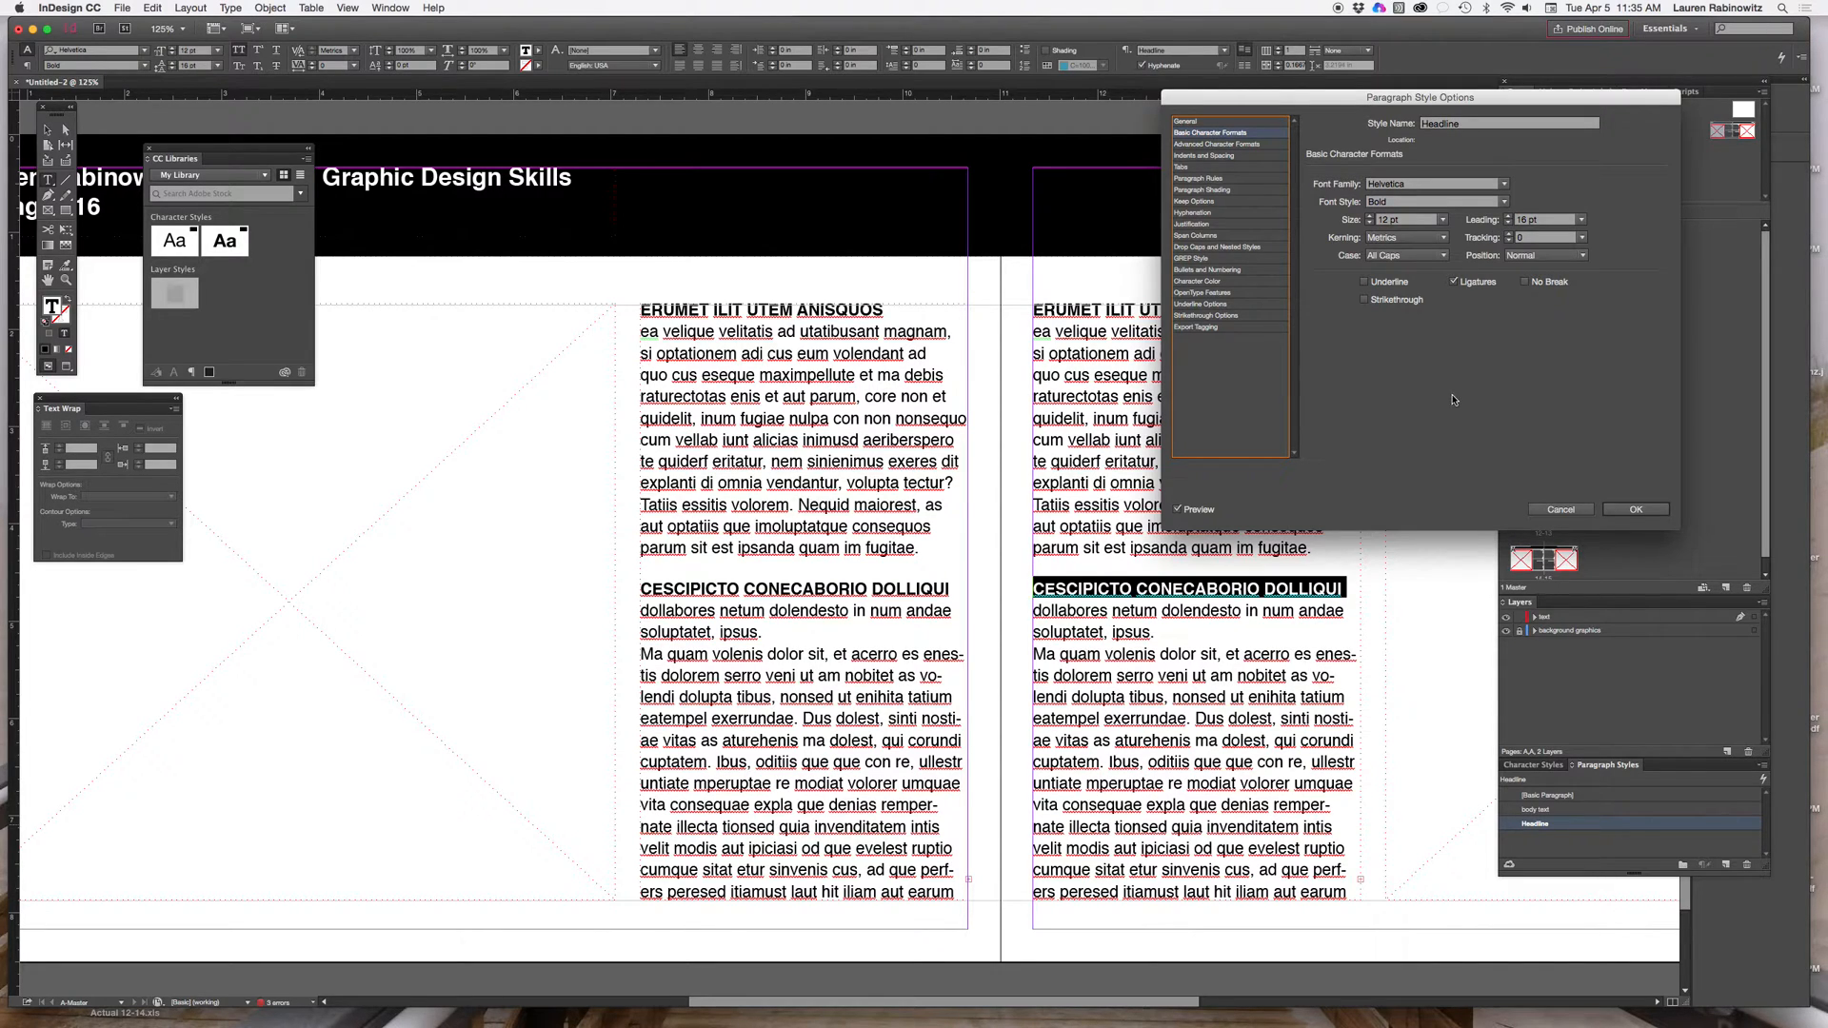
click(1216, 145)
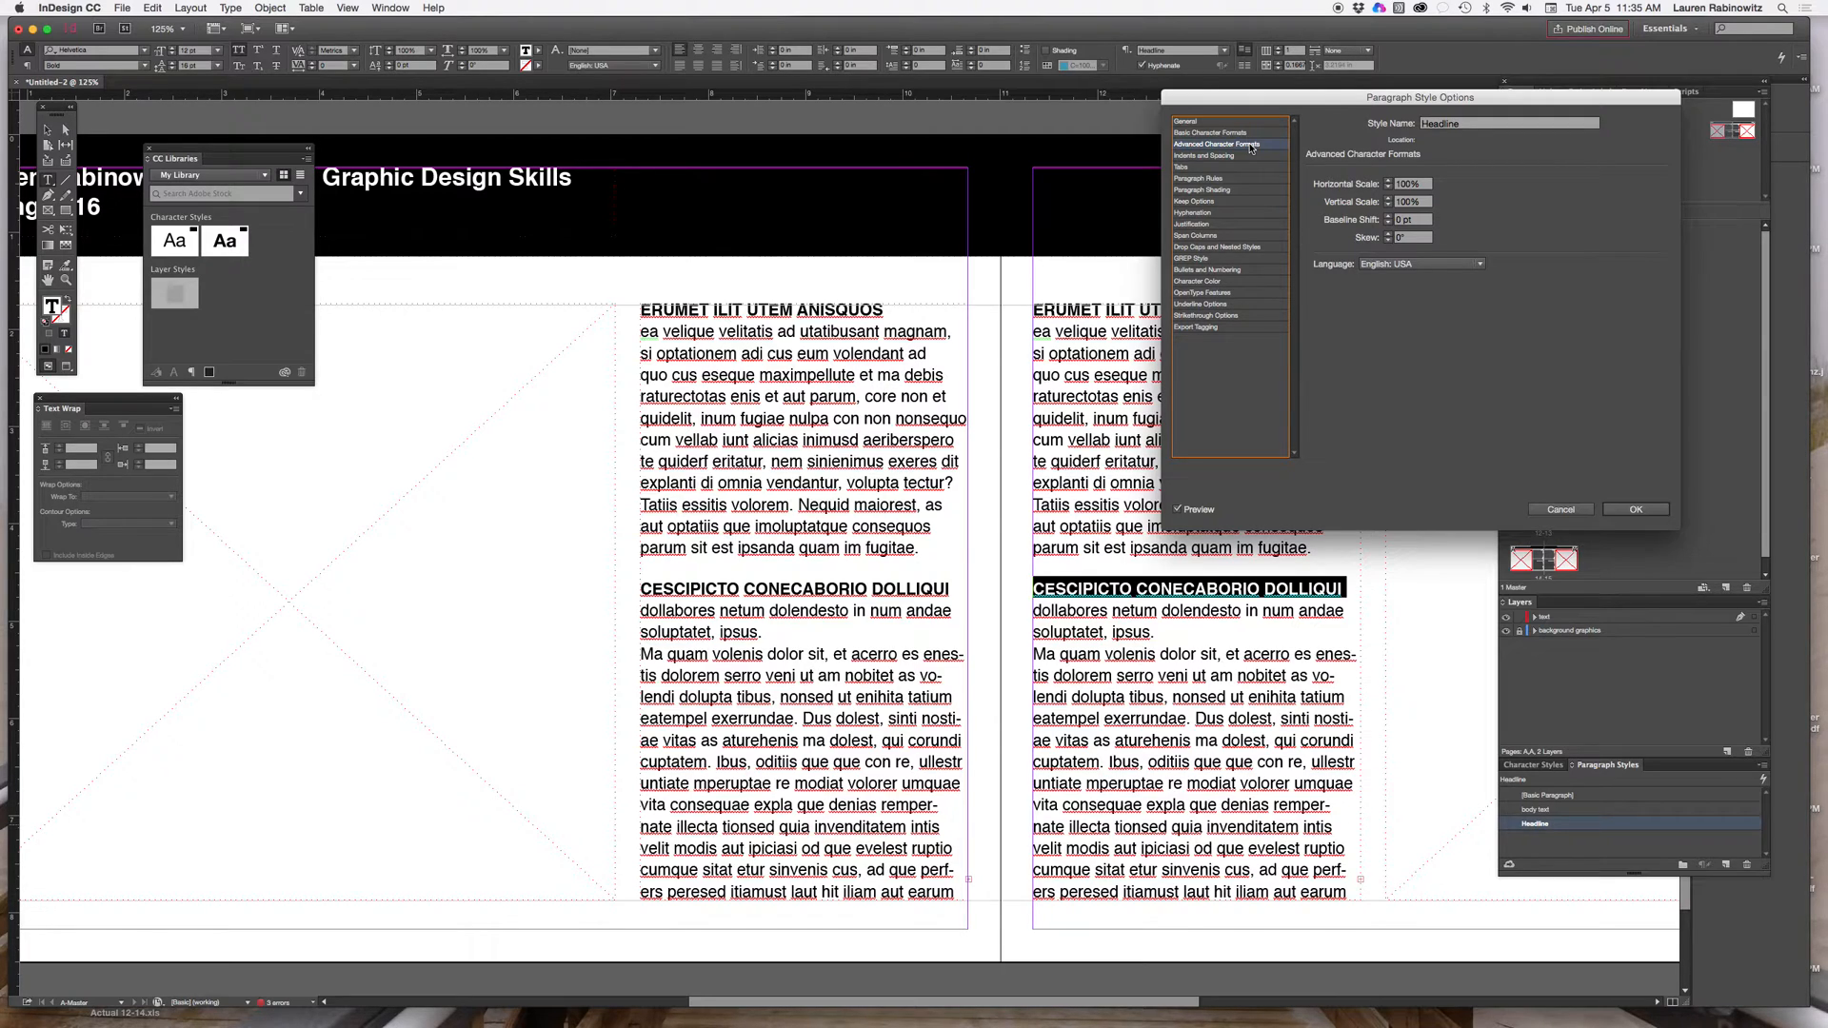
mouse_move(1341, 230)
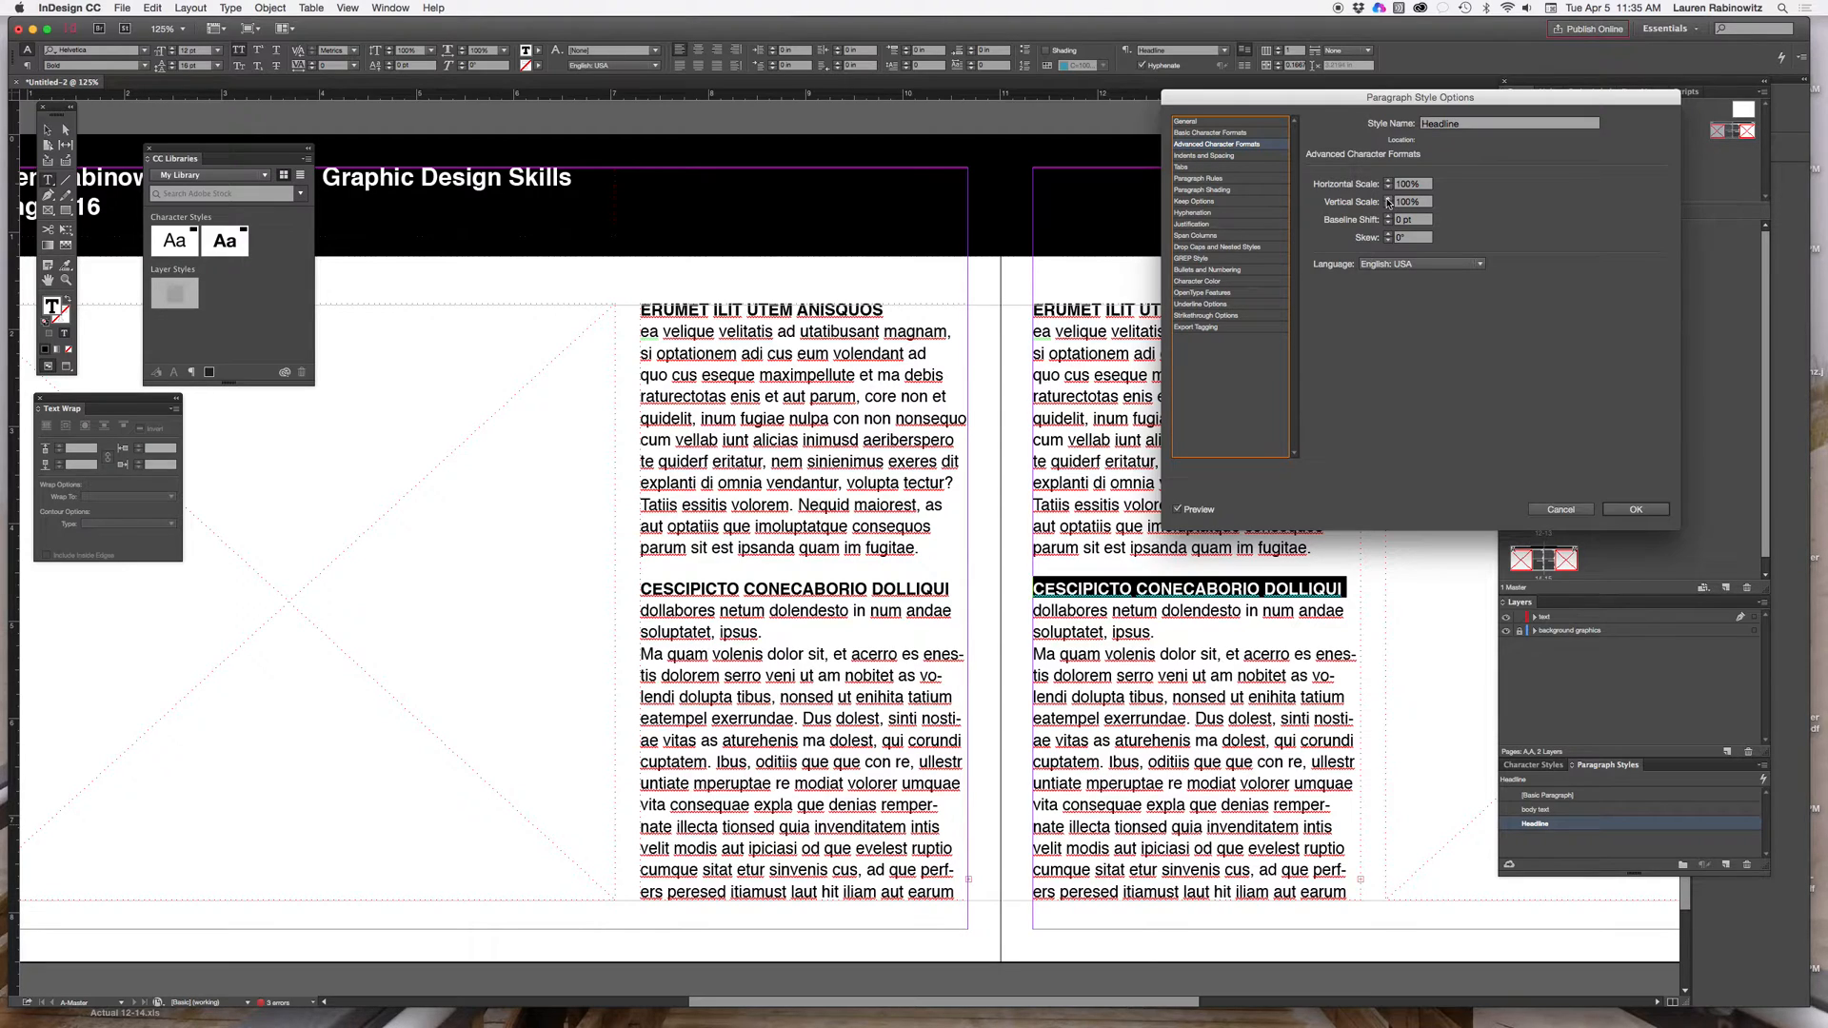
mouse_move(1387, 204)
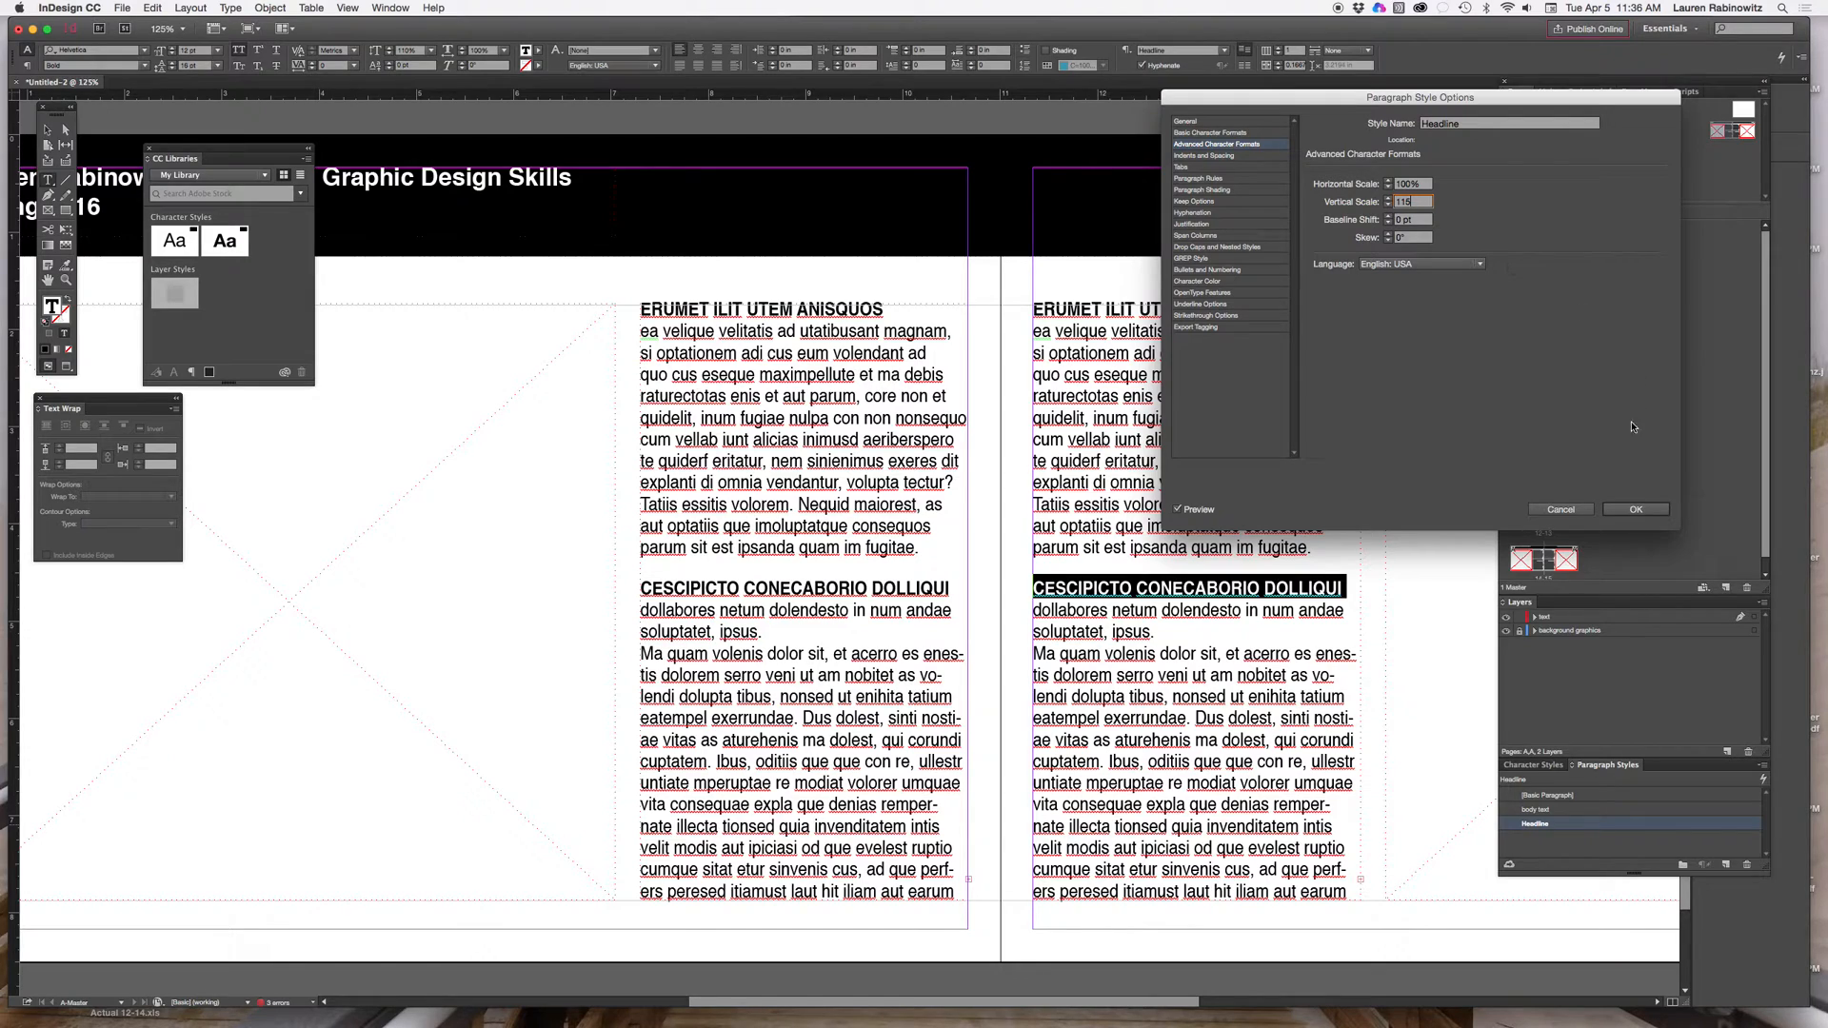
click(1634, 508)
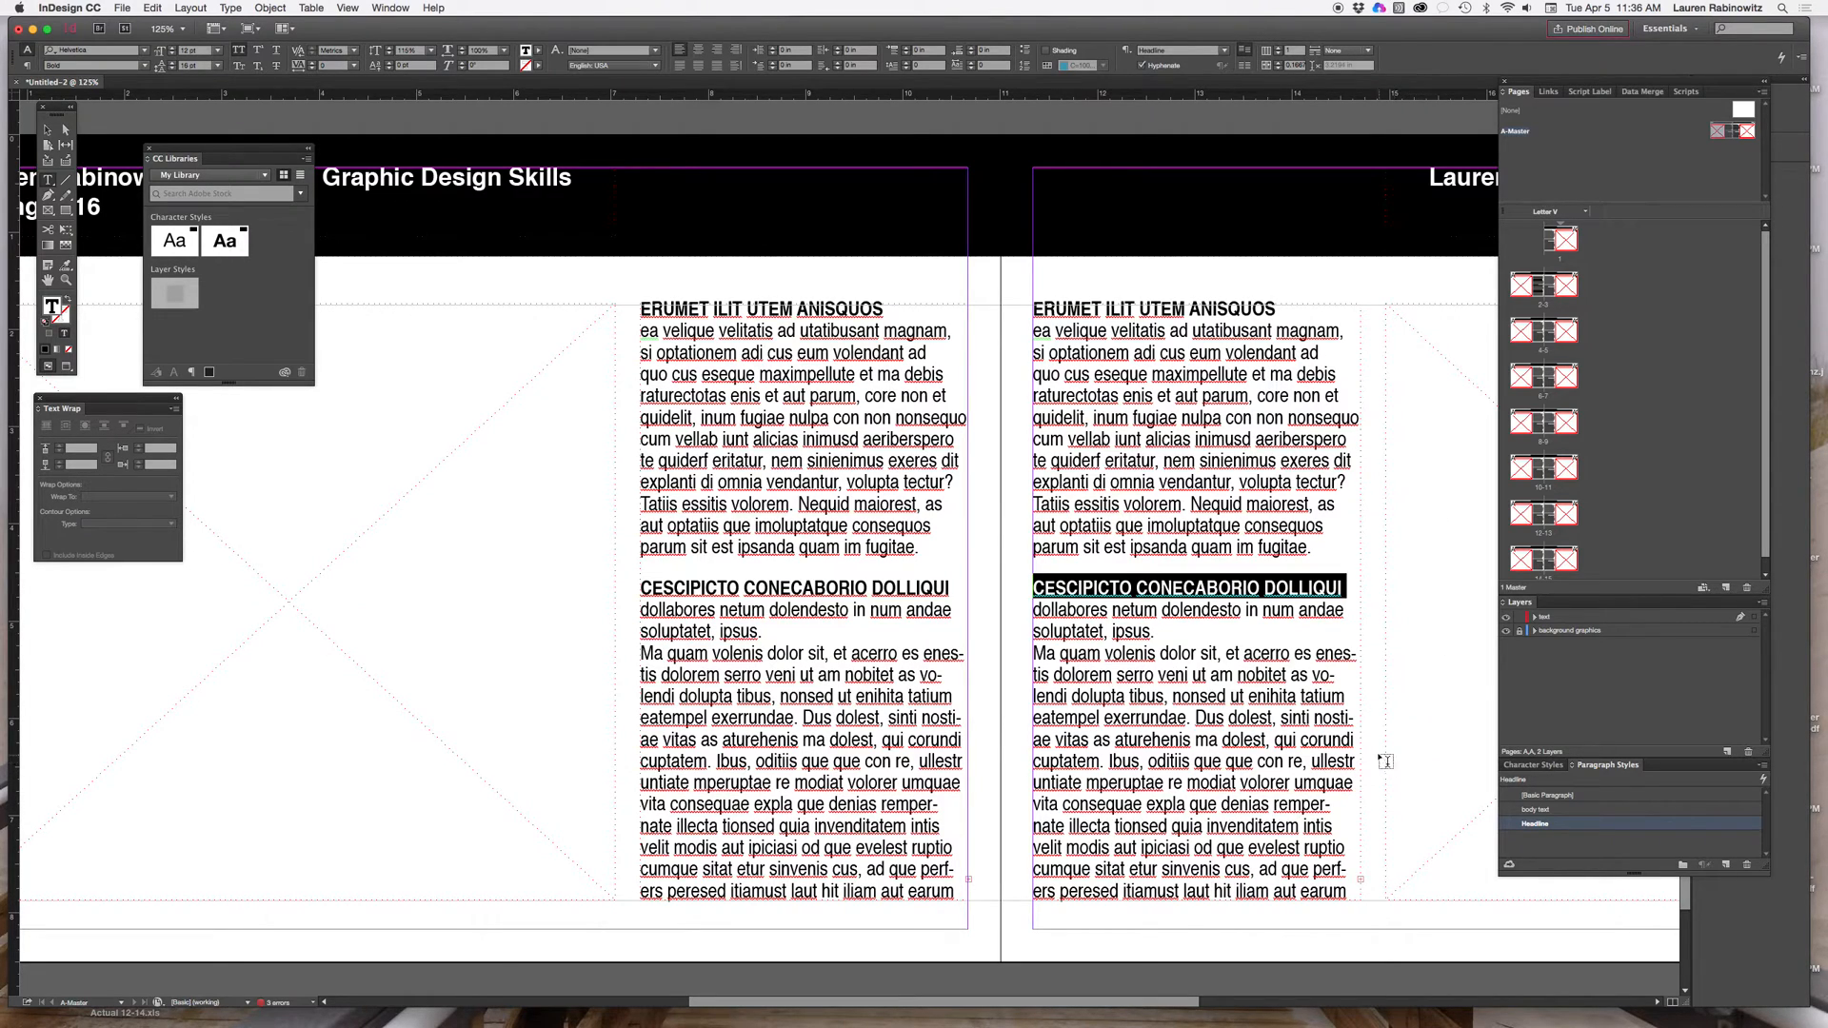
mouse_move(1475, 669)
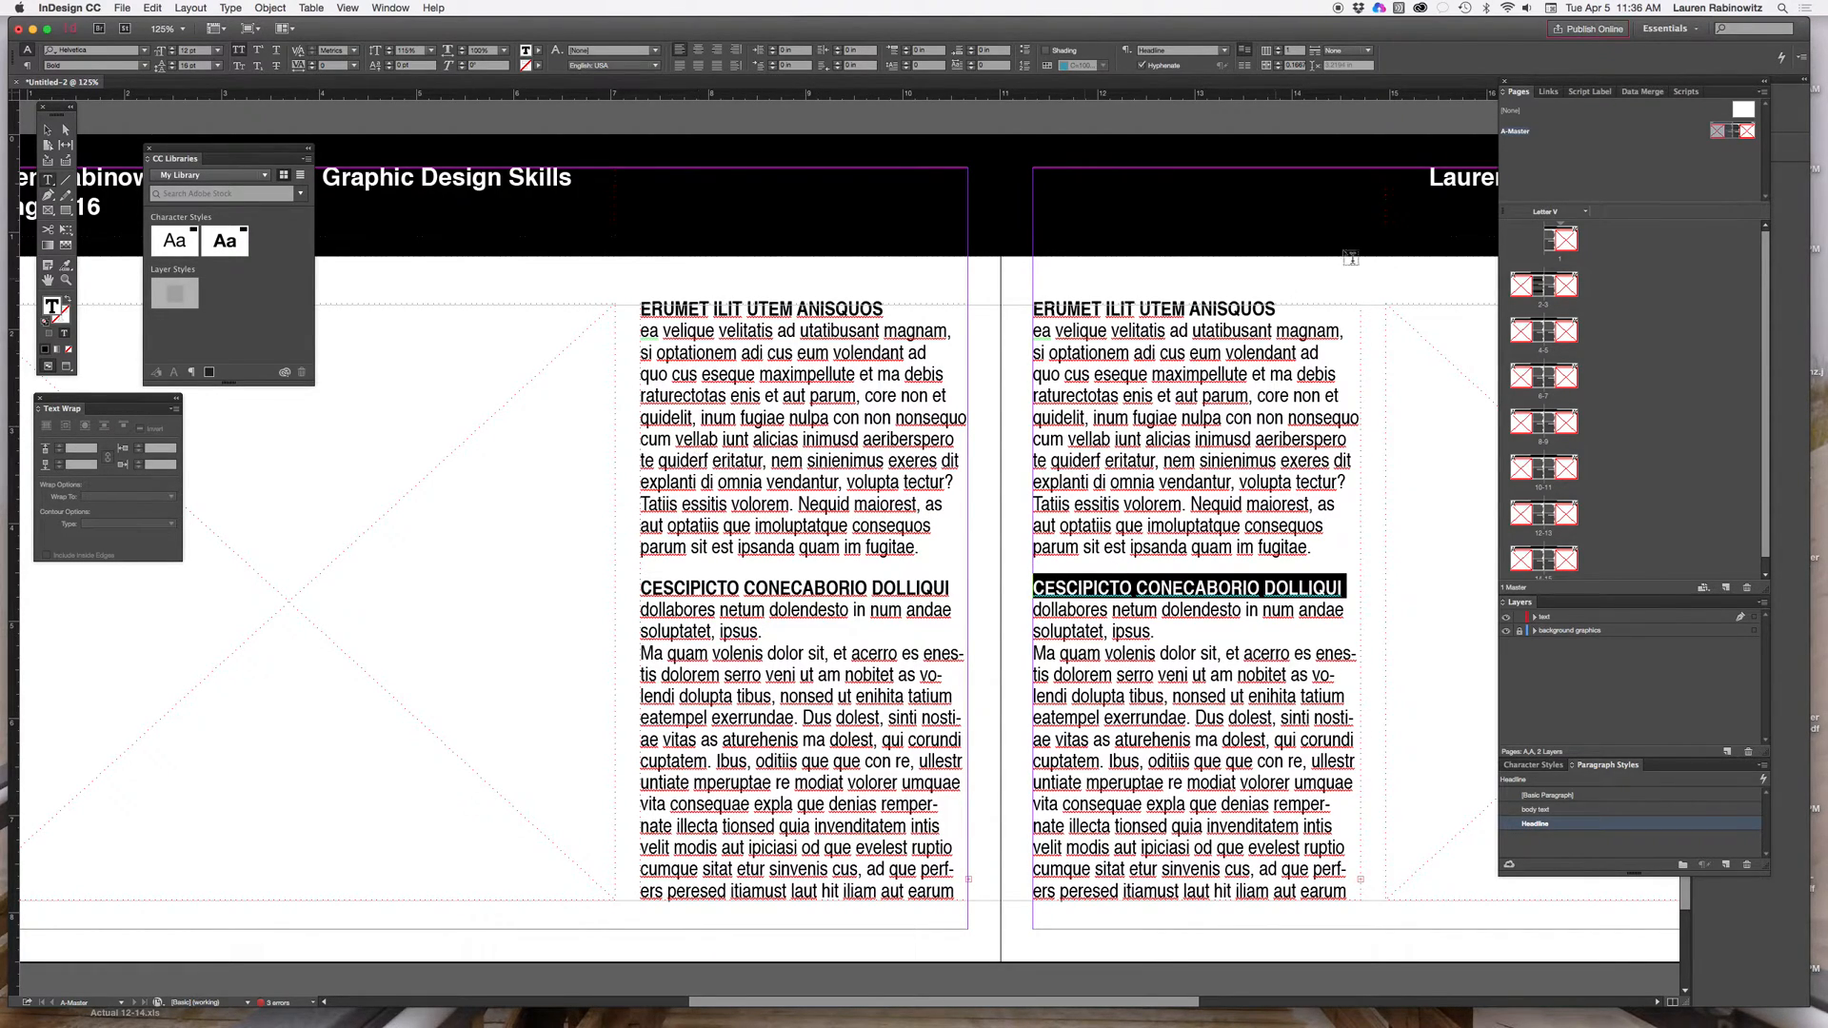
mouse_move(1563, 243)
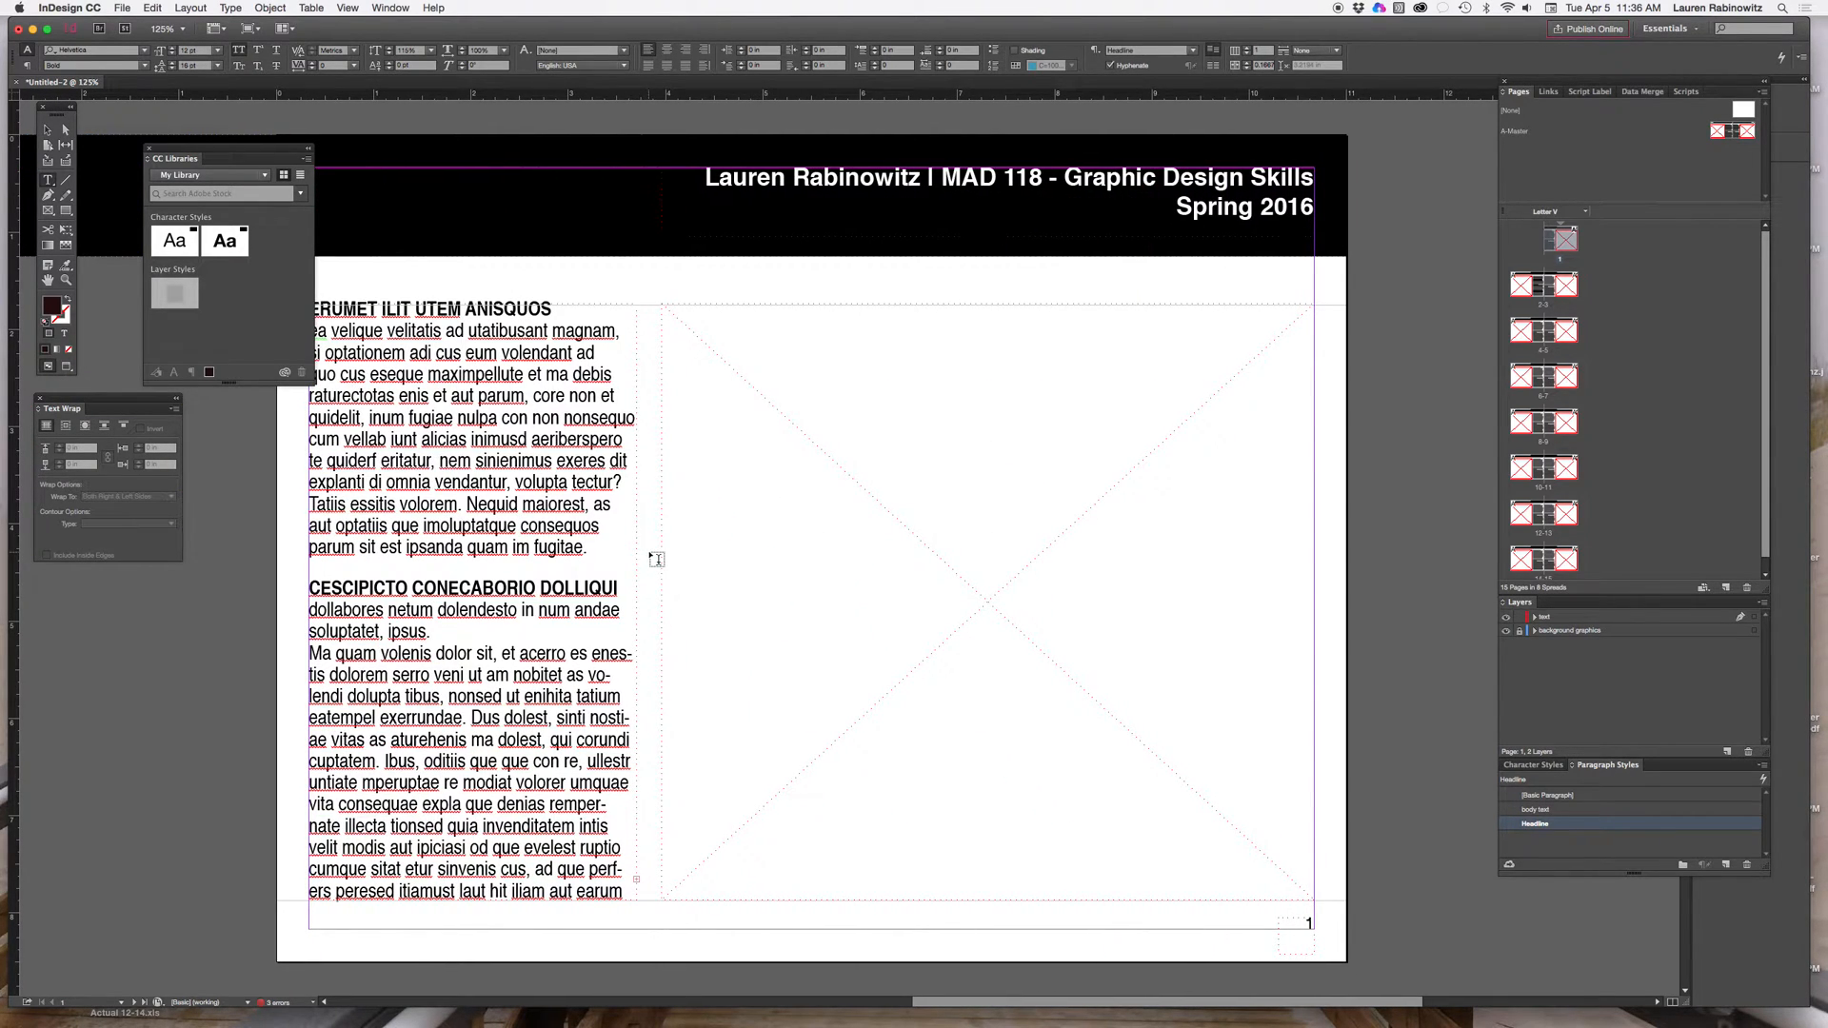
Step: Scroll to page 1 and place the cursor in its first heading
scroll(right, 3)
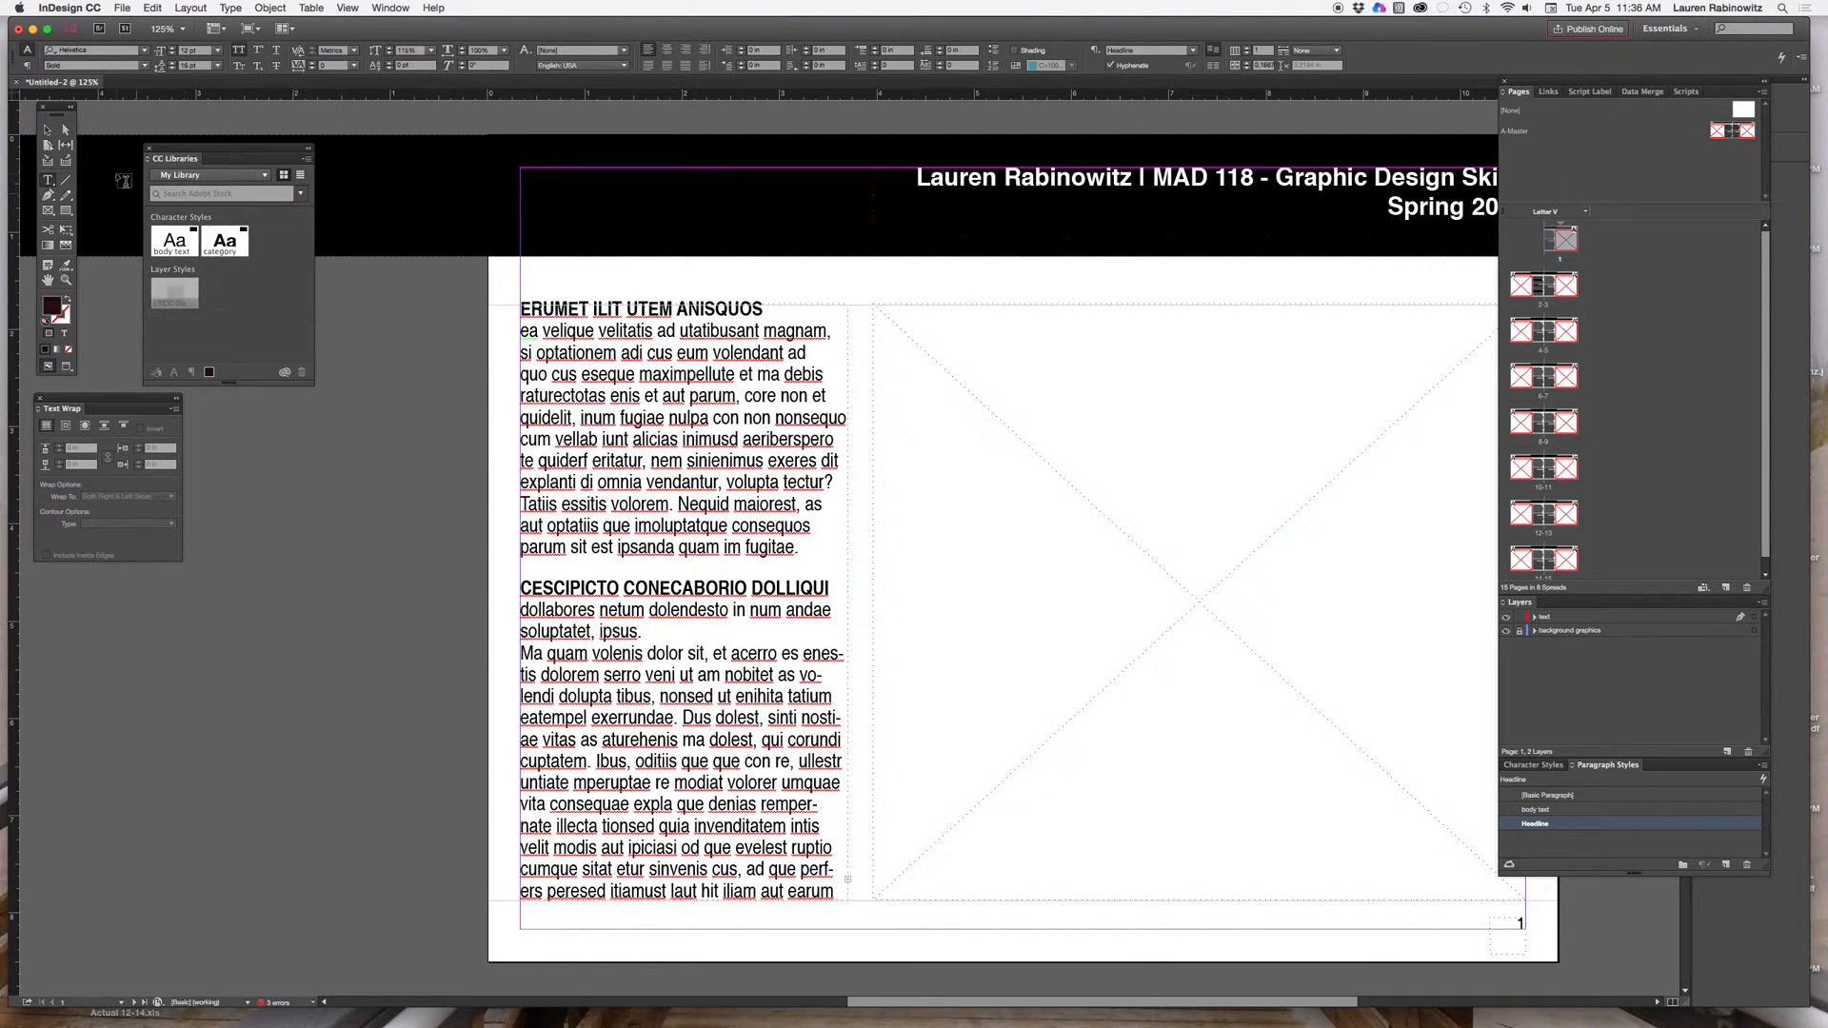
click(48, 130)
text(ASSIGNMENT)
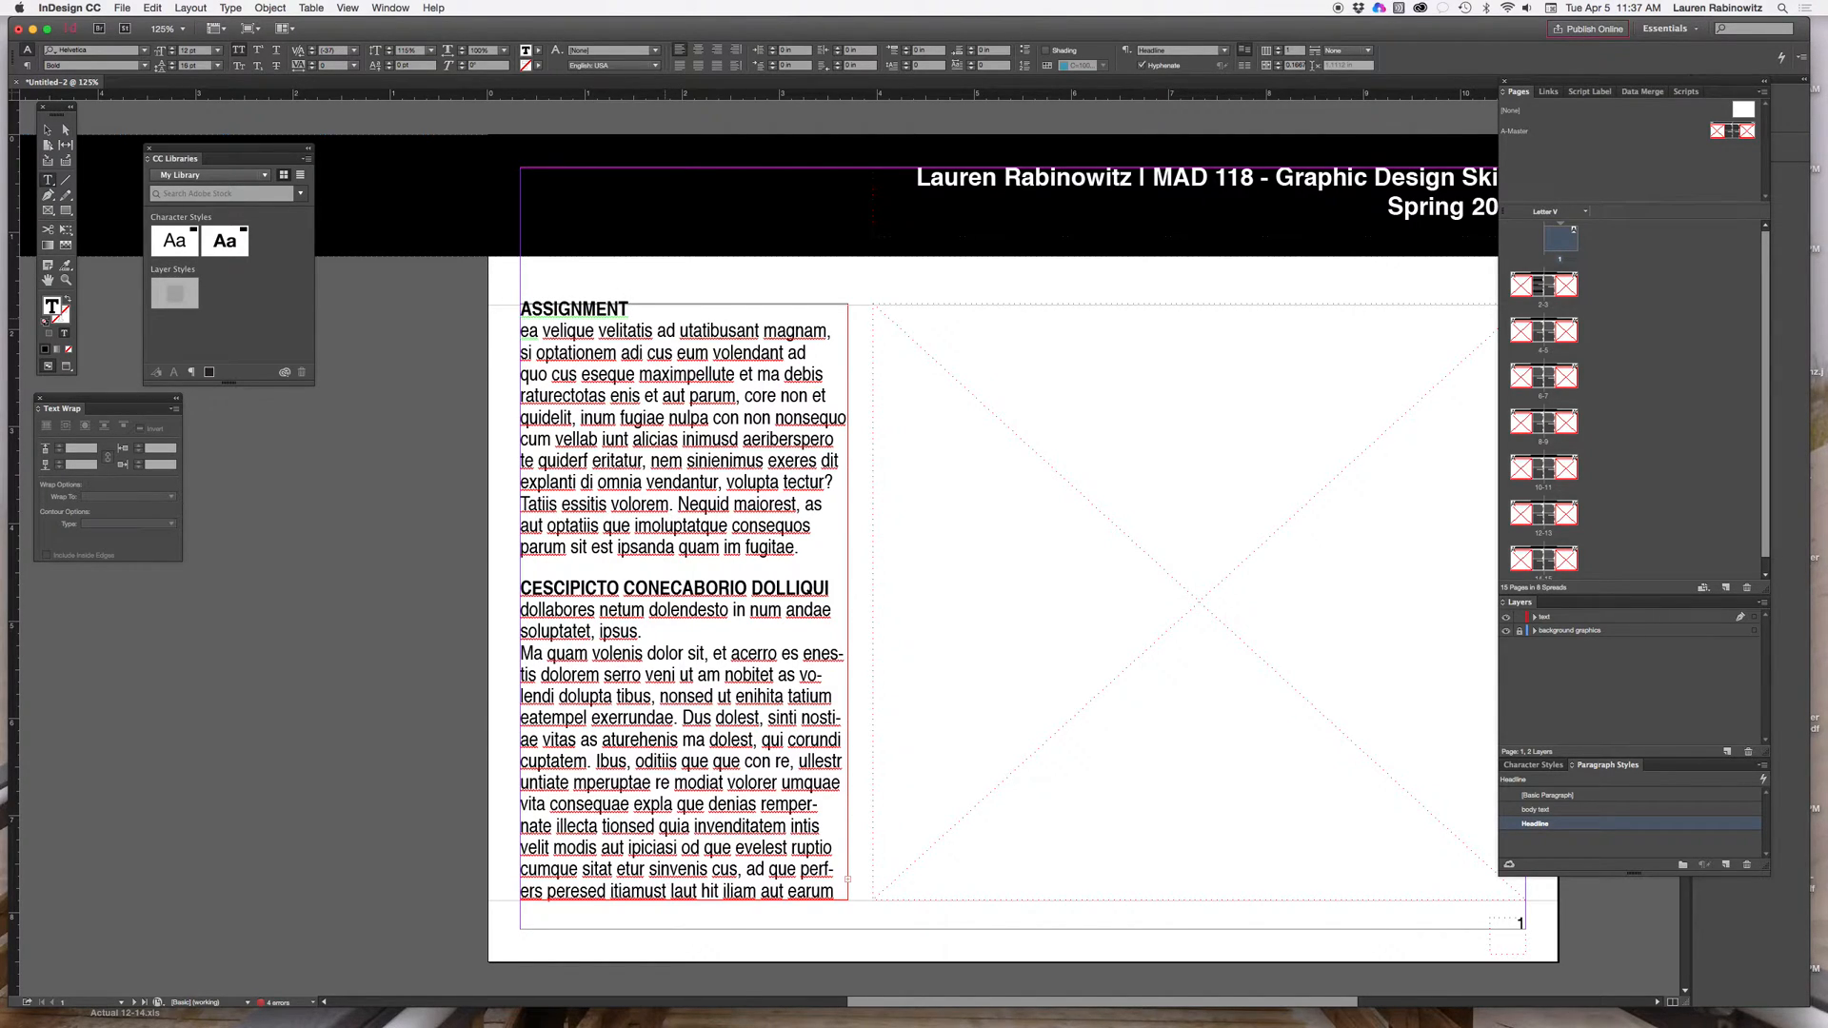
Step: Retype the first heading as 'WEEK 1 - BIO ASSIGNMENT'
text(NUM)
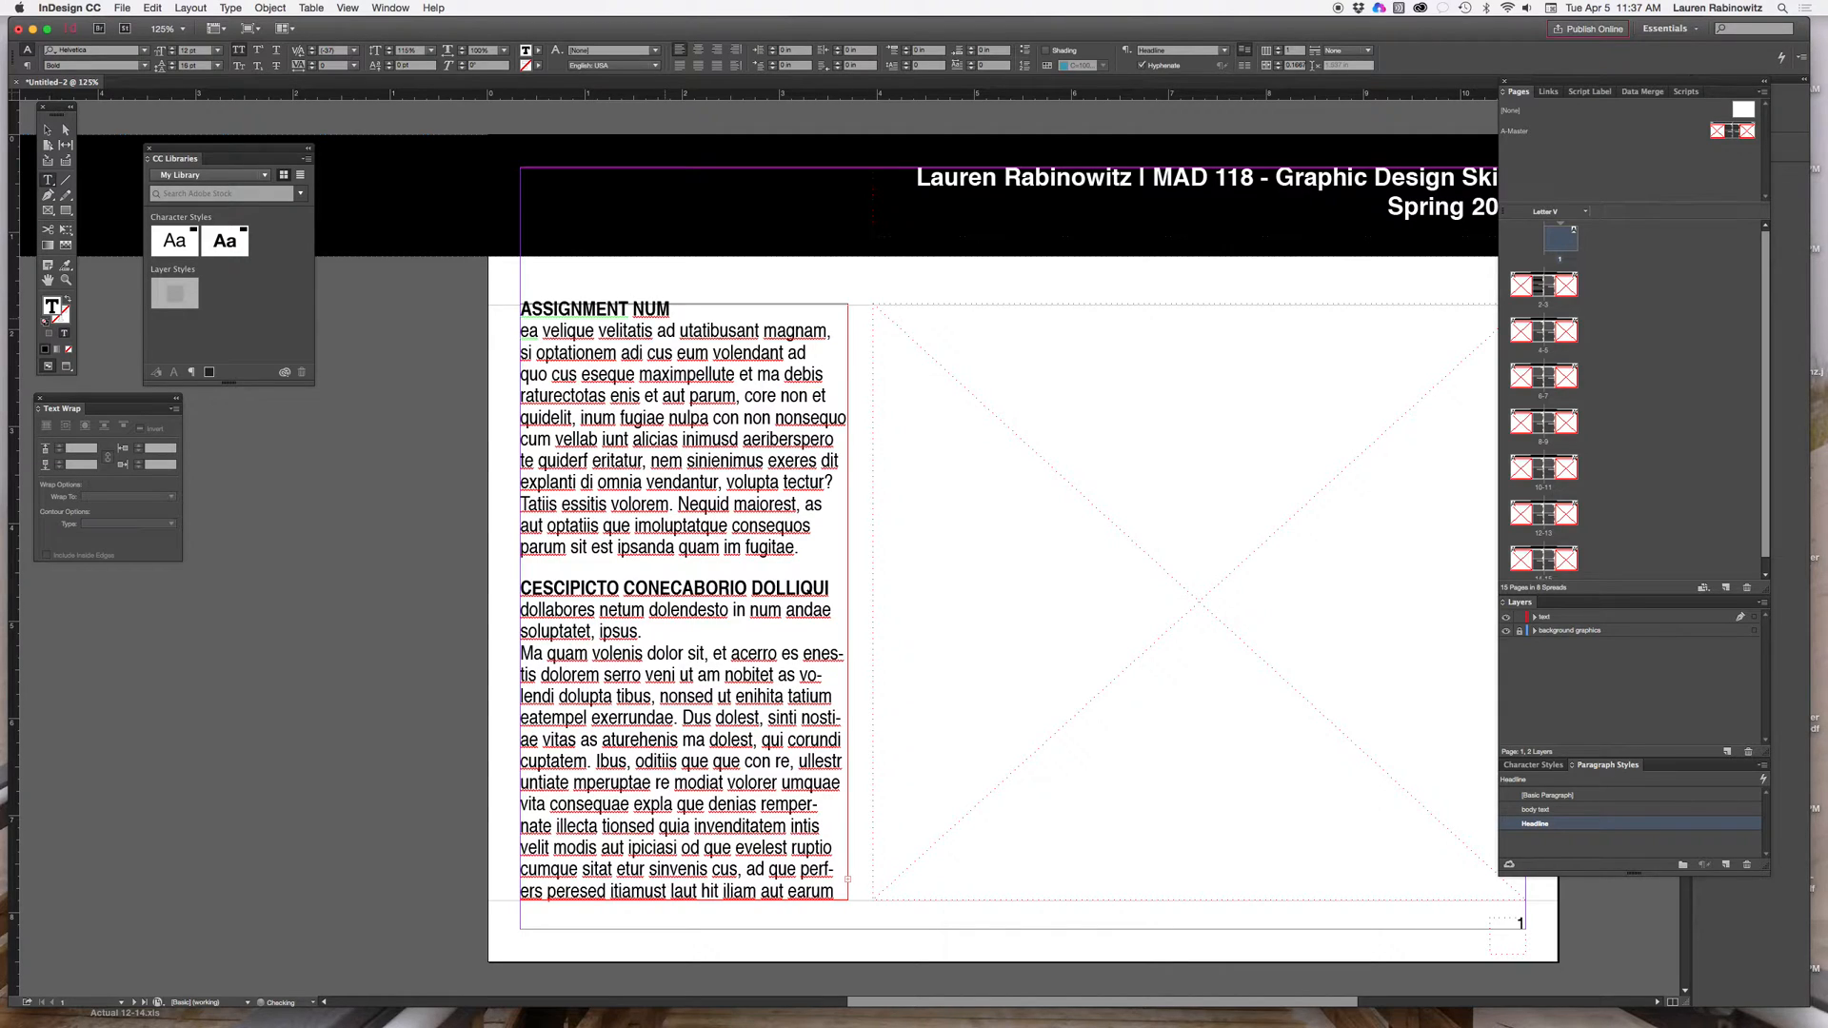
text(BER)
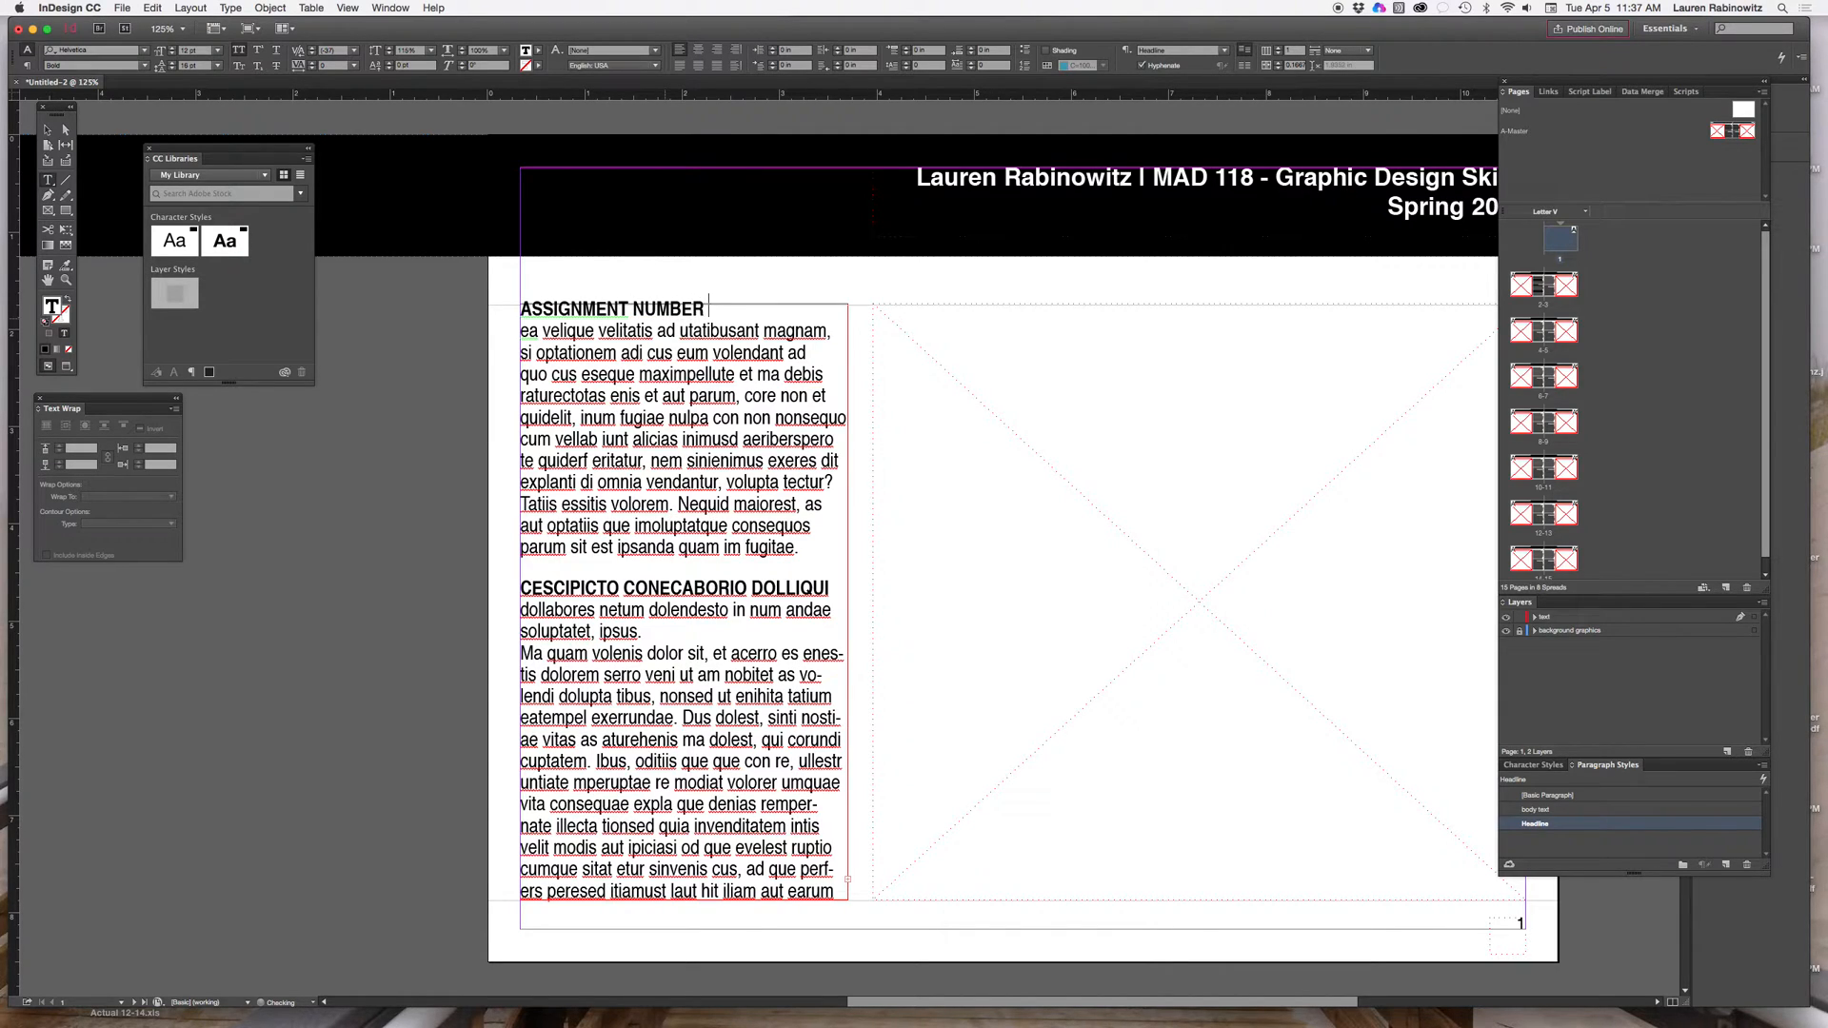
text(ONE)
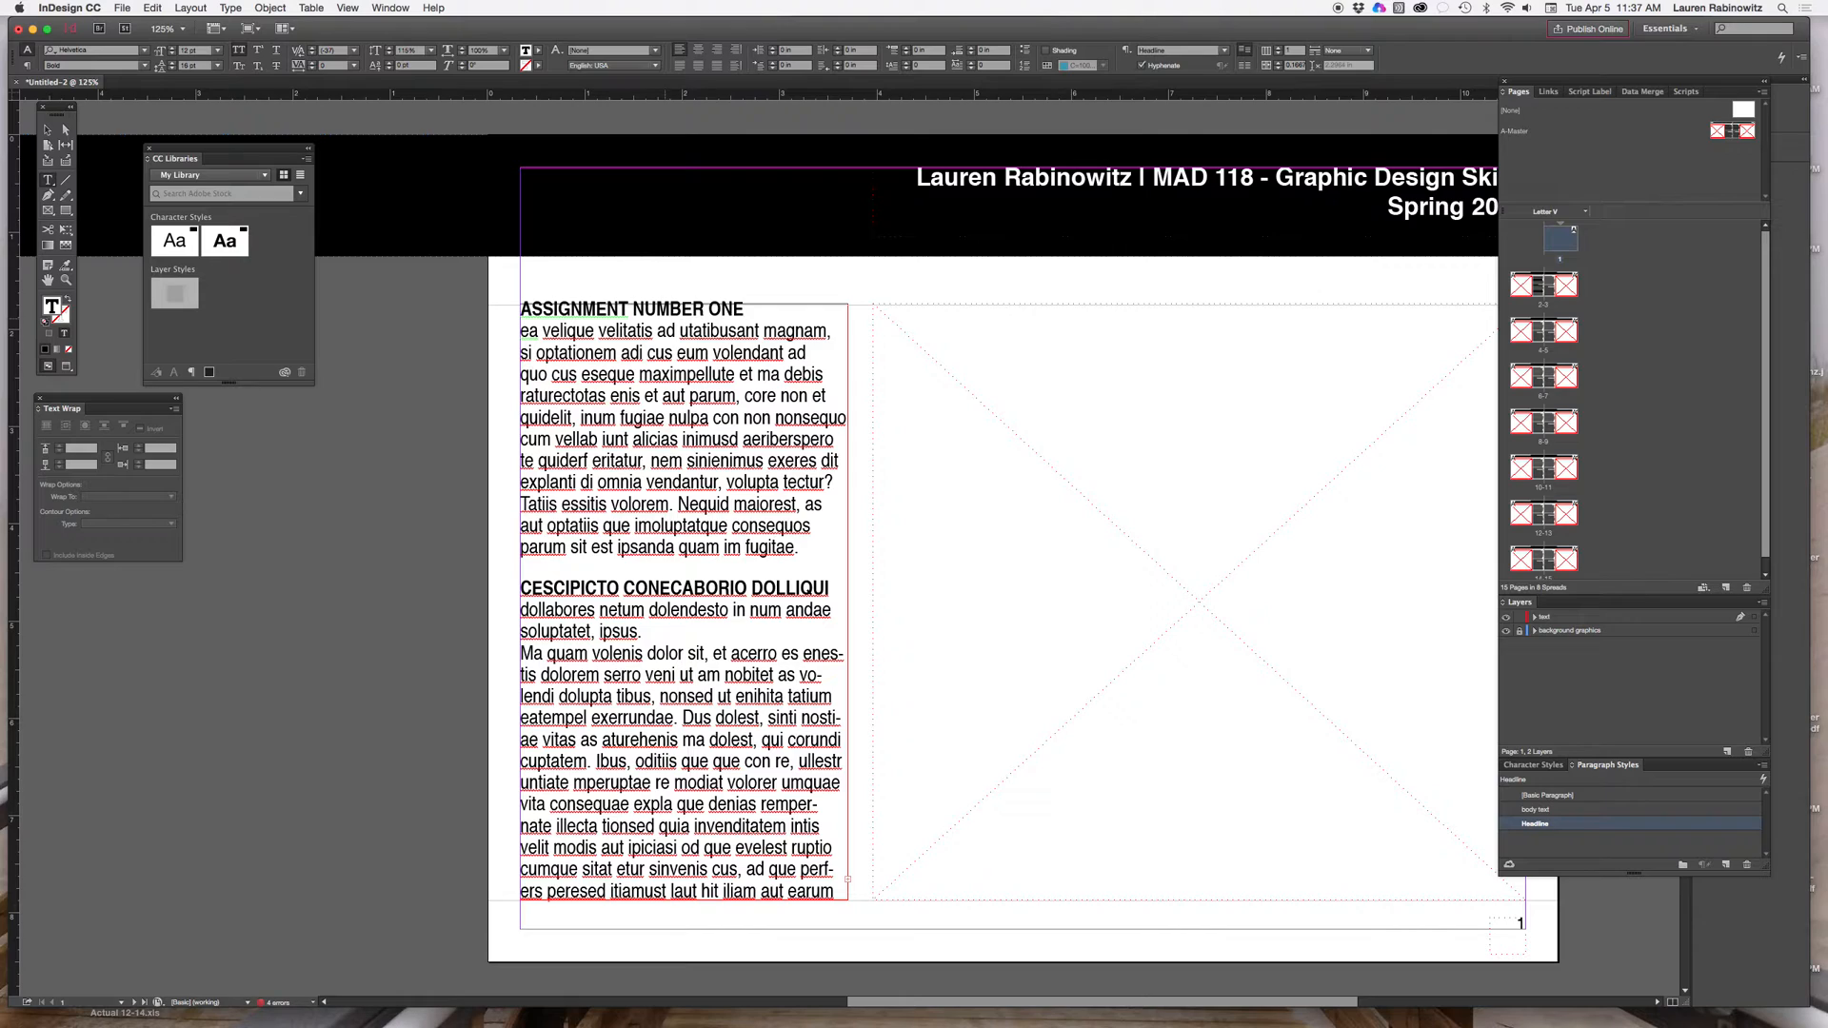
text(-)
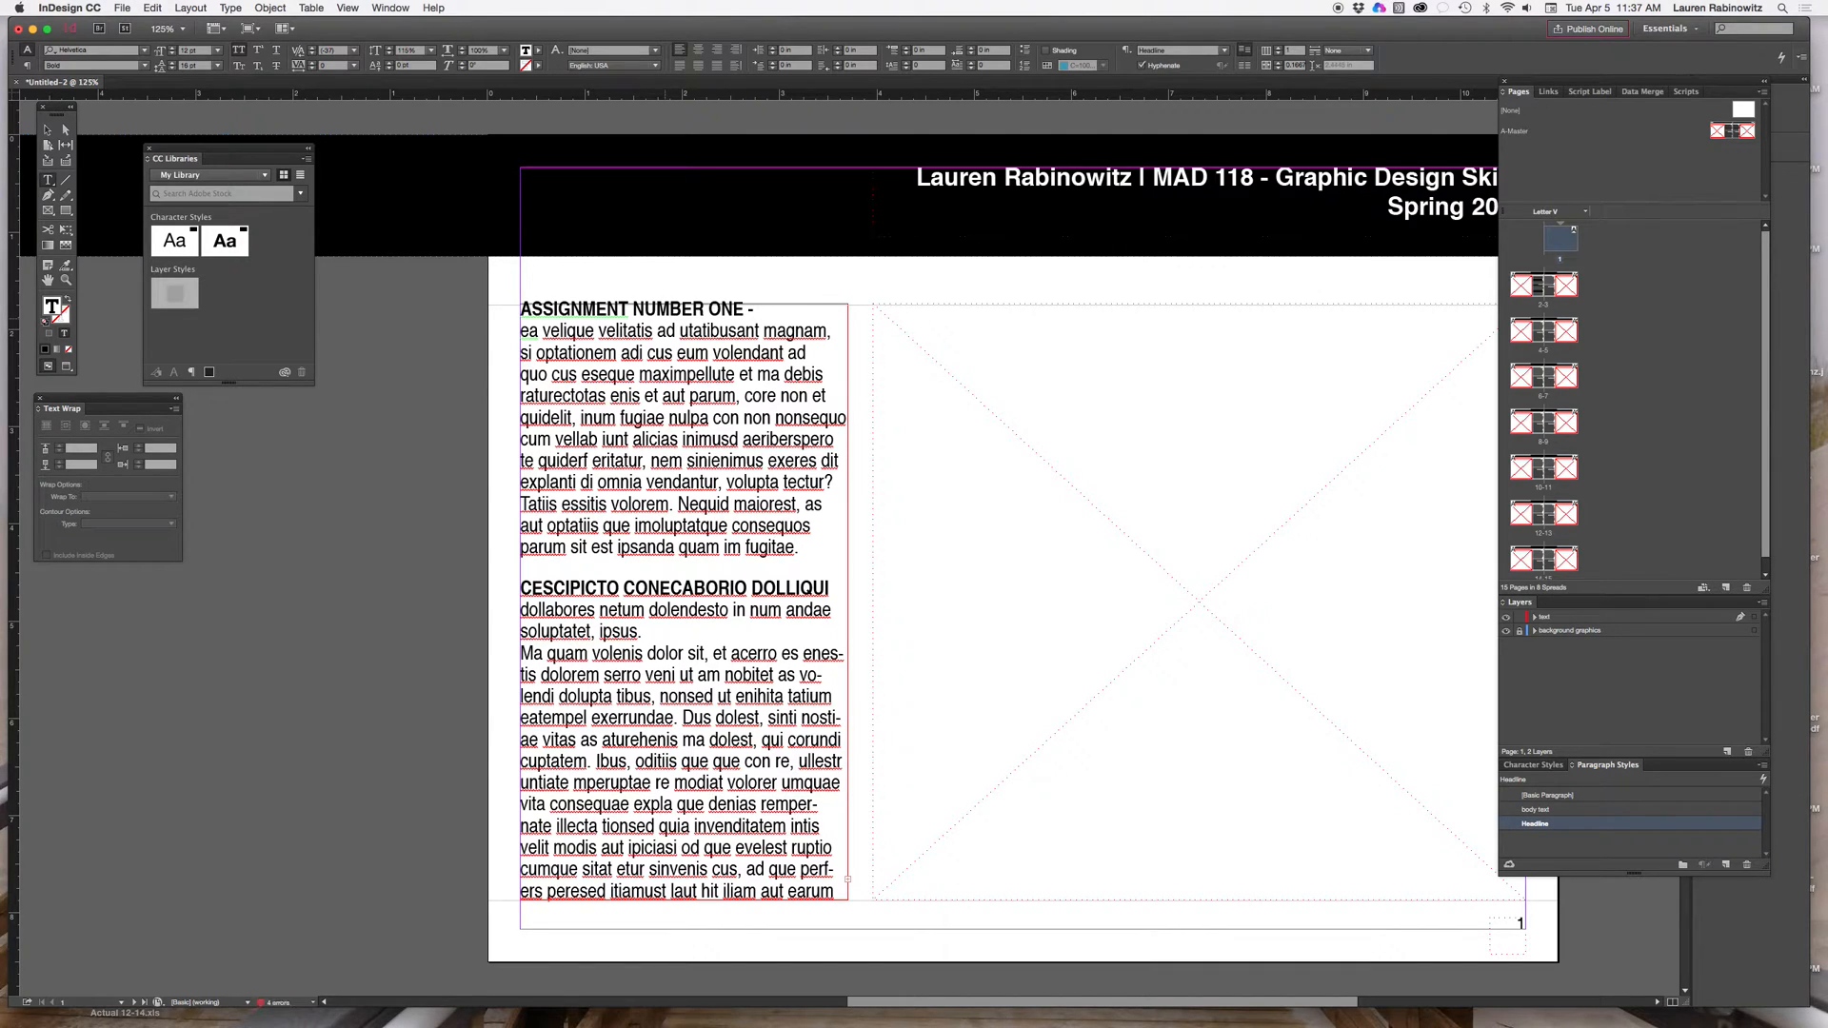
text(BIO)
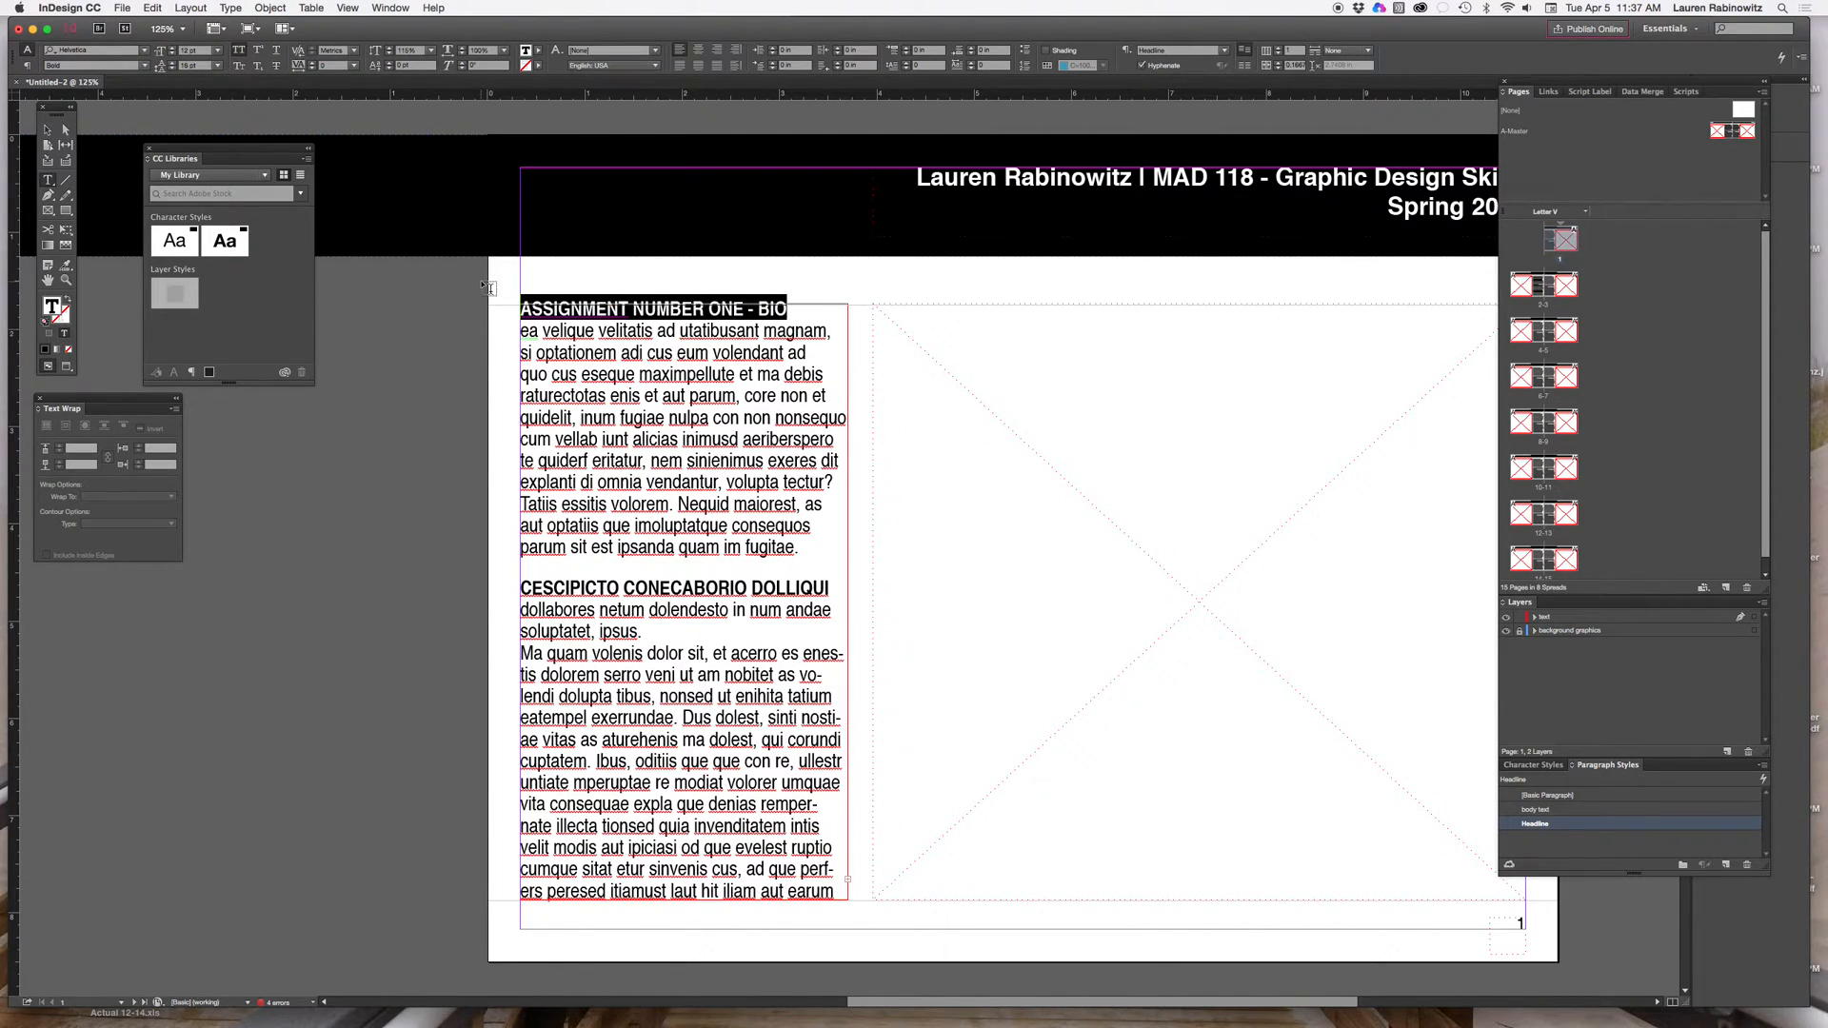
text(WEEK 1)
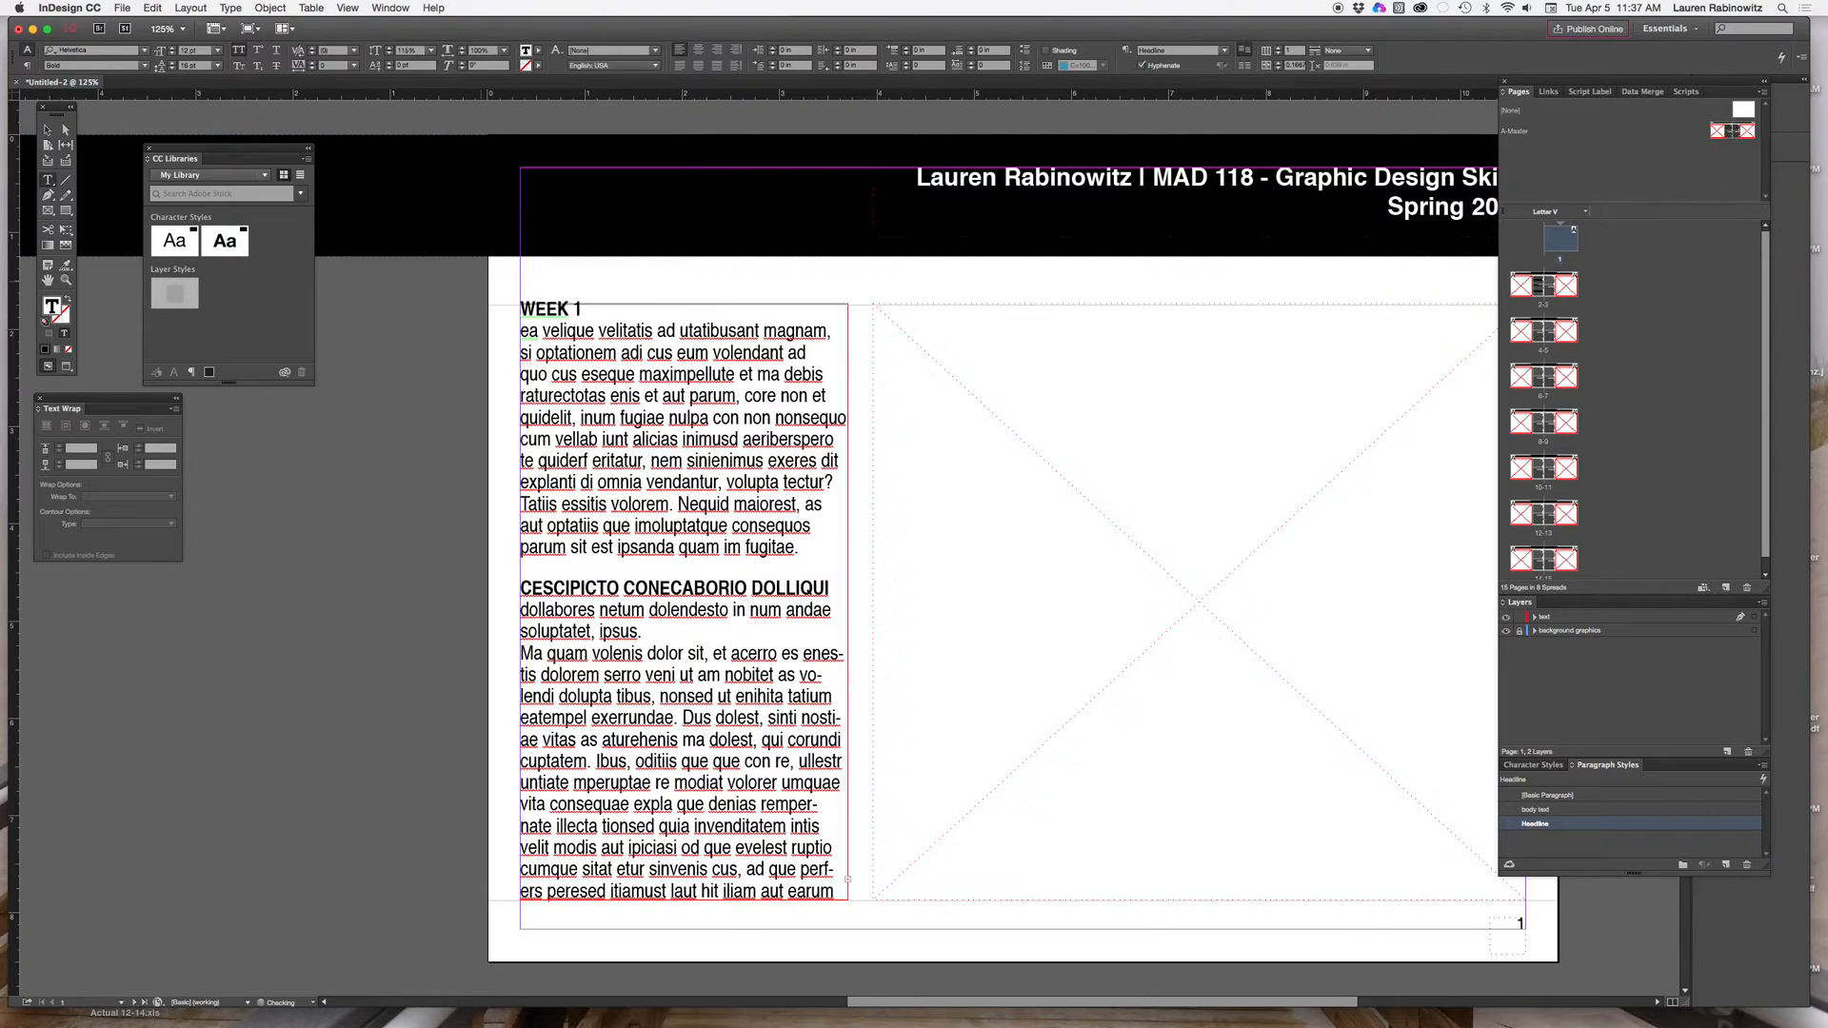
text(-)
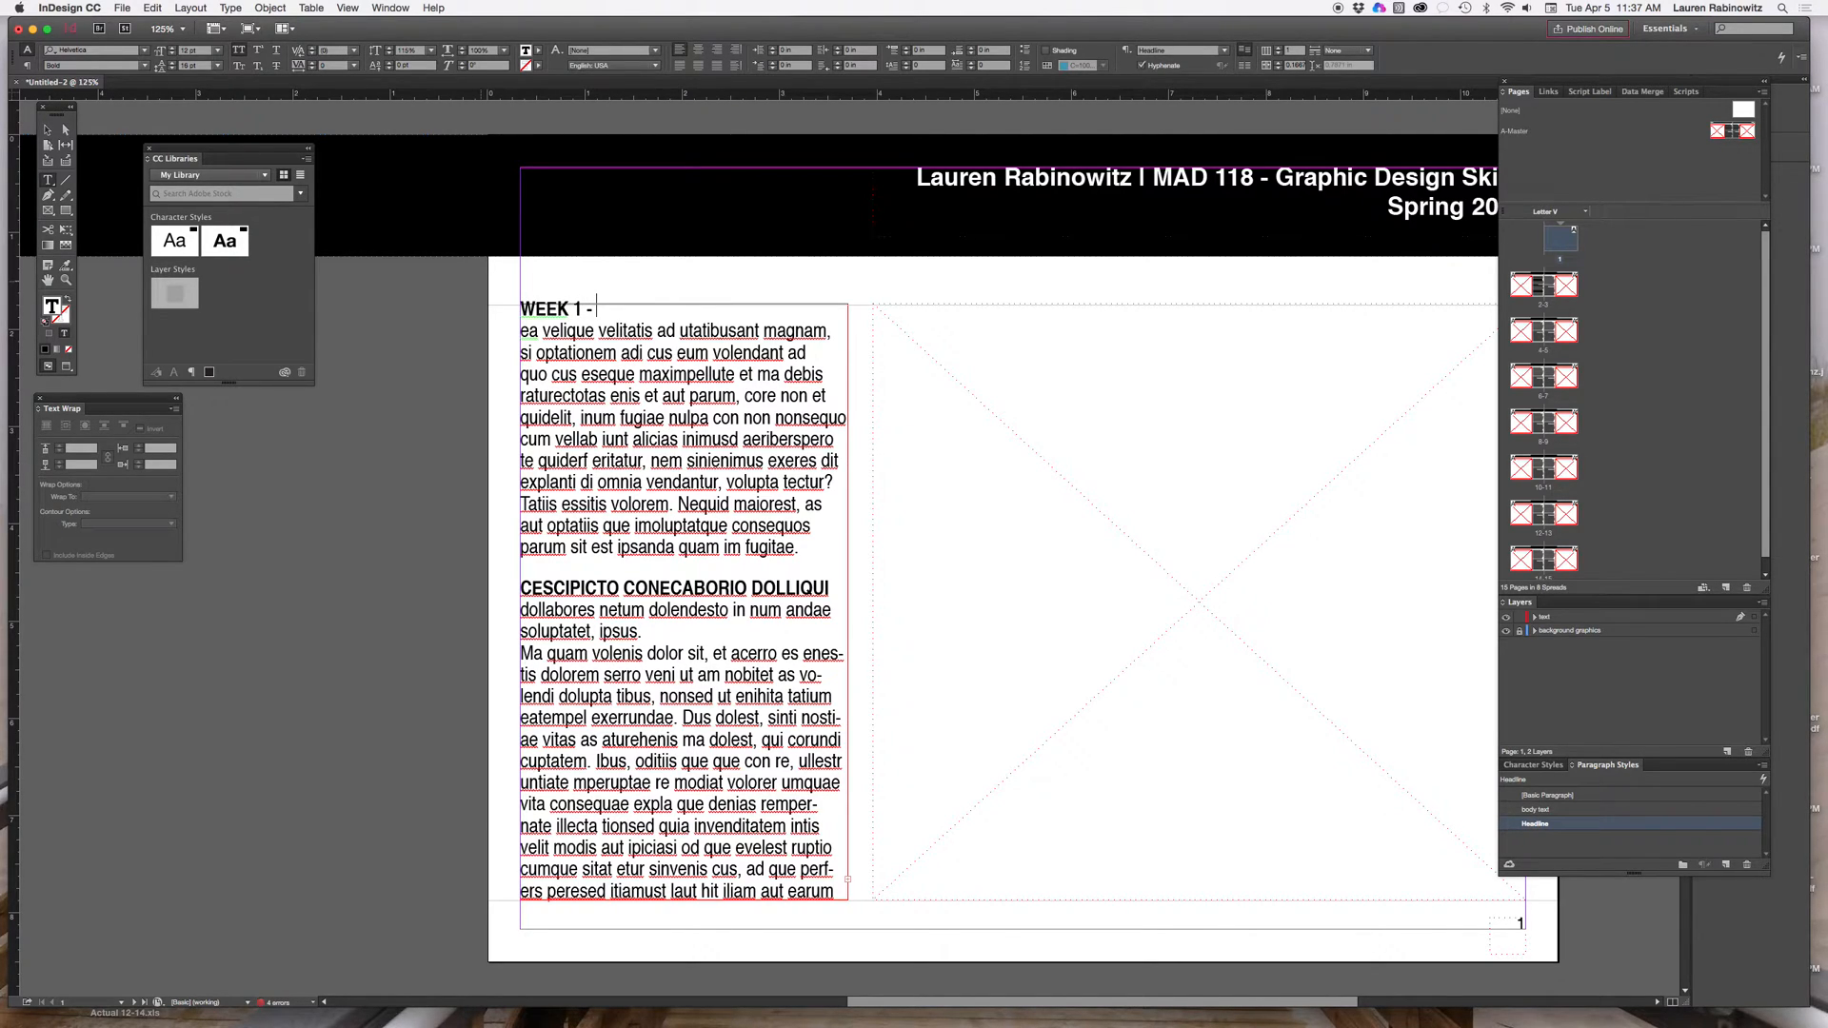
text(BIO ASSIGNEM)
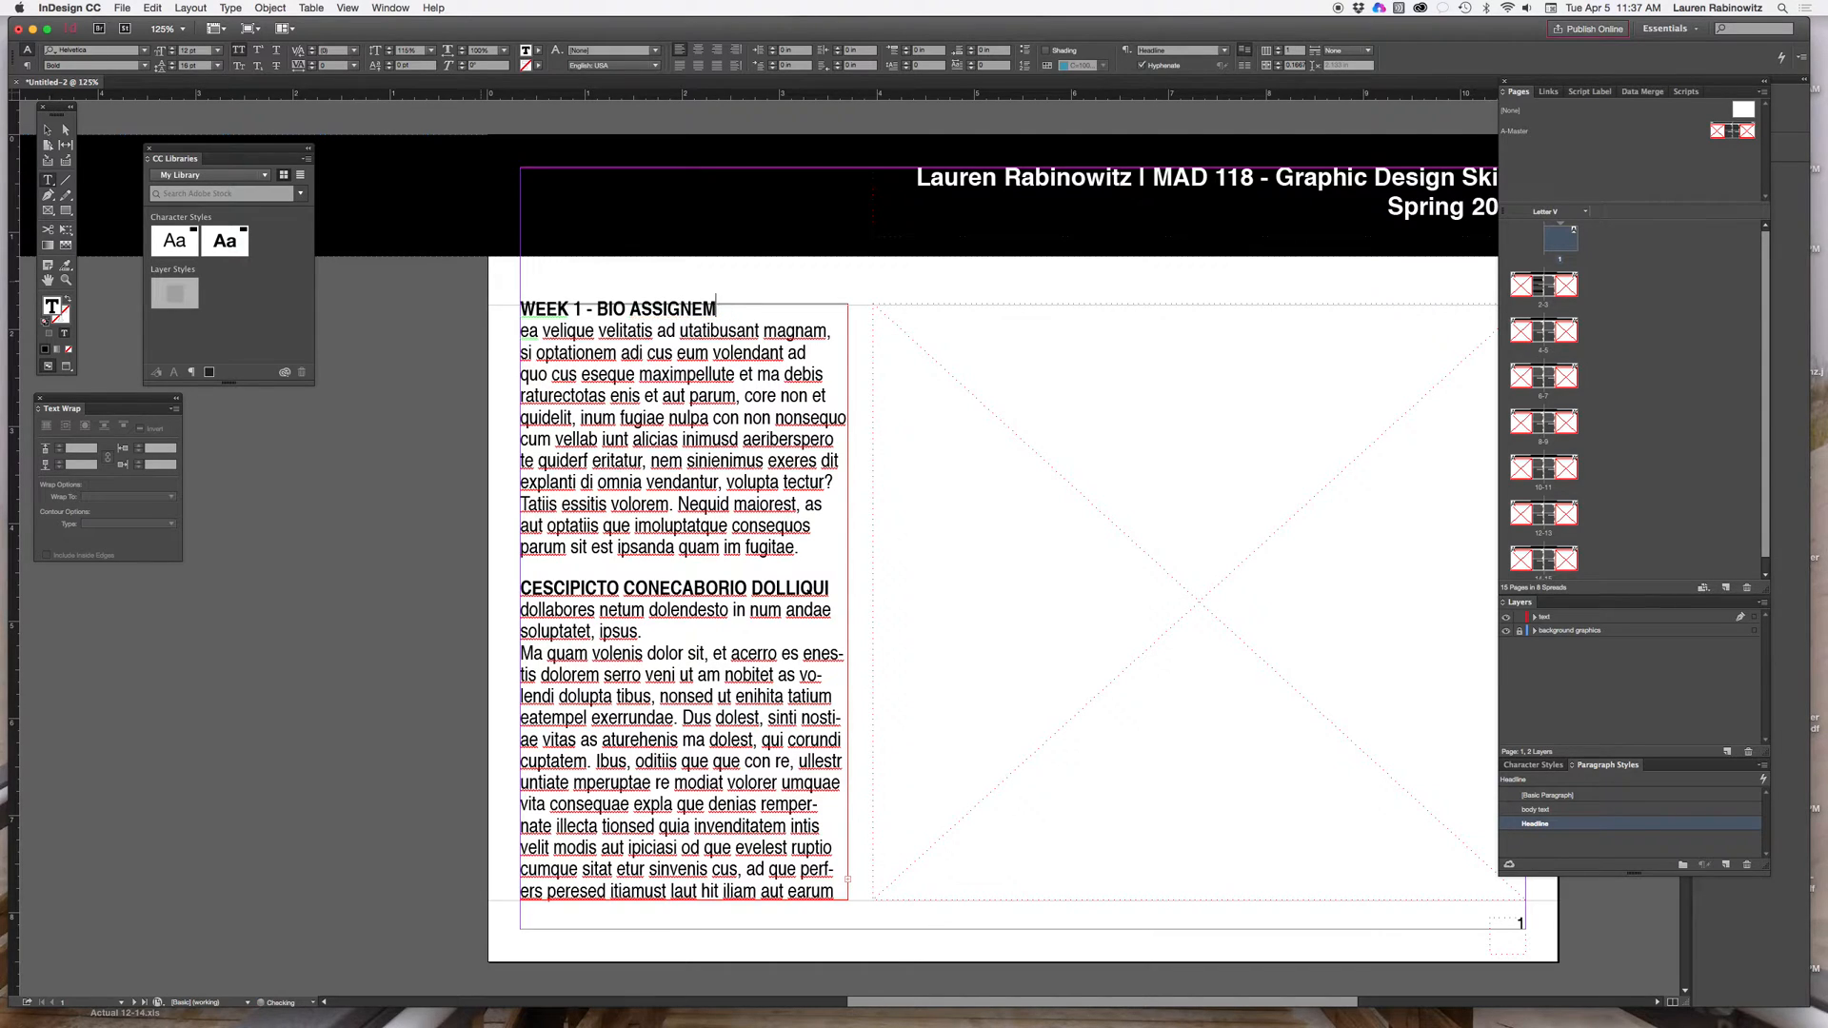
key(backspace)
text(MENT)
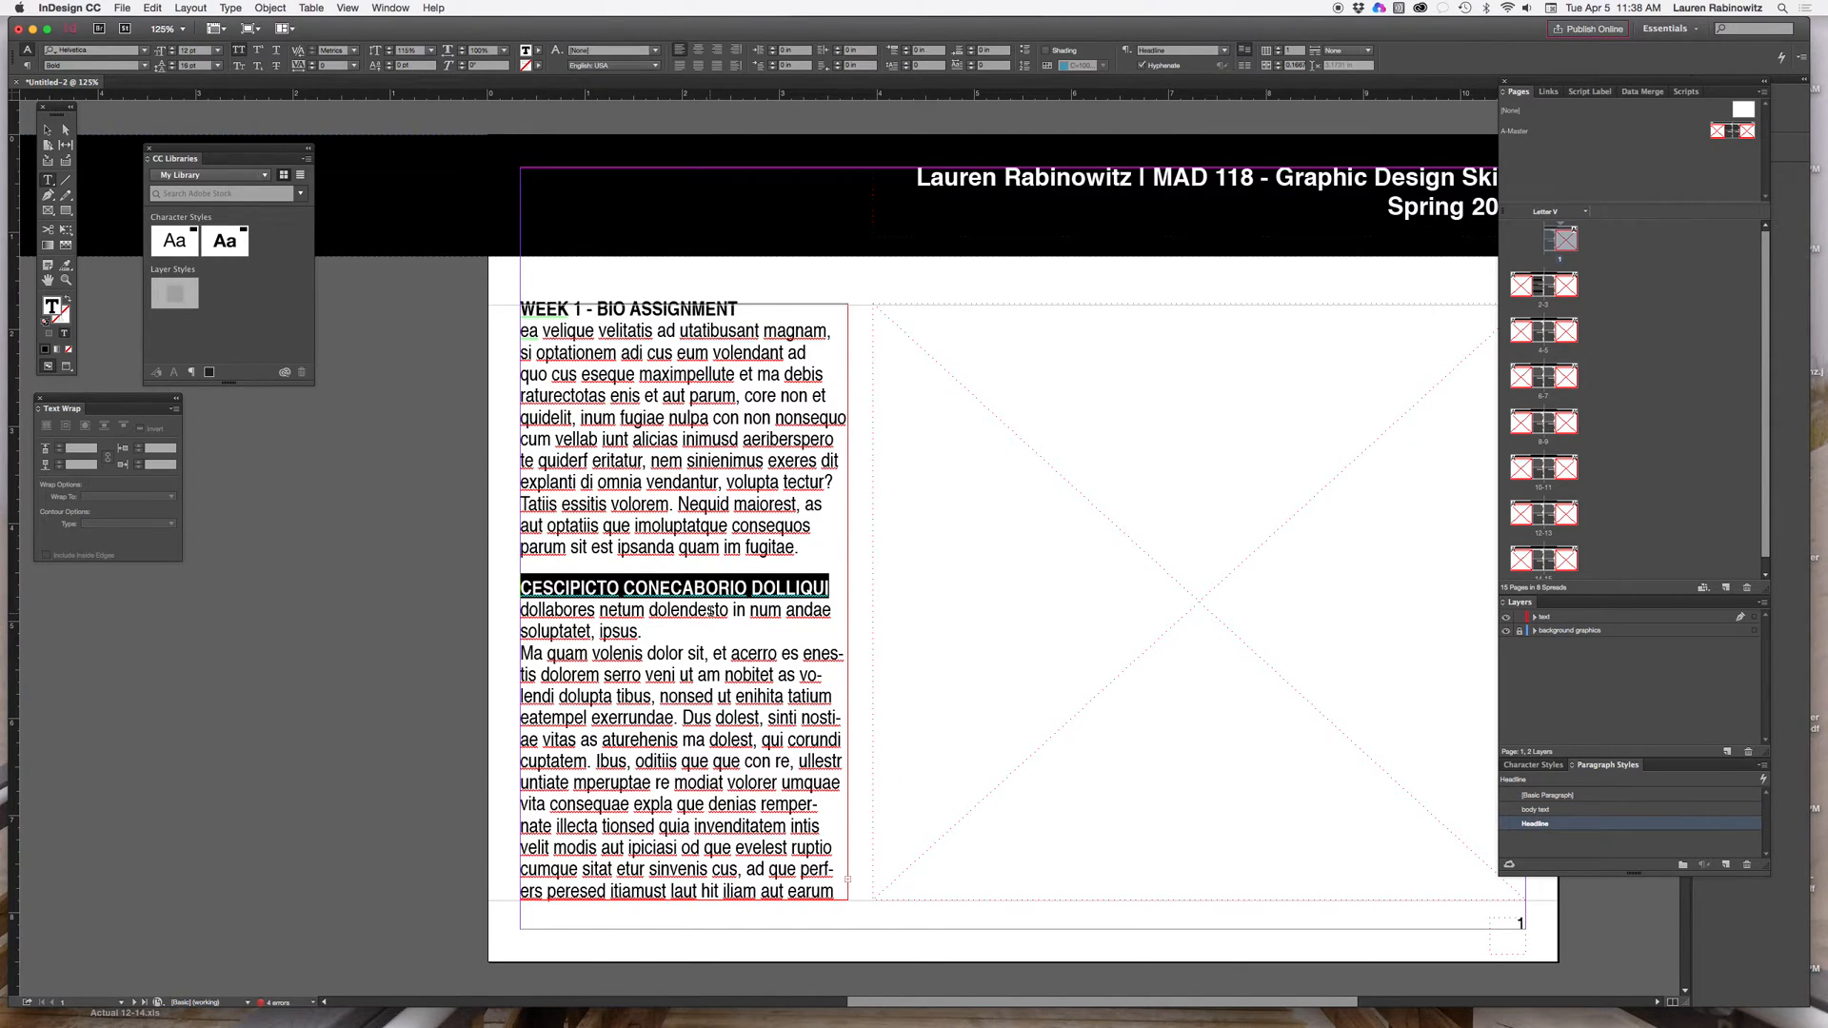
Step: Rename the second heading 'MY THOUGHTS'
text(MY)
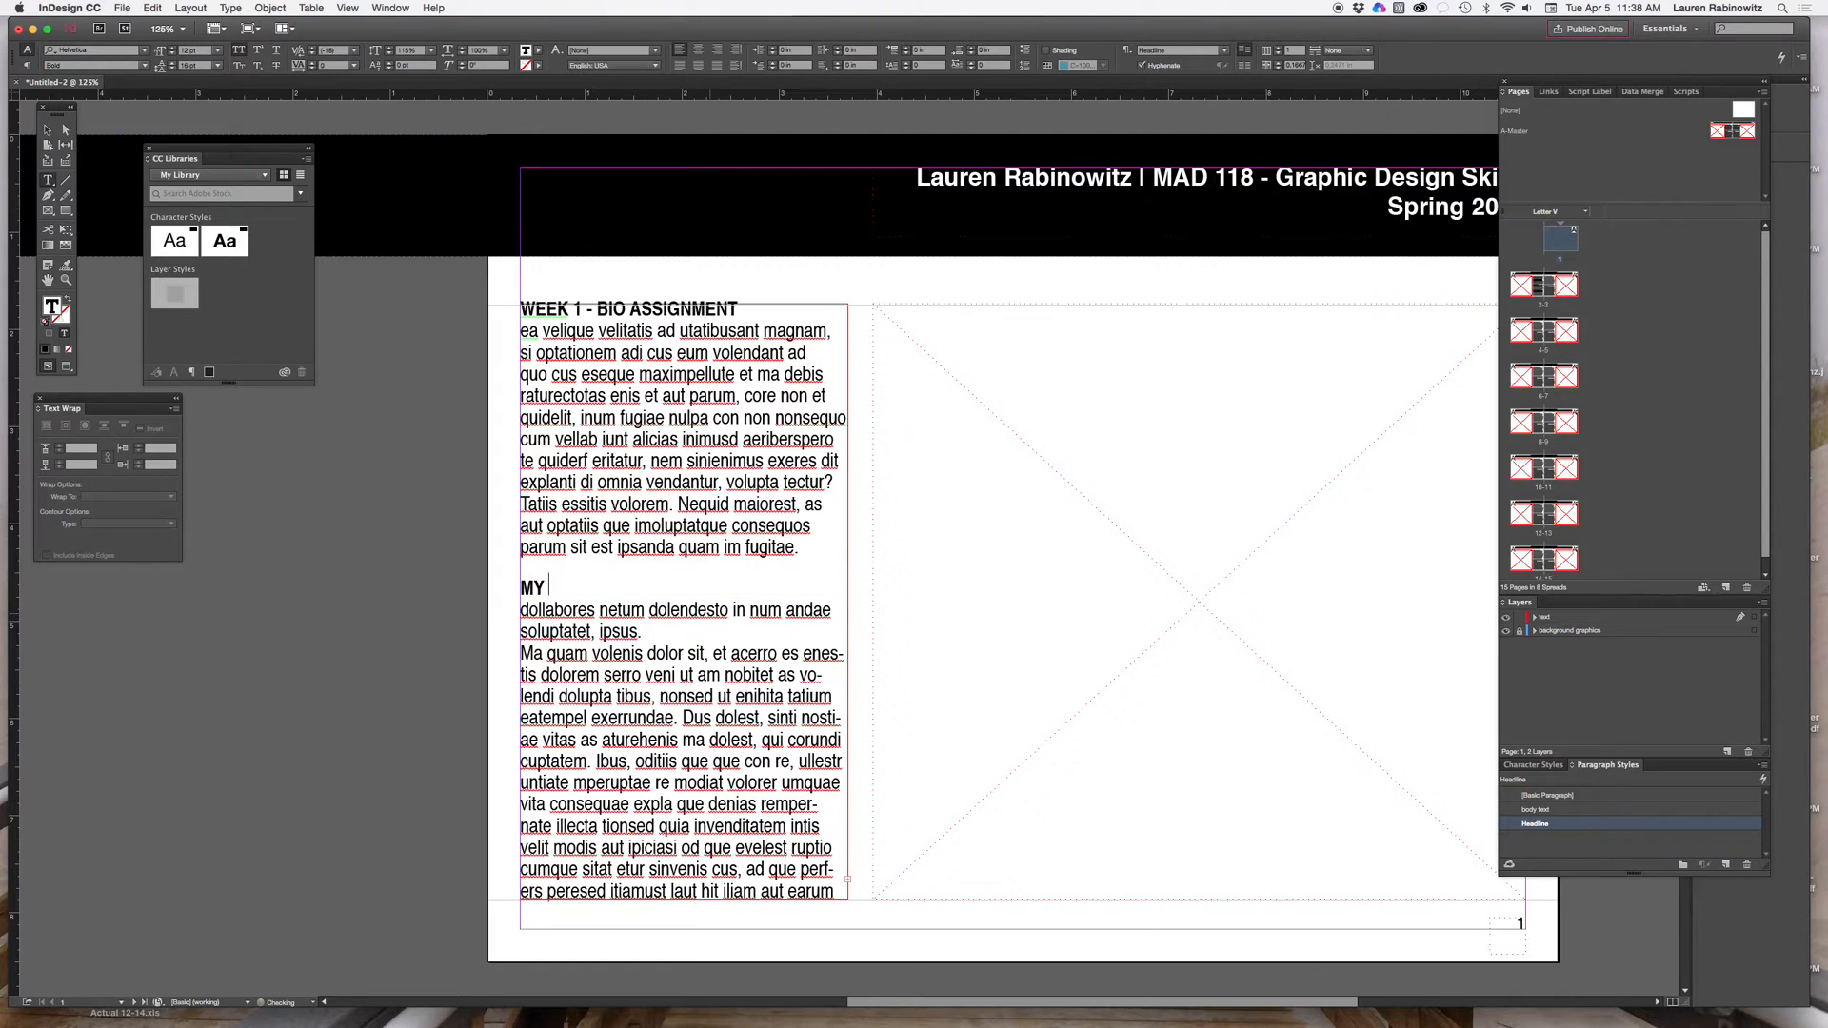
text(THOUGHT)
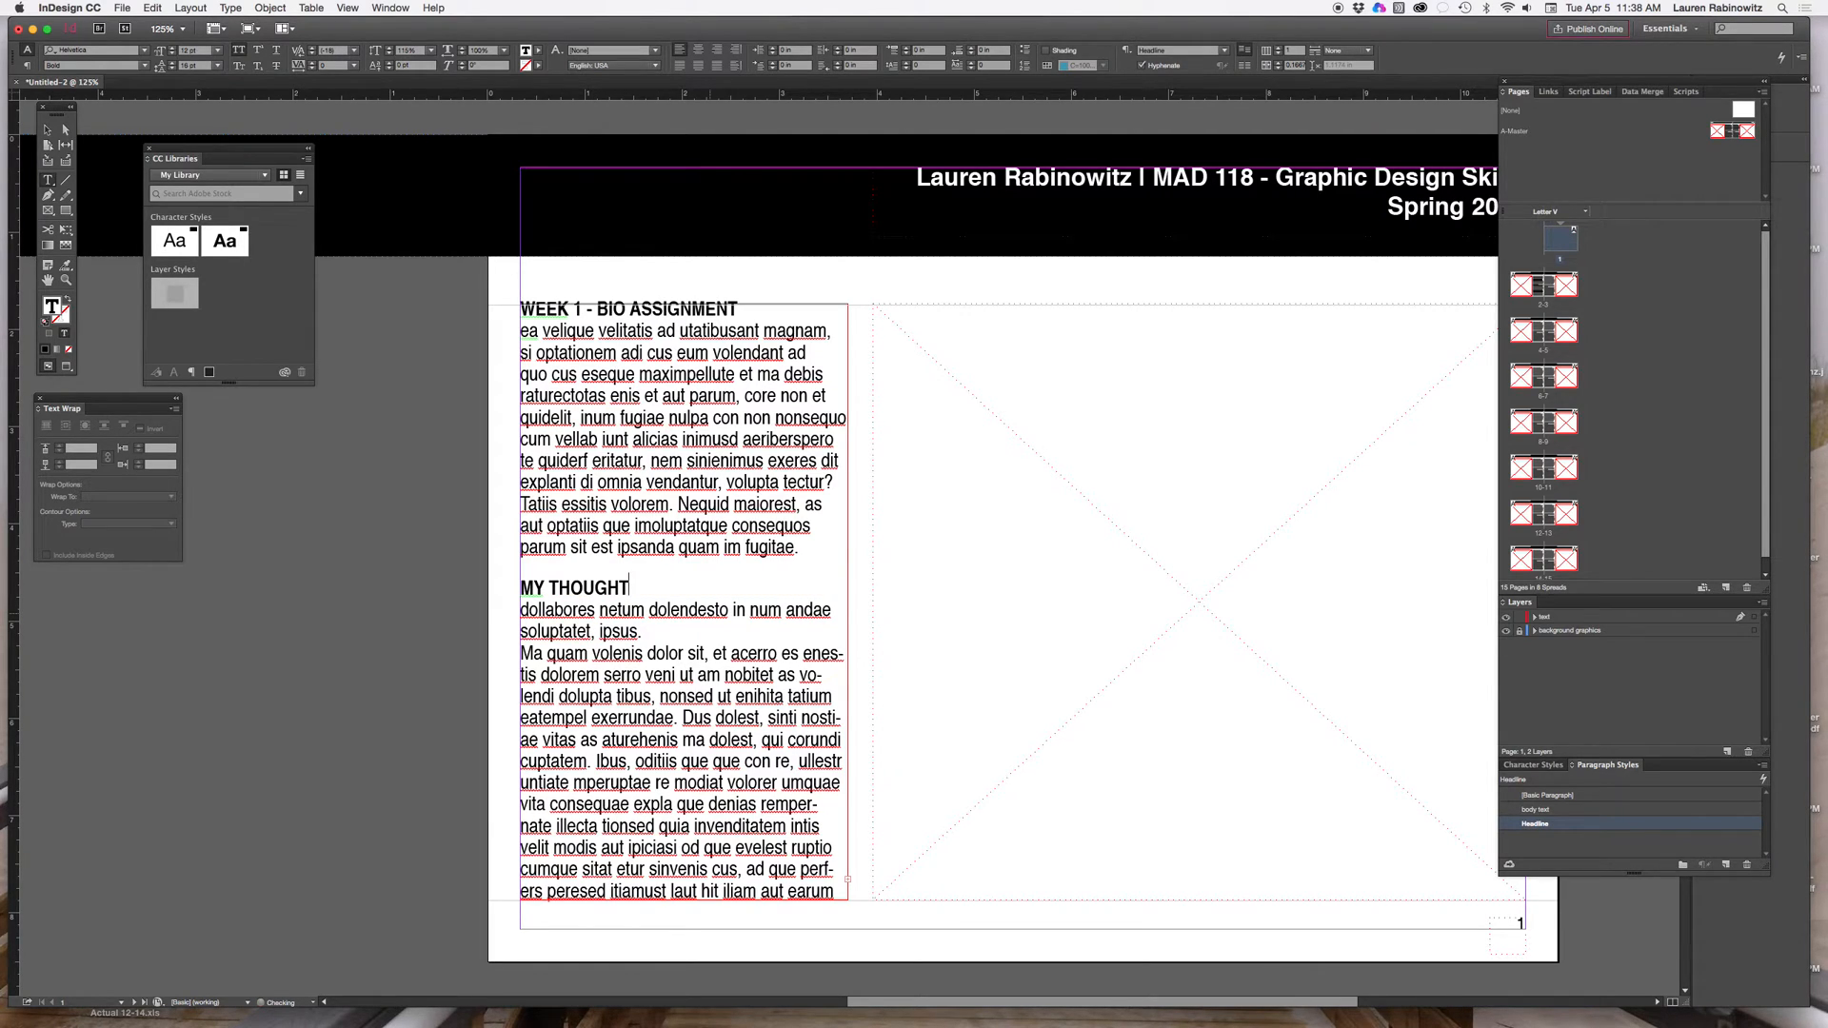
text(s)
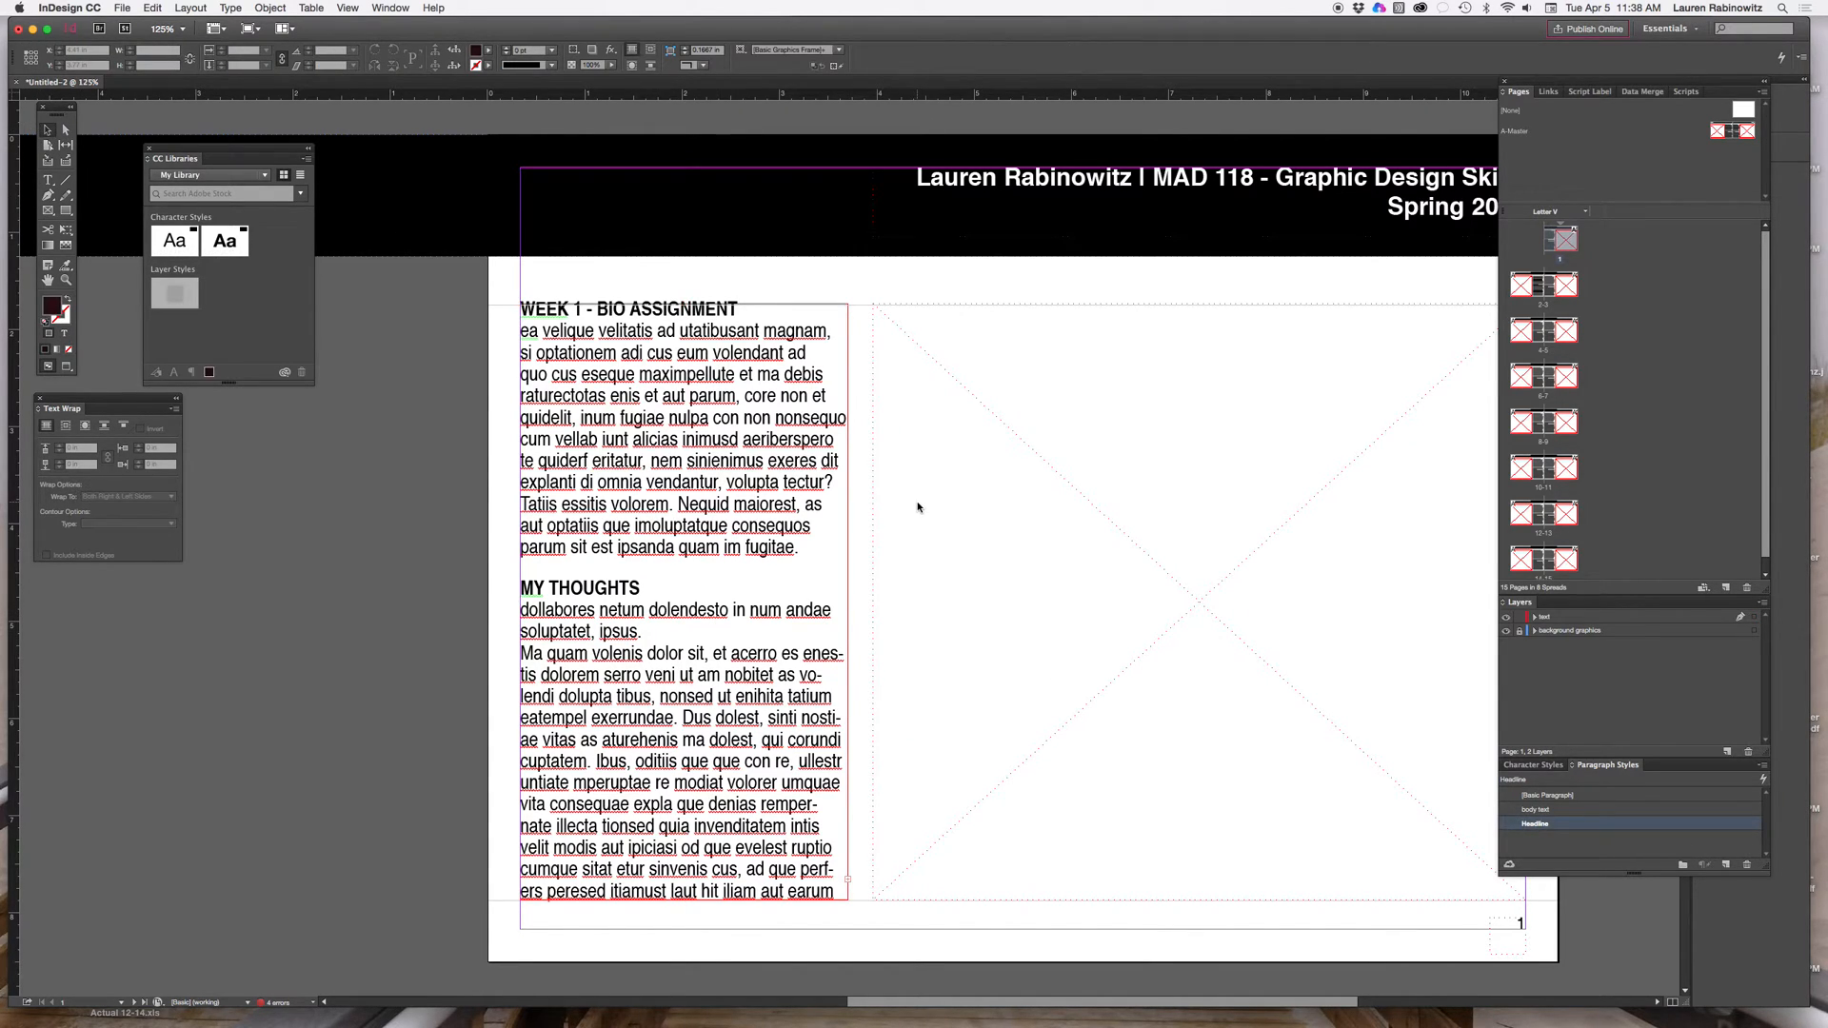
mouse_move(1048, 468)
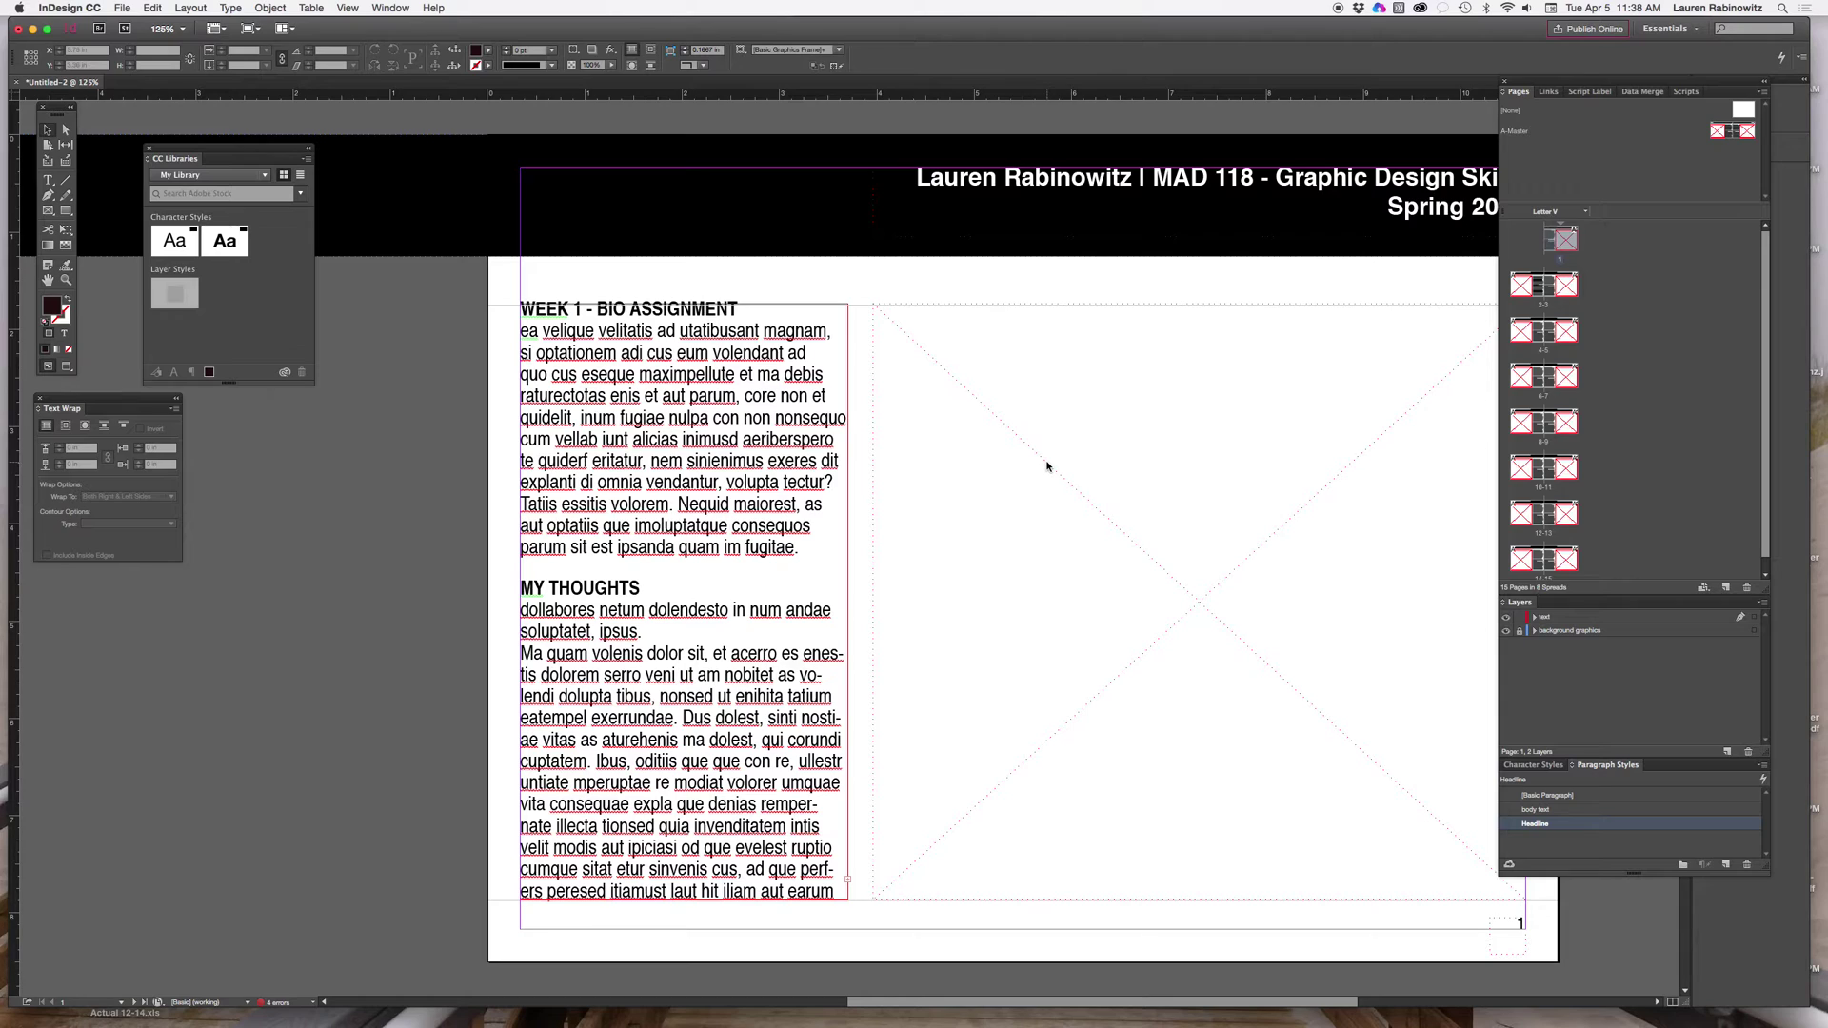
Step: Select the empty image frame on page 1 and choose File > Place
click(1047, 467)
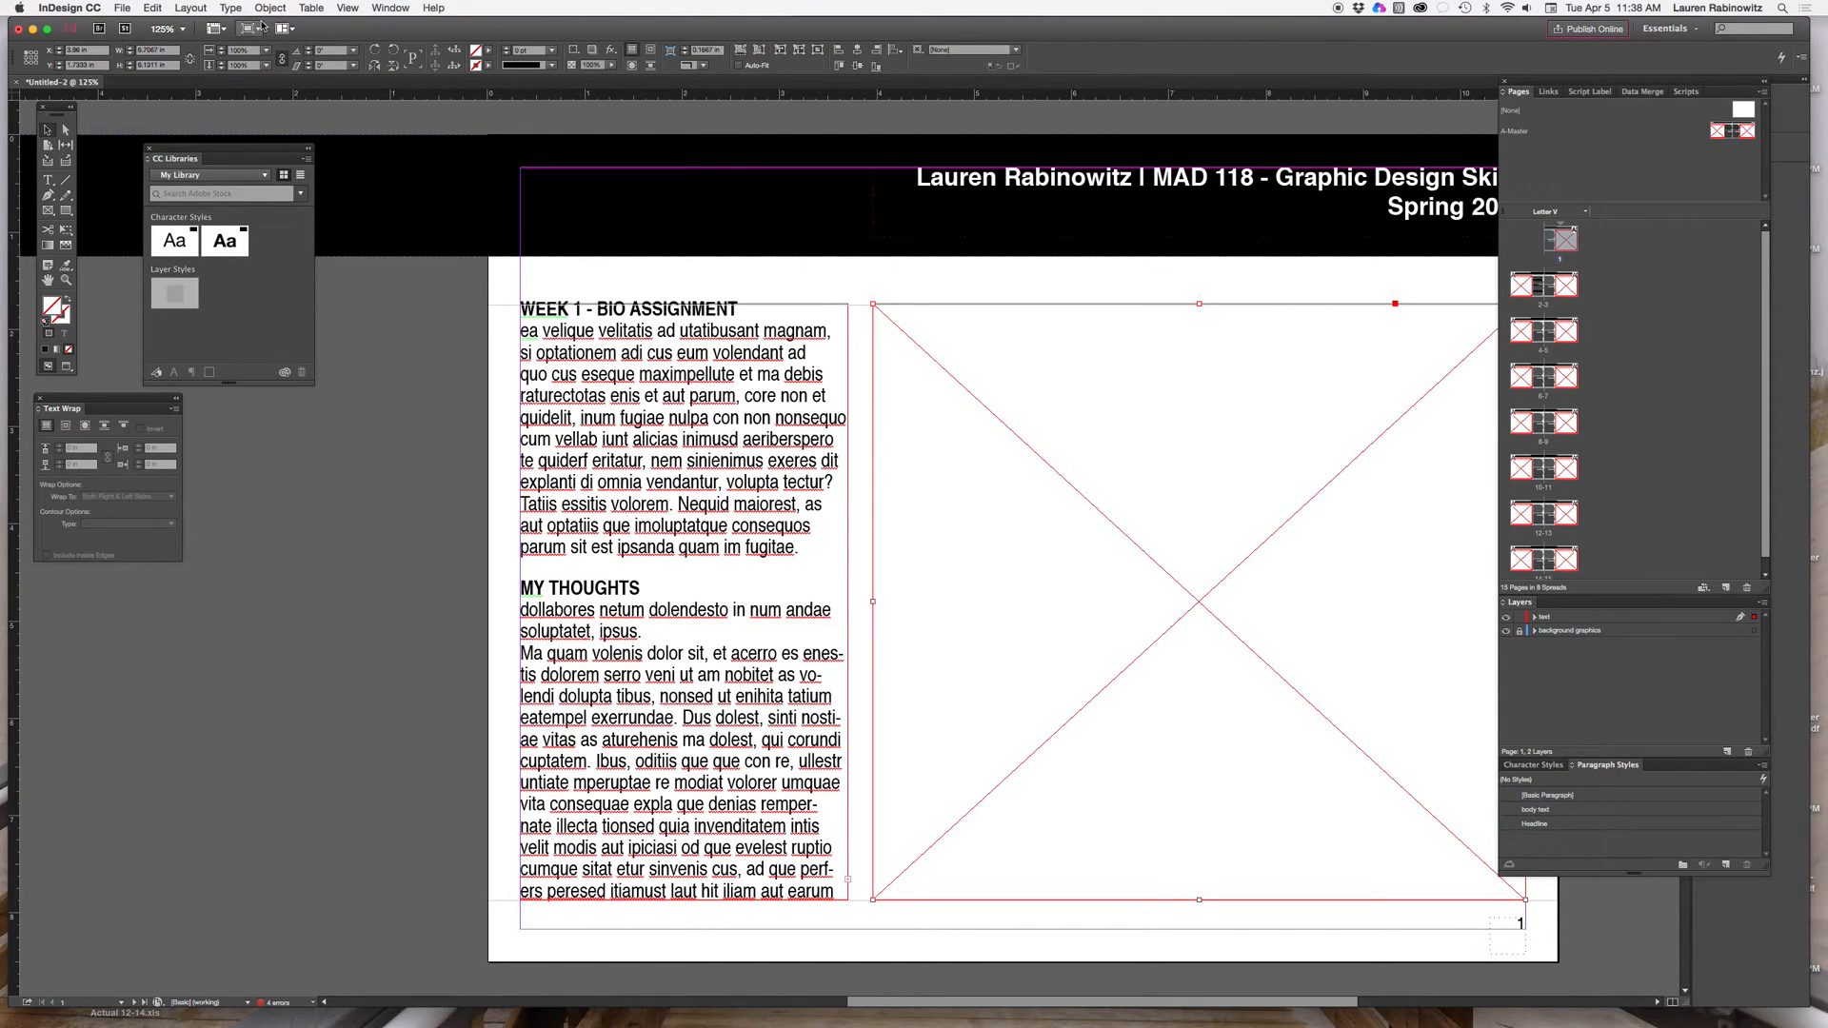
click(121, 8)
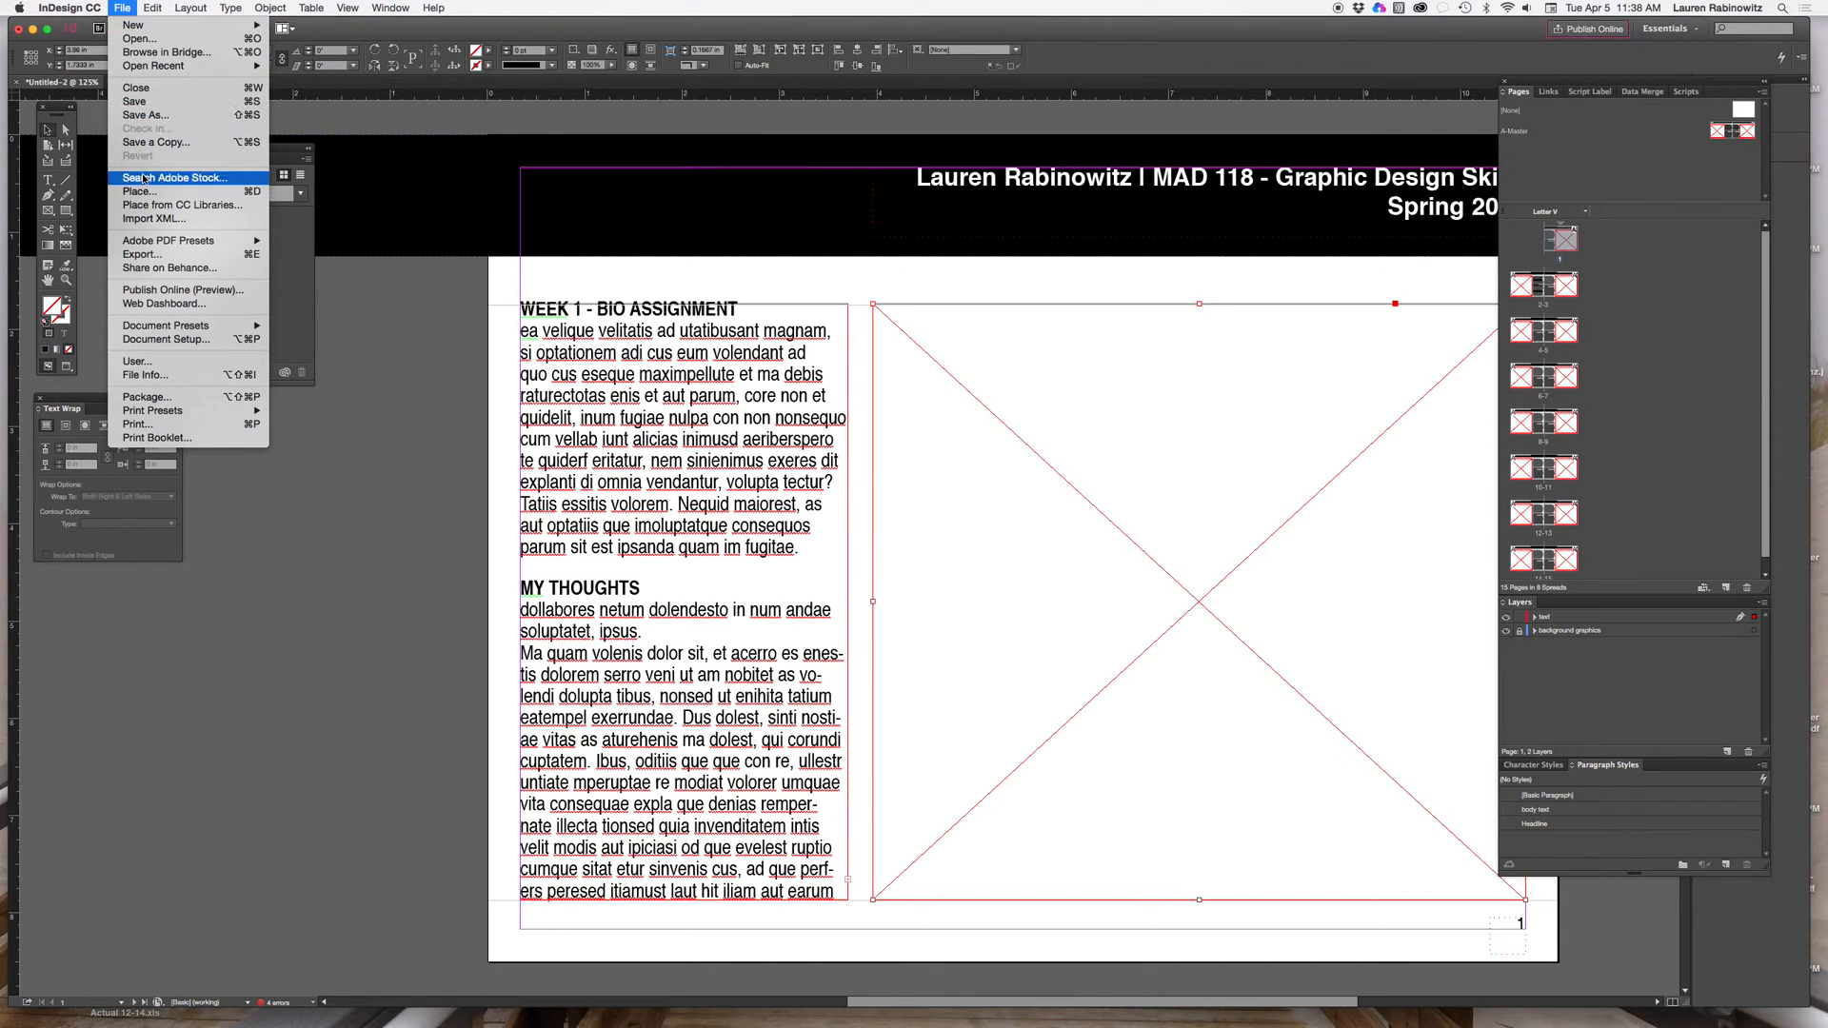
click(182, 205)
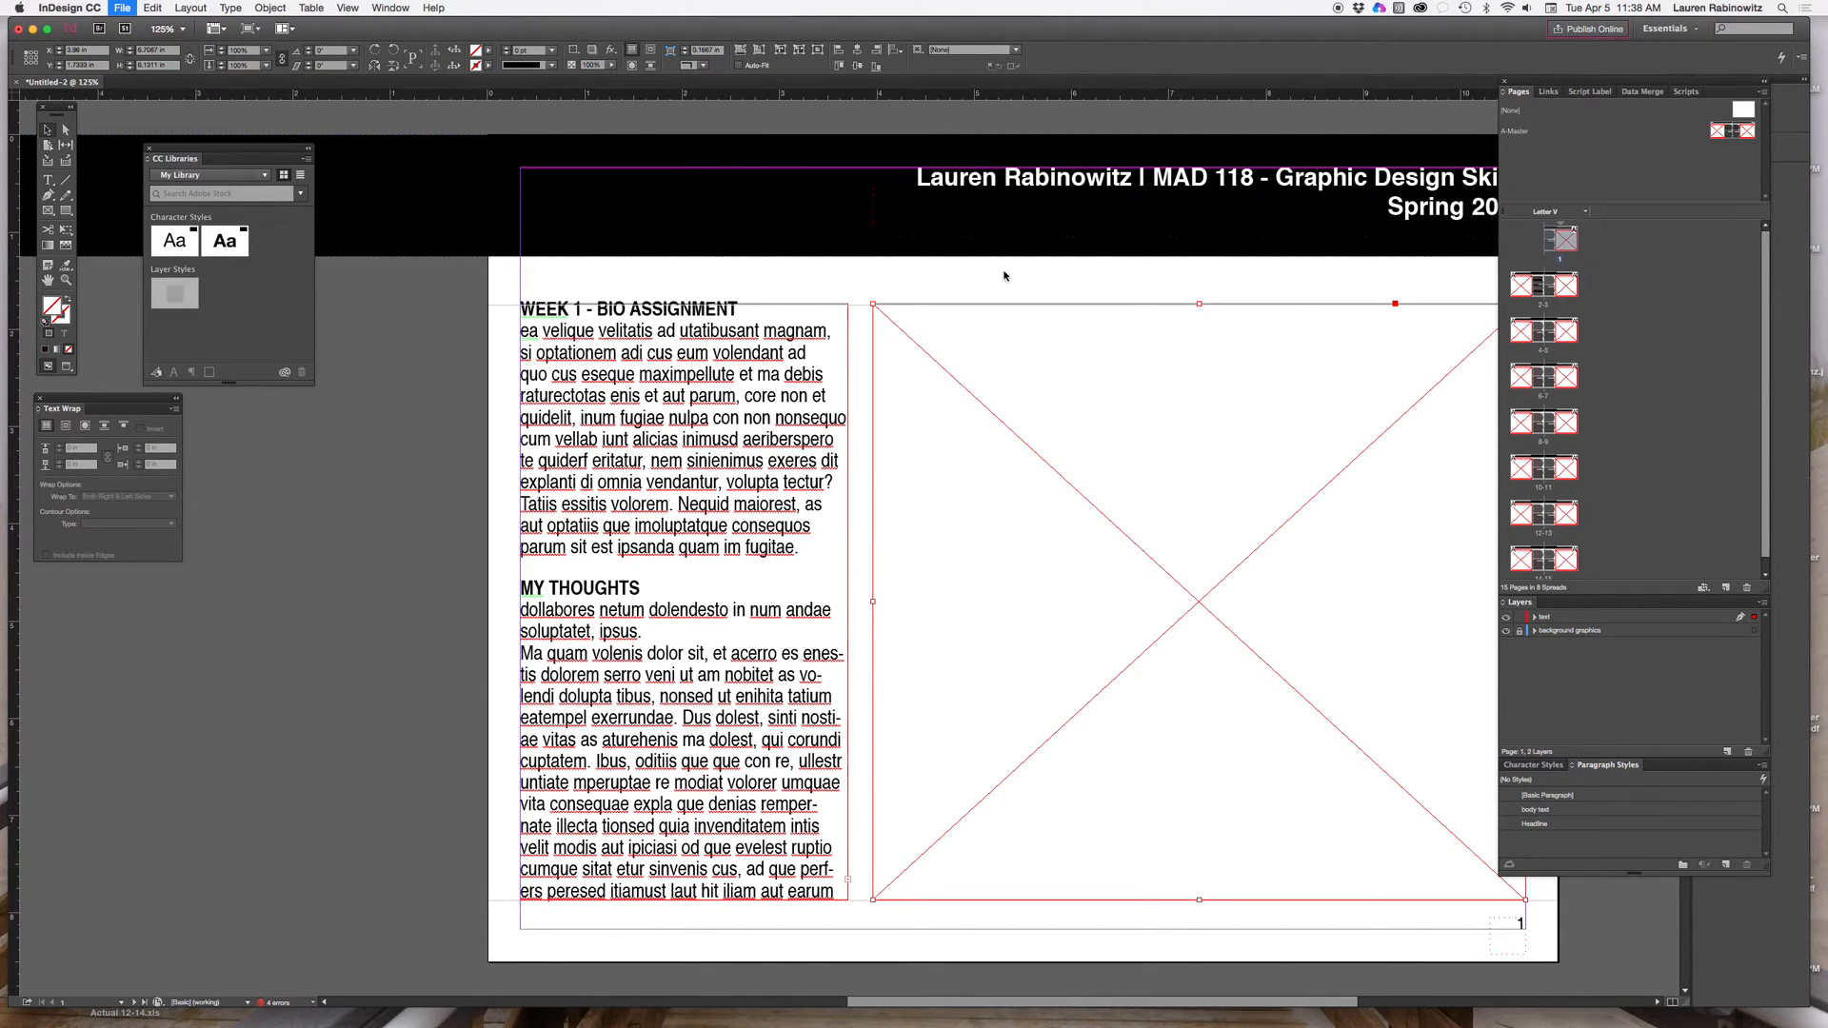
click(121, 9)
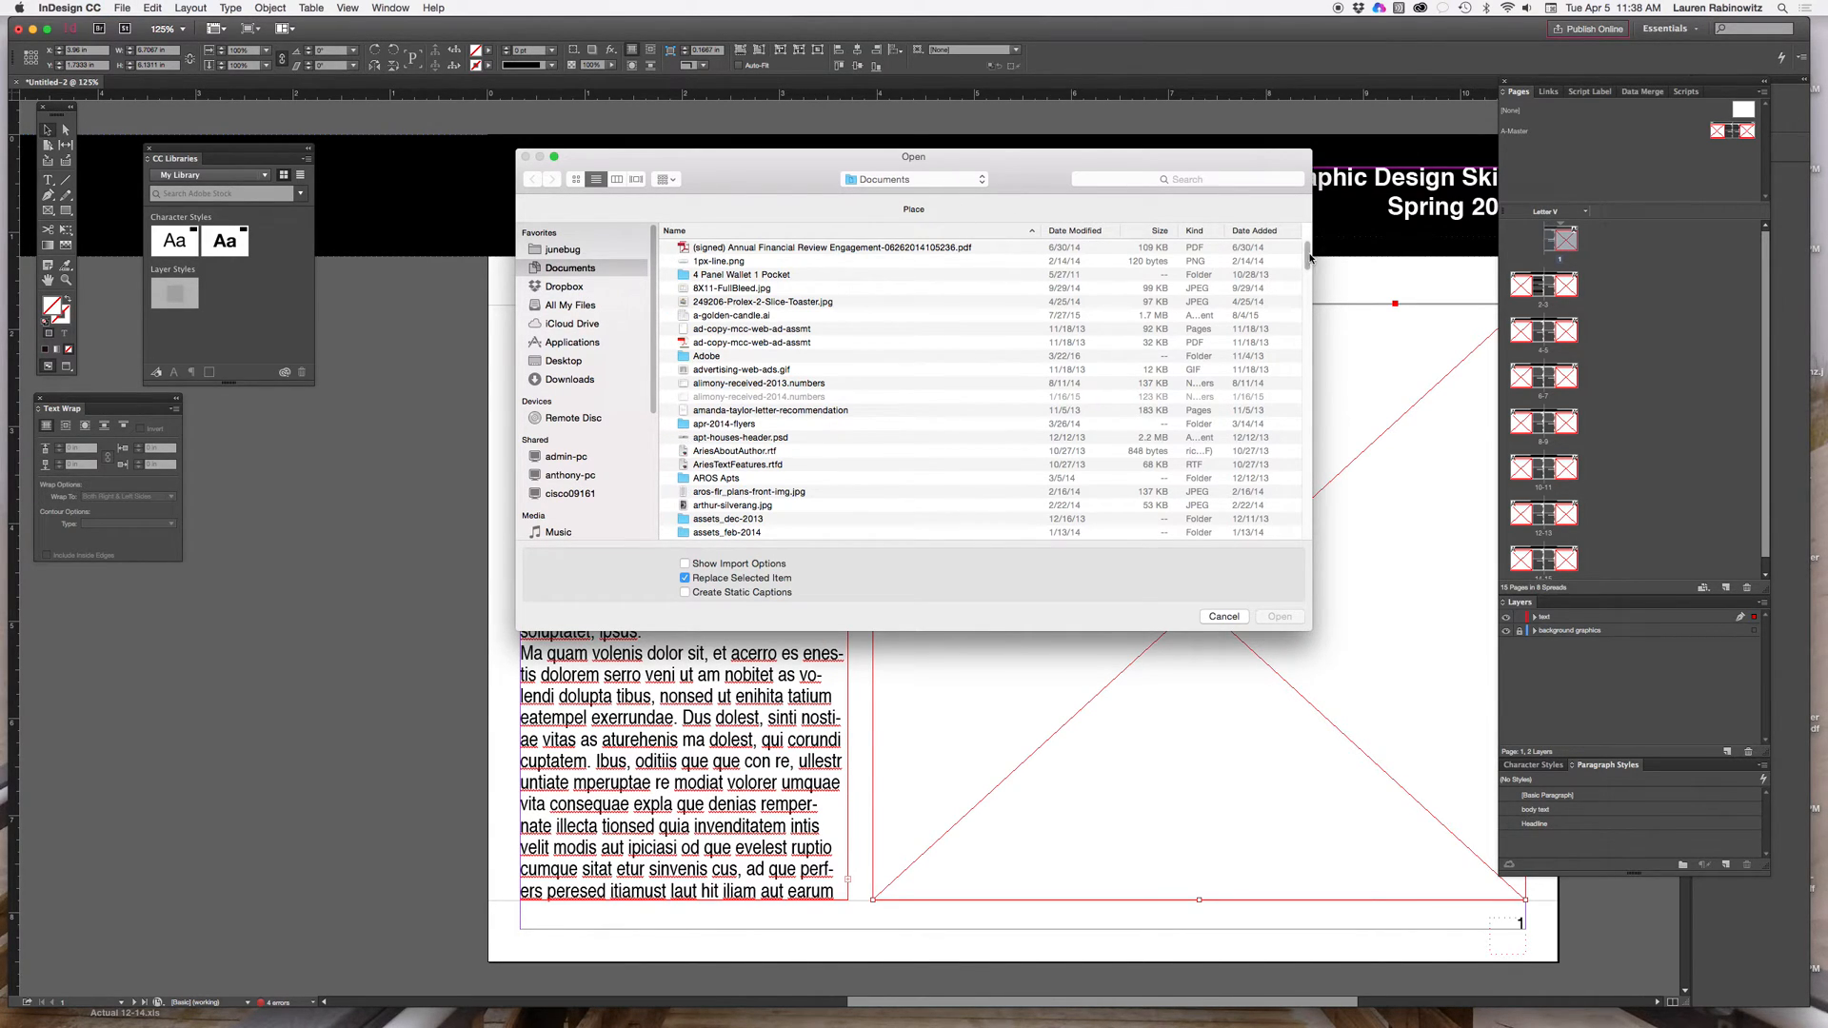
Step: Browse to the images folder and place bday-beaver-square.png into the frame
scroll(down, 3)
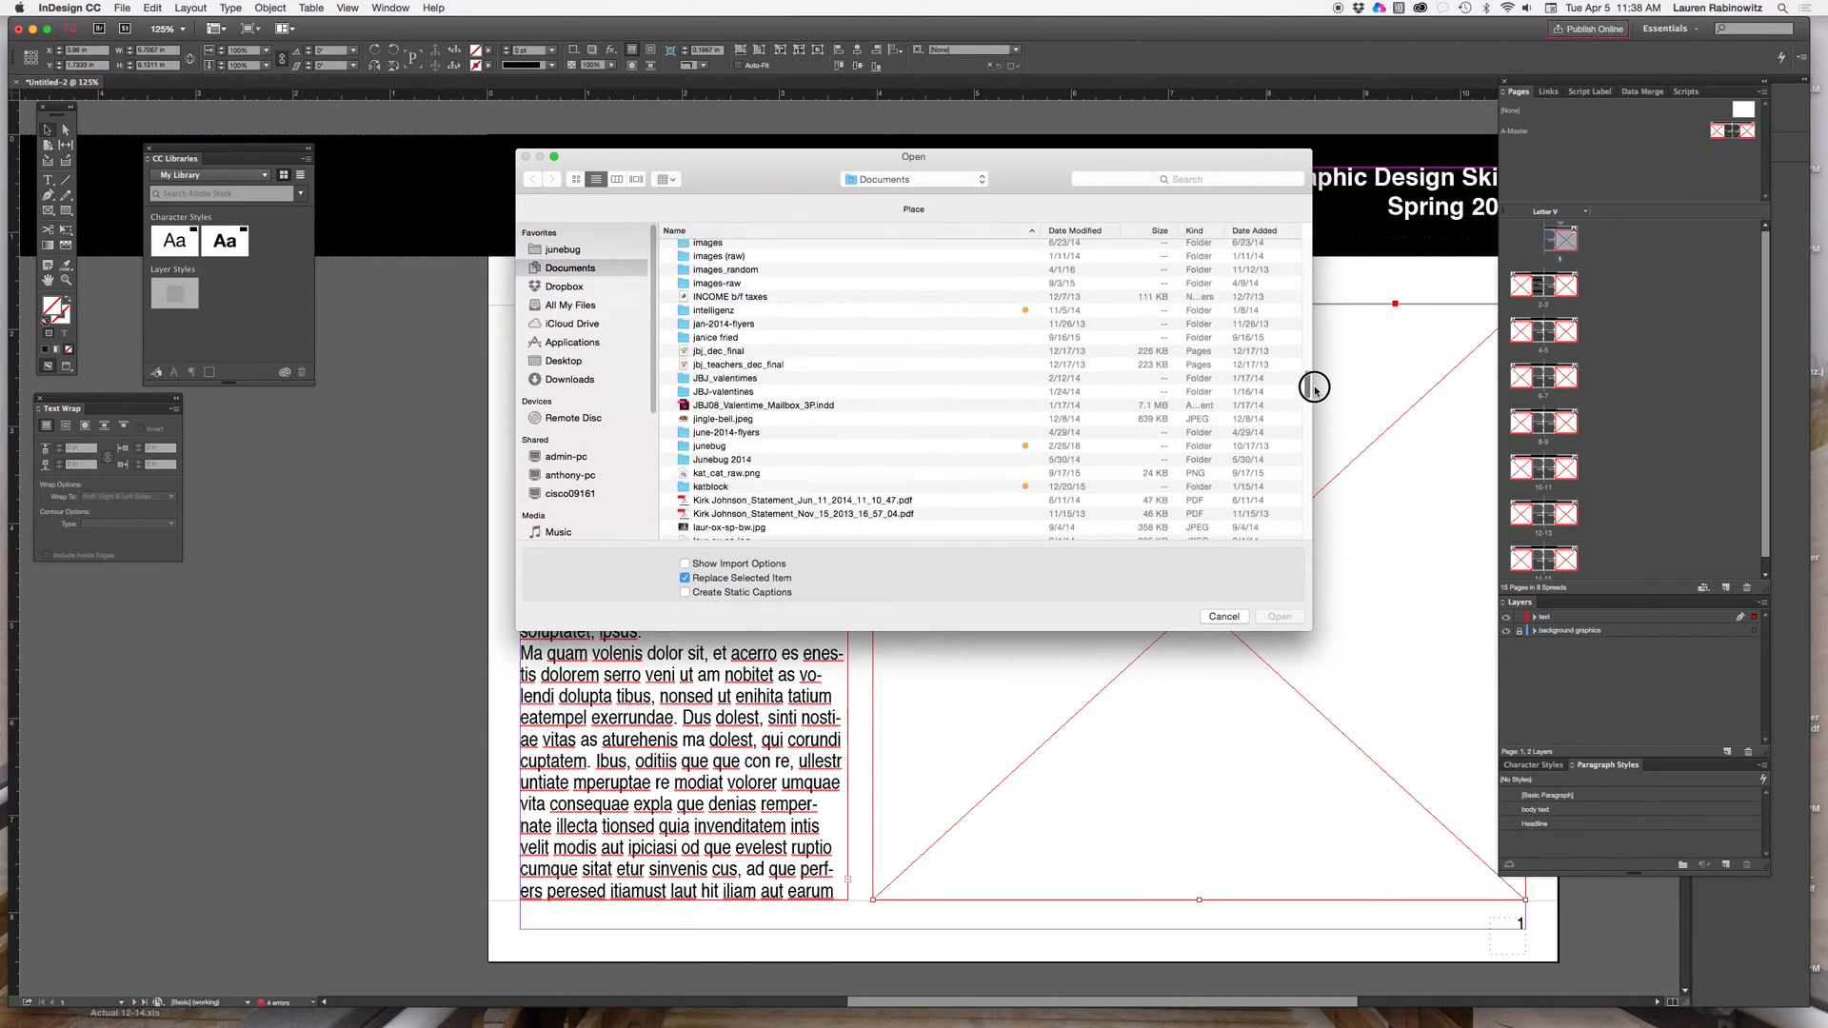
scroll(up, 3)
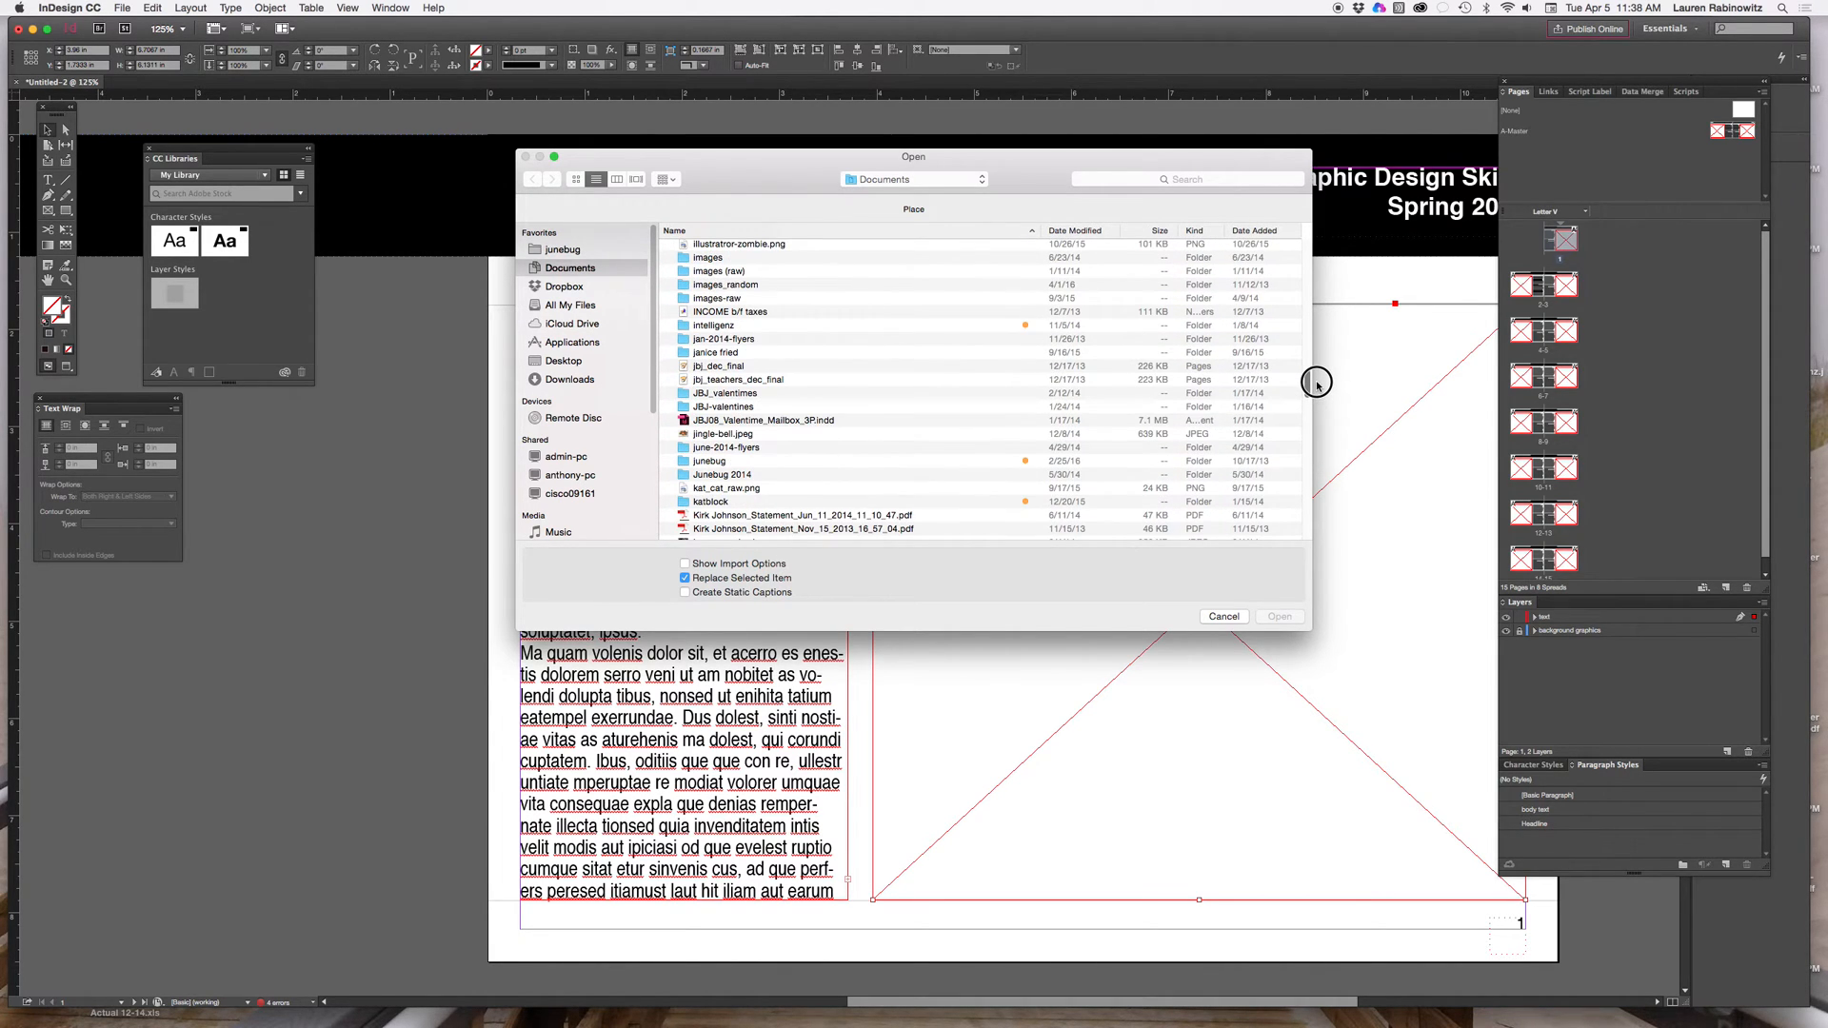
scroll(up, 3)
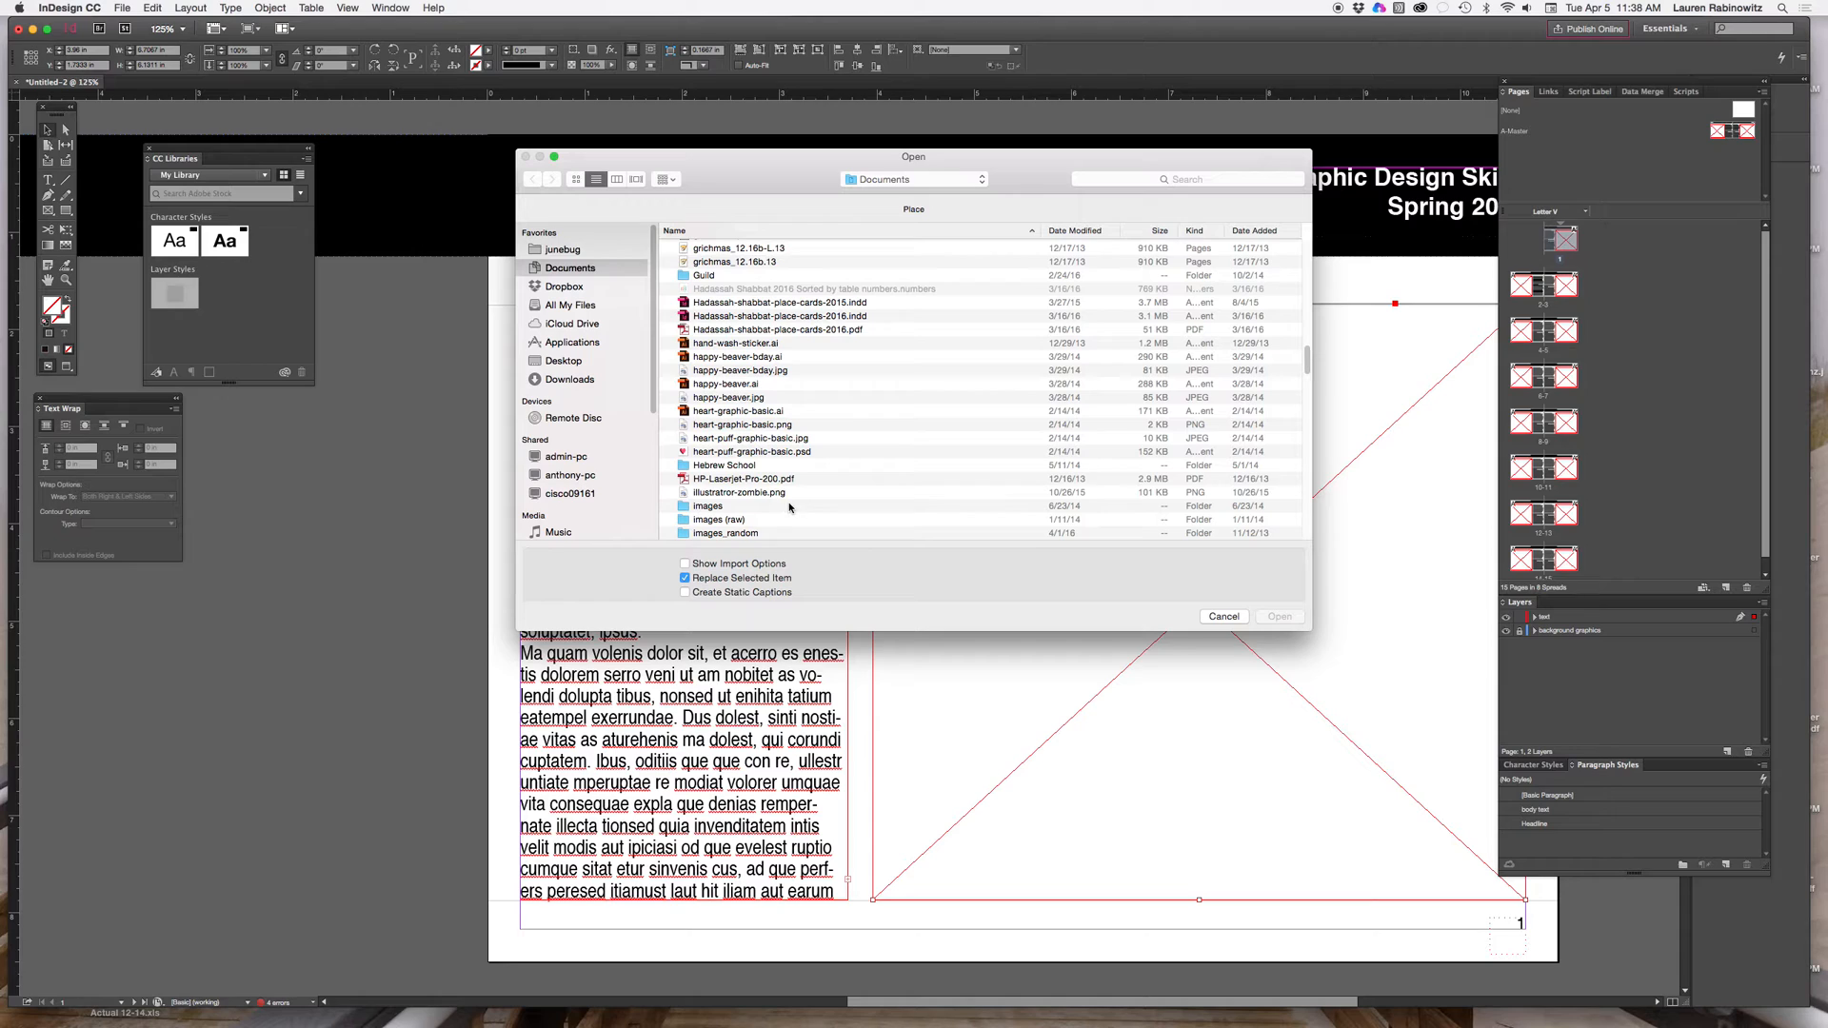
double_click(707, 505)
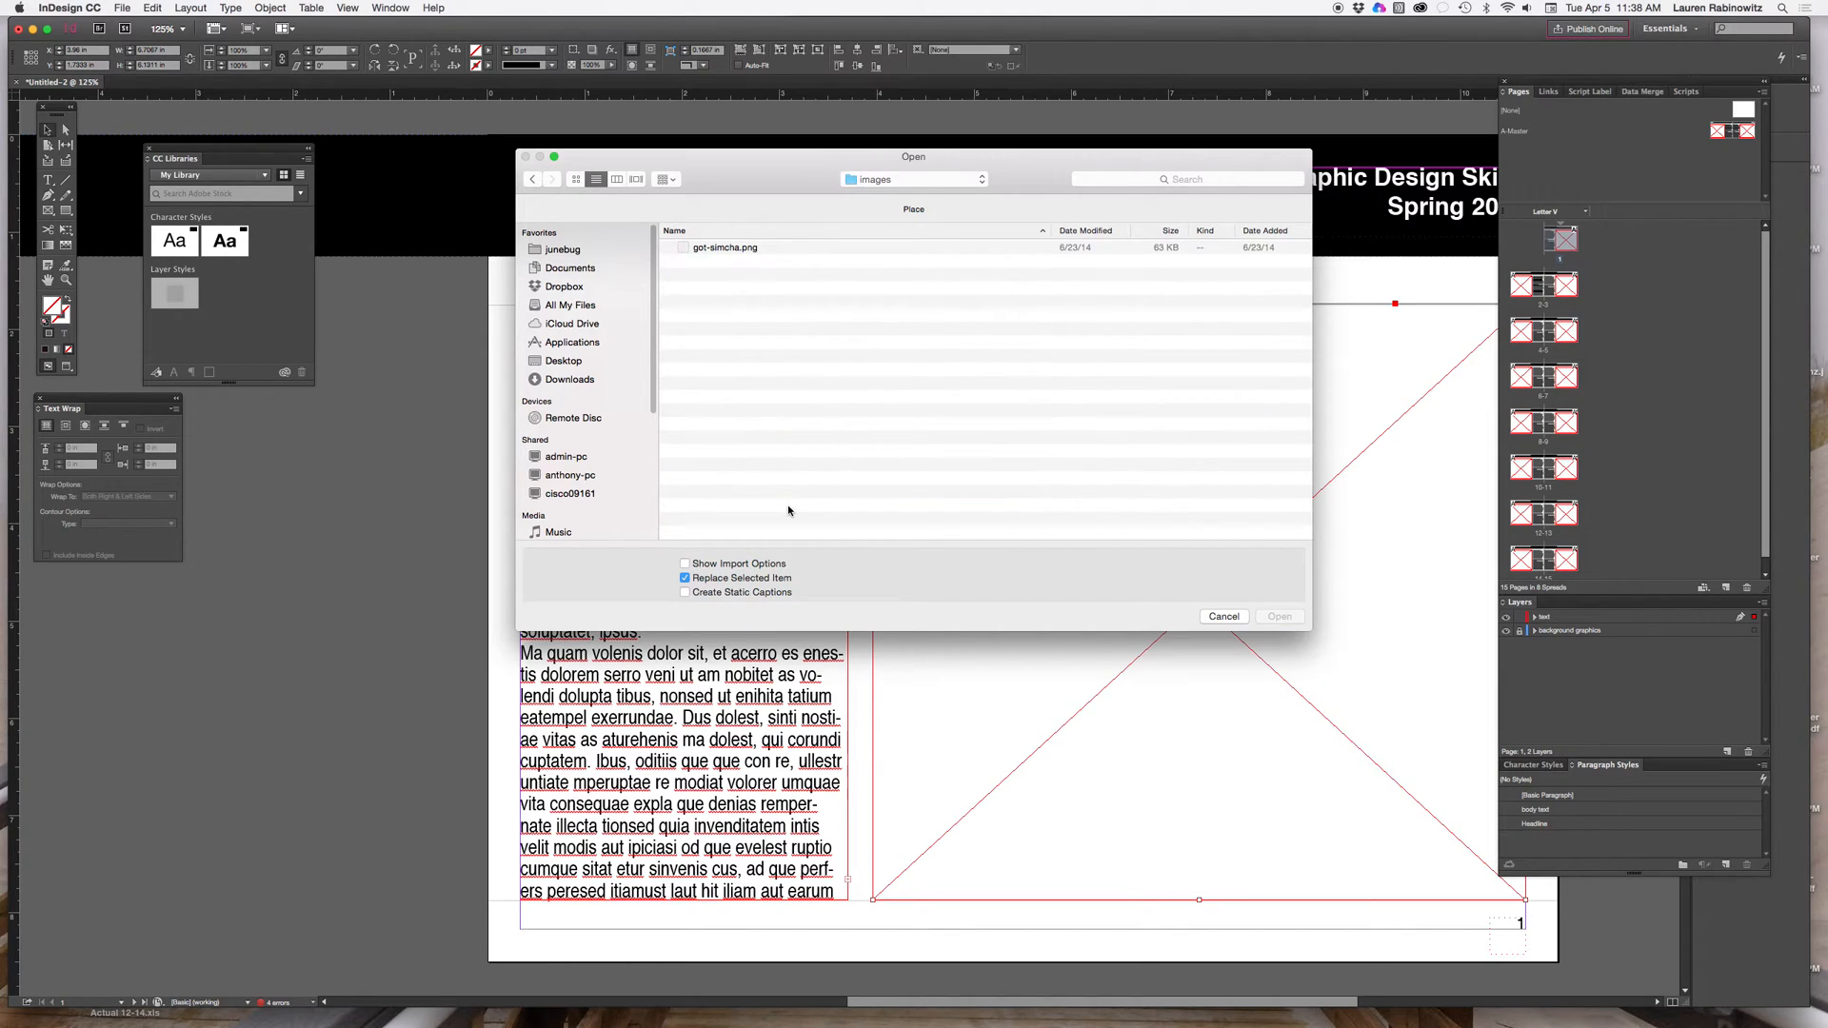
click(913, 178)
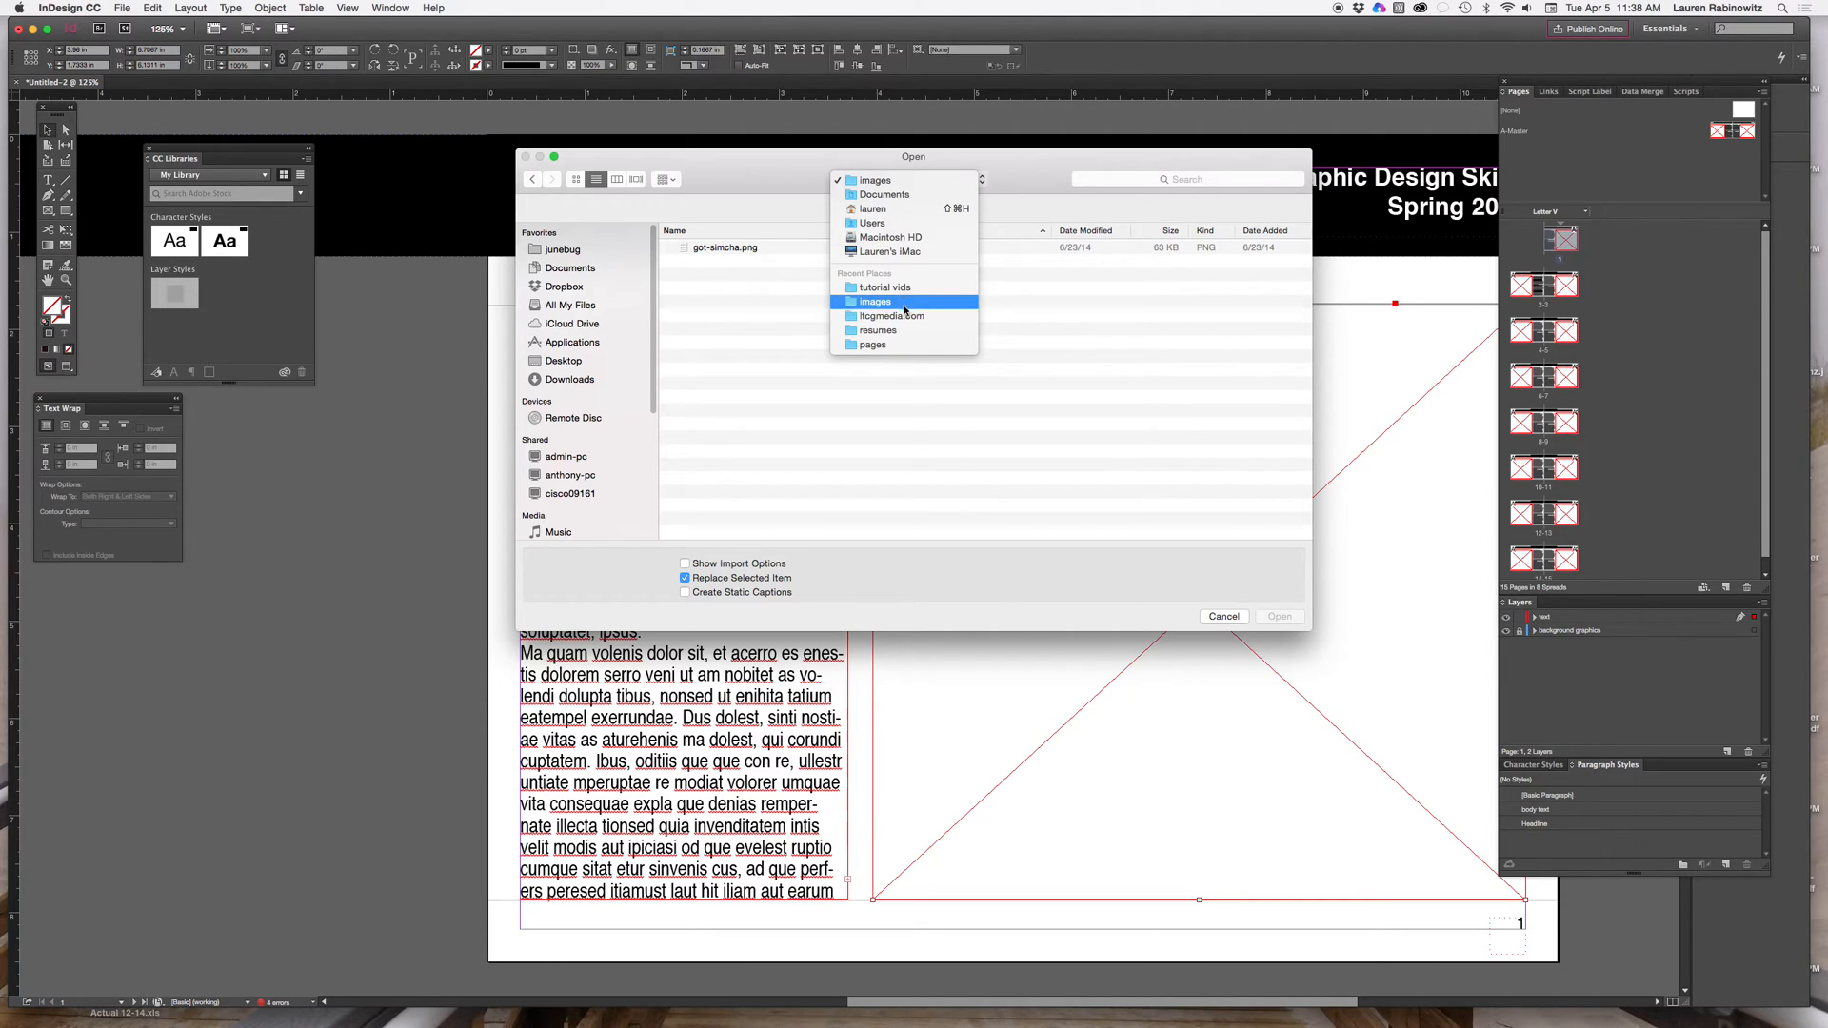
click(891, 316)
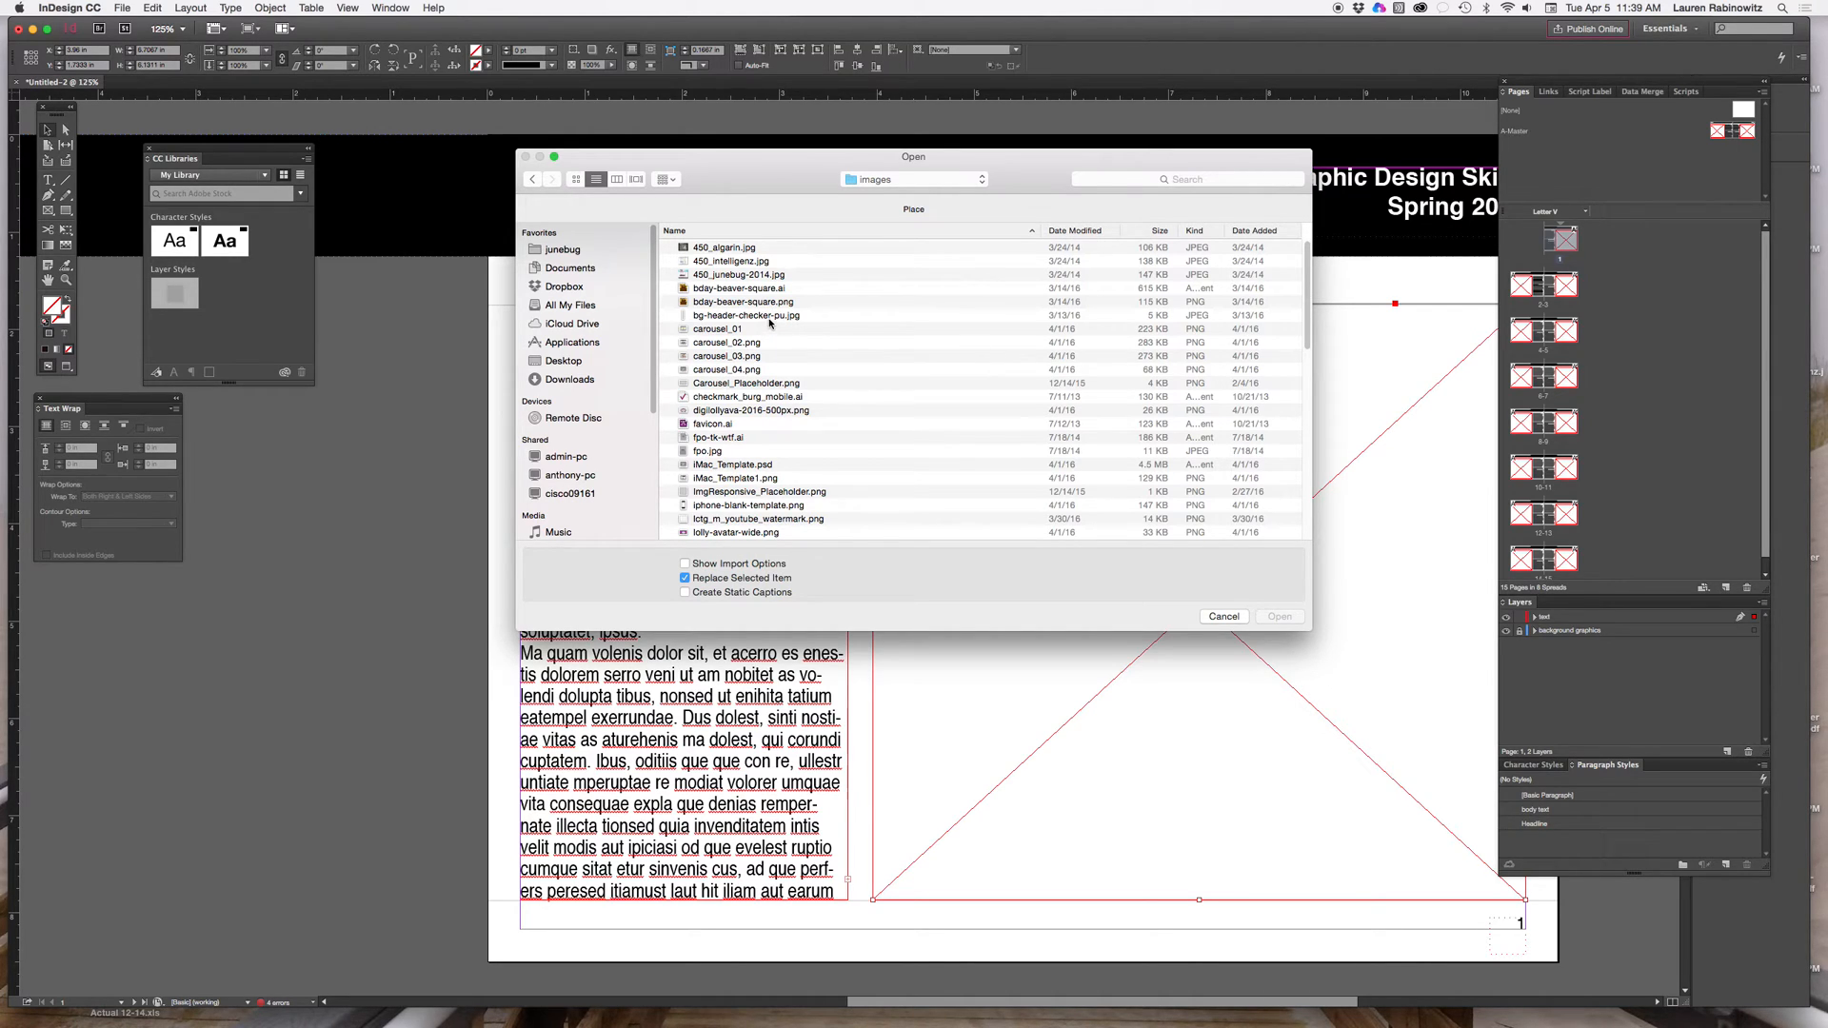
mouse_move(790, 323)
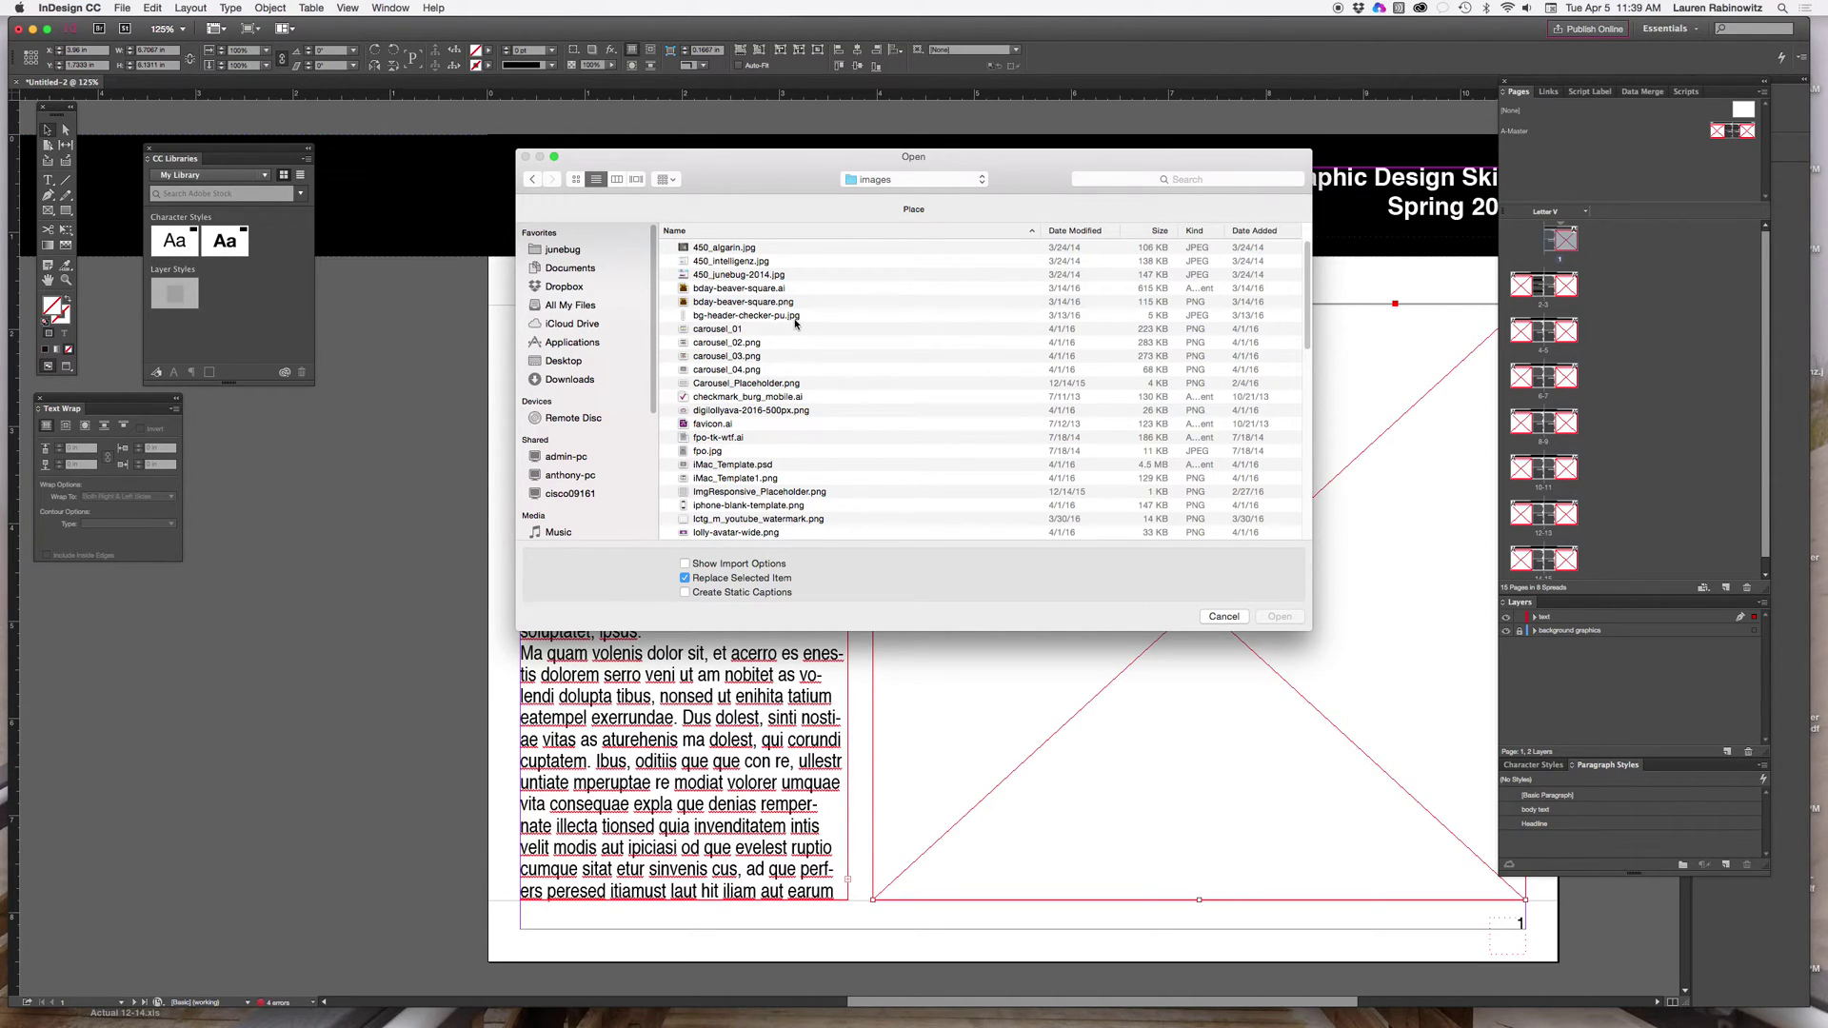
mouse_move(794, 326)
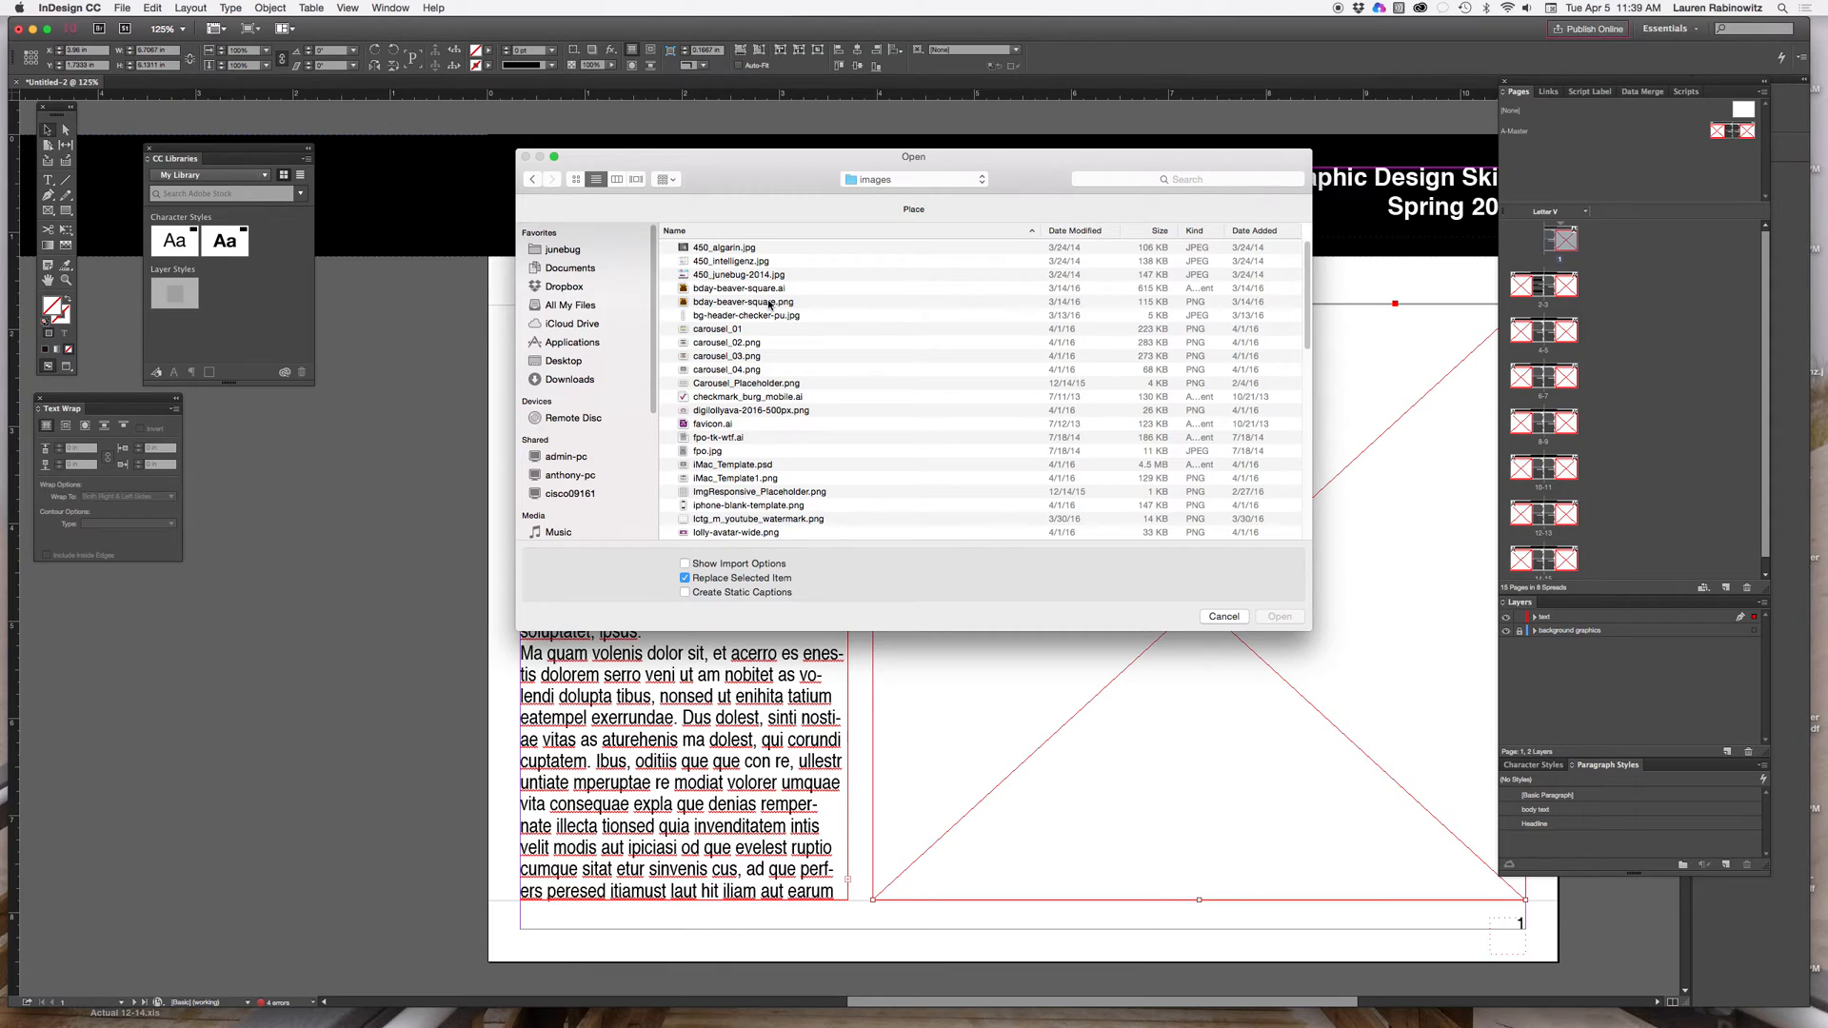
click(1278, 616)
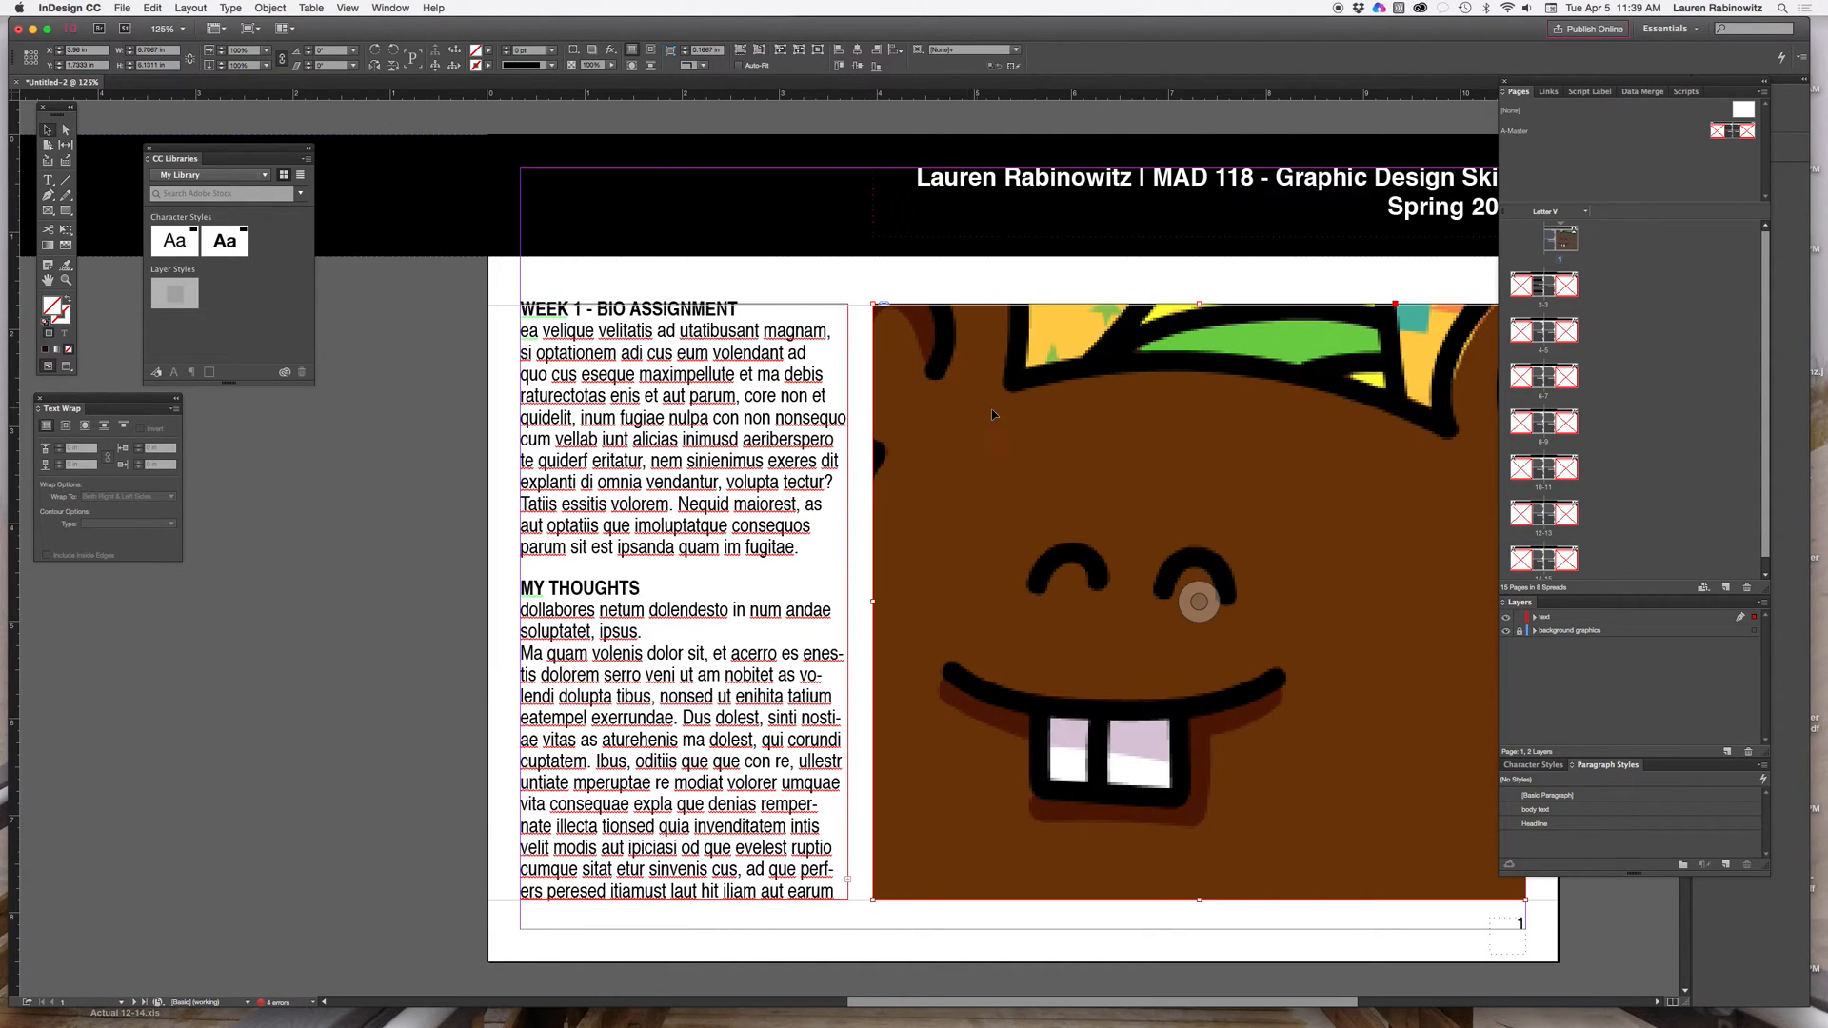
mouse_move(1251, 488)
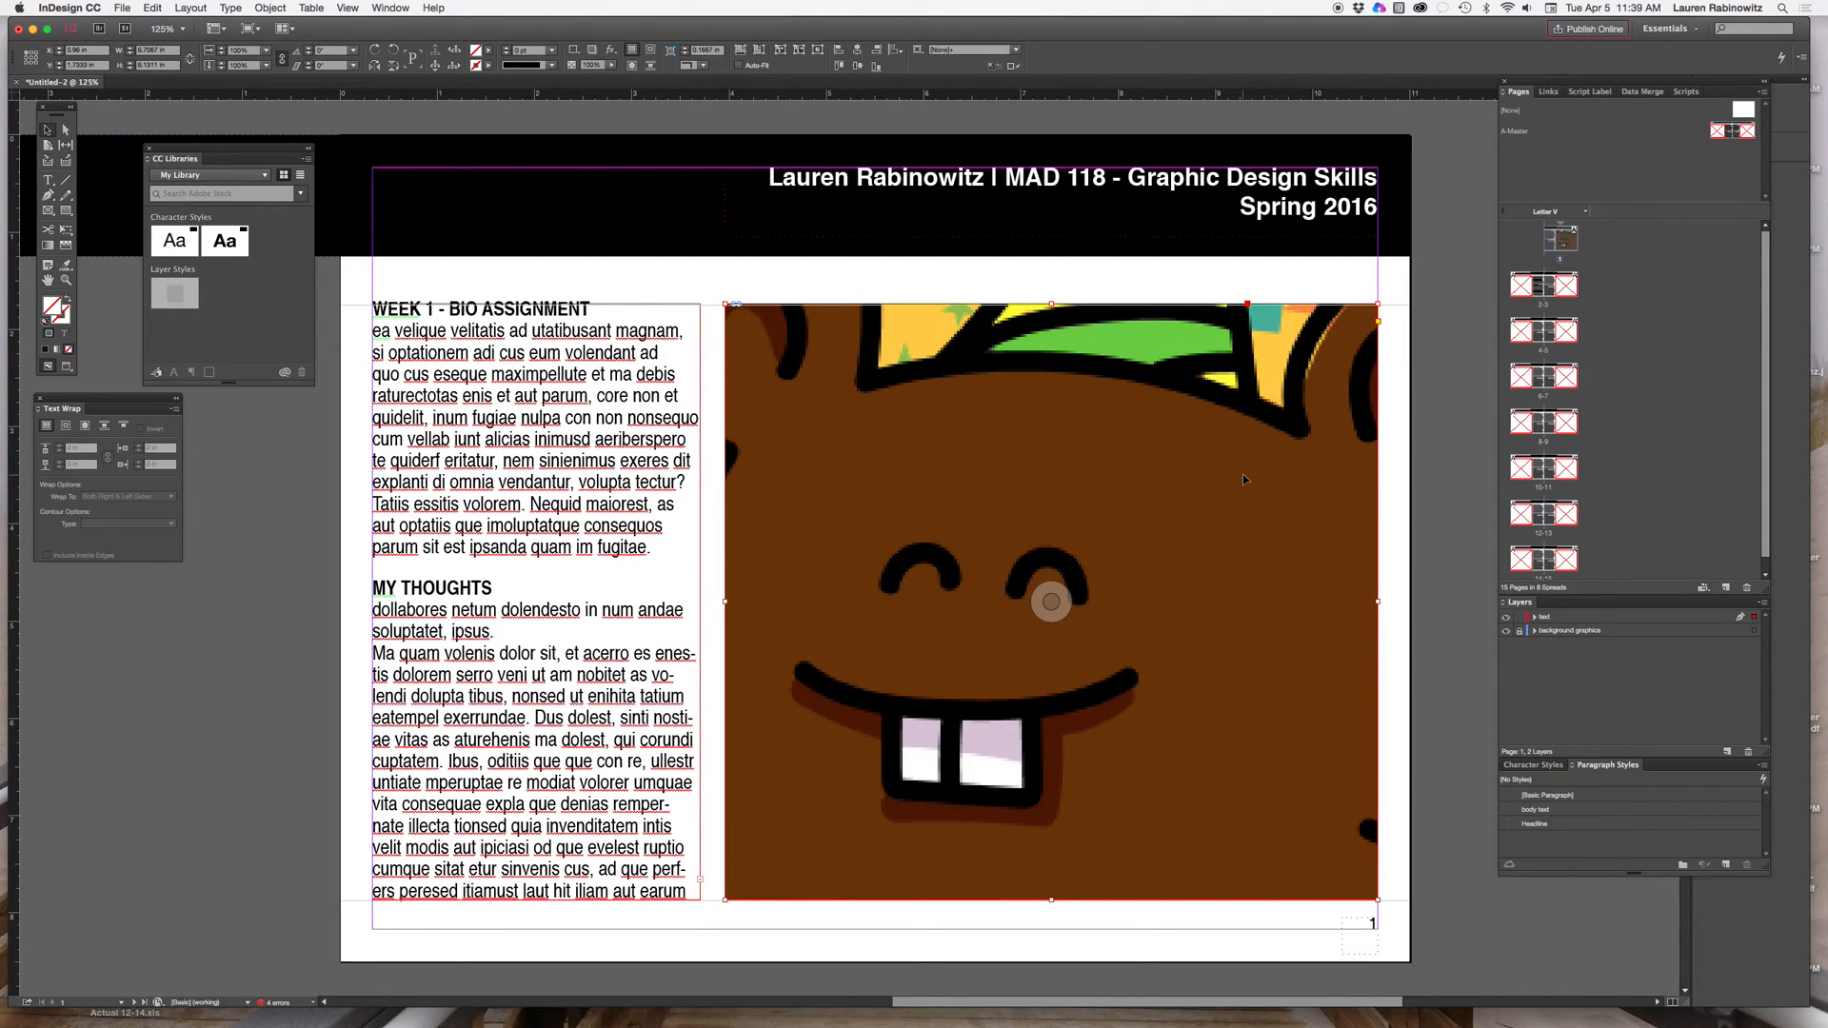
mouse_move(1045, 484)
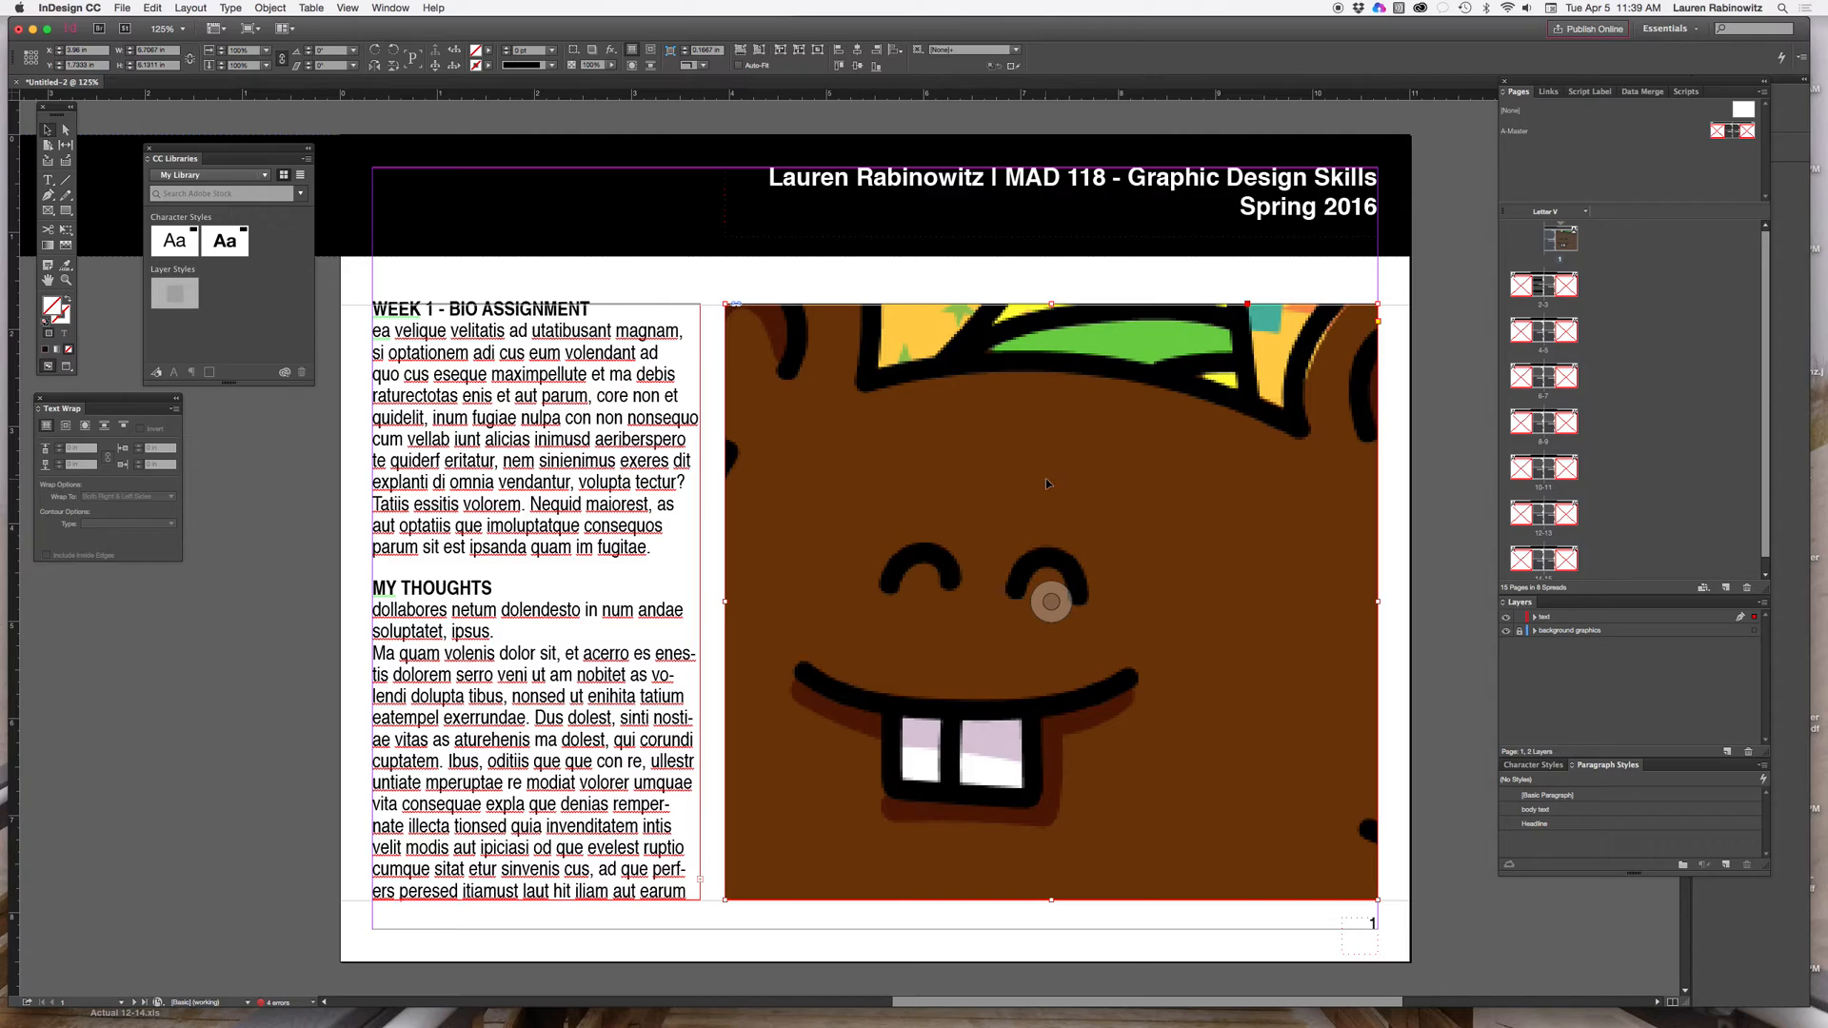
mouse_move(1037, 483)
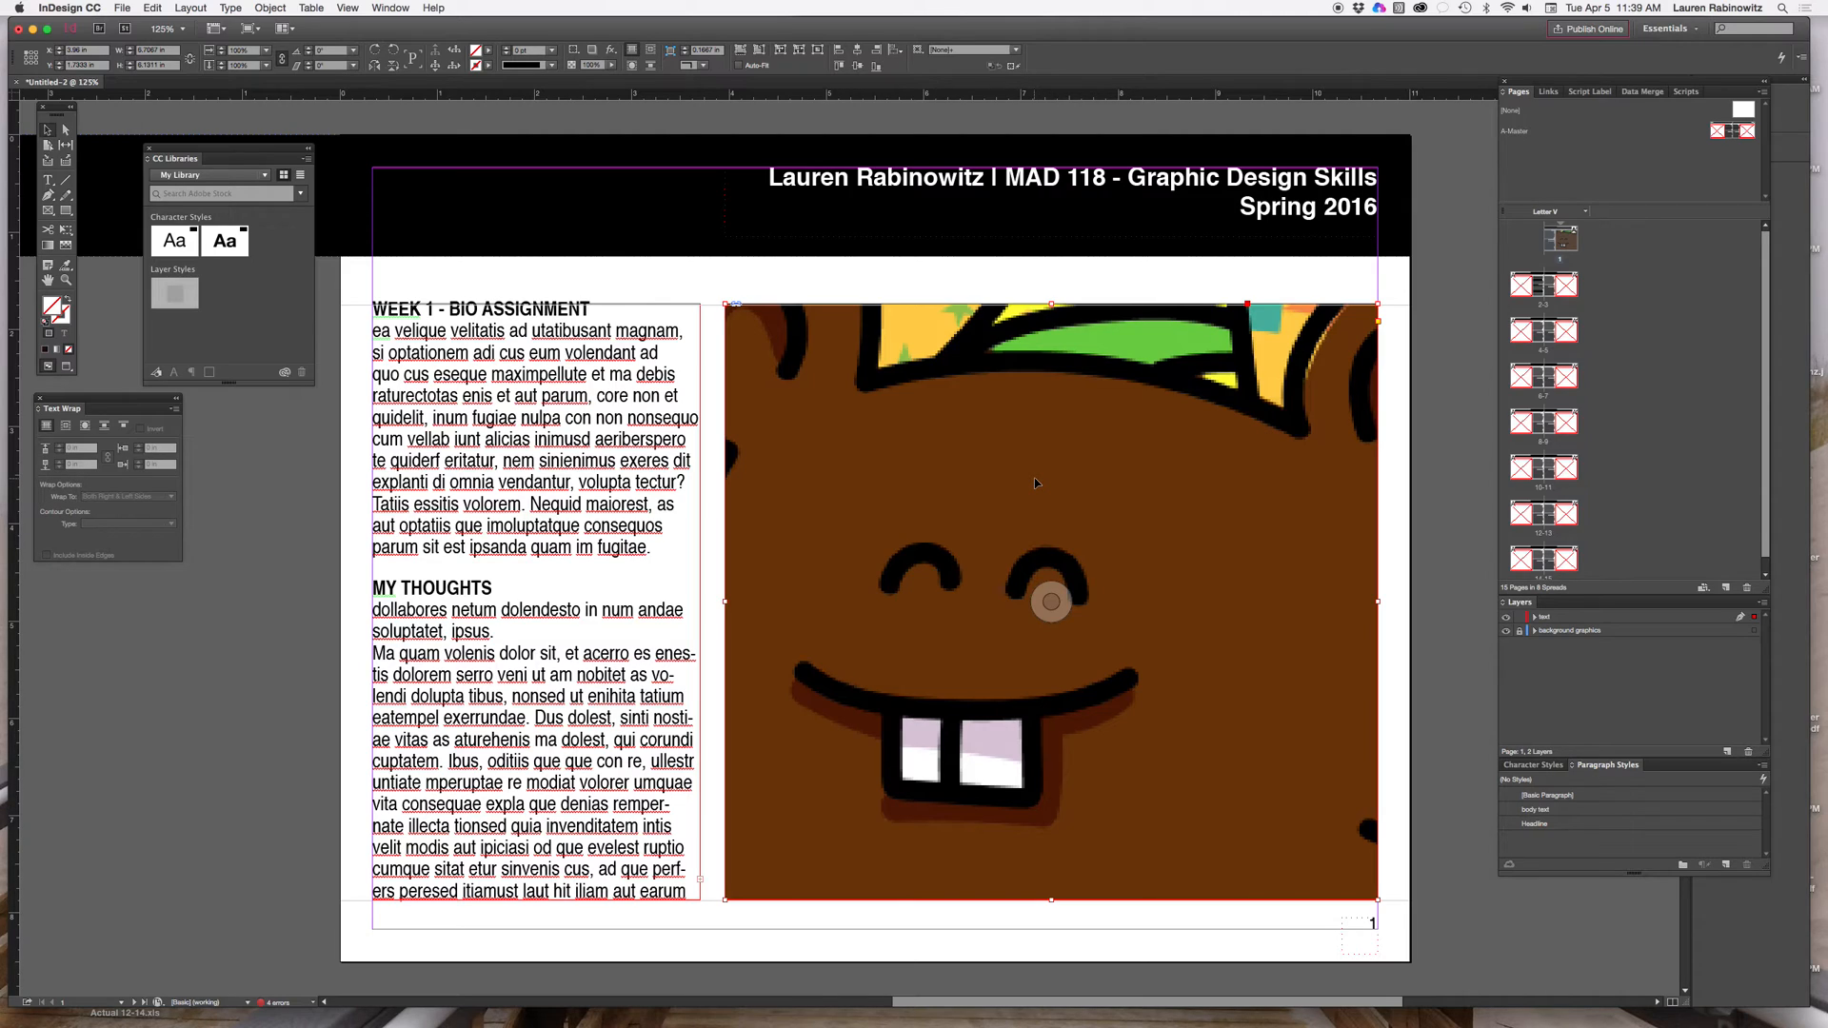
mouse_move(1201, 523)
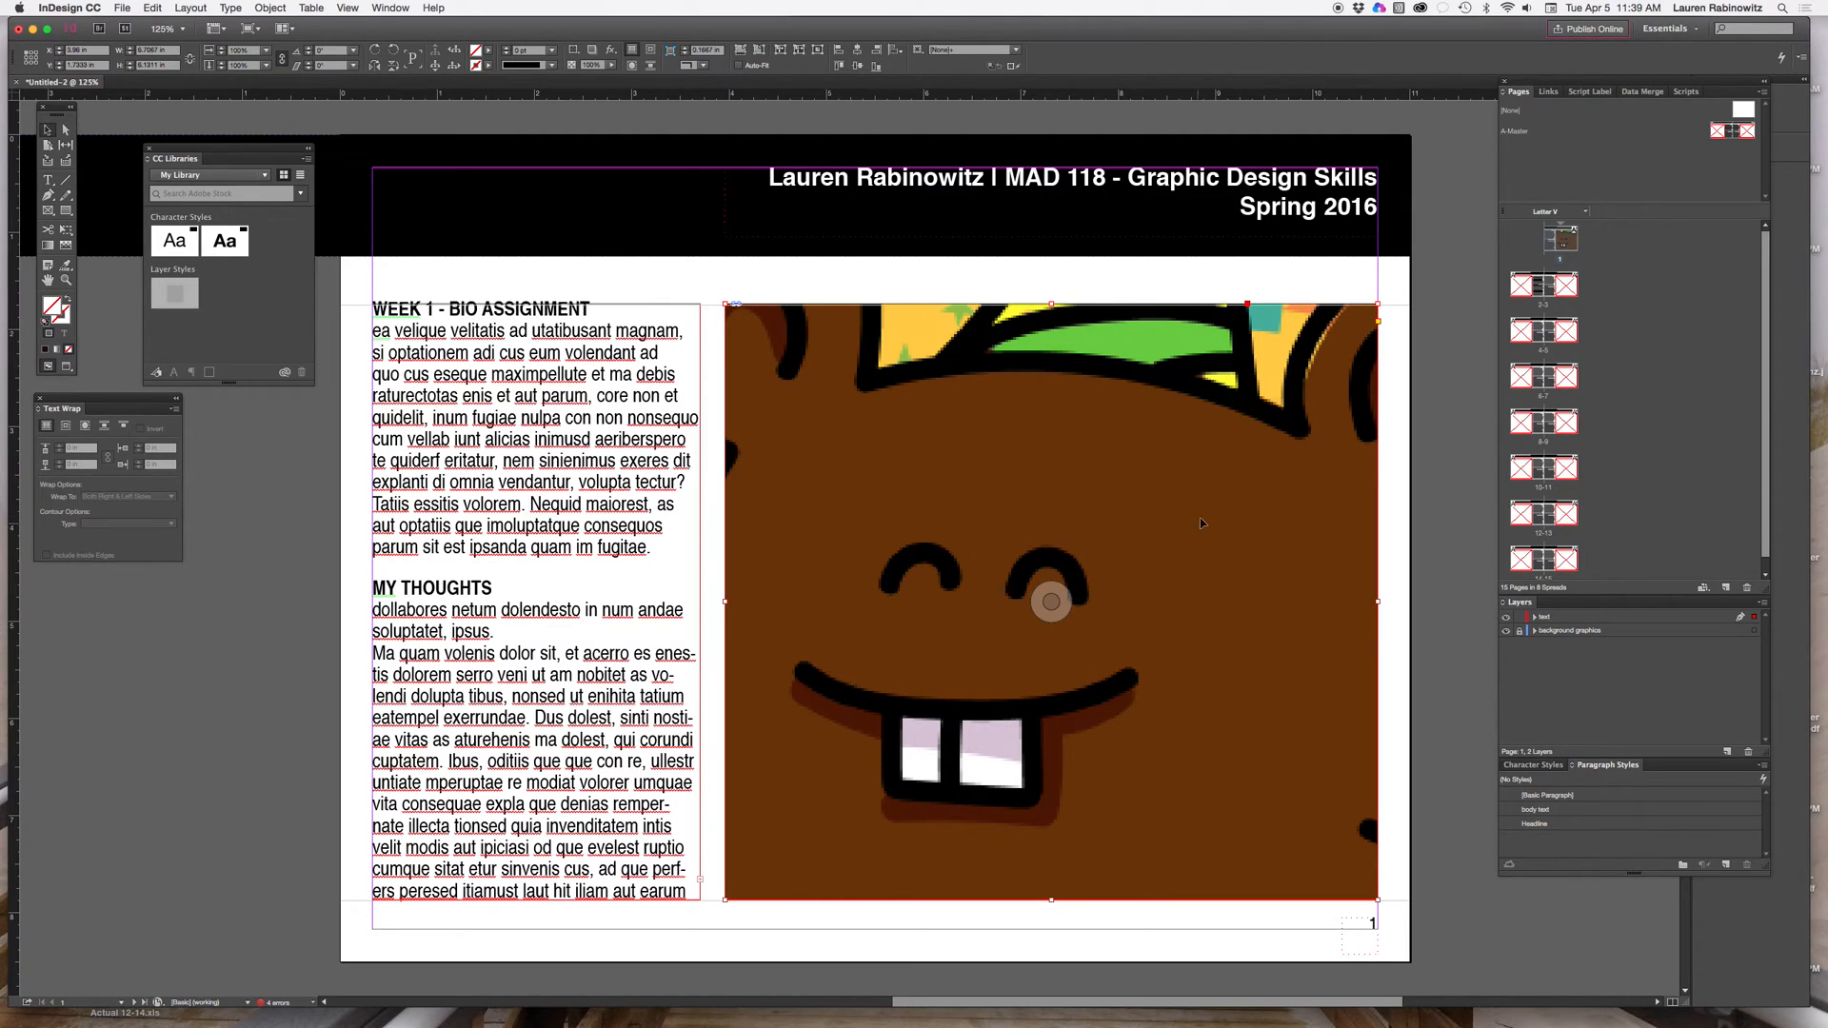
mouse_move(1195, 507)
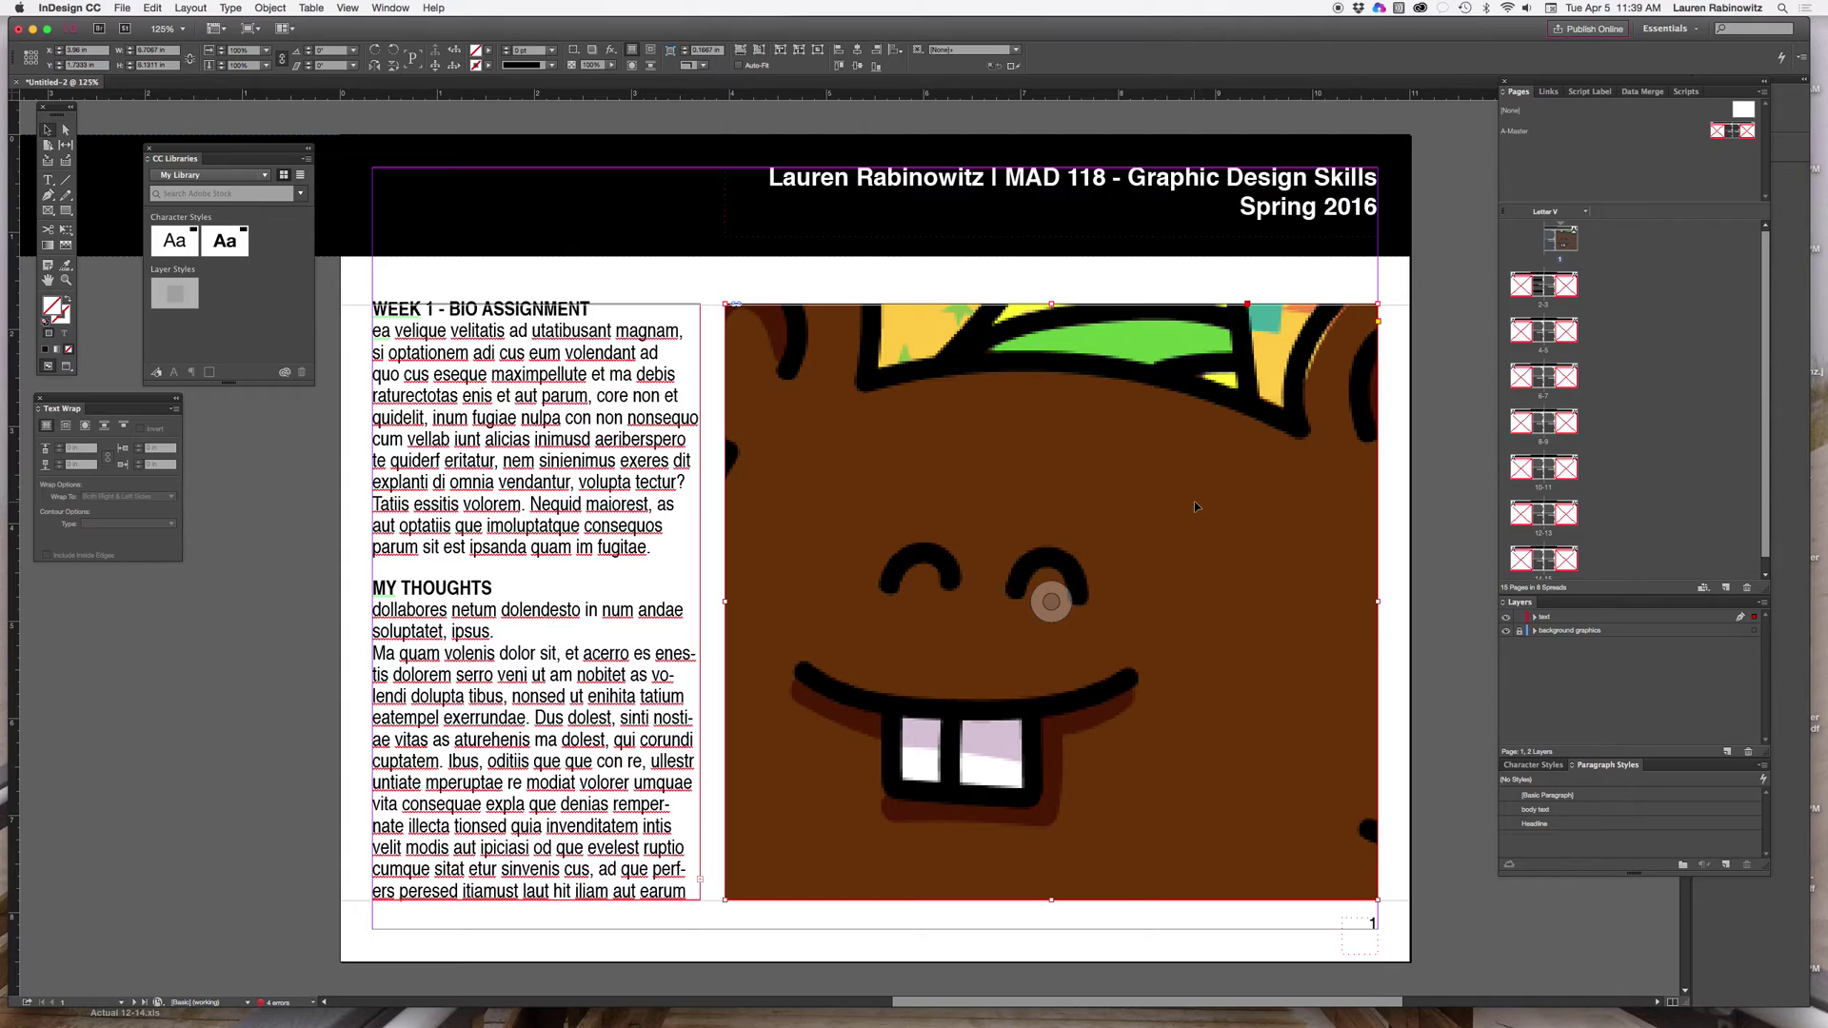
mouse_move(1190, 504)
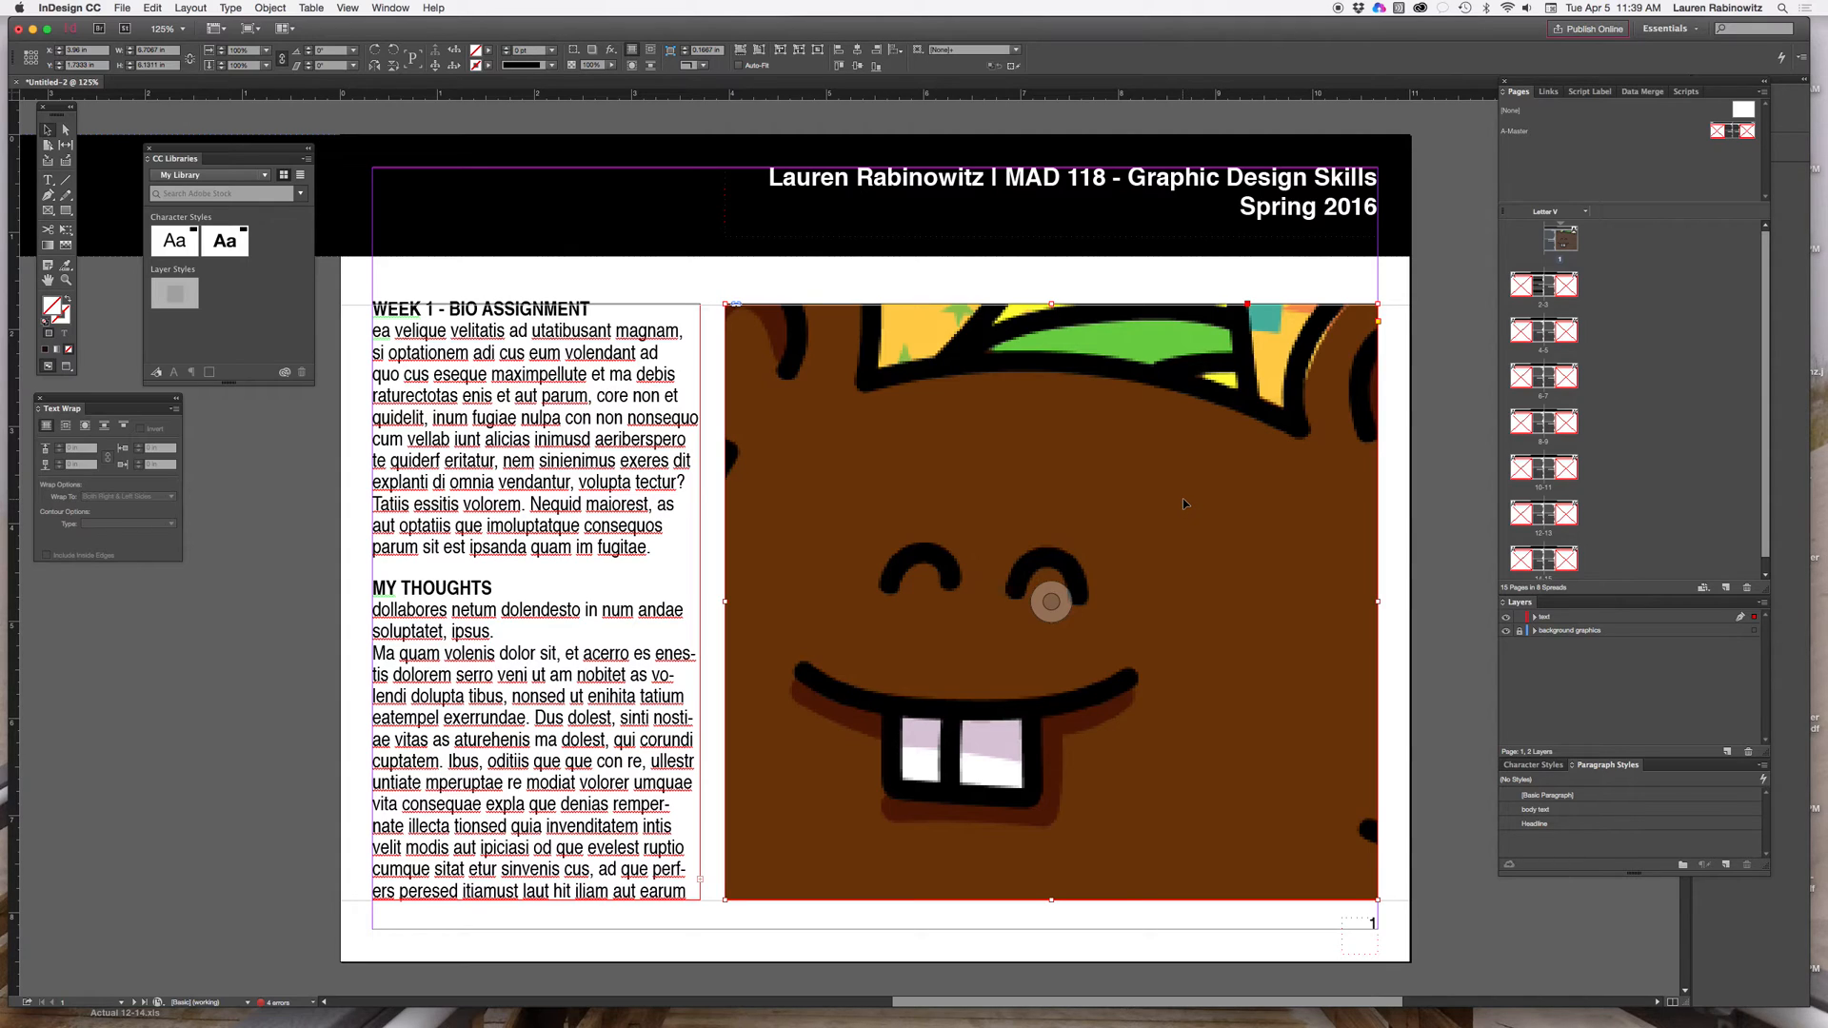
mouse_move(1076, 504)
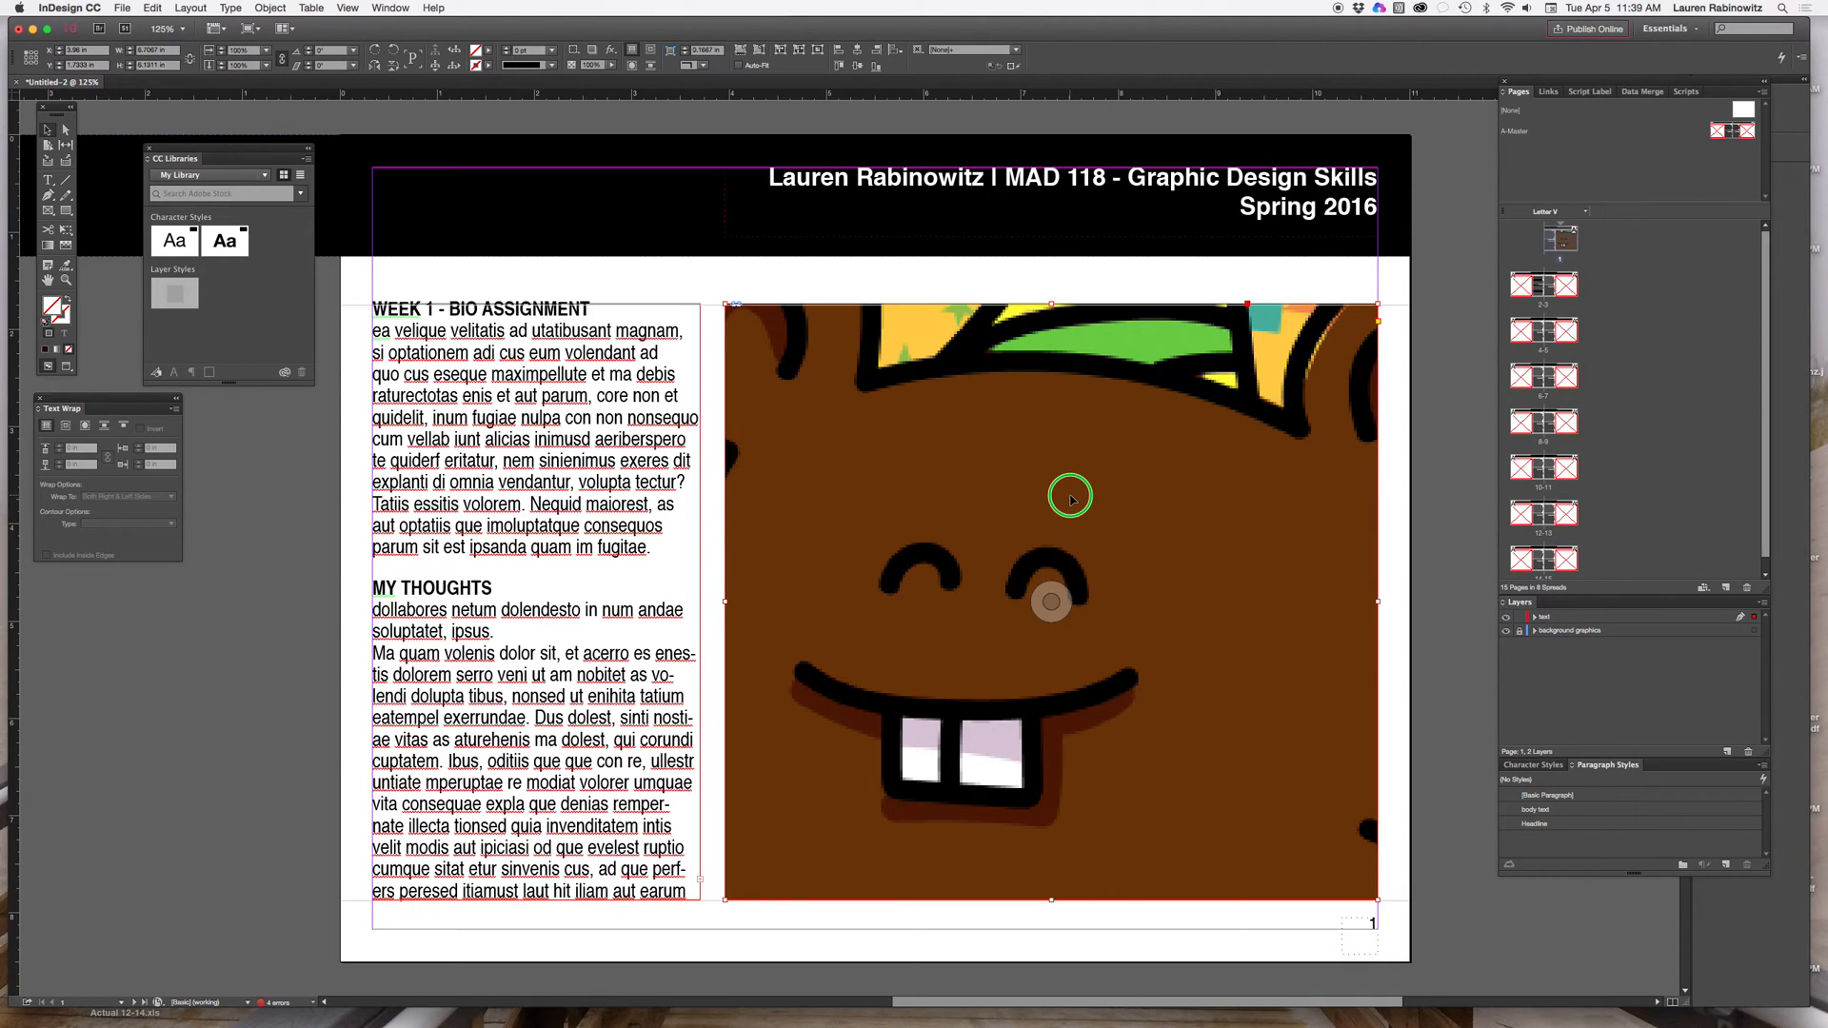
Step: Apply Fill Frame Proportionally to the beaver image frame on page 1
right_click(1070, 498)
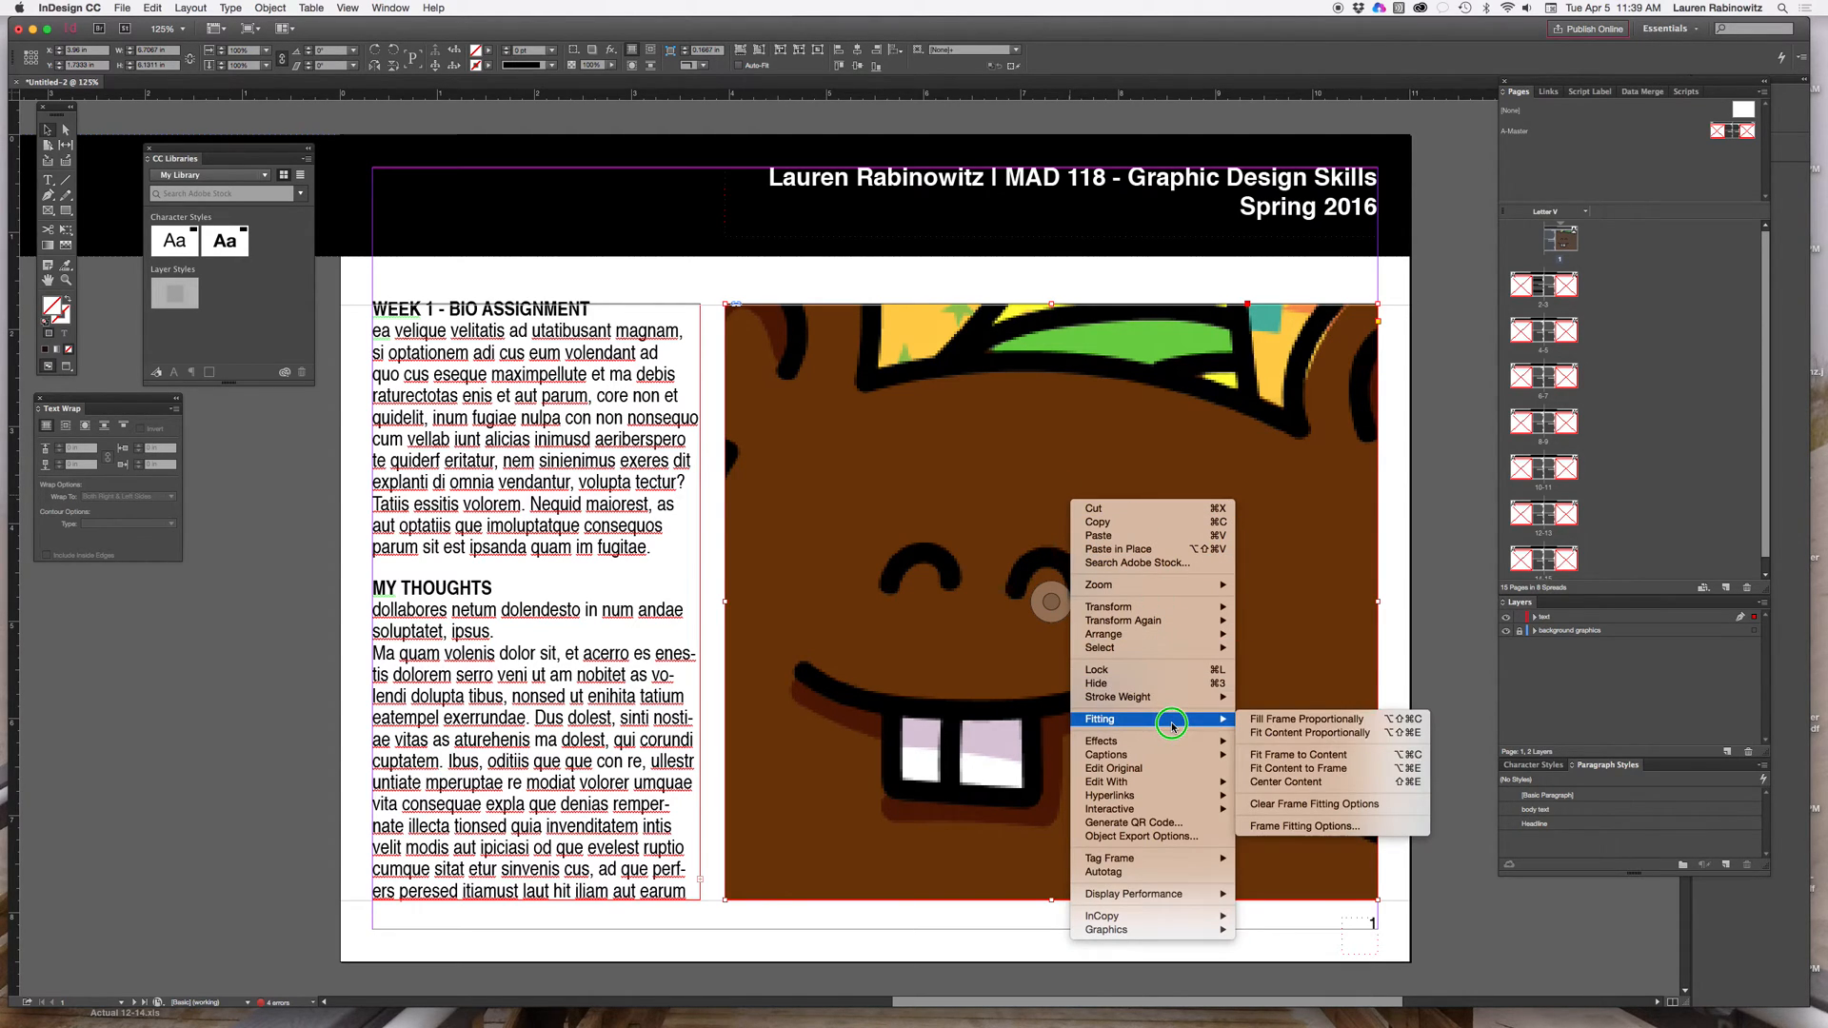
mouse_move(1324, 720)
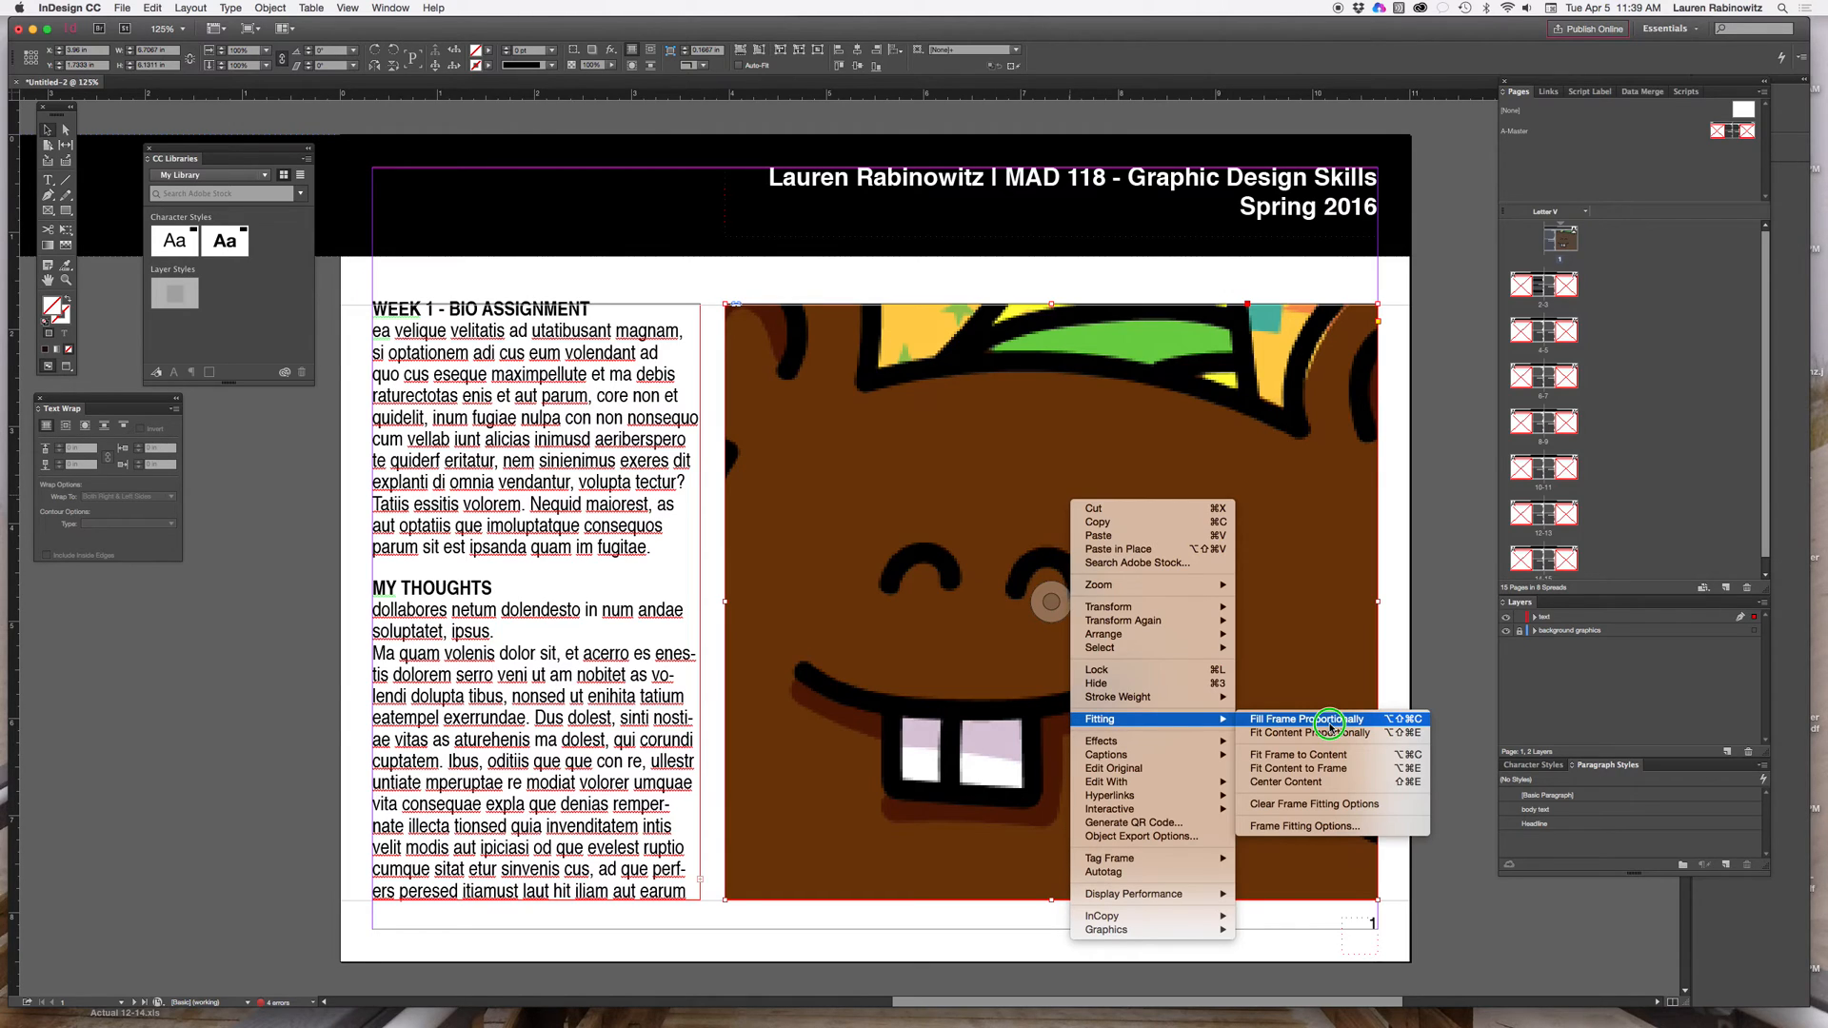
click(1305, 717)
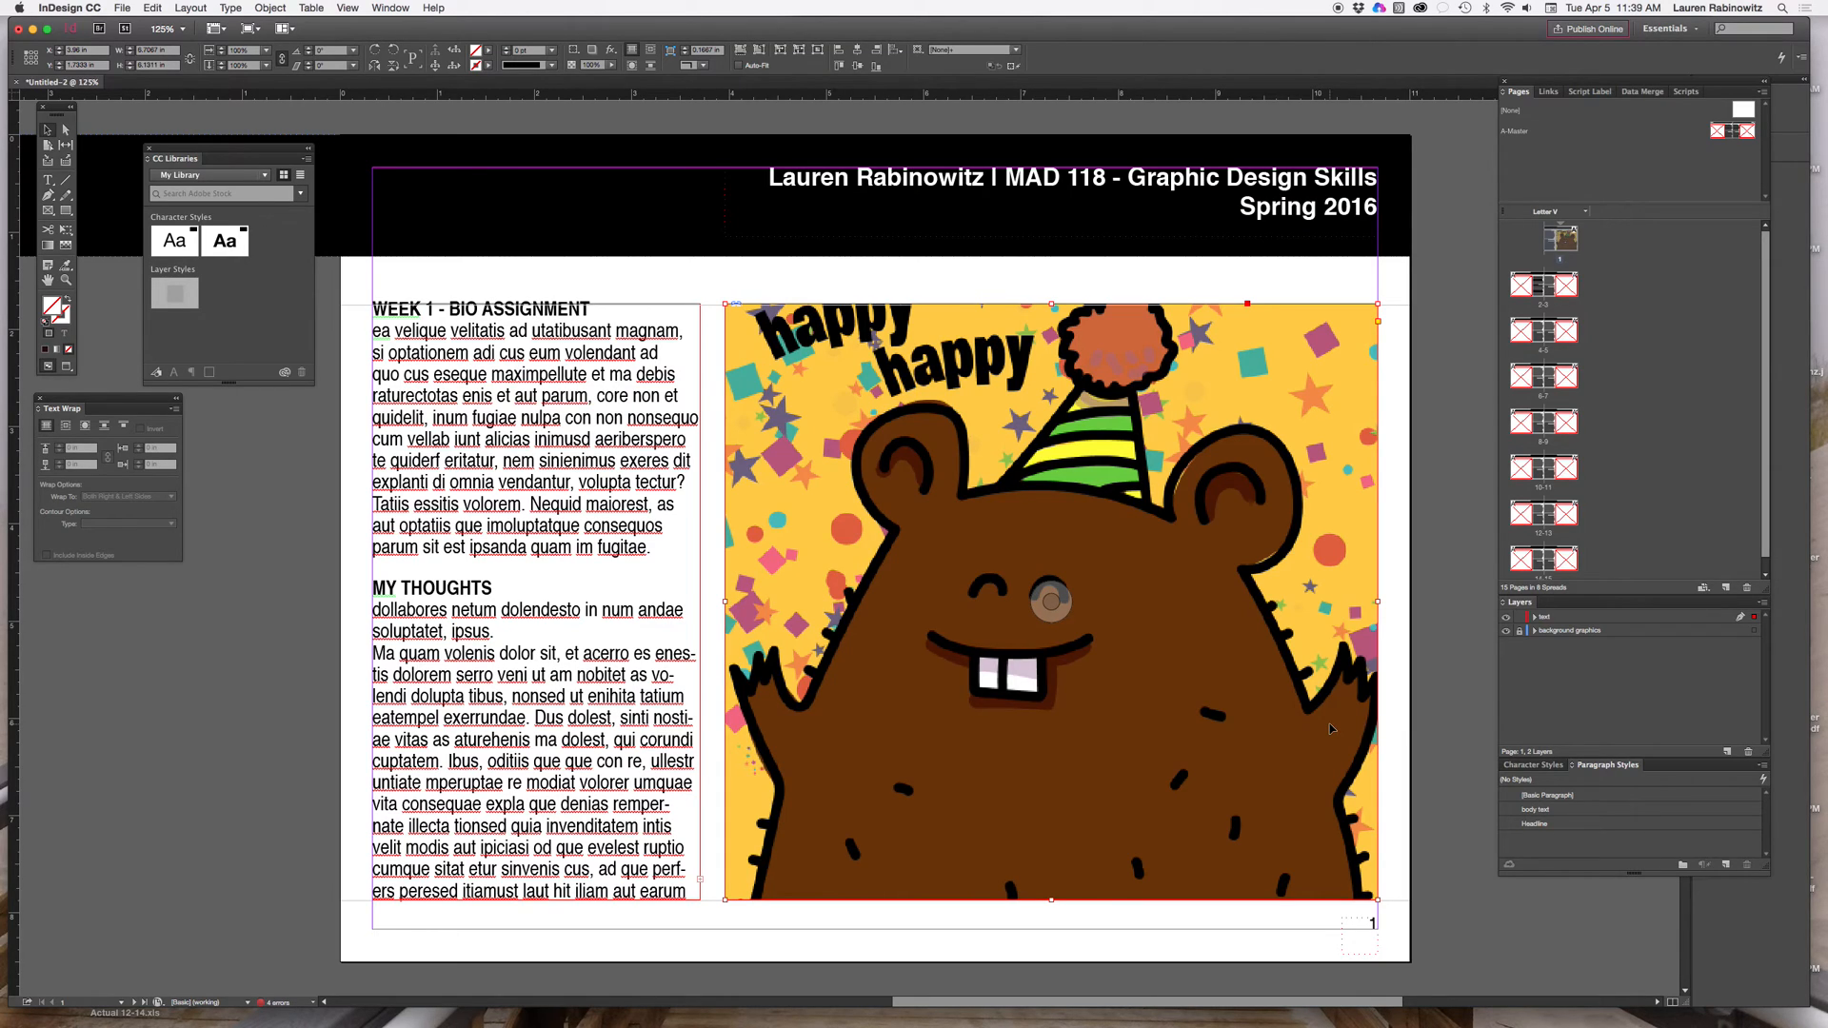
mouse_move(1283, 677)
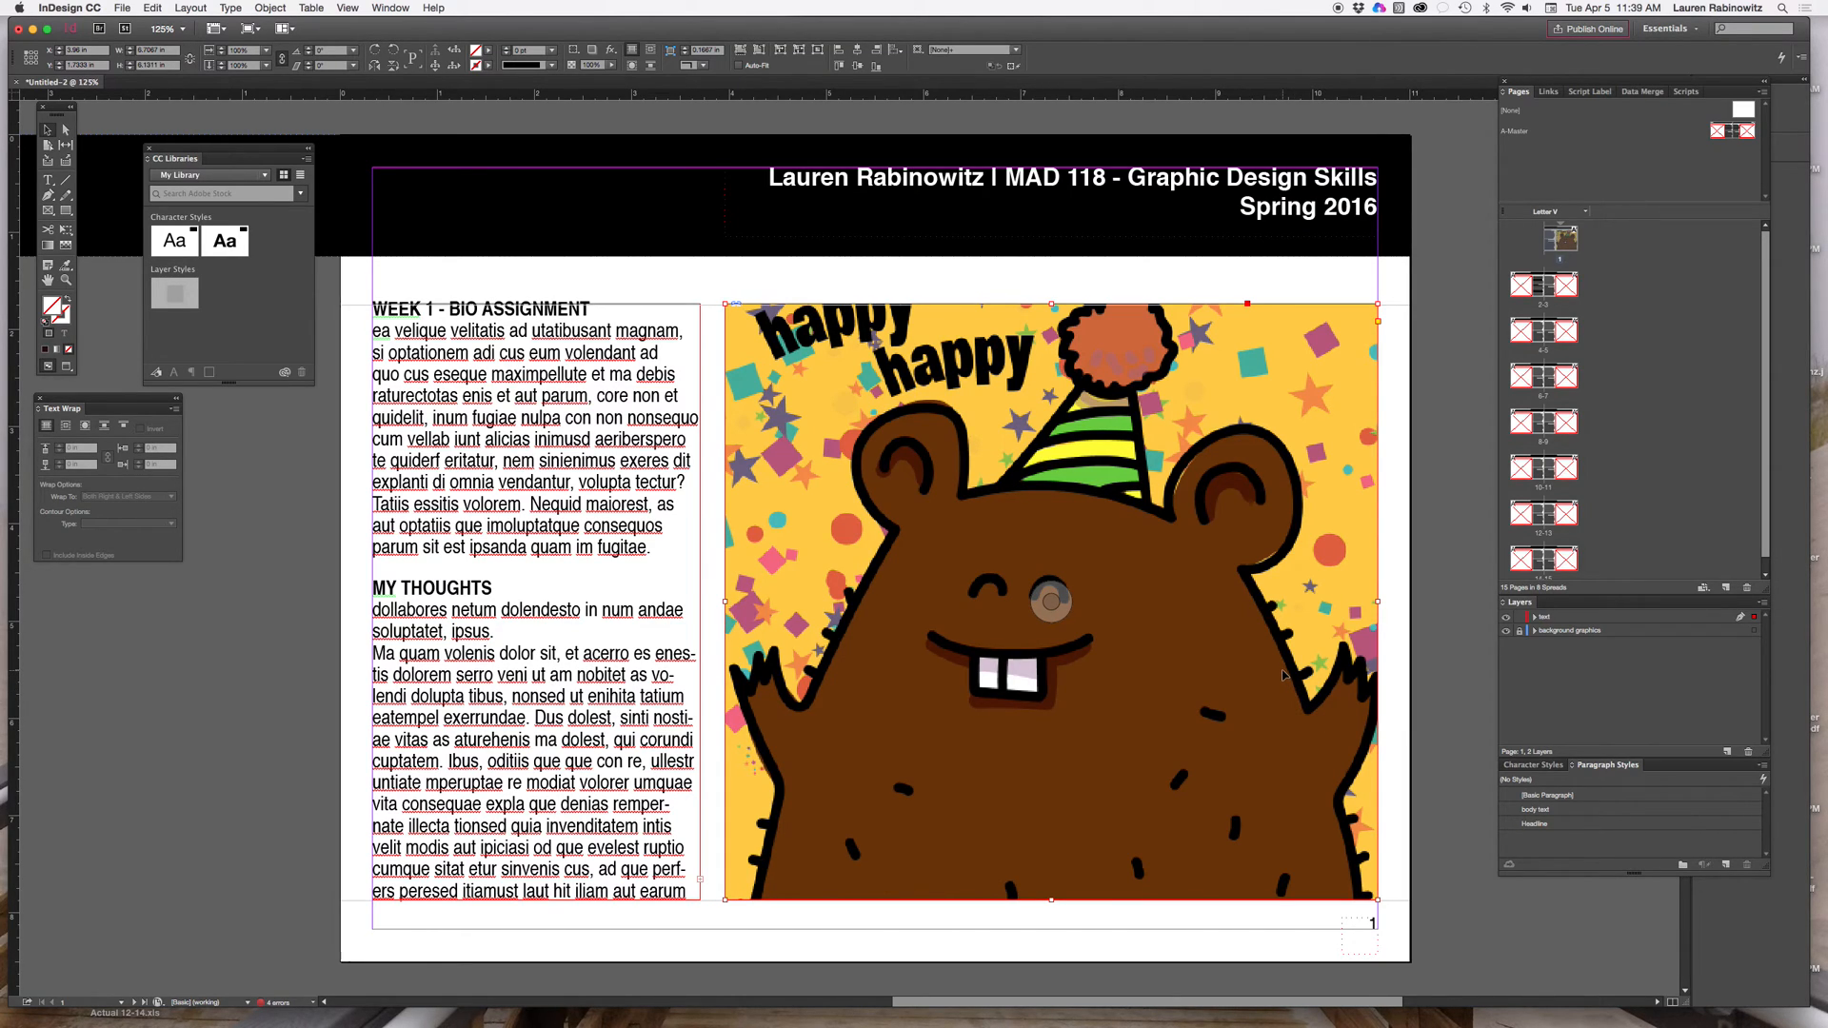
right_click(1198, 650)
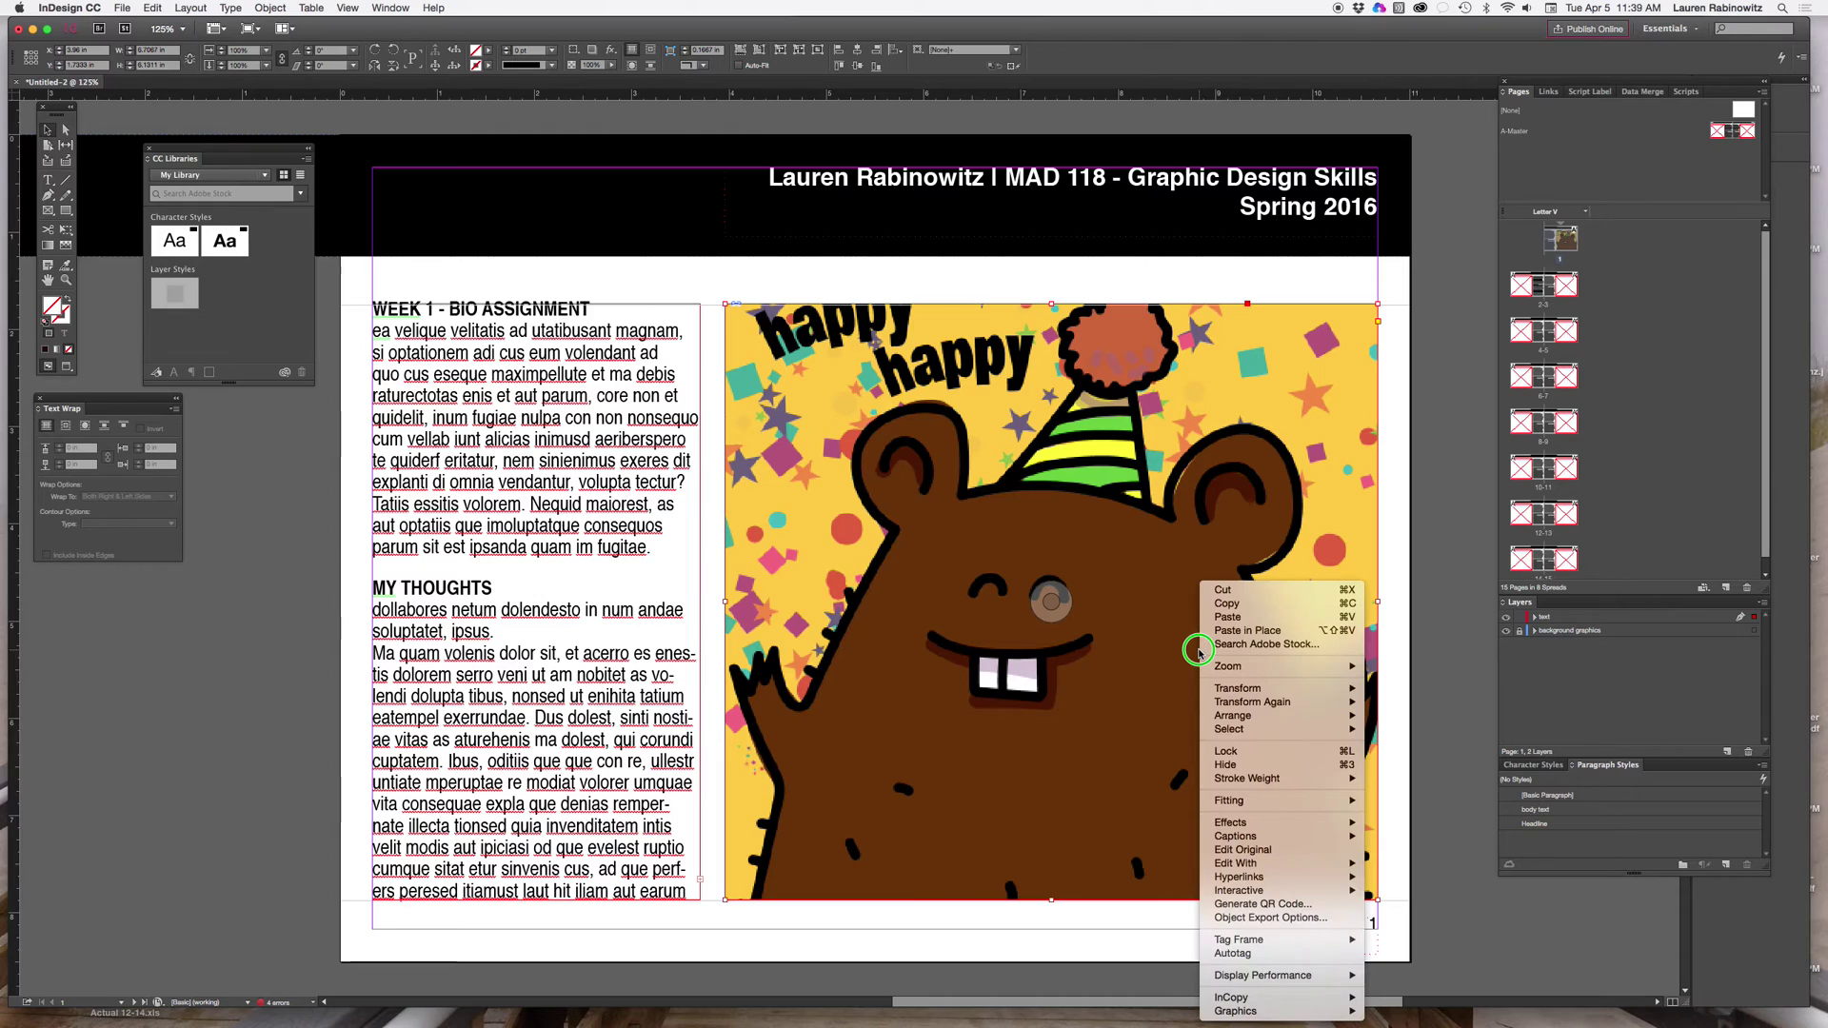
mouse_move(1112, 510)
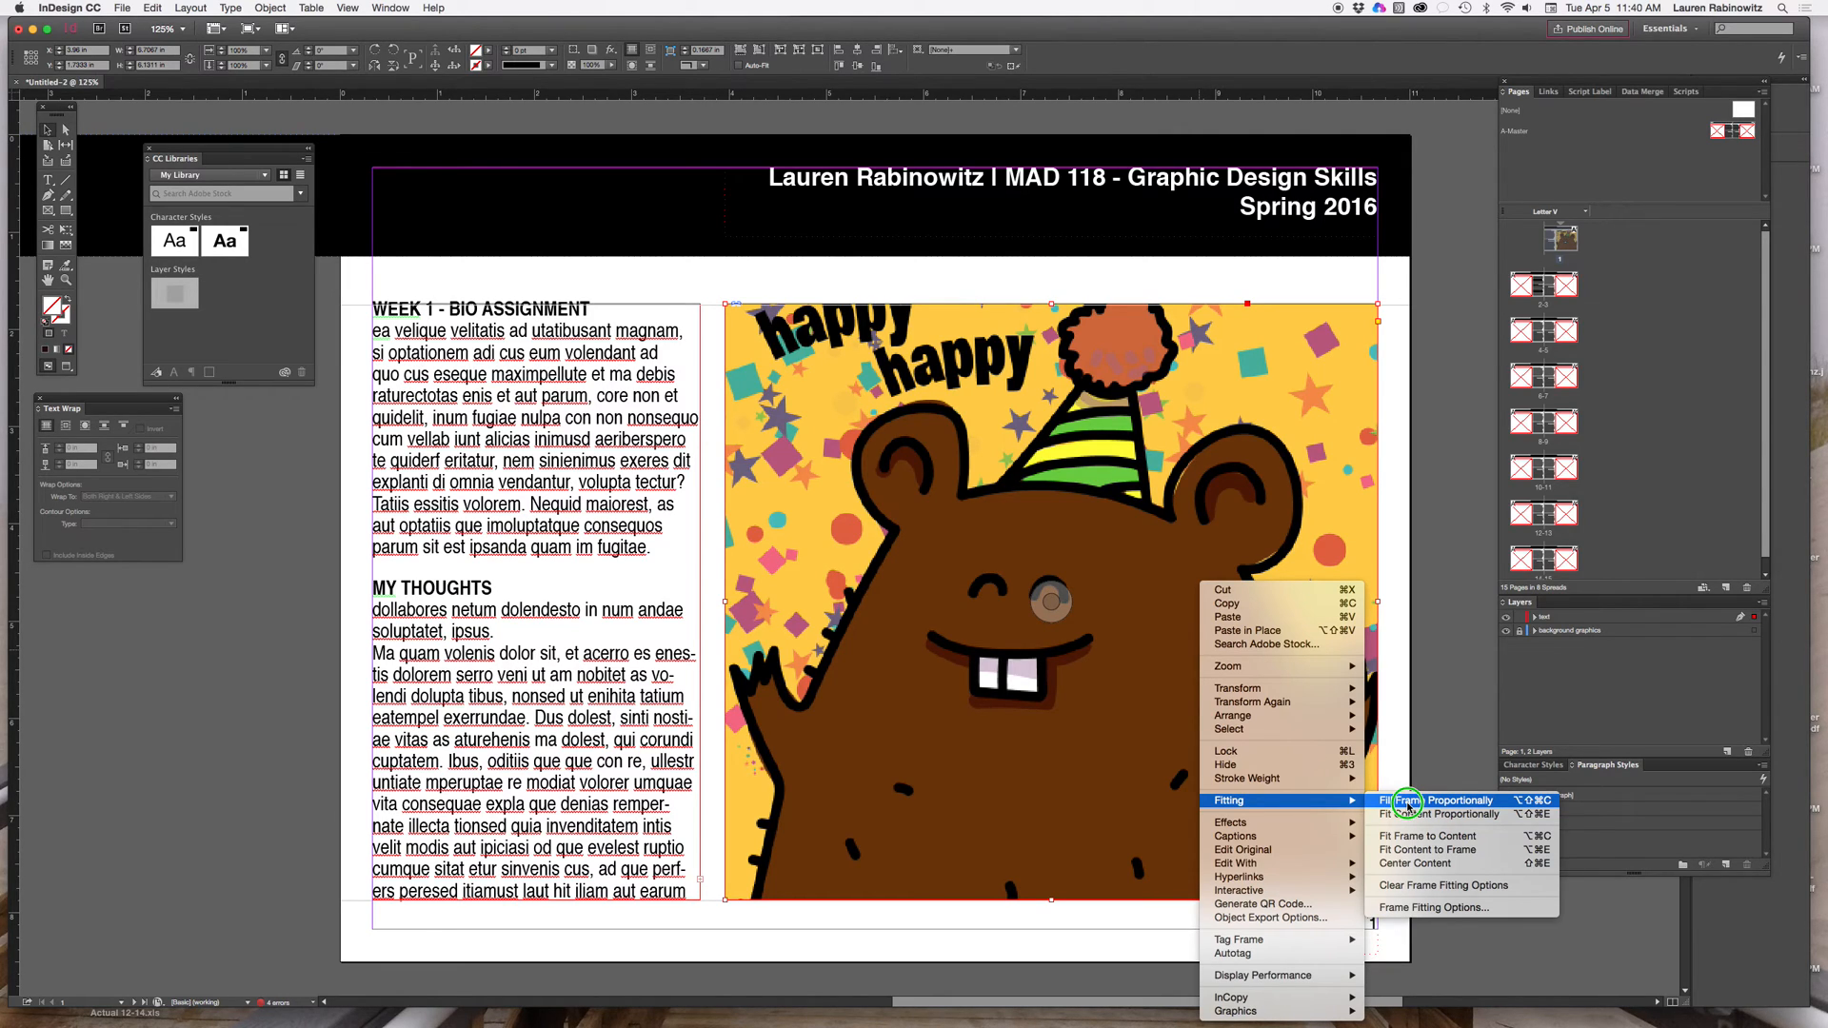
mouse_move(1423, 814)
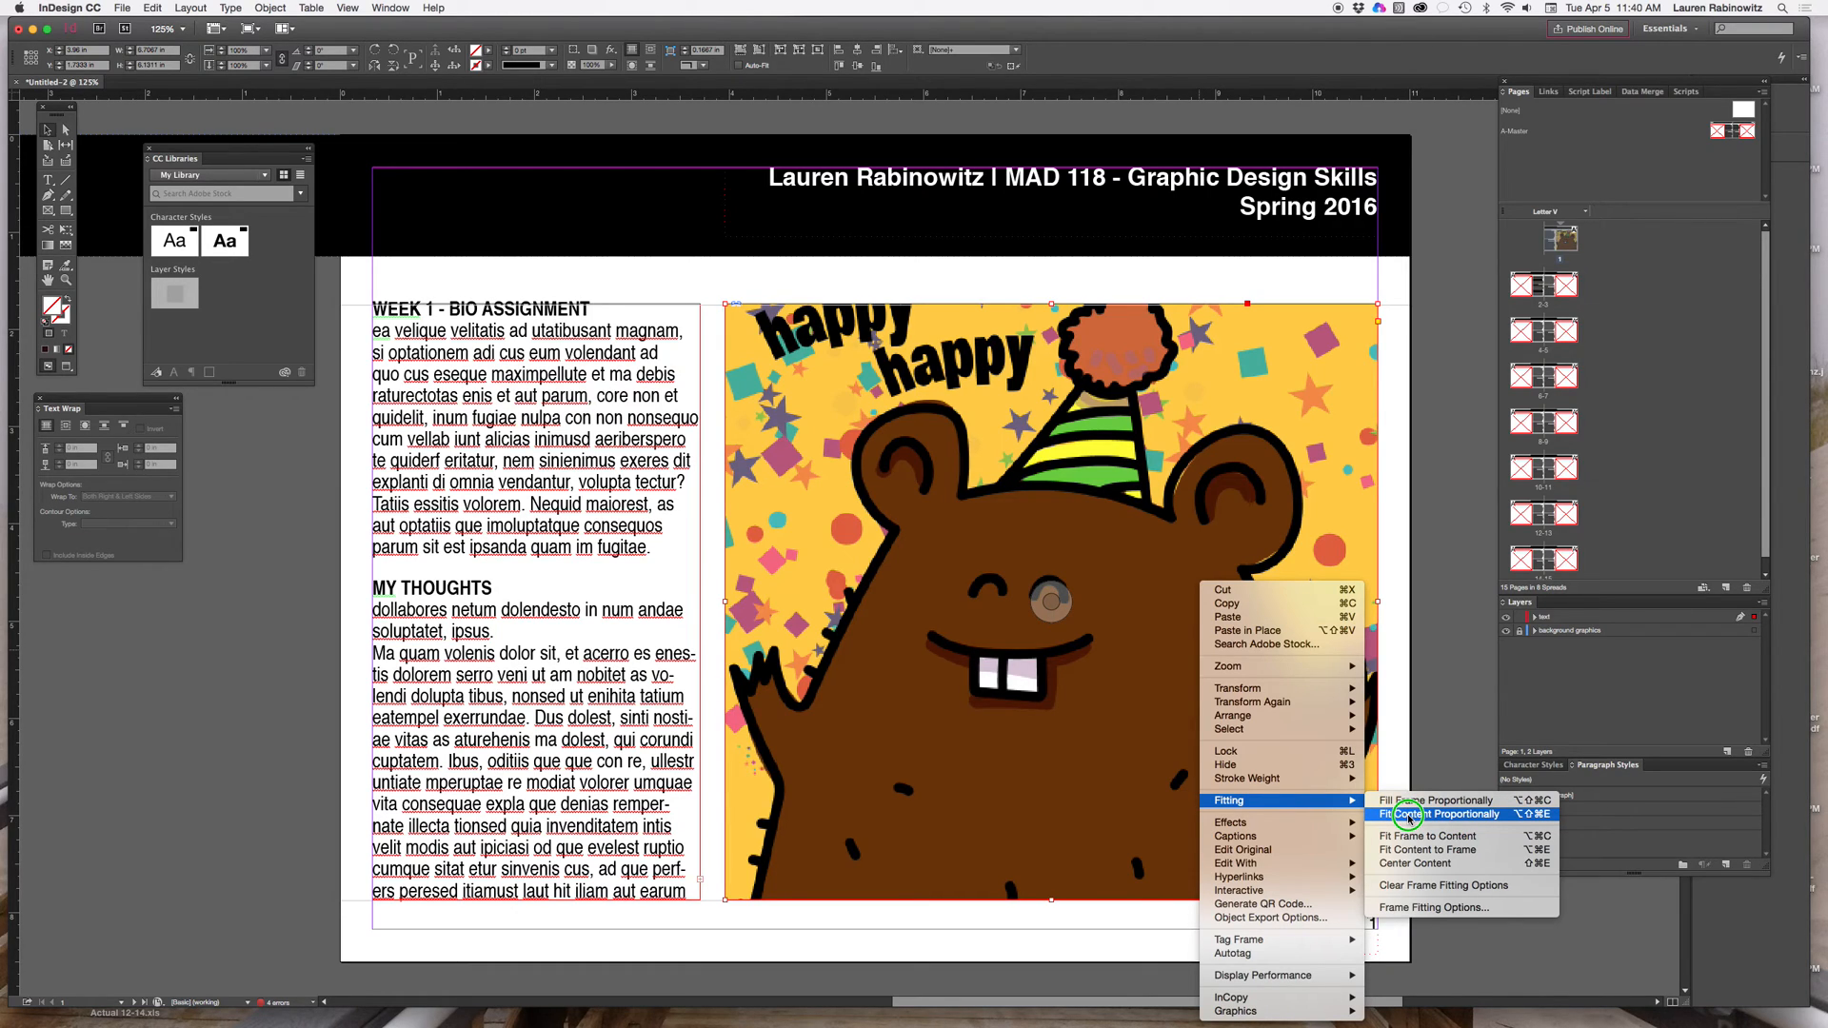
mouse_move(1417, 863)
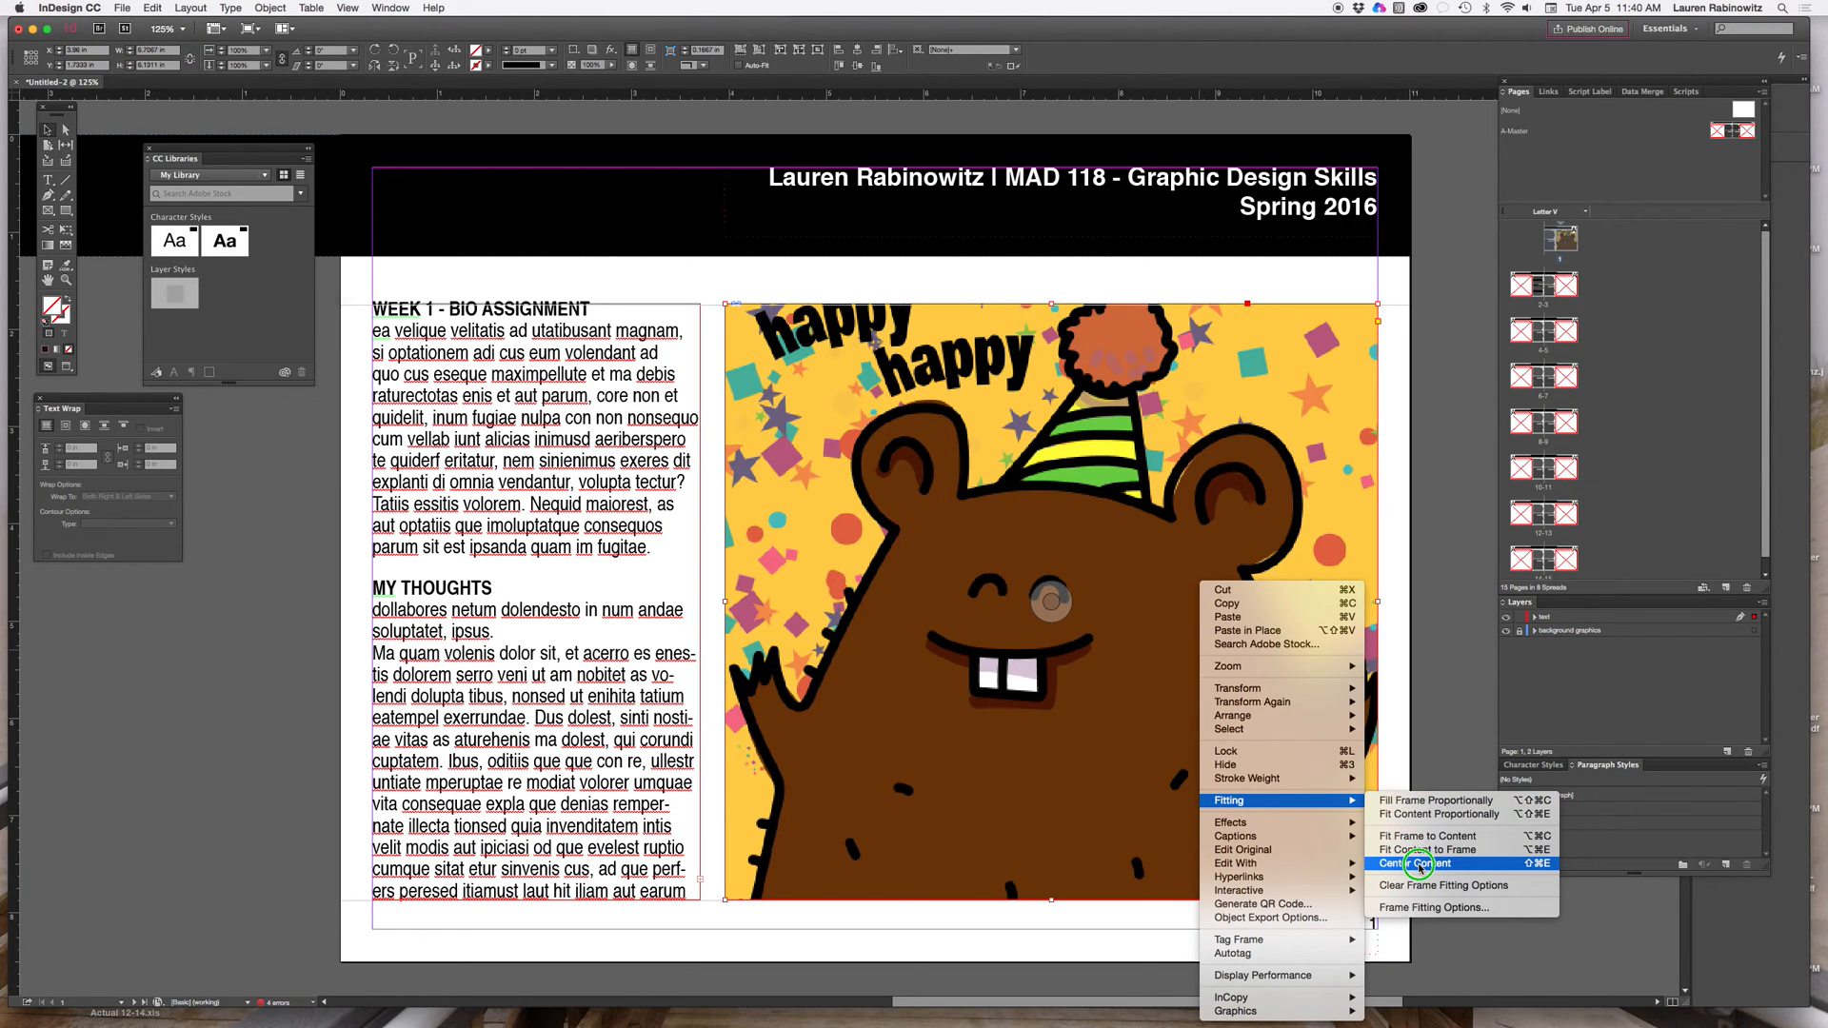
click(1412, 863)
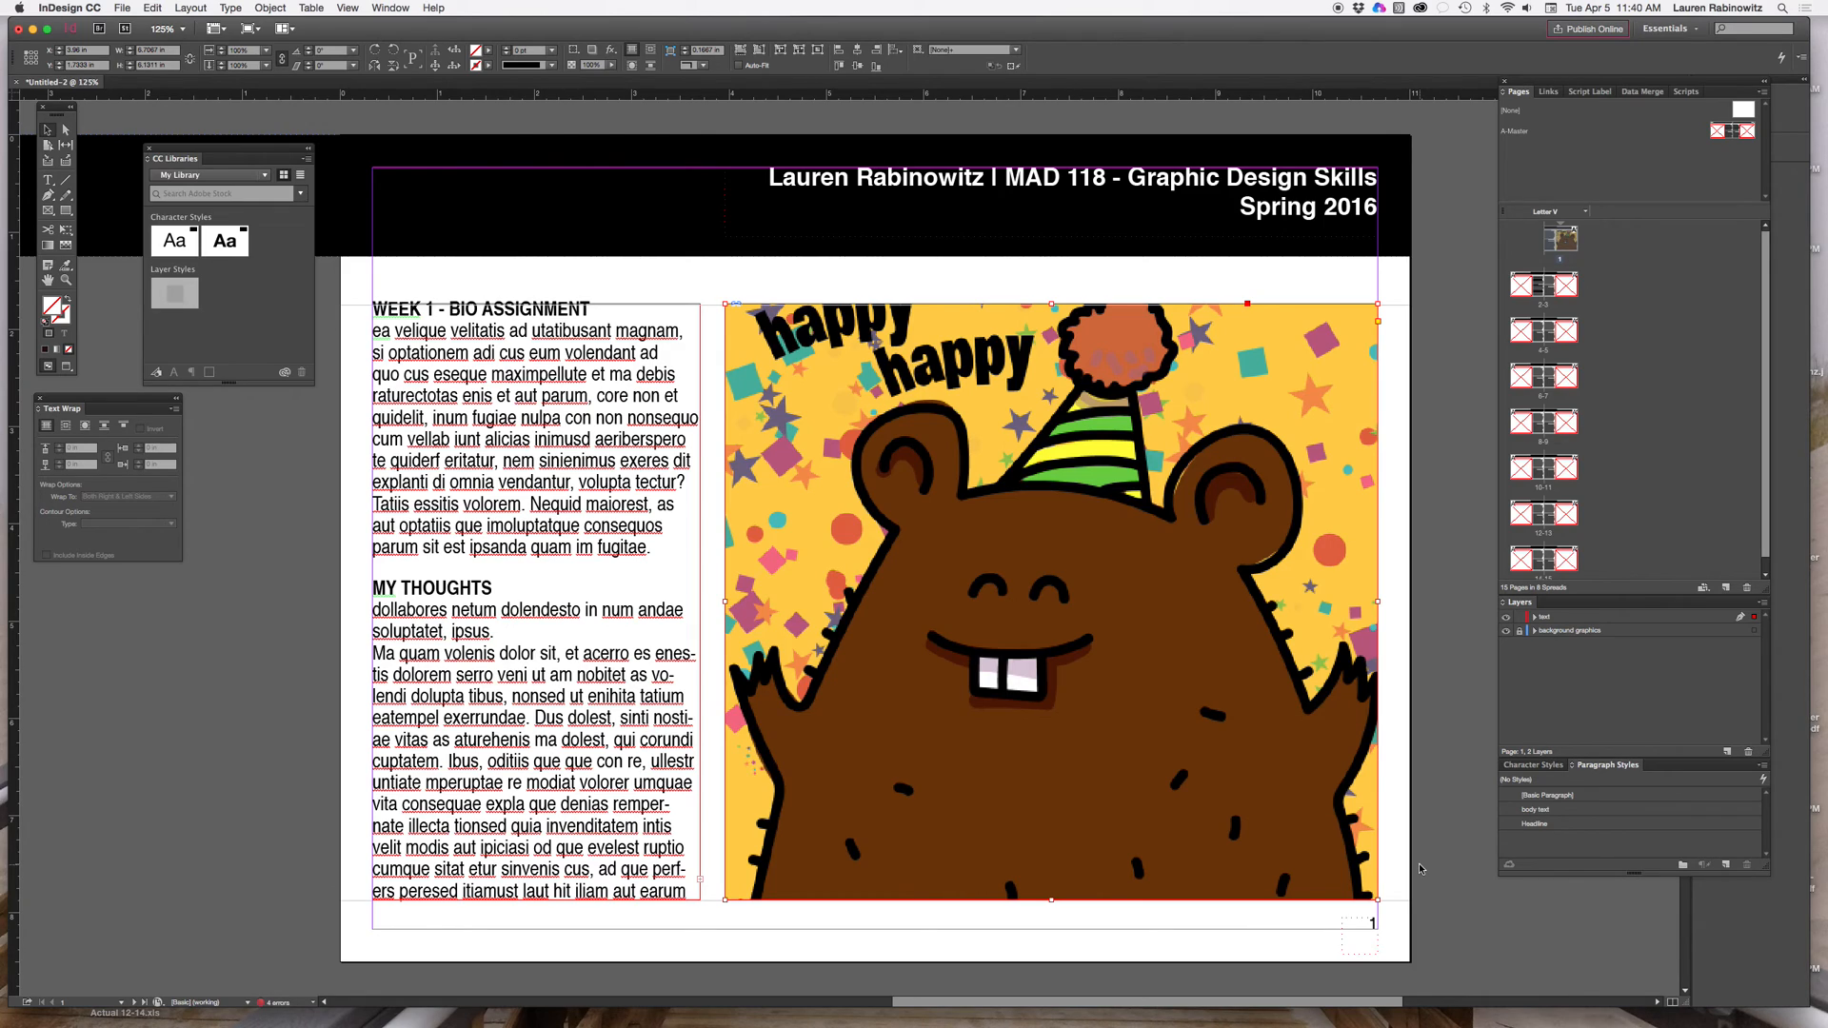
Step: Apply Fit Content Proportionally to the beaver image so the full illustration shows
right_click(1048, 601)
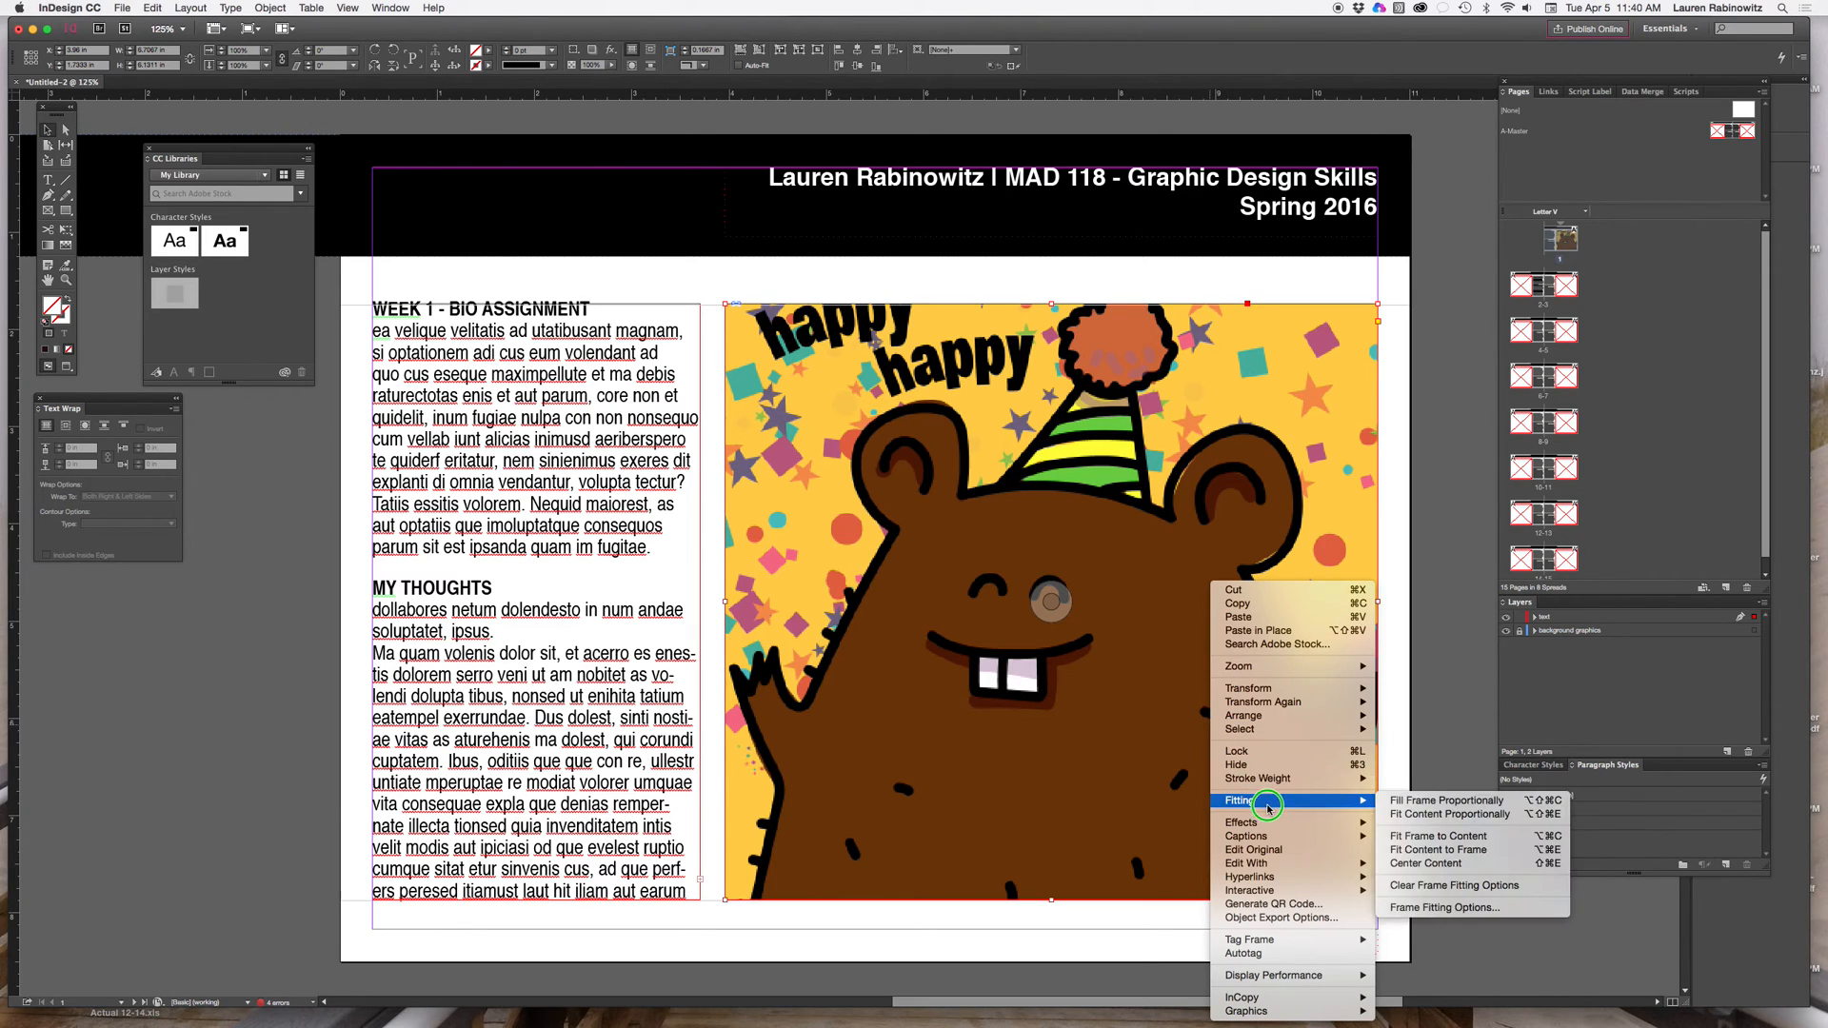
mouse_move(1445, 812)
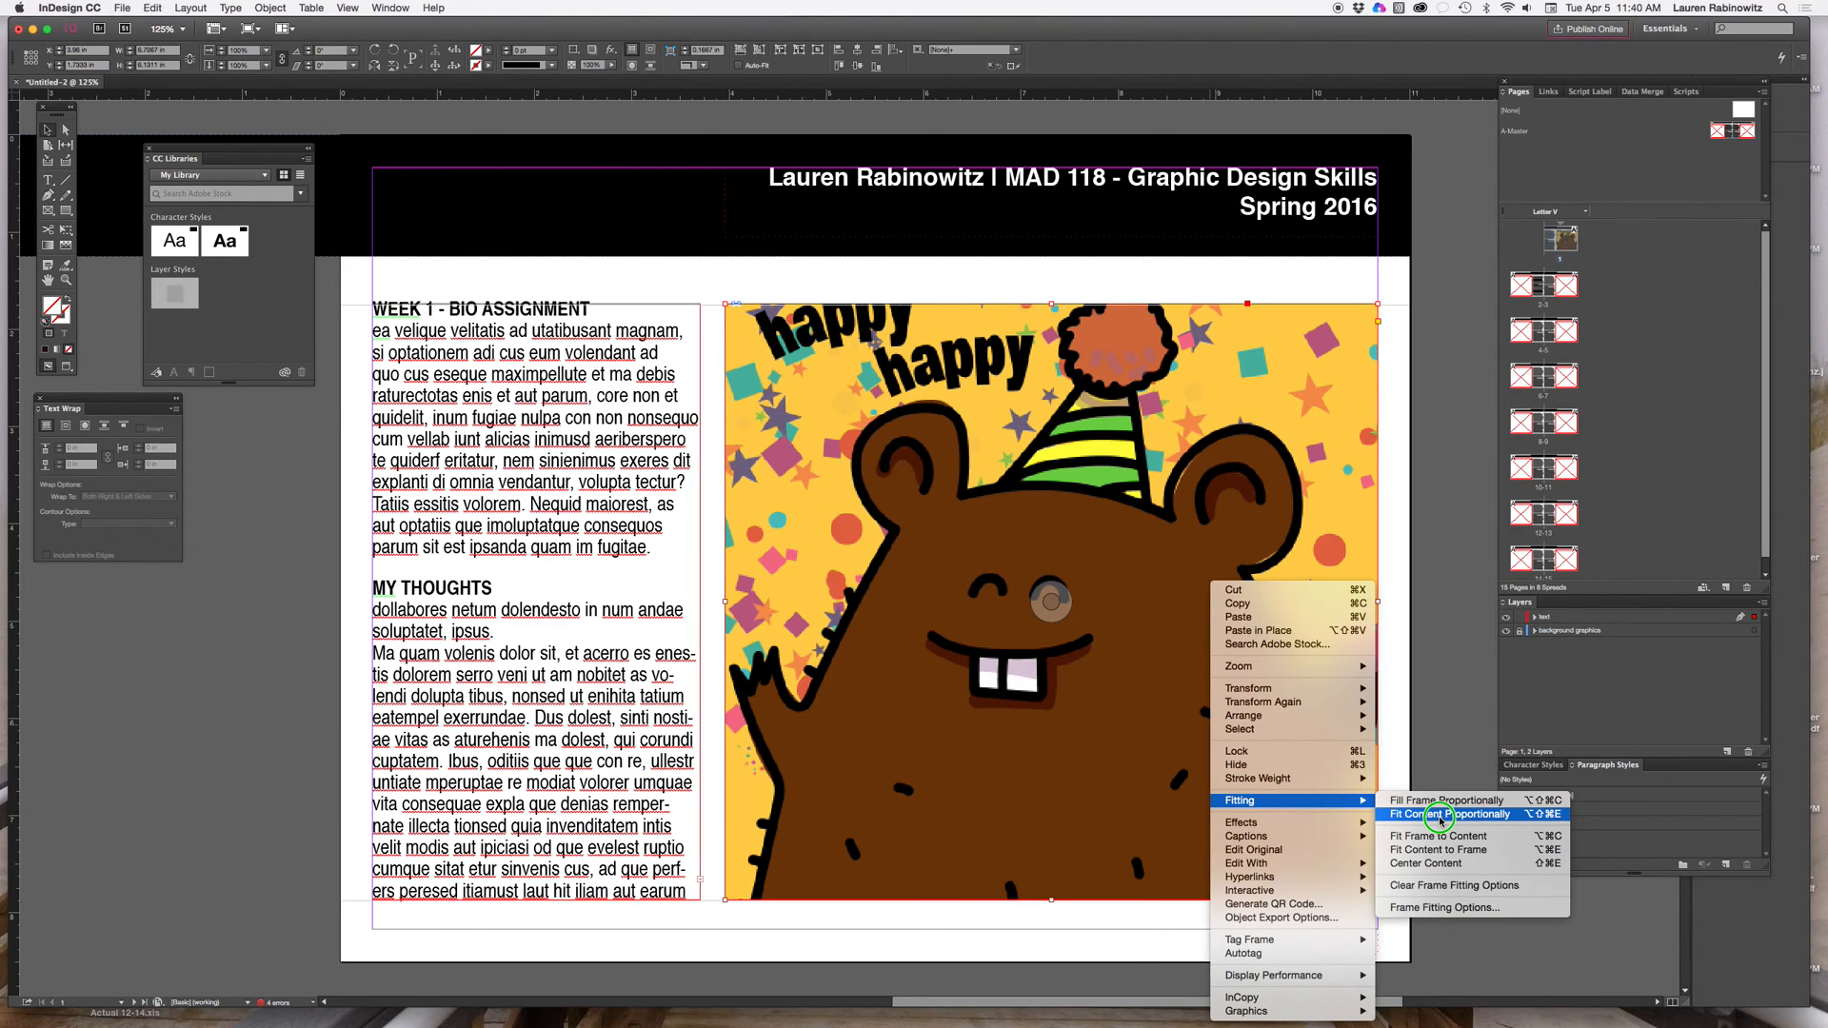
click(1442, 813)
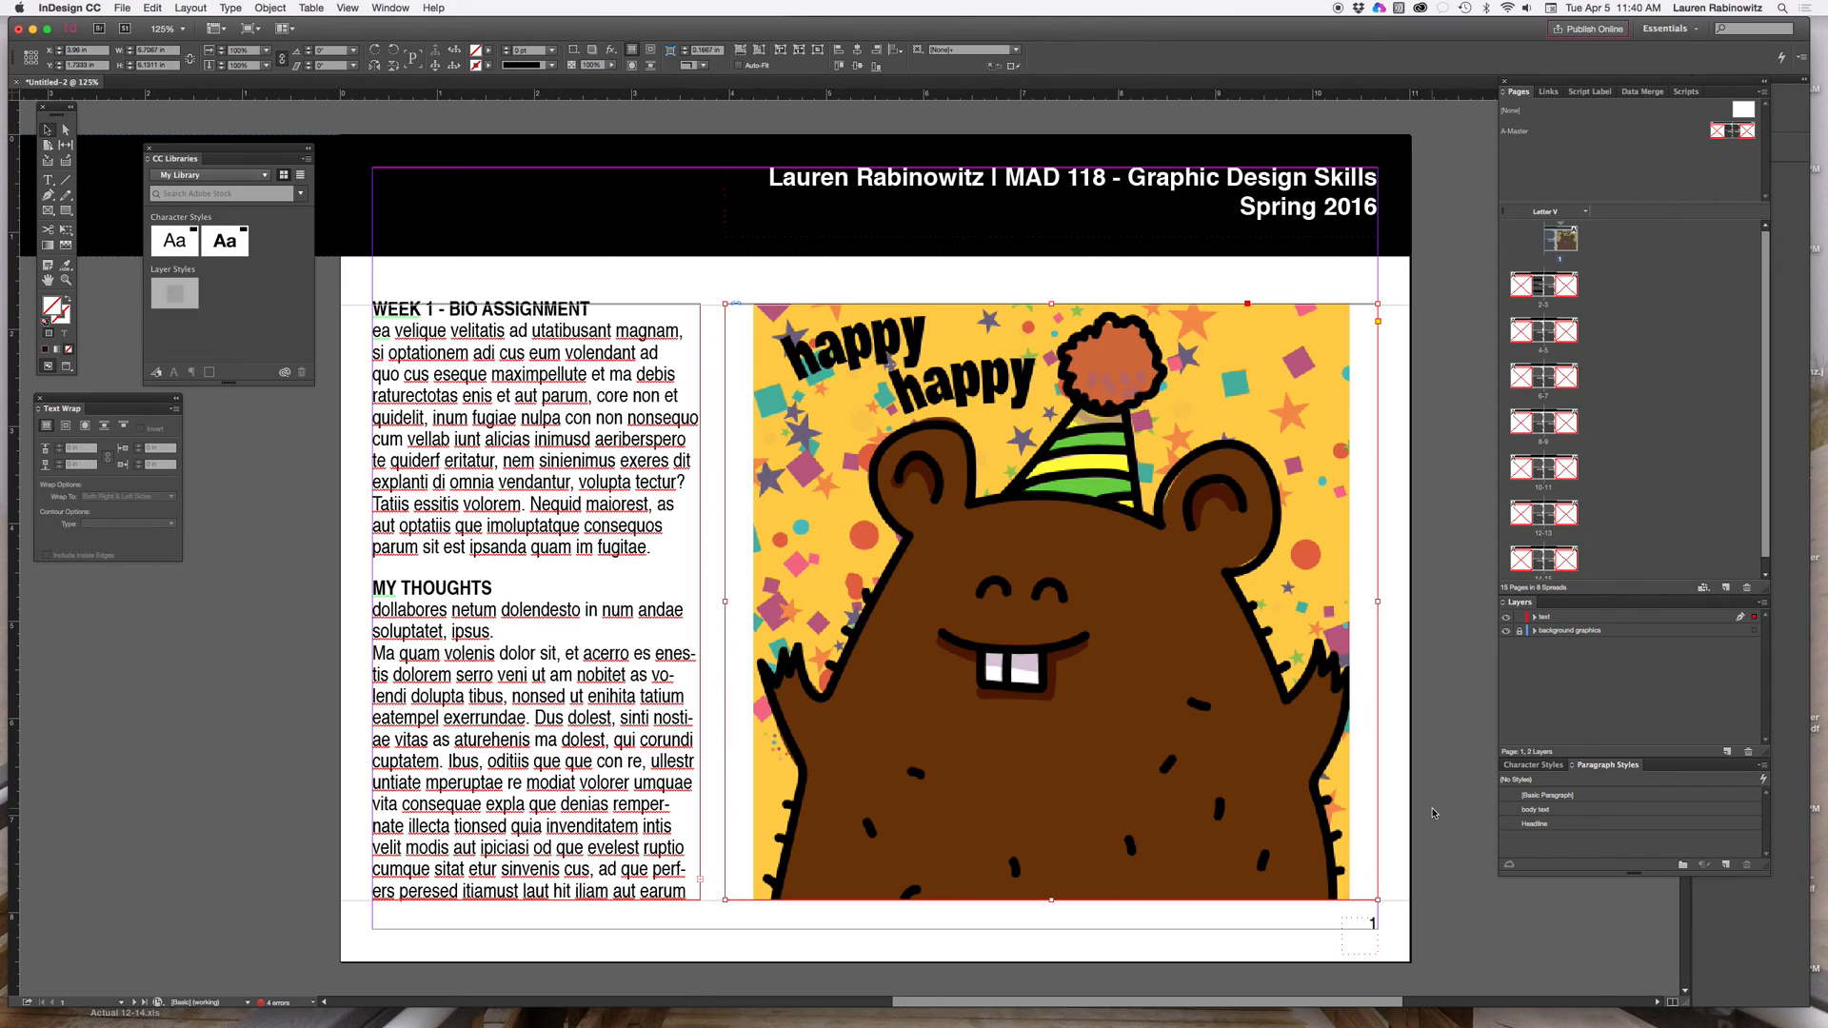
mouse_move(1424, 785)
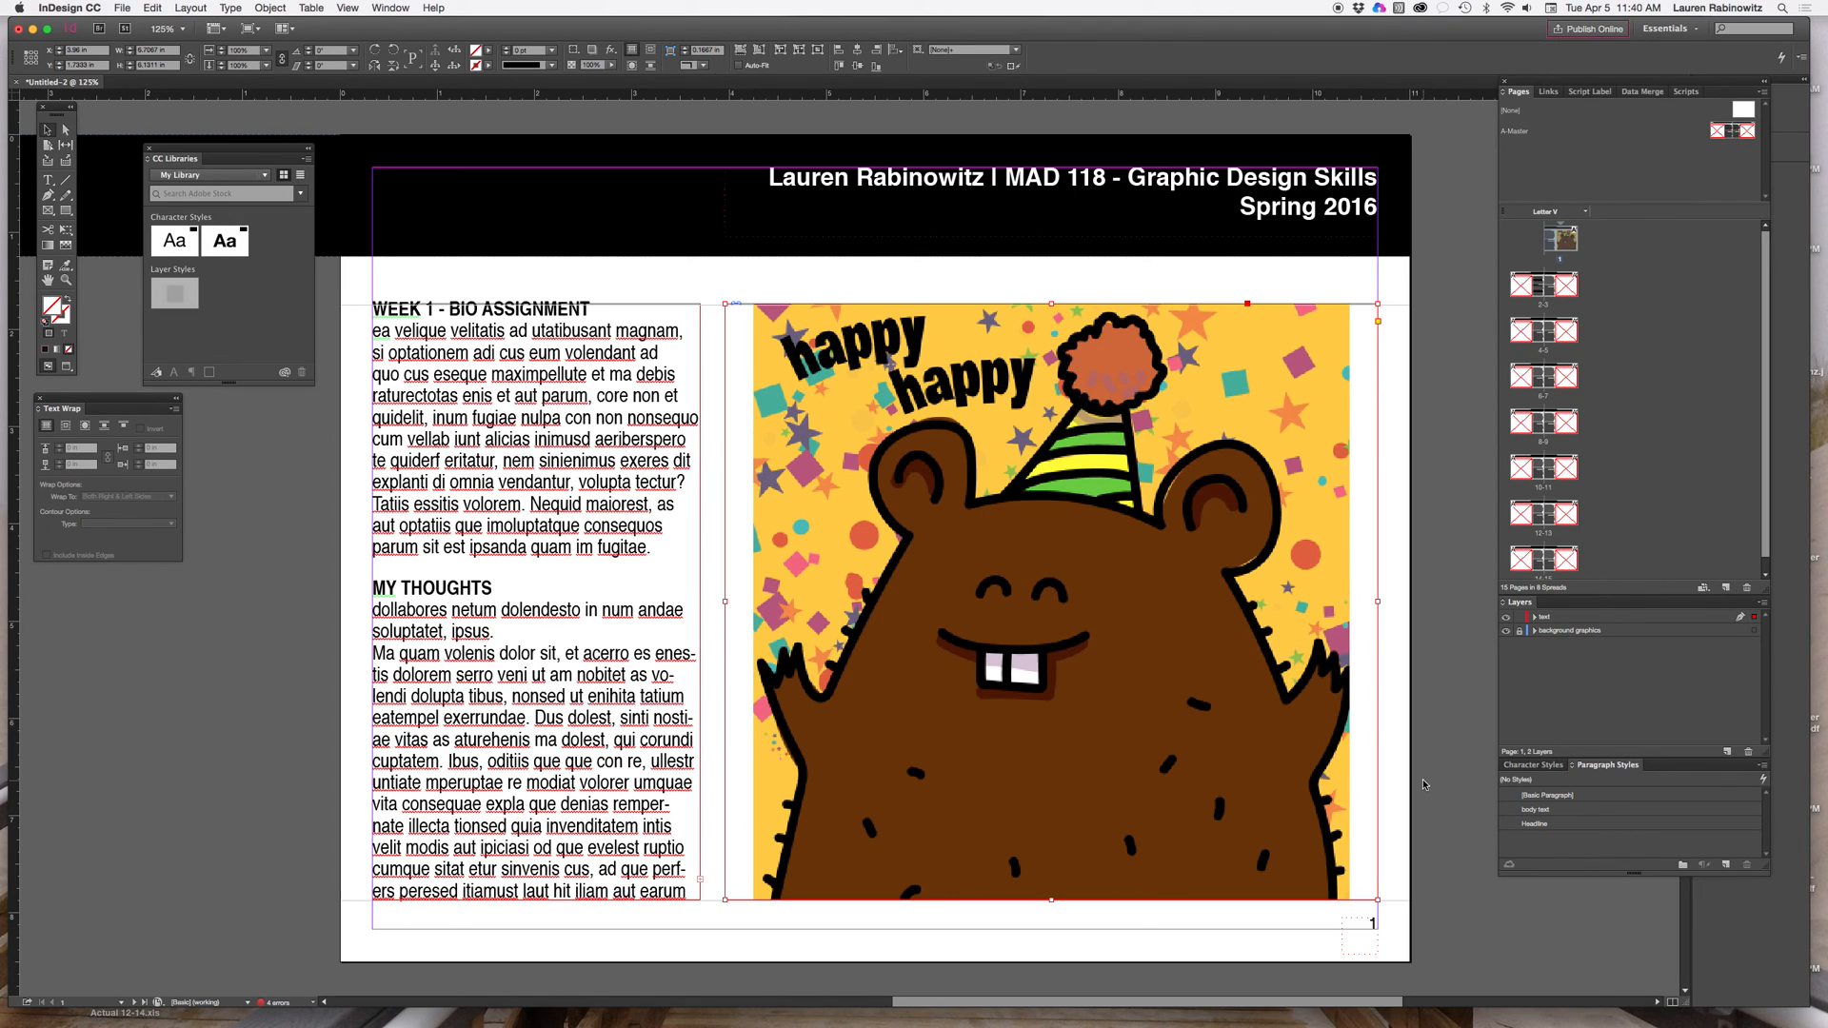